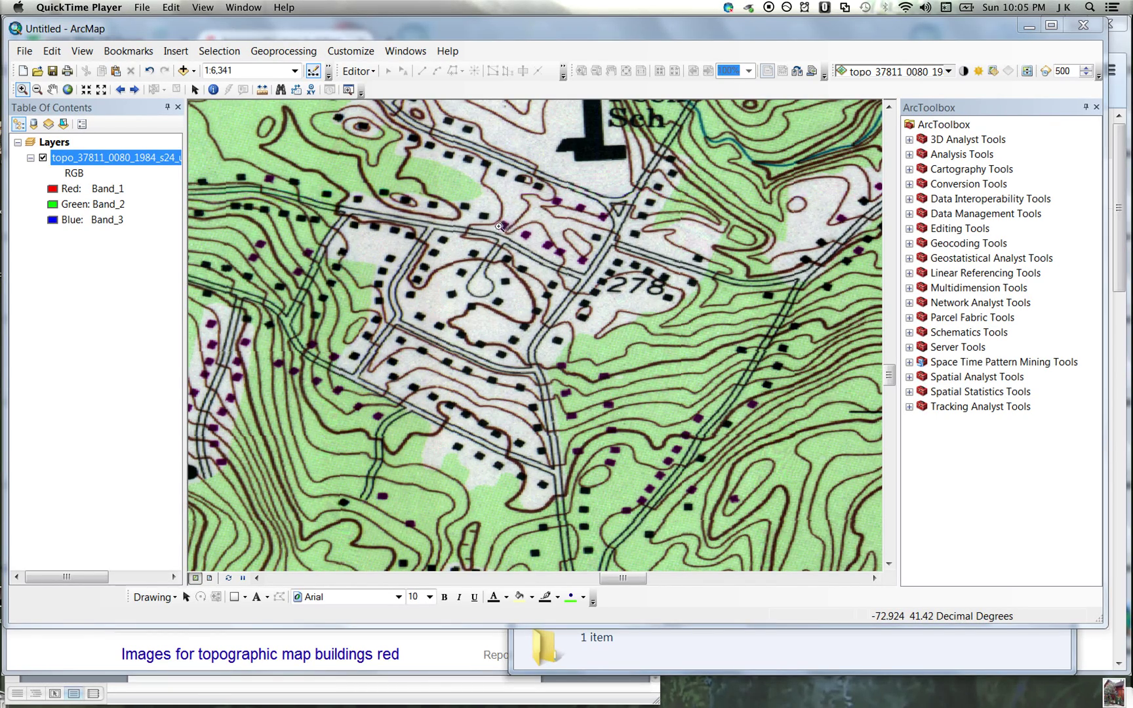
pyautogui.moveTo(534, 242)
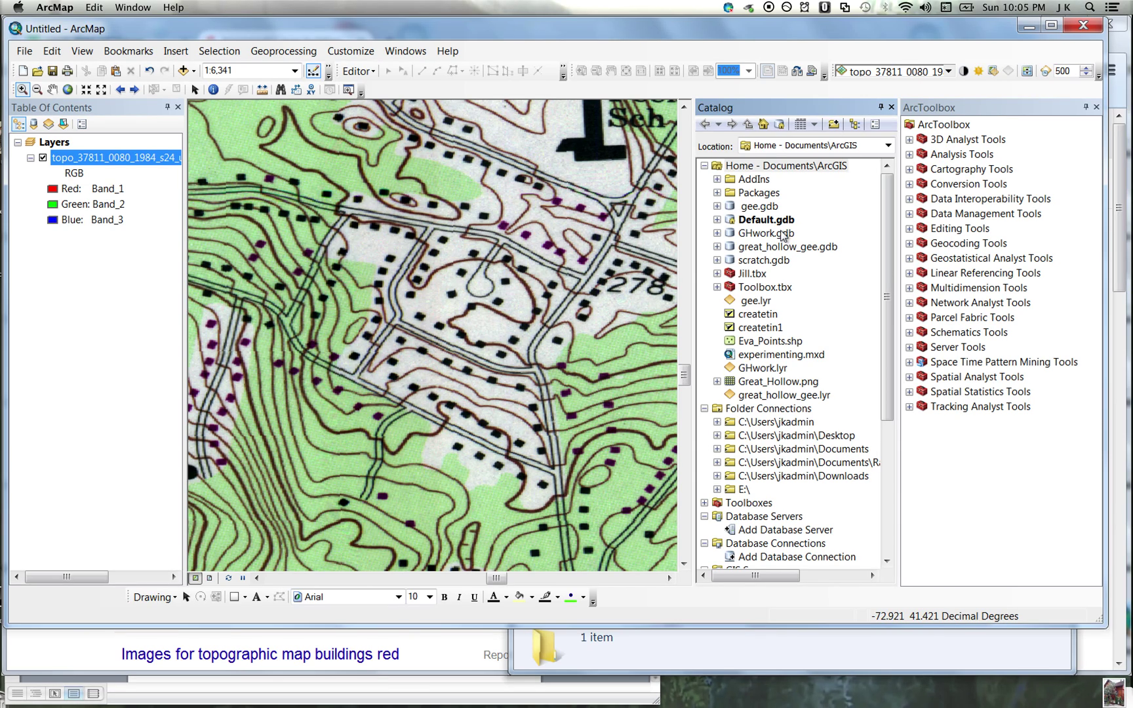
pyautogui.moveTo(842, 322)
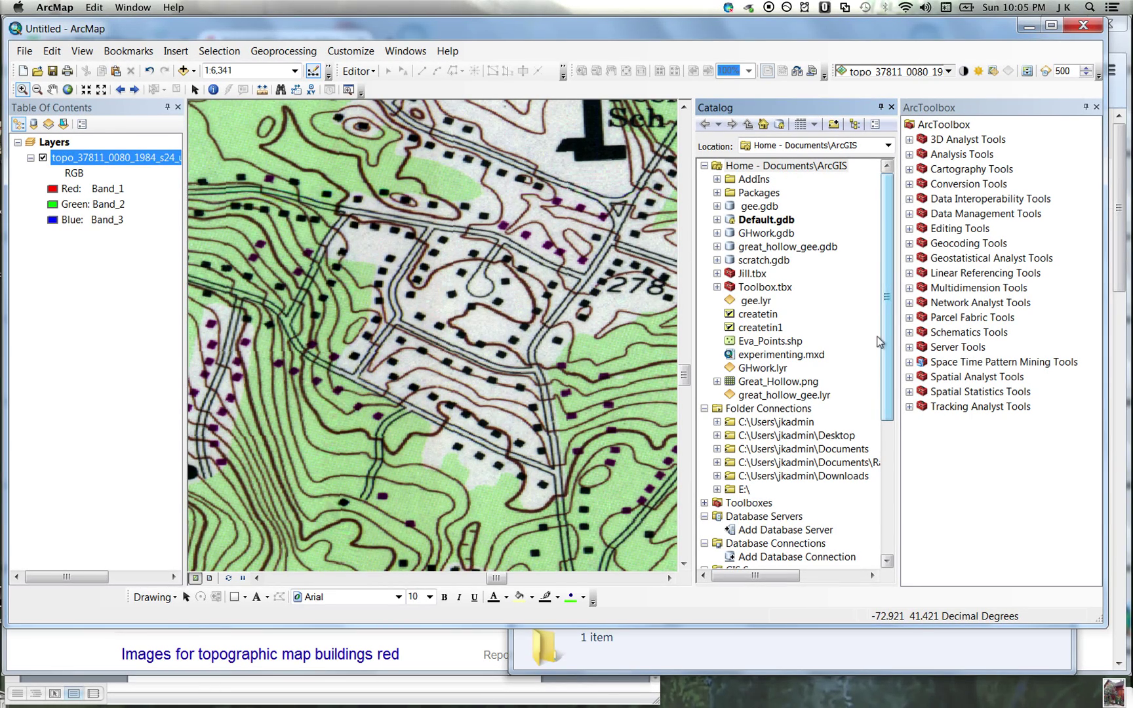
# - Start a new Polygon-type shapefile in the Documents folder connection
pyautogui.click(798, 449)
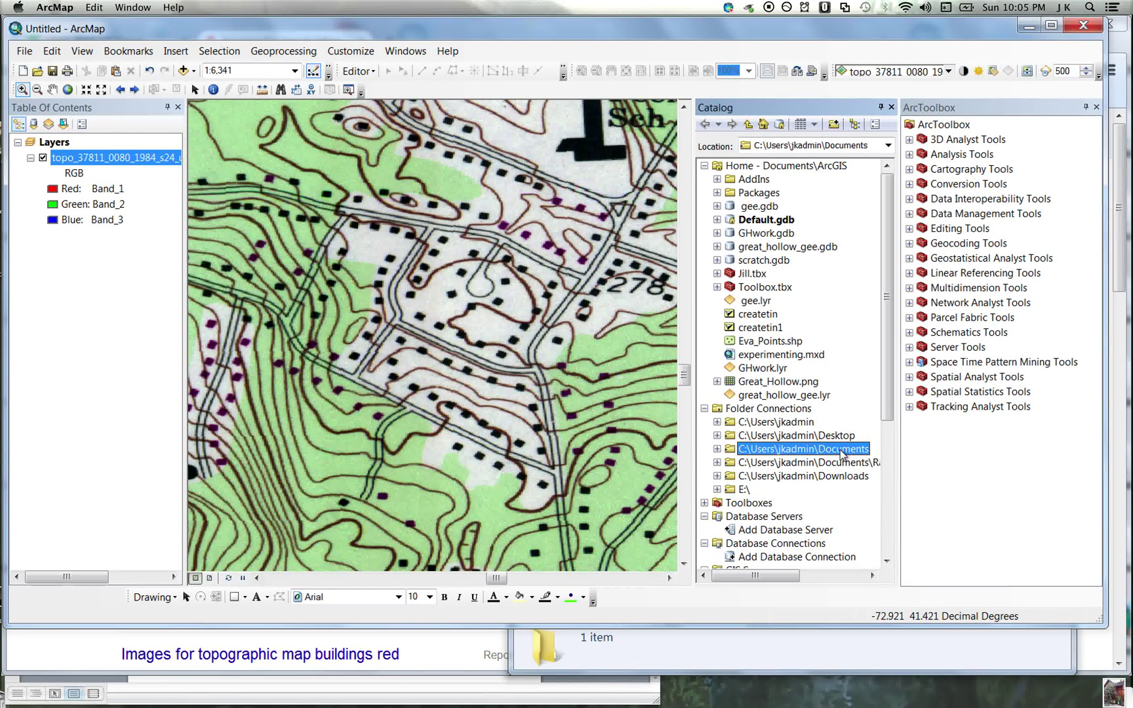
pyautogui.rightClick(802, 448)
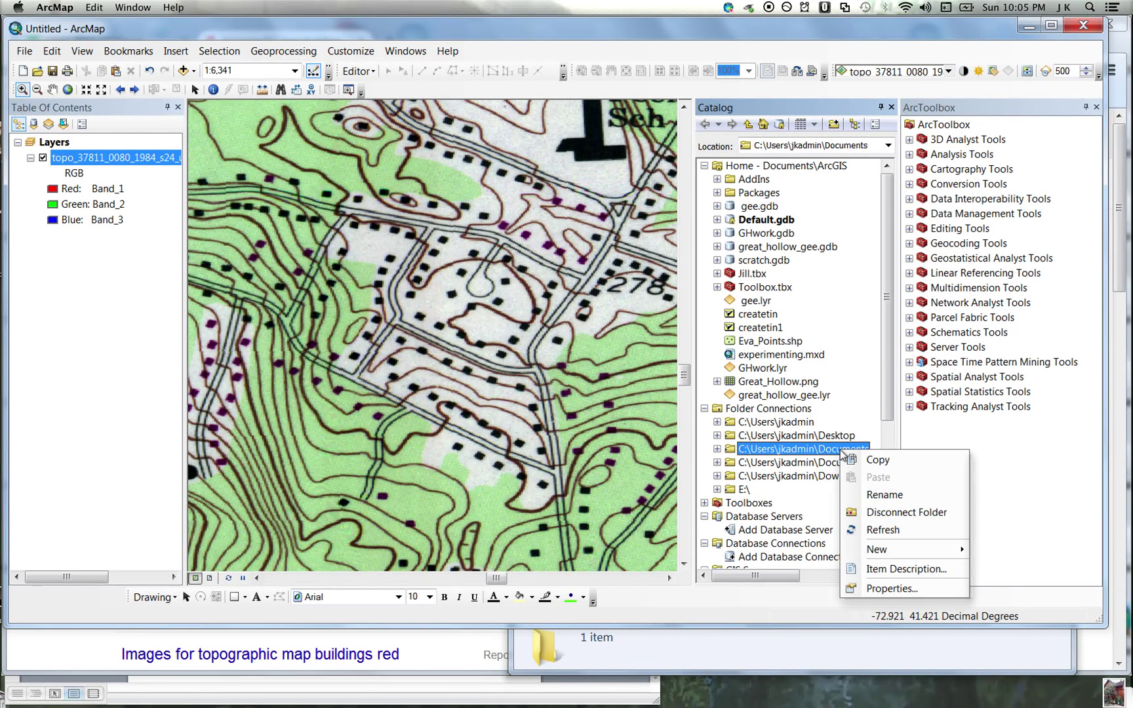
pyautogui.moveTo(876, 549)
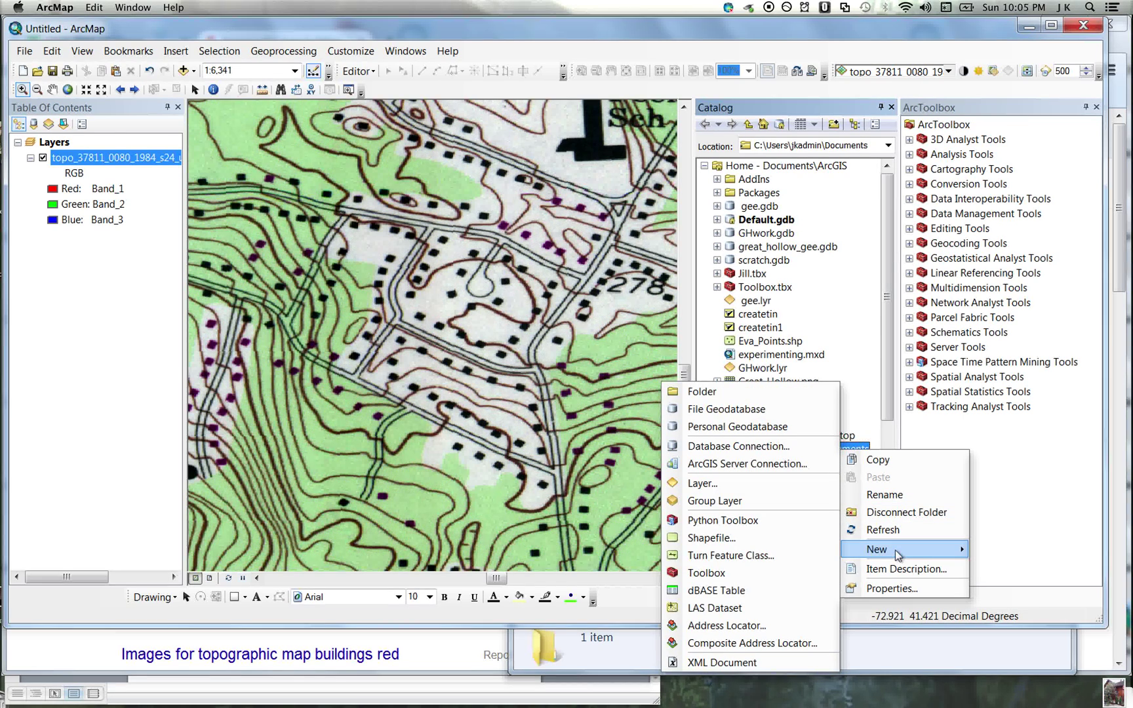
pyautogui.click(711, 538)
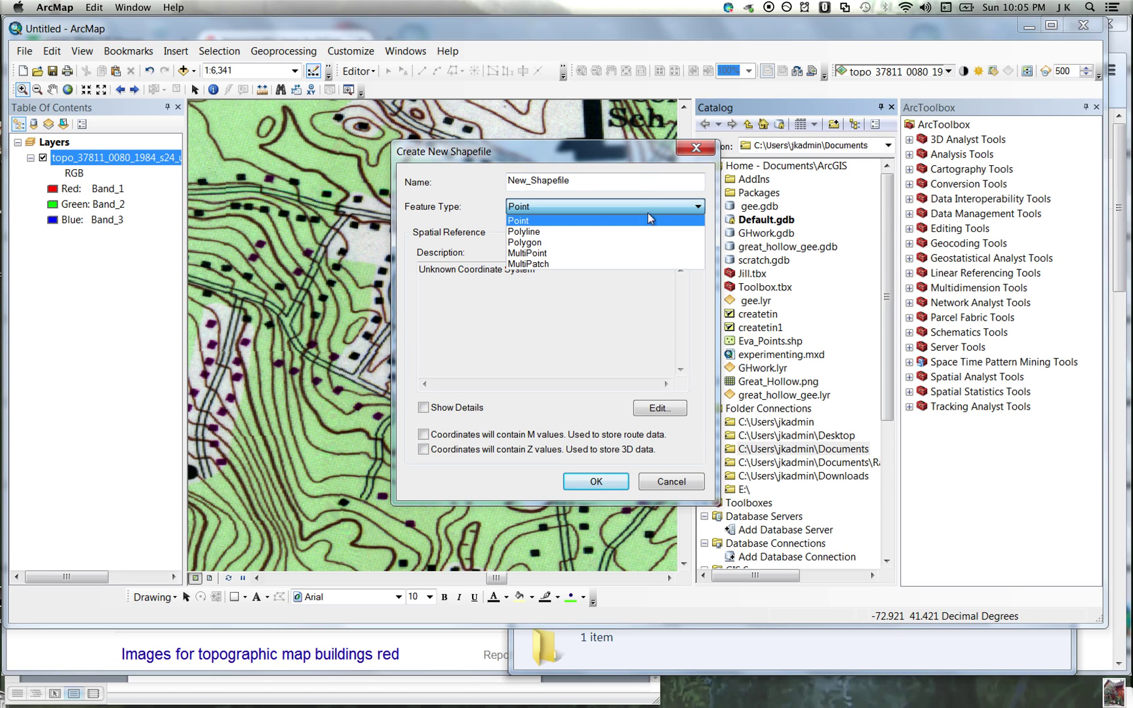
pyautogui.click(525, 242)
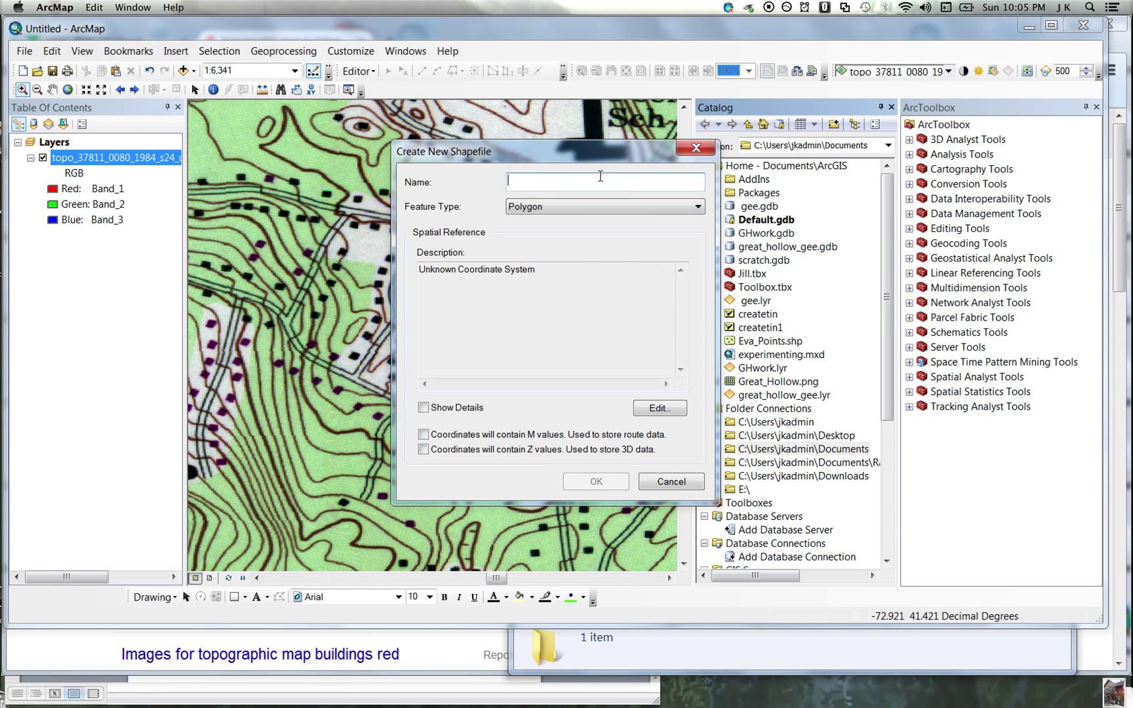
# - Name the shapefile cookiecutter, create it and dismiss the spatial reference warning
pyautogui.write('cookiecutte')
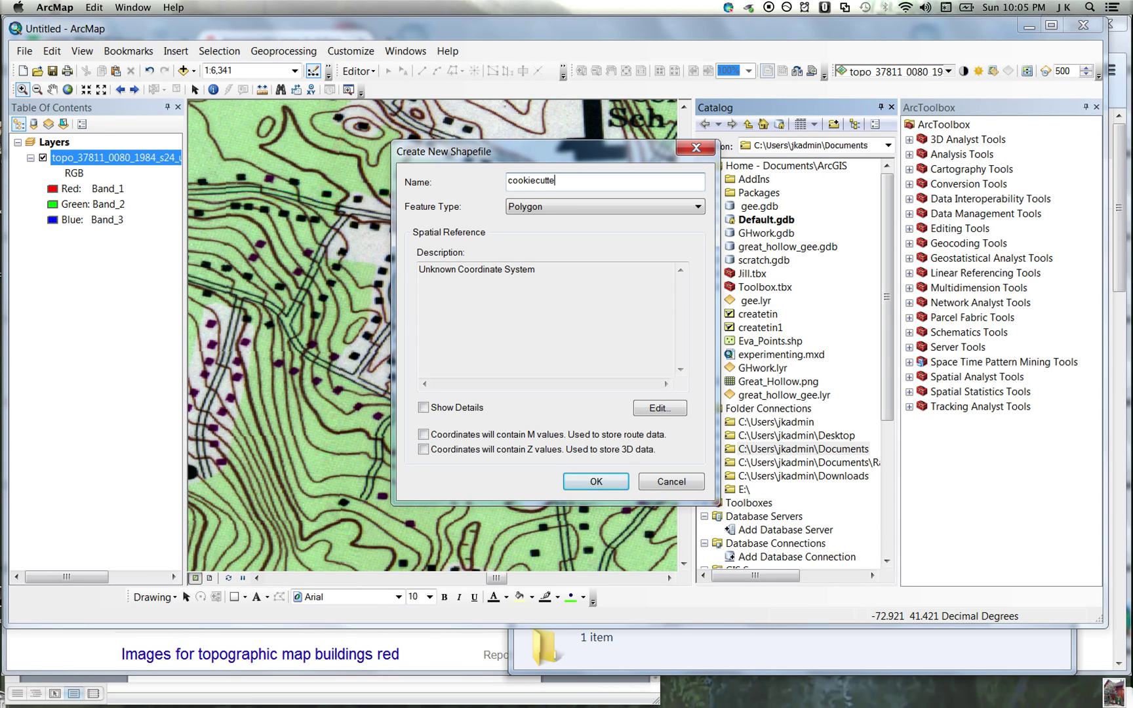
pyautogui.write('r')
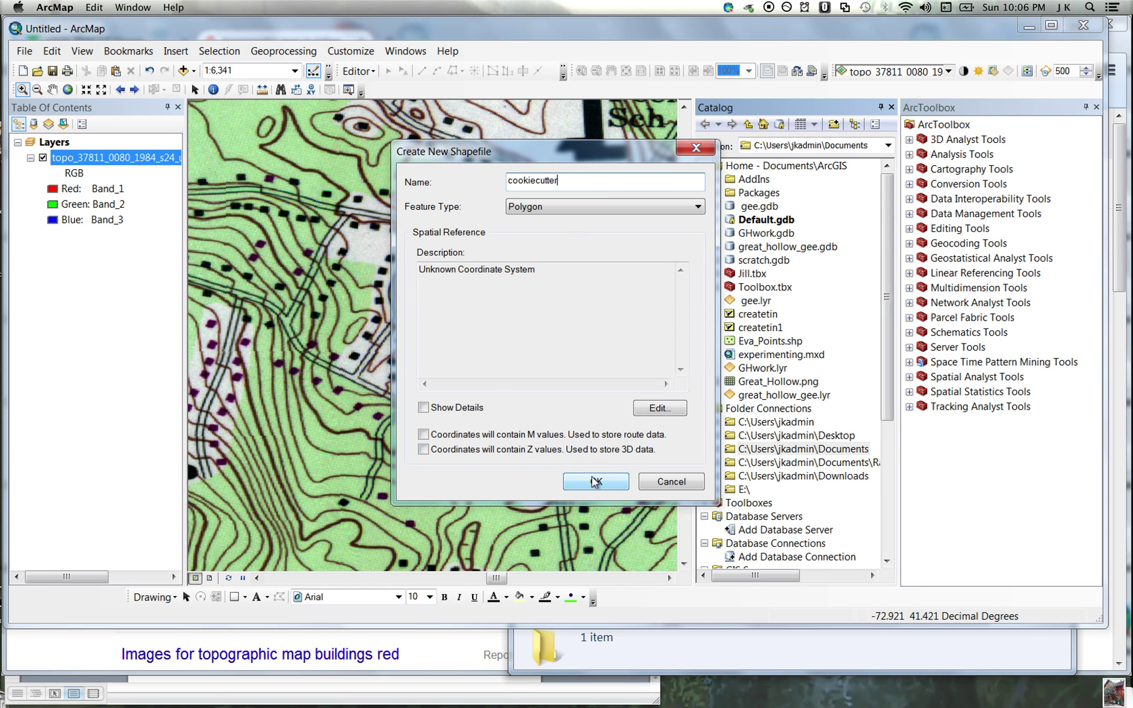
pyautogui.click(594, 482)
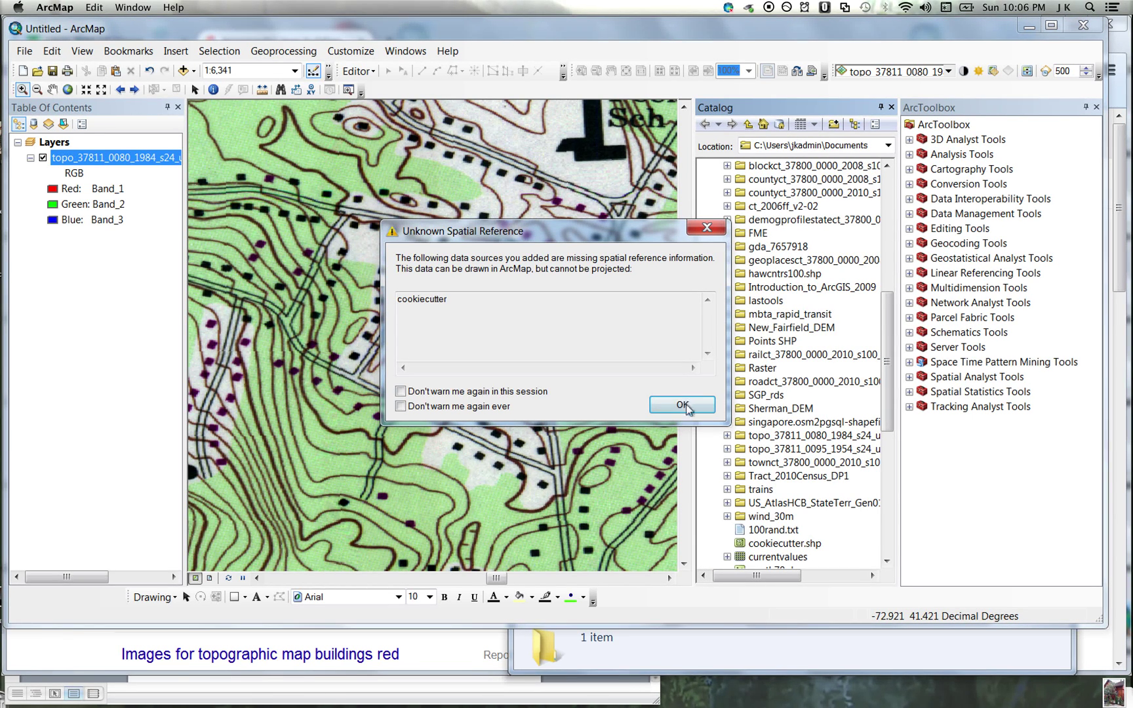
pyautogui.click(680, 404)
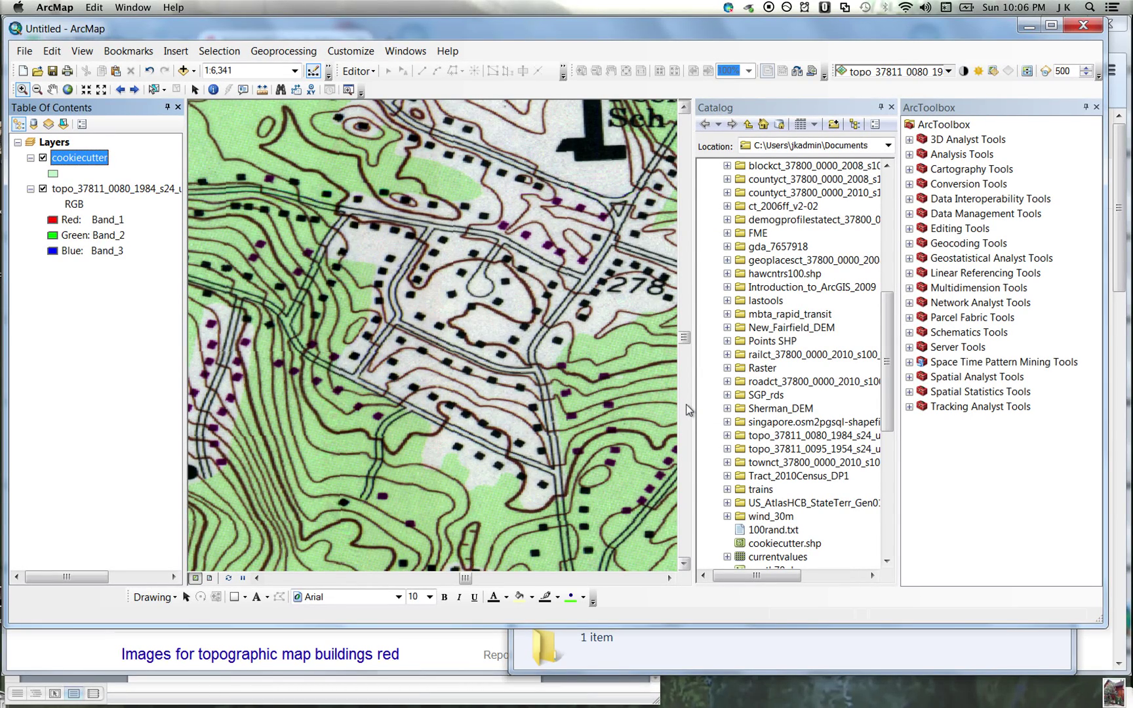
pyautogui.moveTo(687, 409)
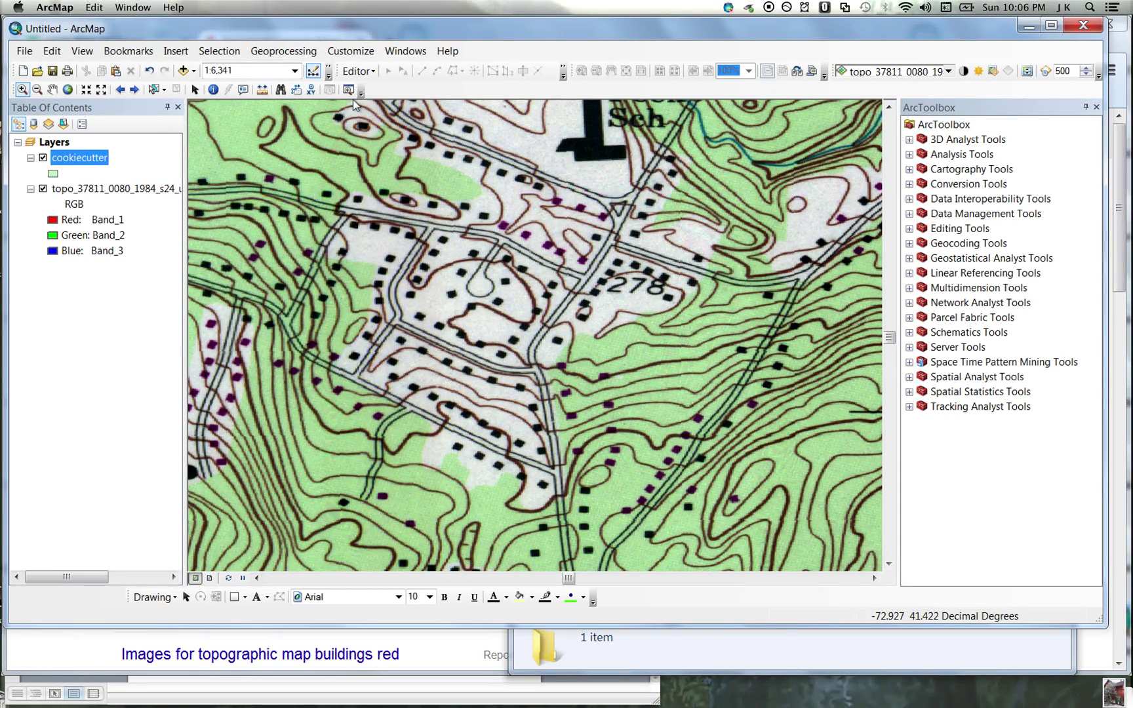
# - Start an edit session, continuing past the spatial reference warning
pyautogui.click(357, 71)
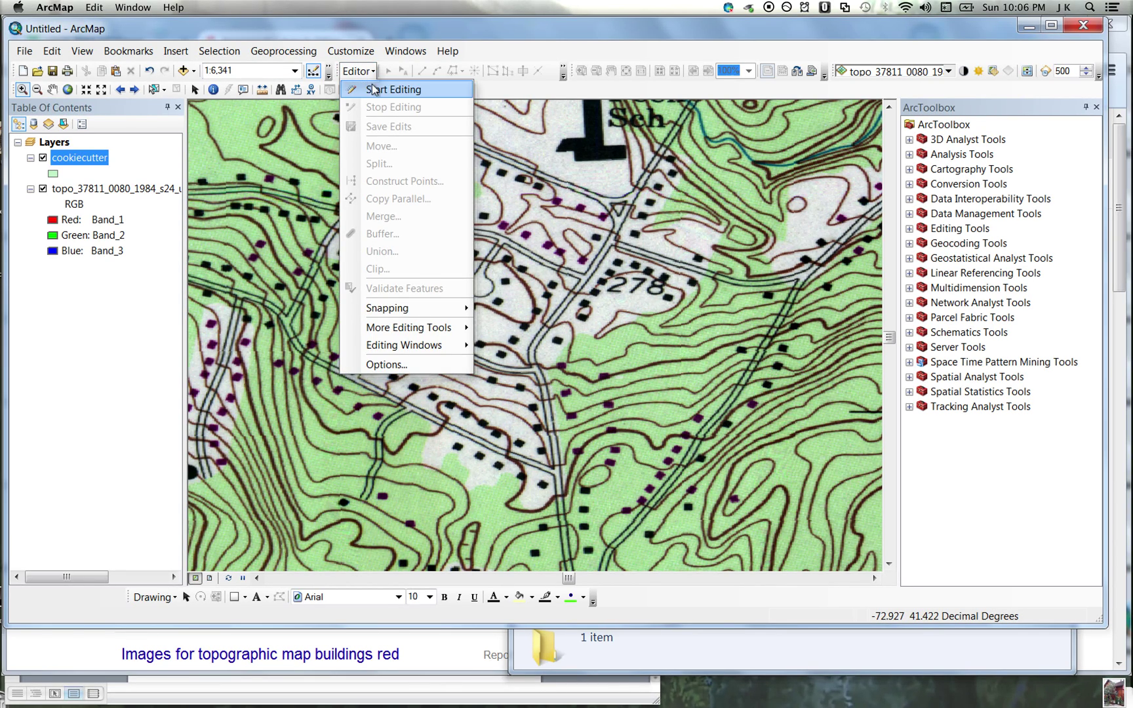
pyautogui.click(393, 89)
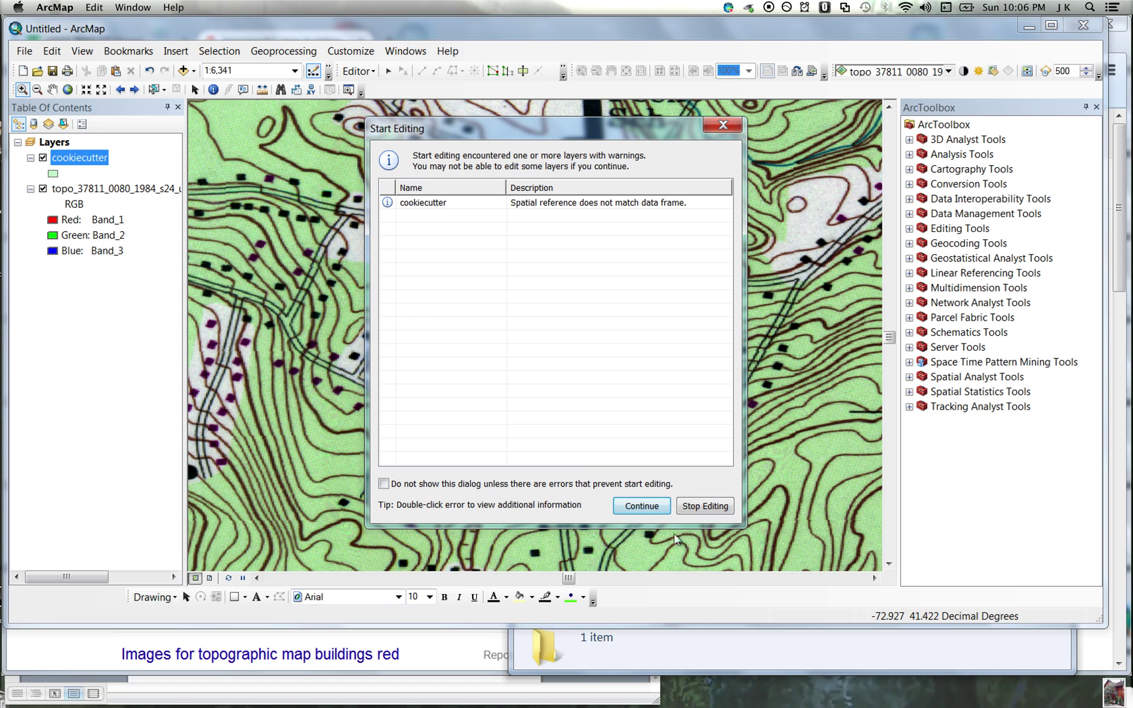
pyautogui.click(640, 505)
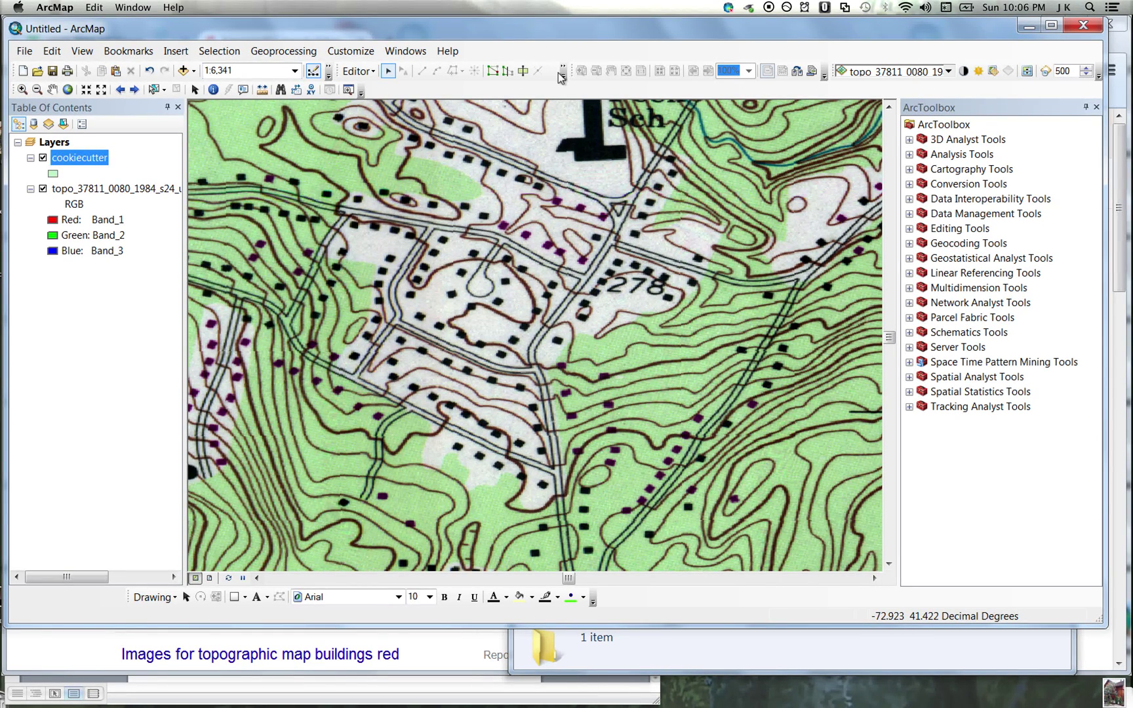
# - Show the Create Features window and select the cookiecutter template
pyautogui.click(563, 71)
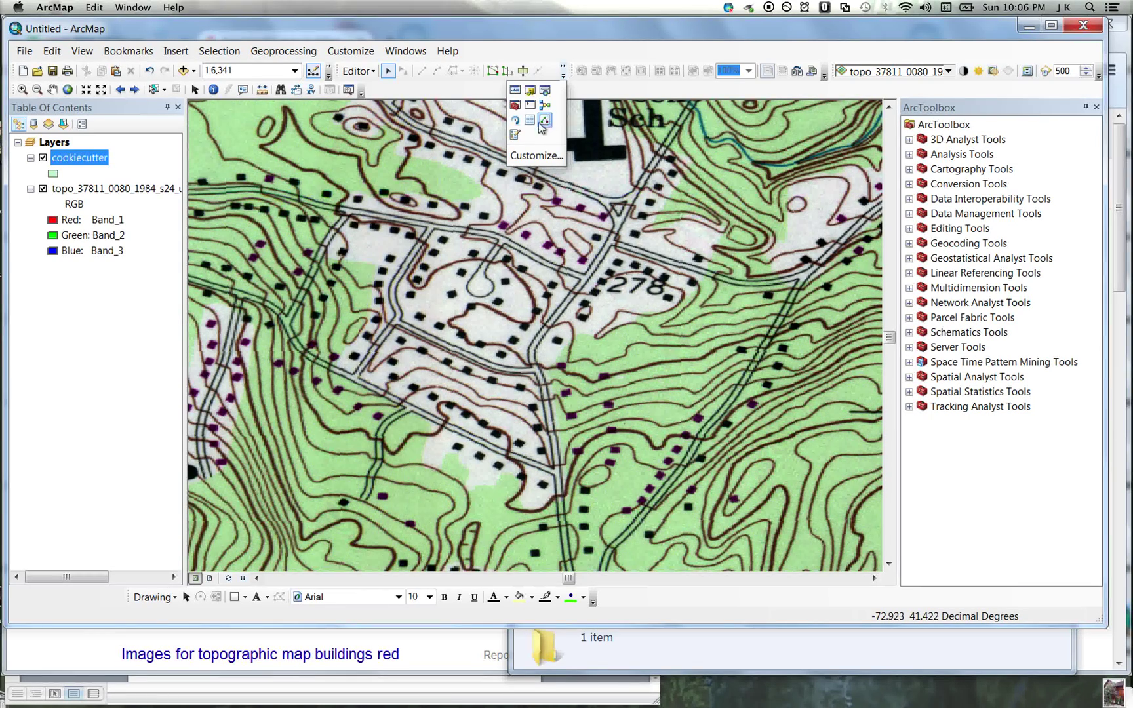
pyautogui.click(517, 133)
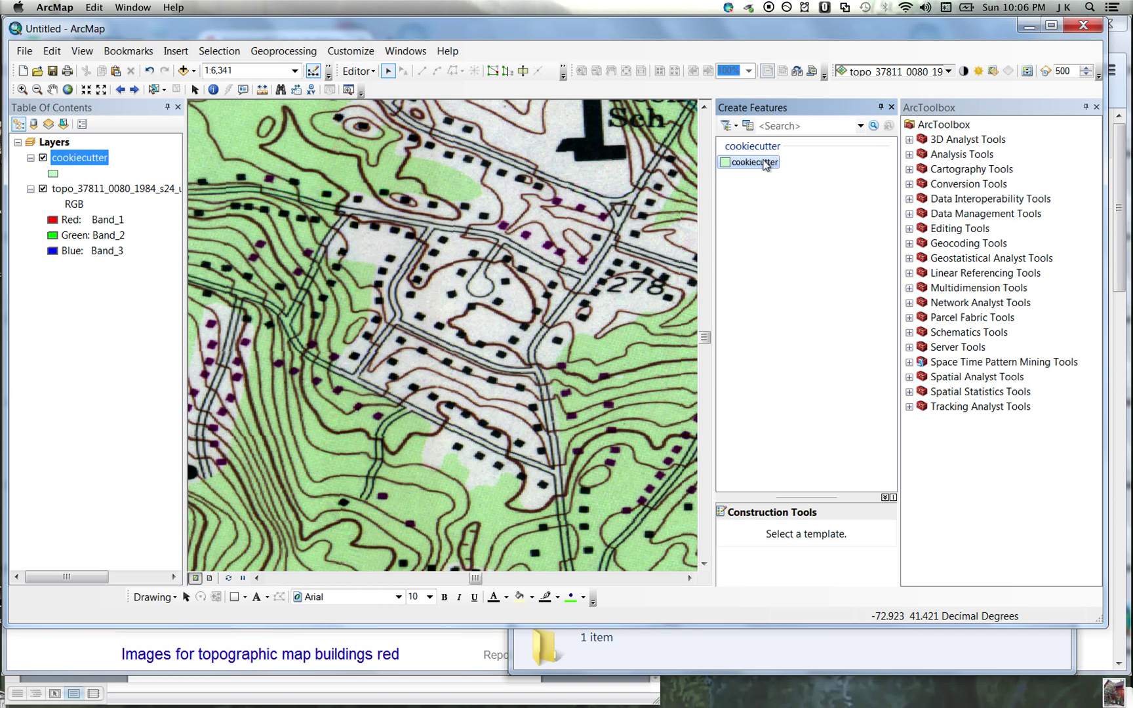
pyautogui.click(754, 161)
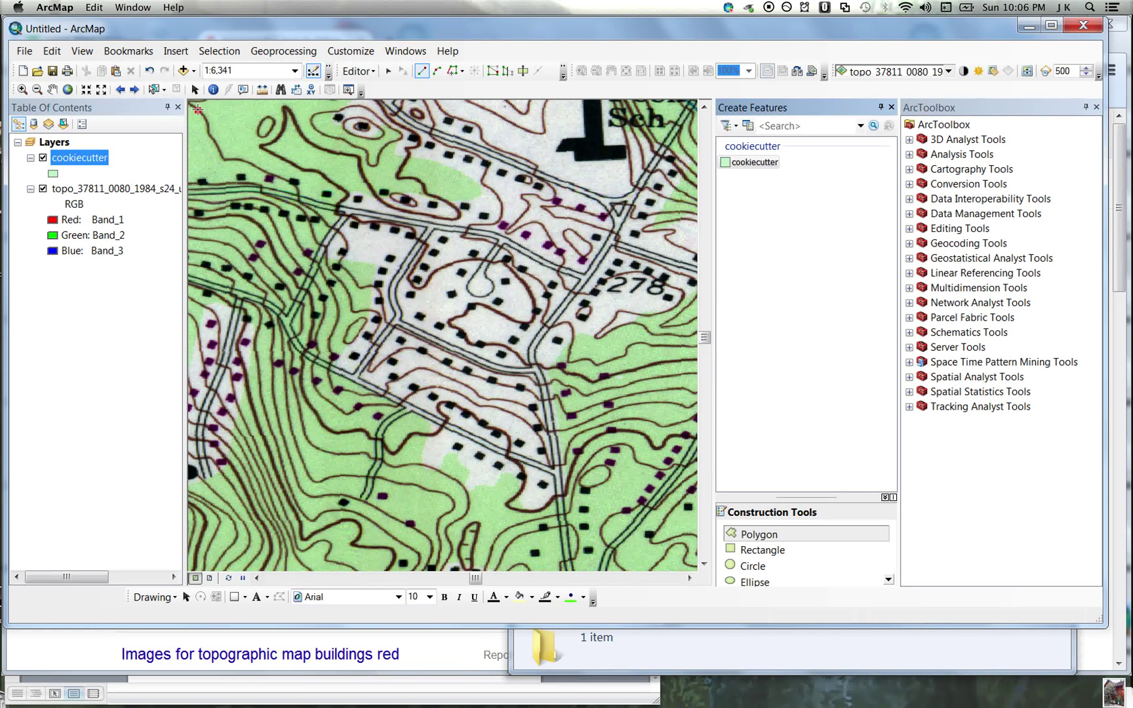
# - Draw a four-cornered polygon covering the whole topo map into cookiecutter
pyautogui.moveTo(199, 113); pyautogui.dragTo(672, 116)
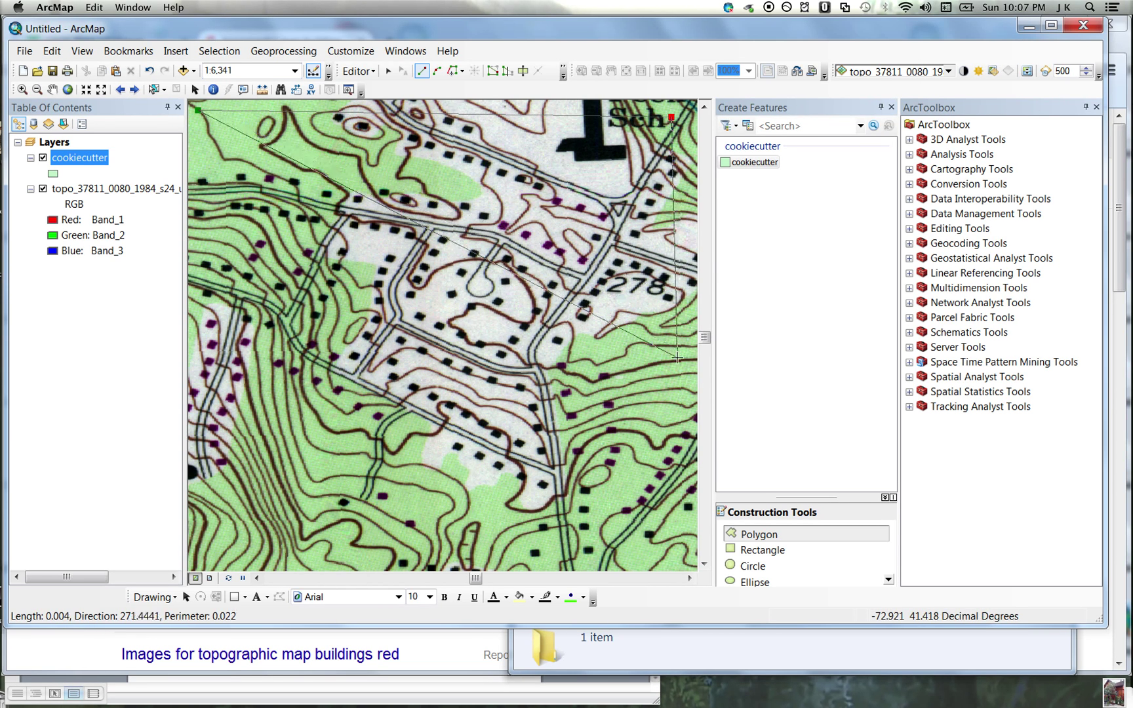
pyautogui.click(697, 549)
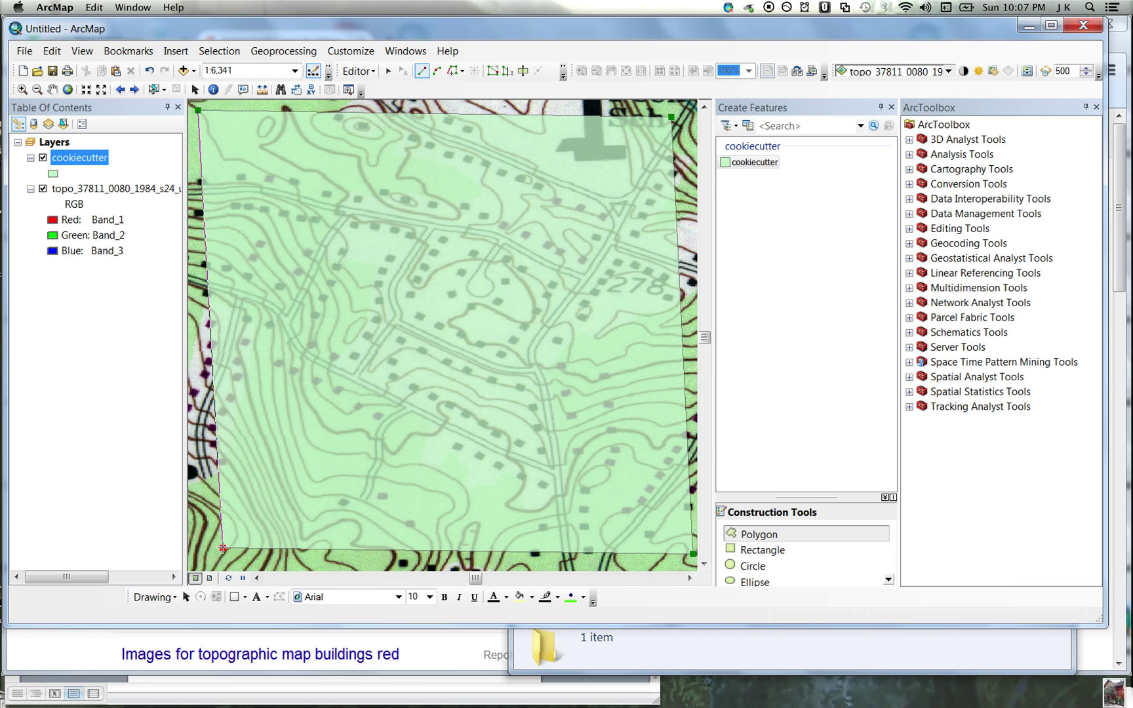
pyautogui.click(224, 548)
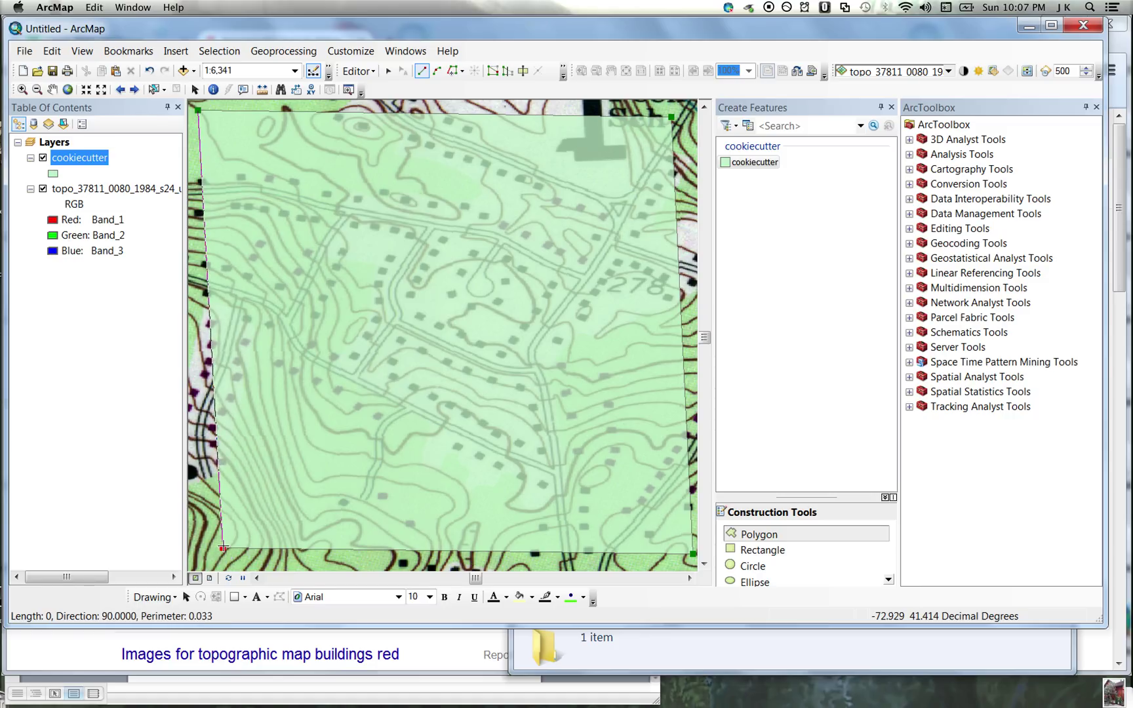
pyautogui.click(223, 549)
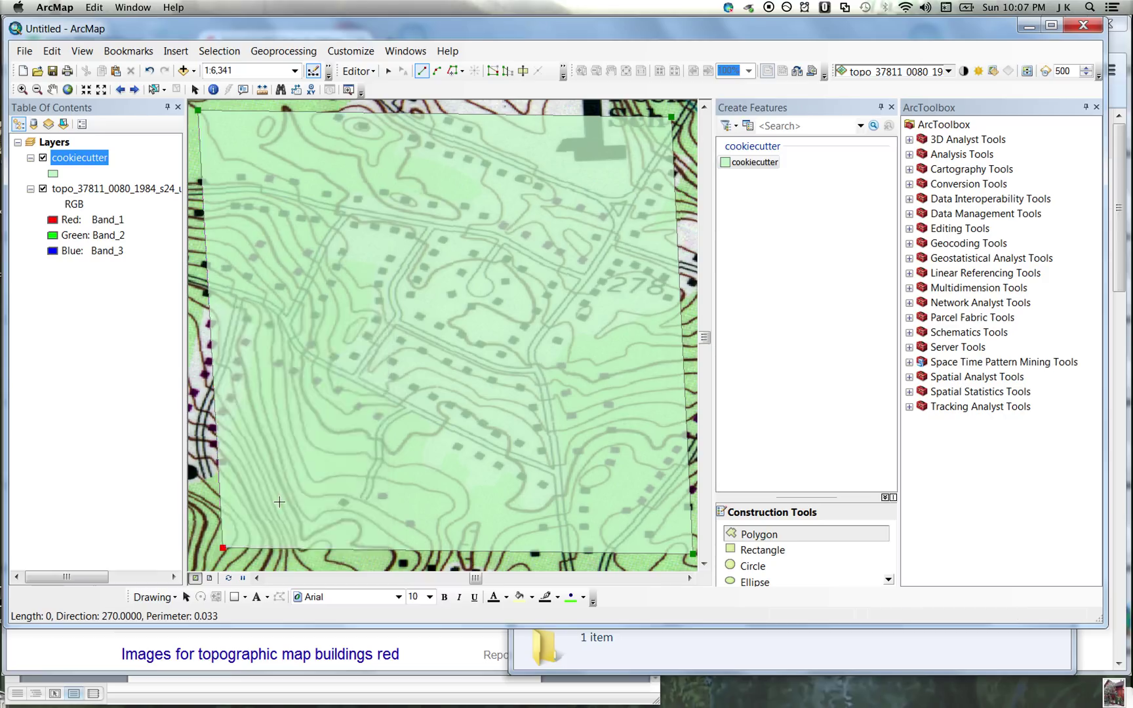
pyautogui.click(447, 332)
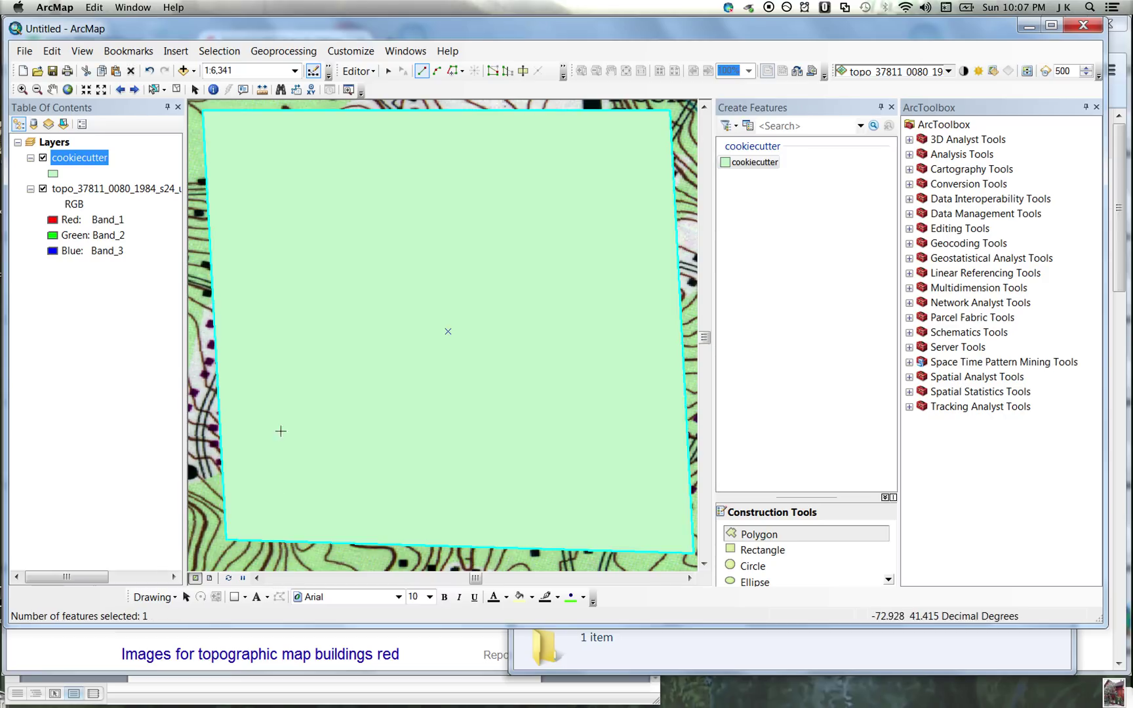
# - Stop editing and save the drawn polygon
pyautogui.click(358, 69)
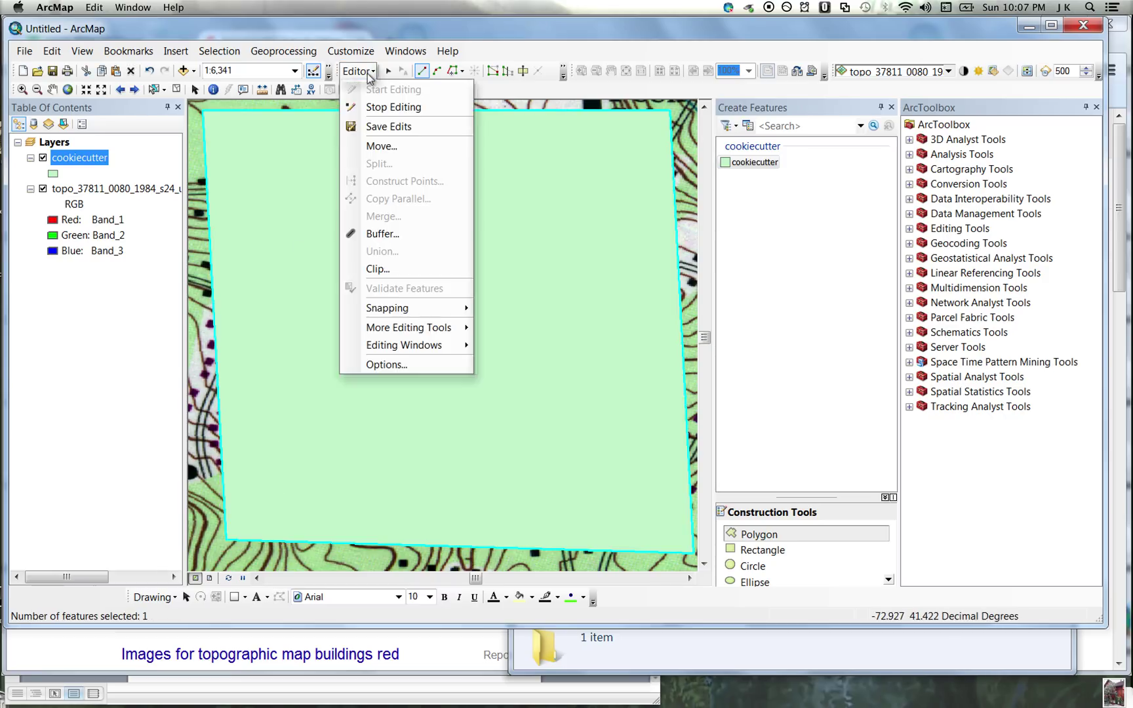
pyautogui.click(394, 107)
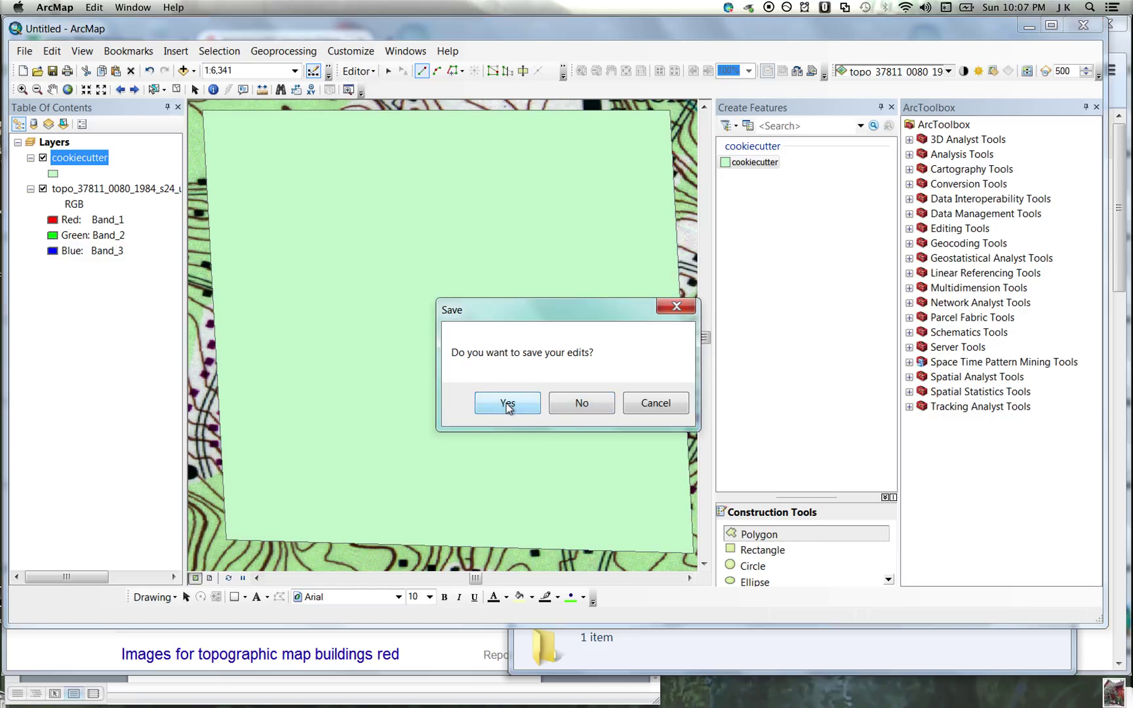
pyautogui.click(506, 402)
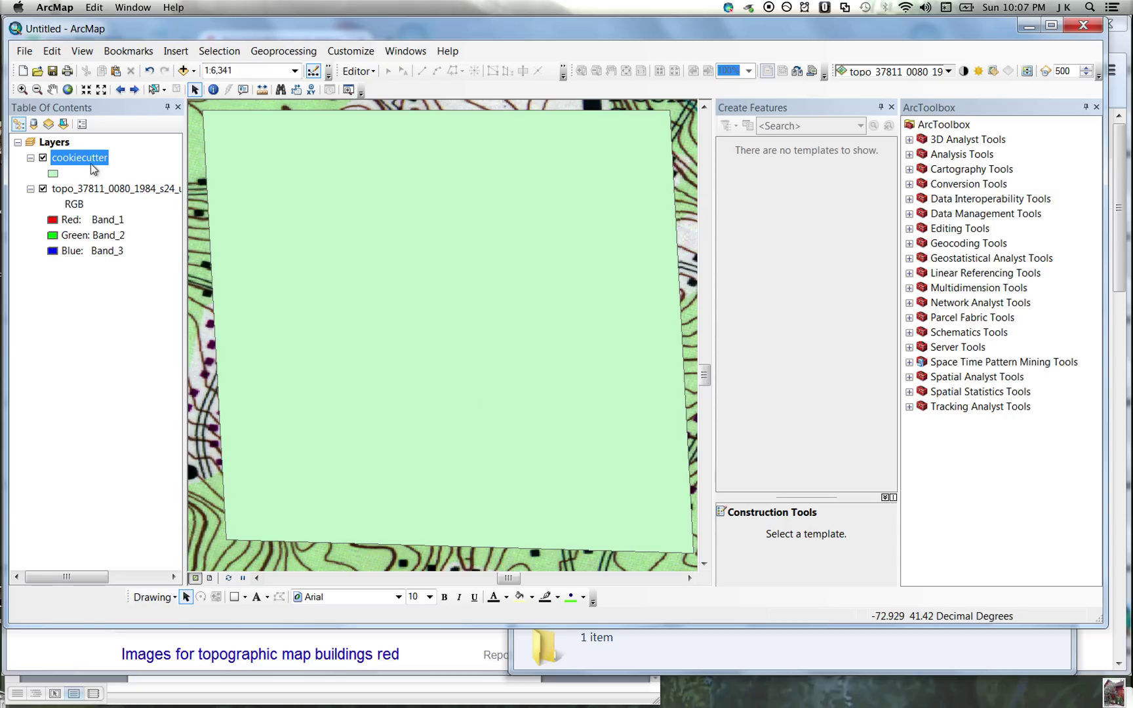
# - View cookiecutter's attribute table showing its single polygon record
pyautogui.rightClick(80, 157)
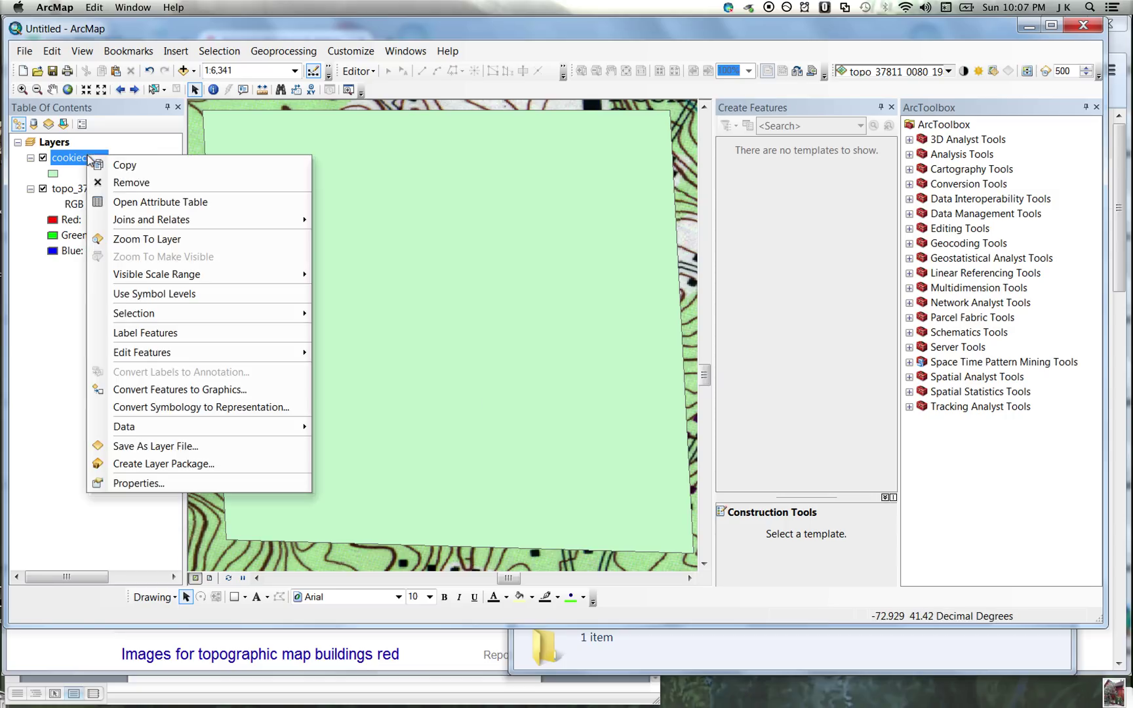
pyautogui.click(160, 202)
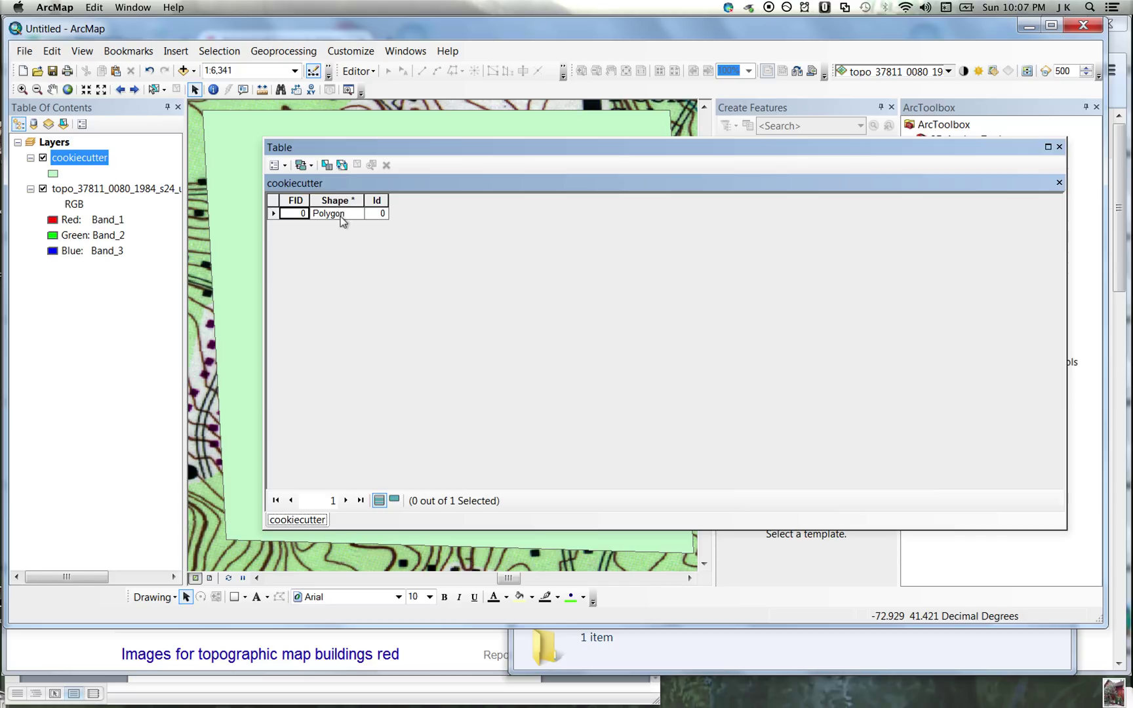
pyautogui.moveTo(801, 238)
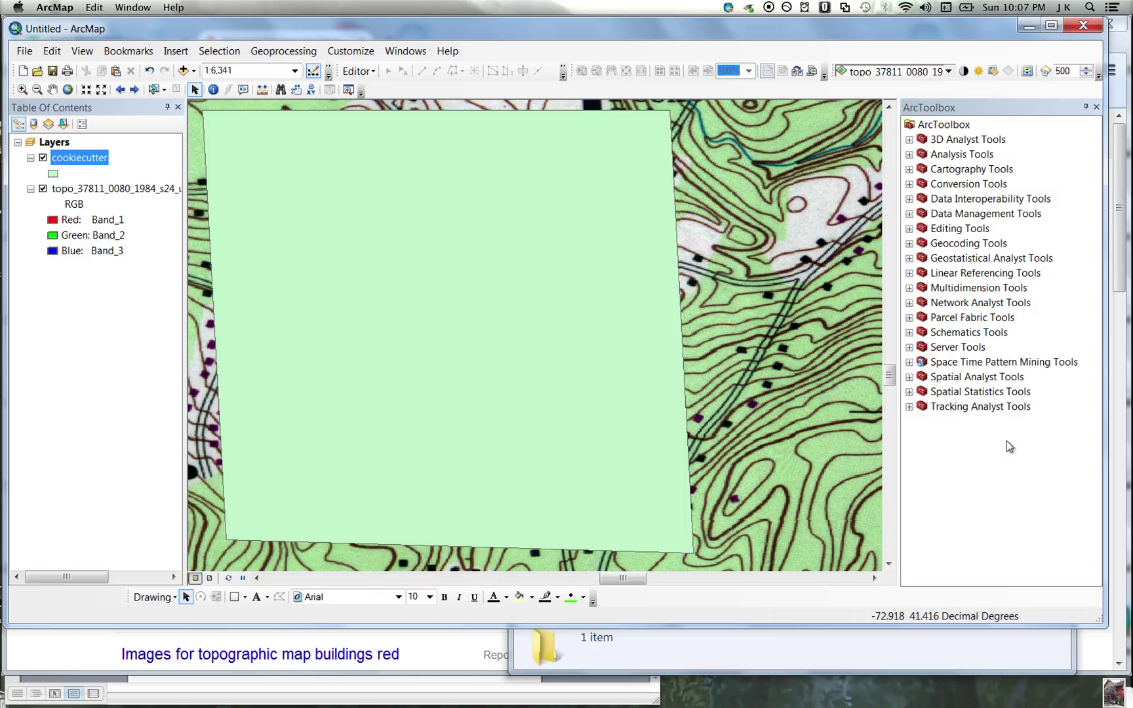
pyautogui.moveTo(901, 222)
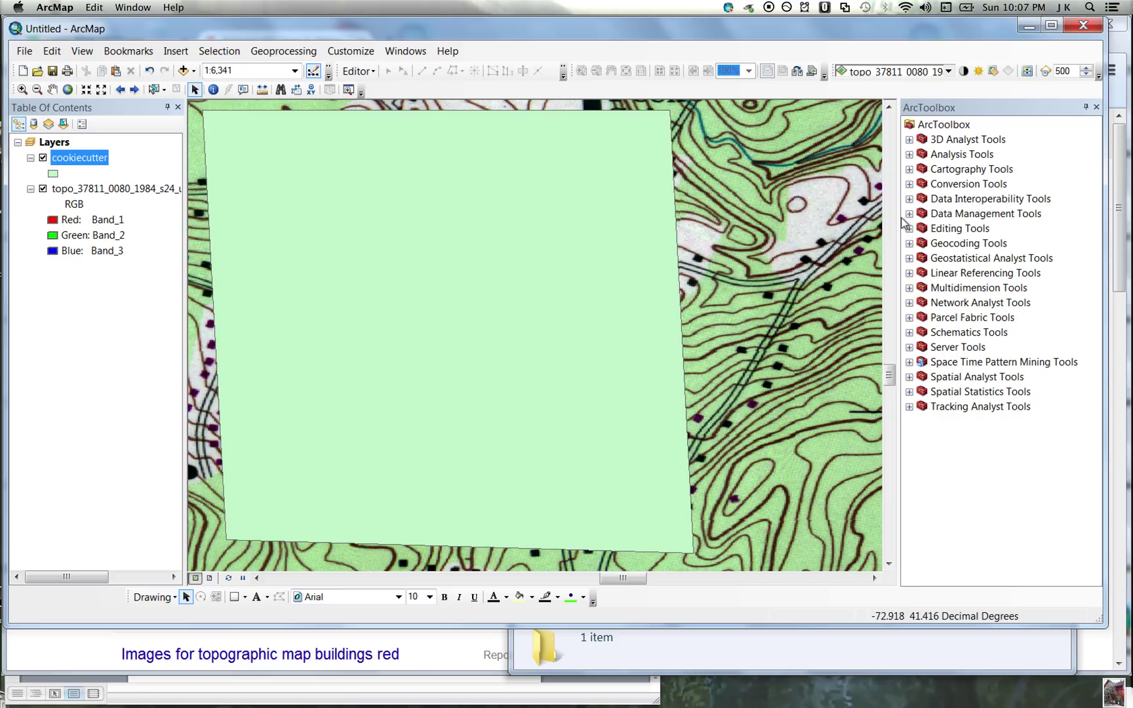
# - Locate the raster Clip tool under Data Management > Raster > Raster Processing
pyautogui.click(910, 214)
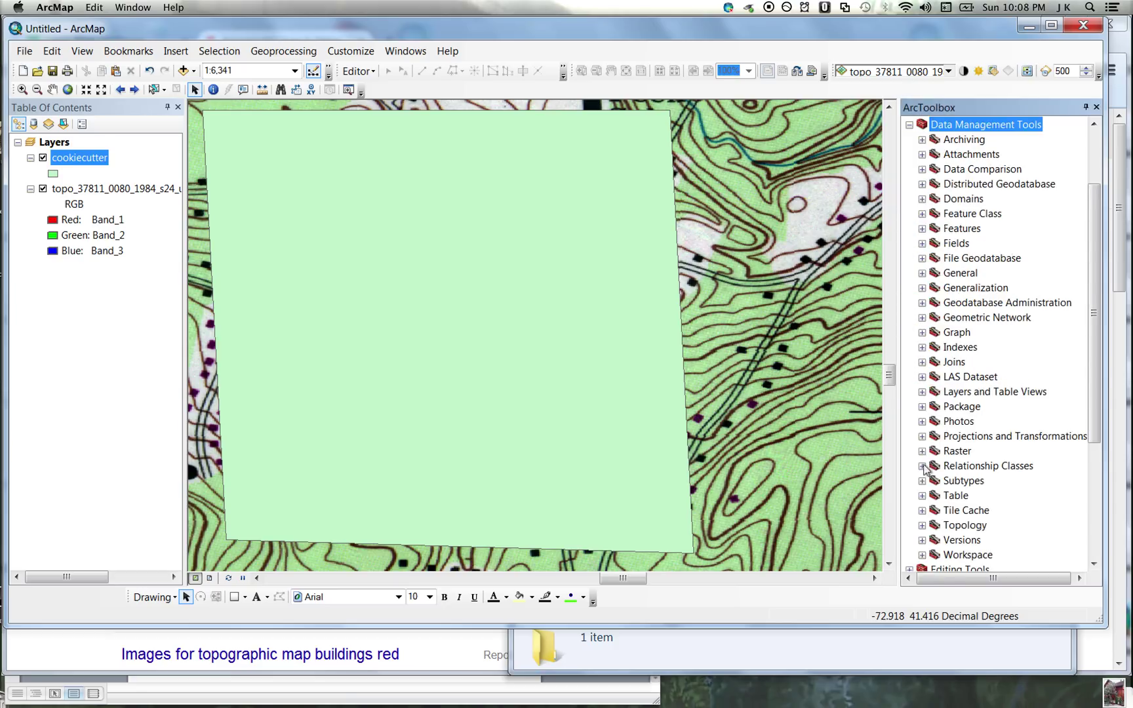
pyautogui.click(924, 451)
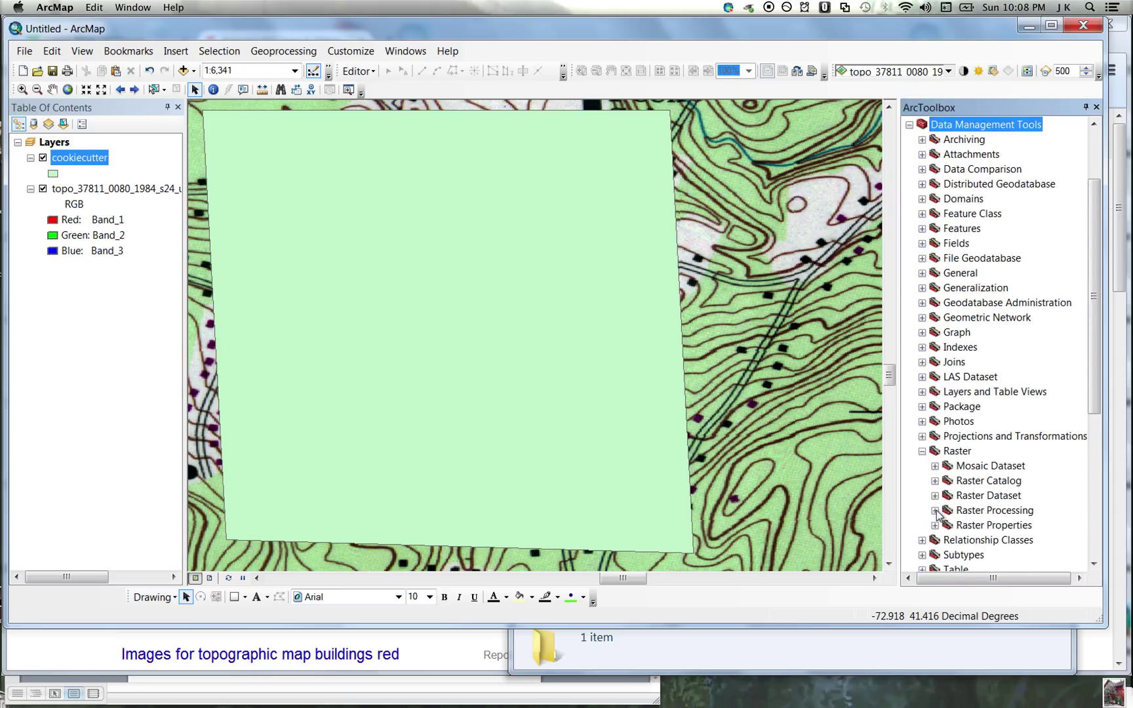
pyautogui.click(994, 421)
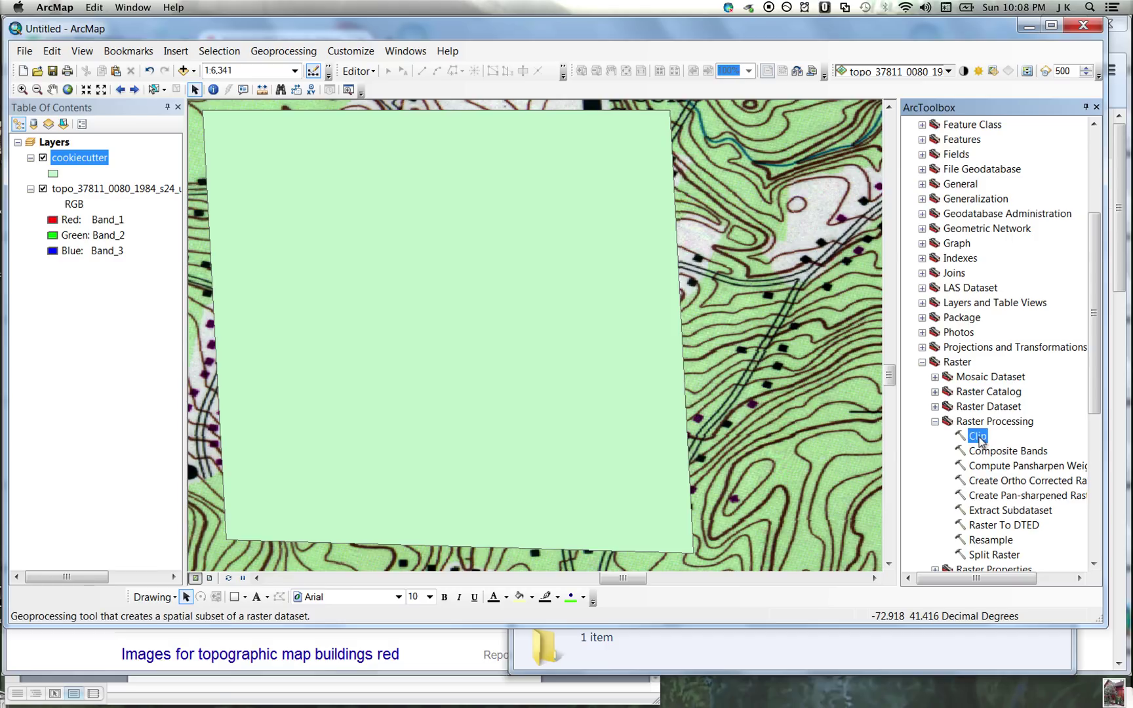
pyautogui.doubleClick(978, 435)
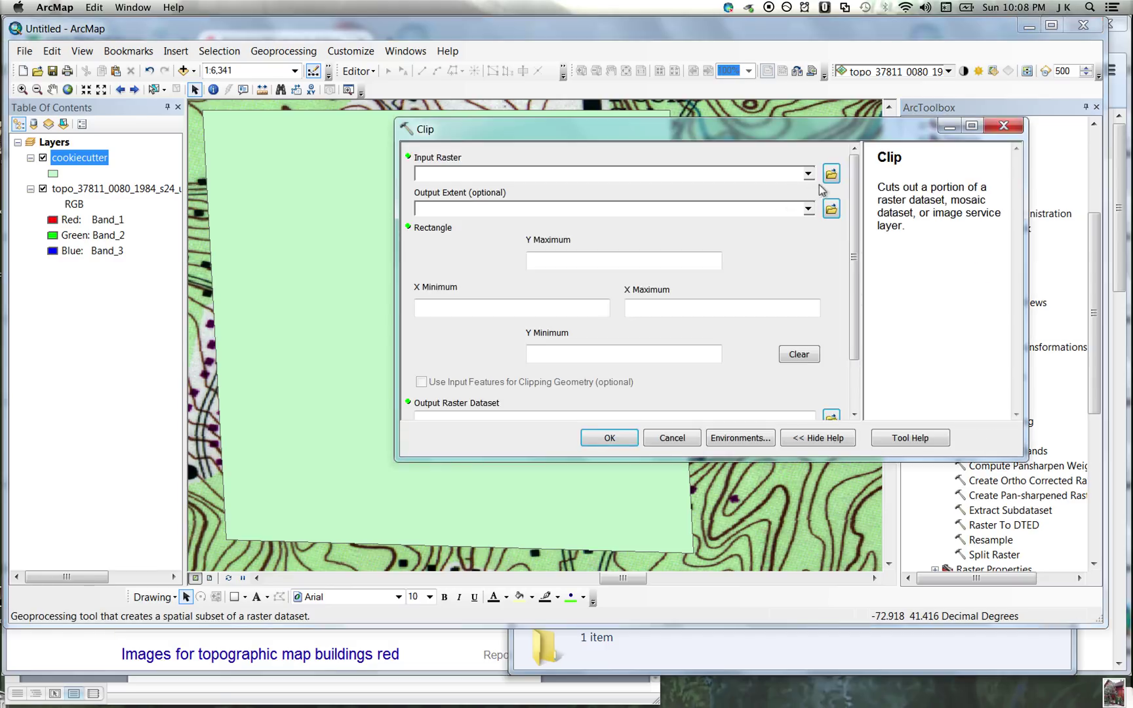
# - Set the topo tif as input, cookiecutter as extent, and clip to its exact geometry
pyautogui.click(806, 174)
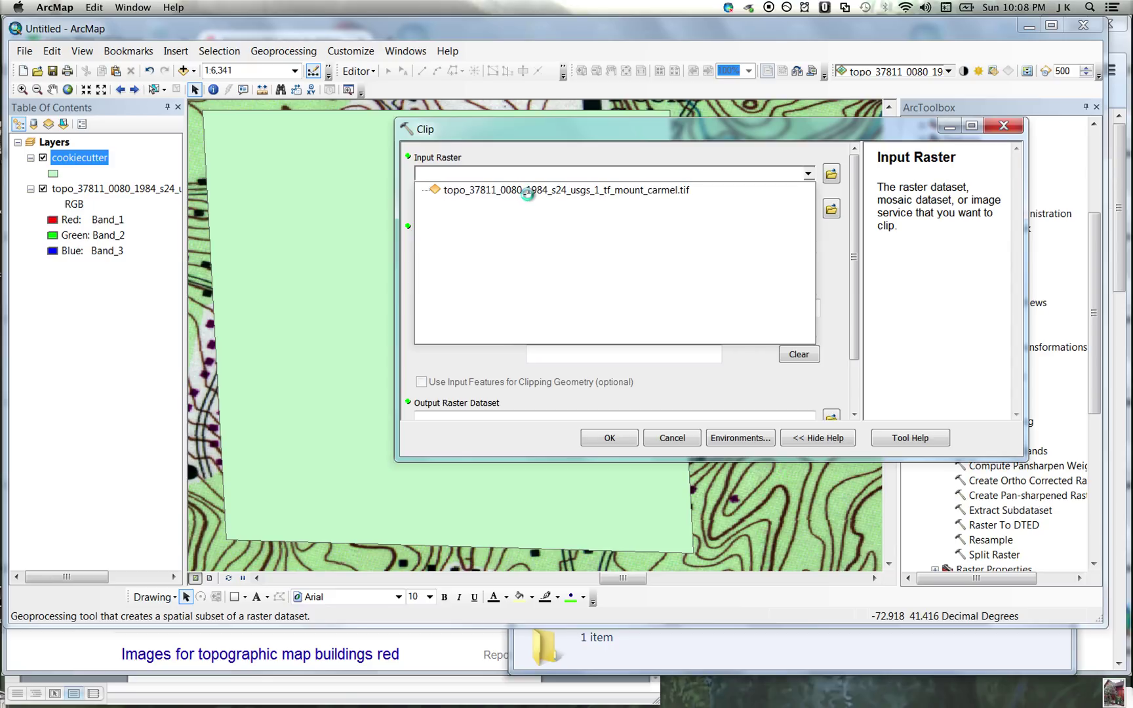
pyautogui.click(569, 190)
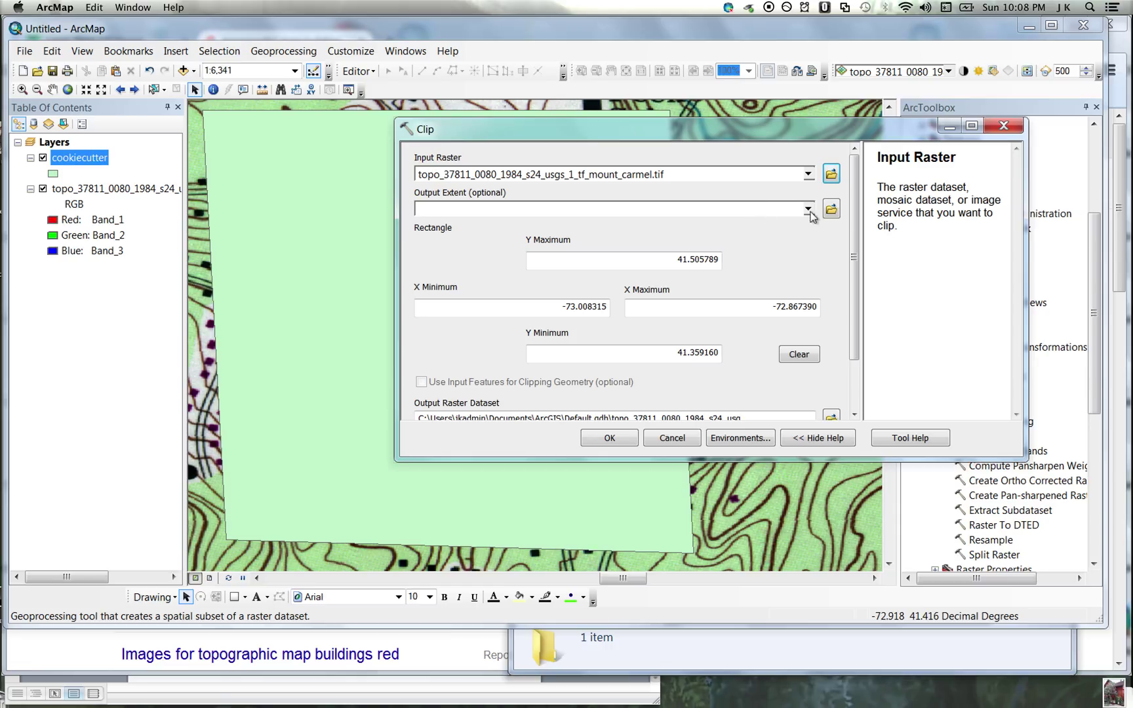
pyautogui.click(806, 209)
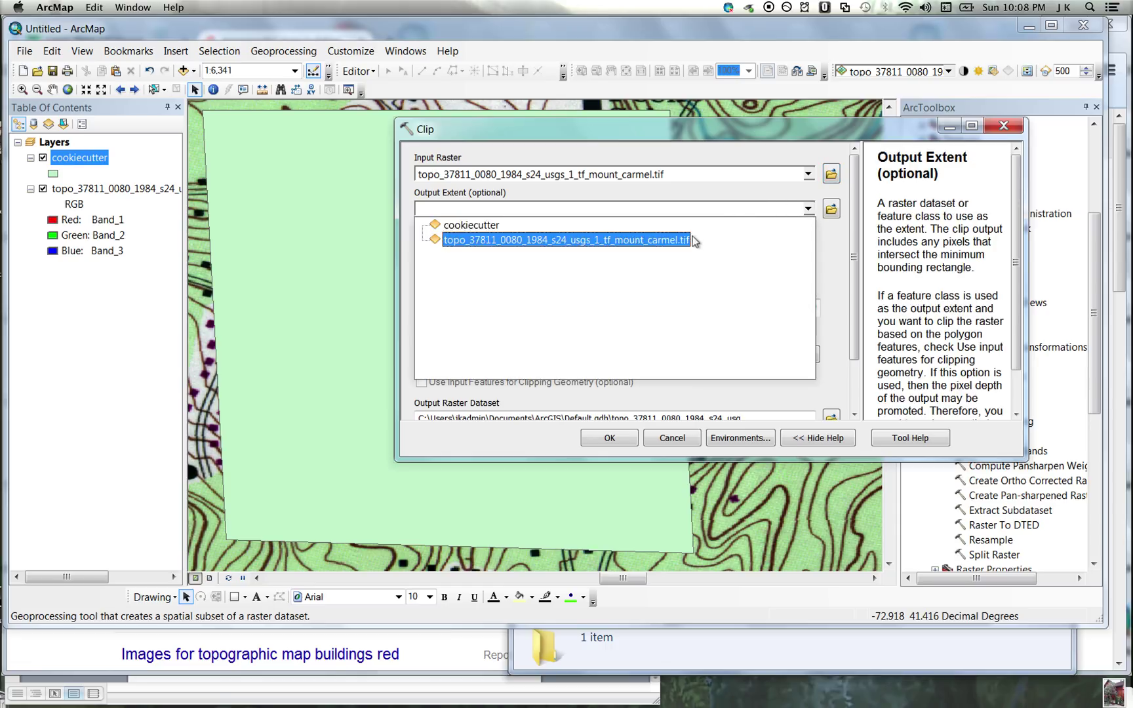
pyautogui.click(471, 224)
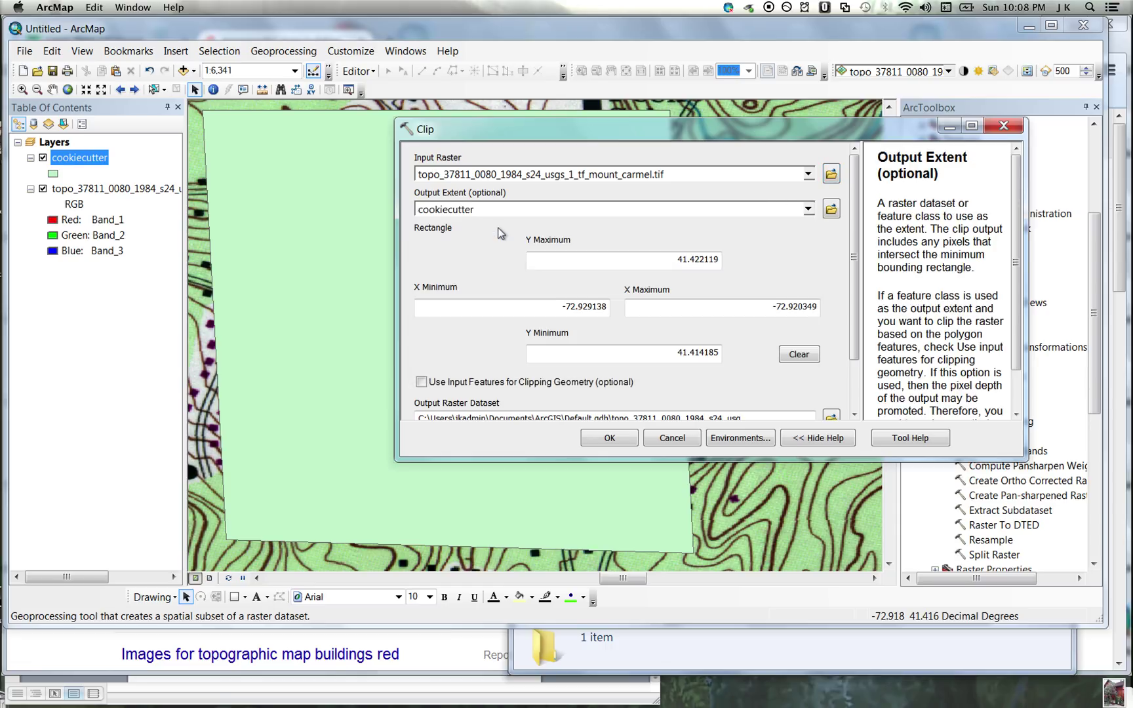
pyautogui.click(421, 382)
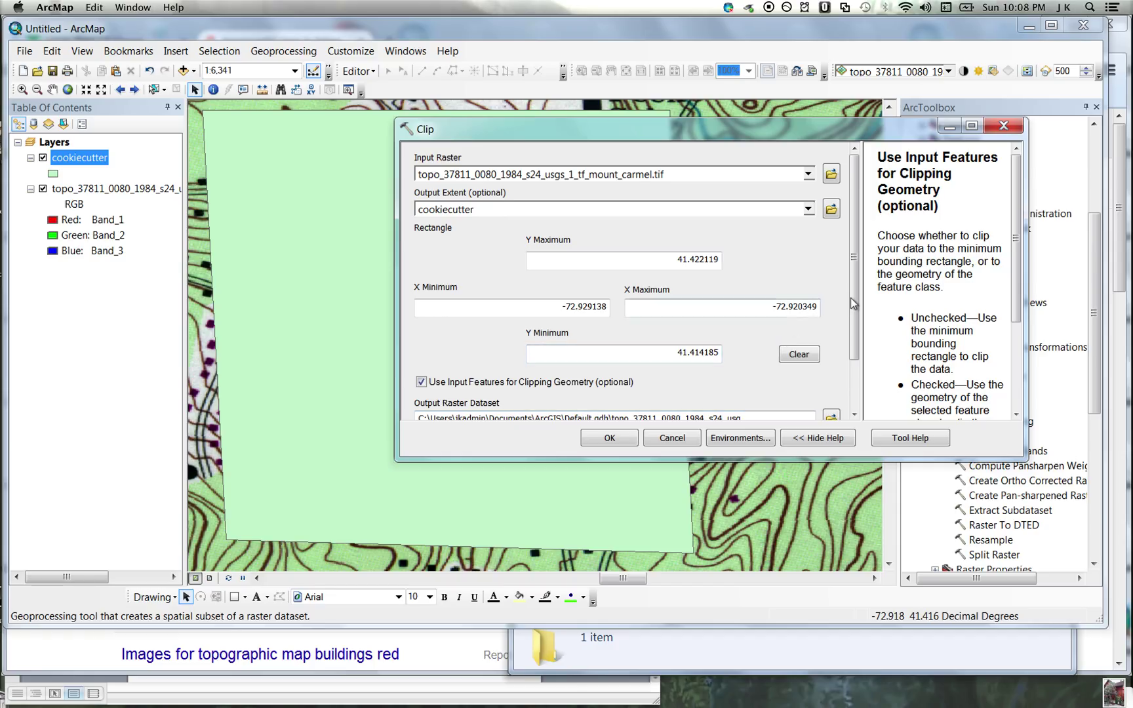
pyautogui.scroll(-3)
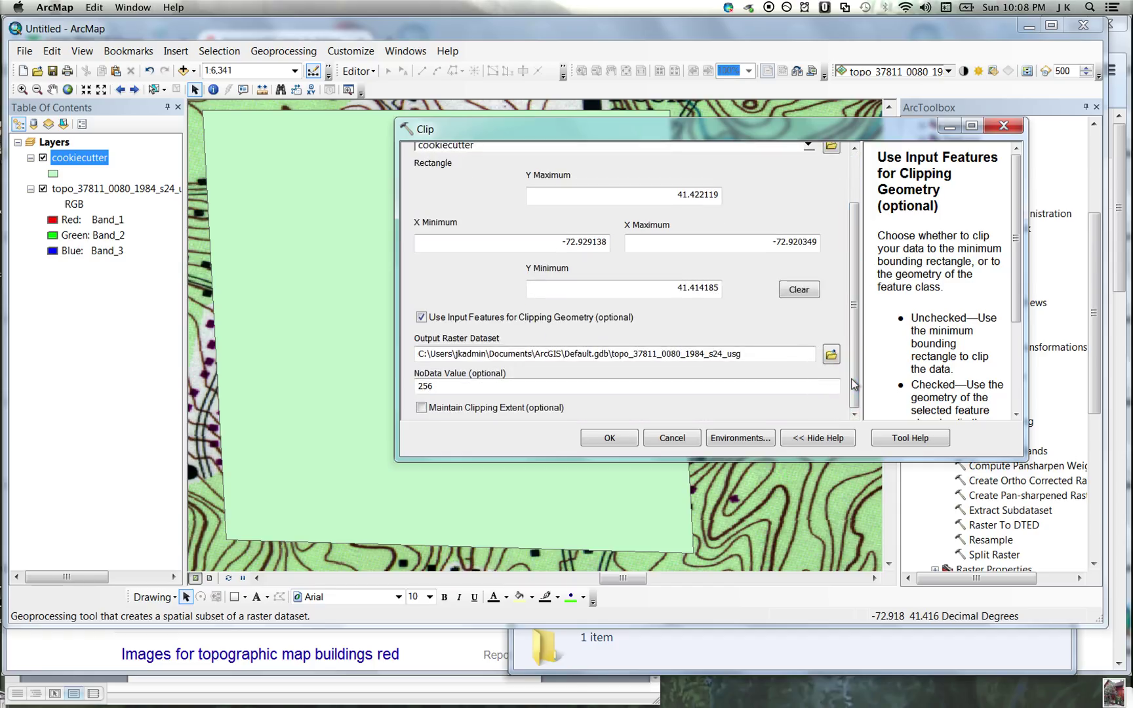
pyautogui.click(609, 438)
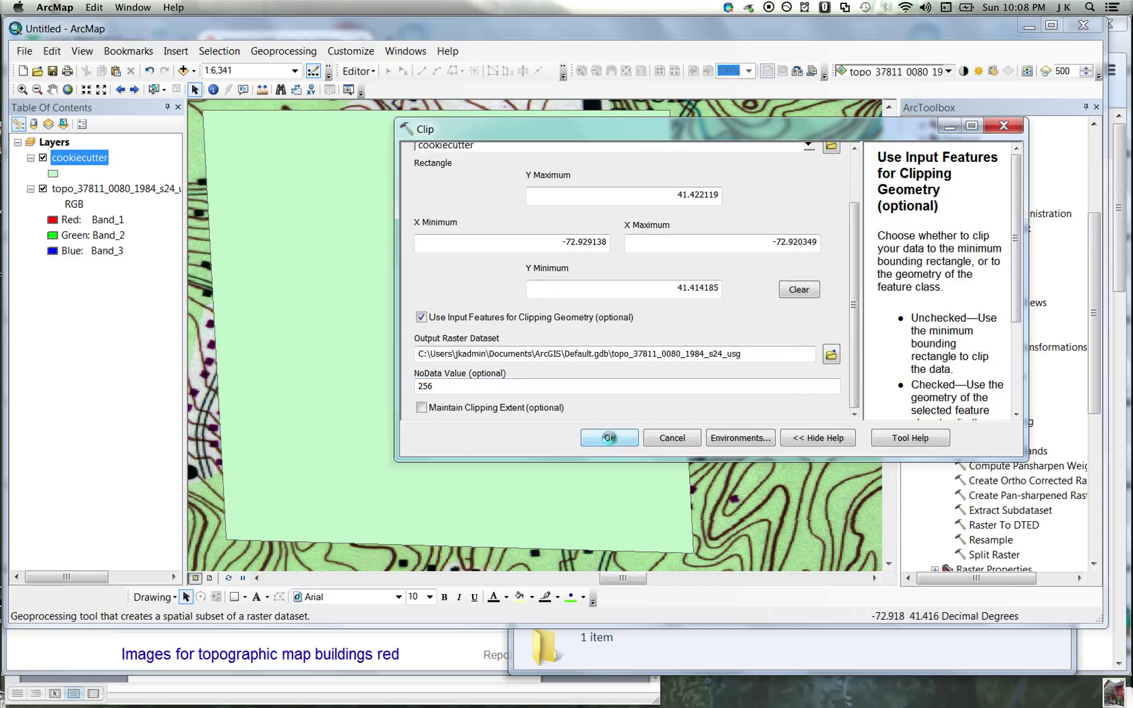
# - Run the clip, adding the clipped topo raster as a new layer
pyautogui.click(608, 438)
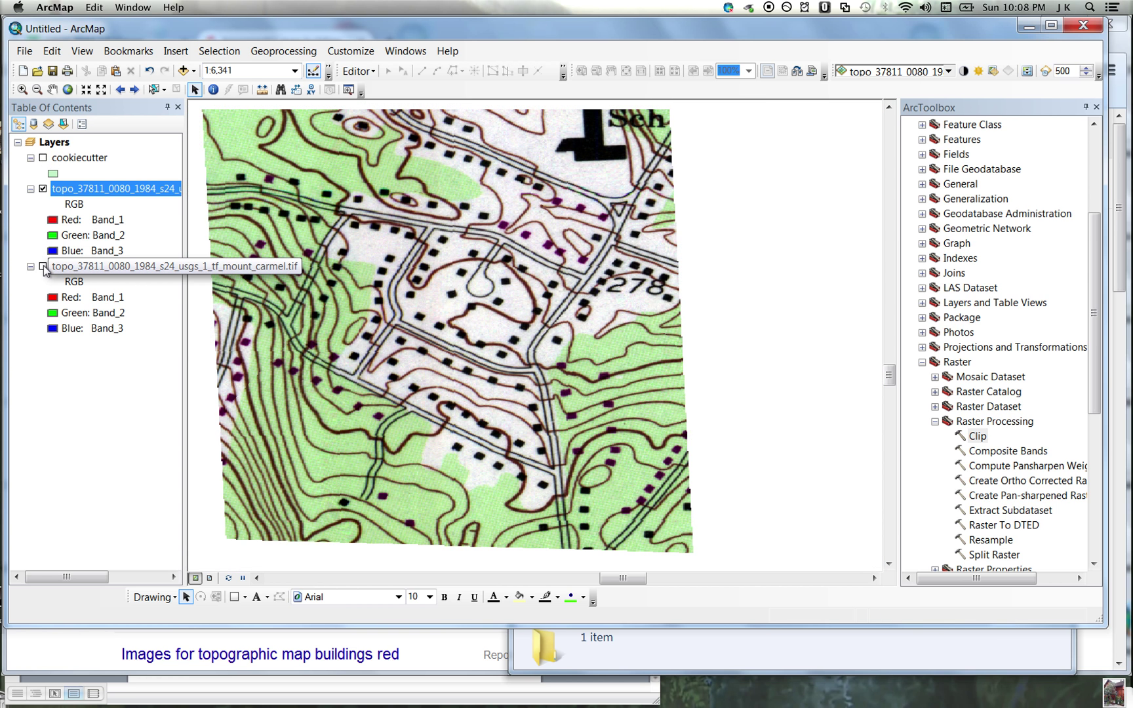
pyautogui.moveTo(423, 493)
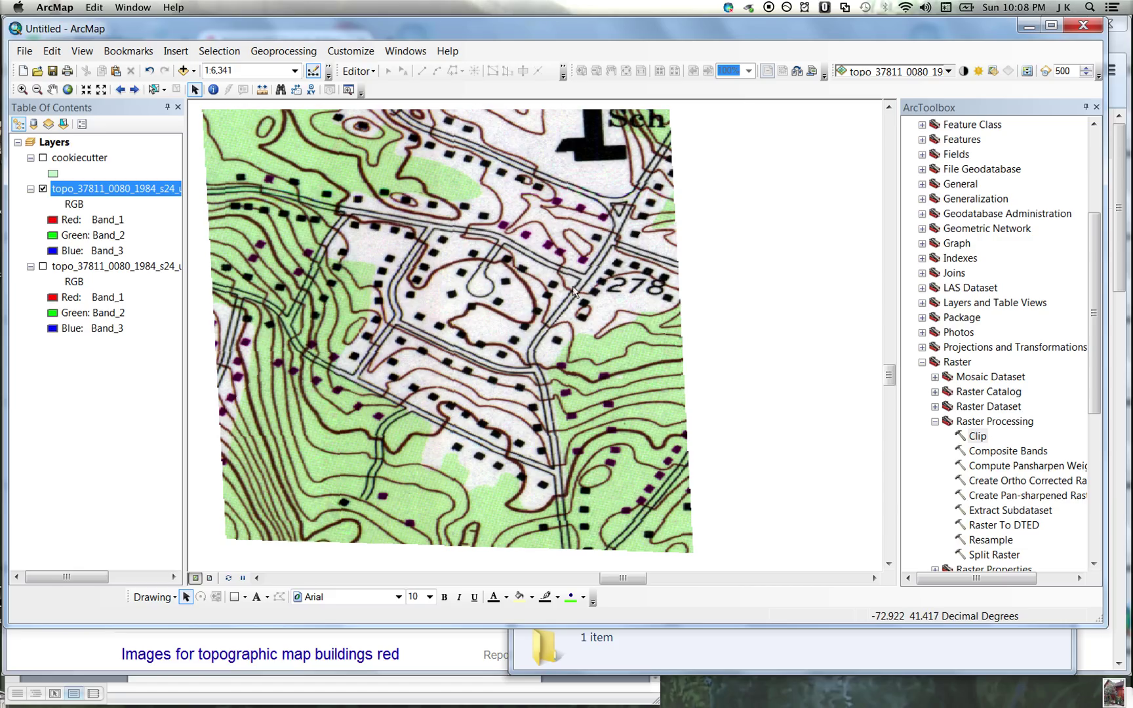
pyautogui.moveTo(396, 202)
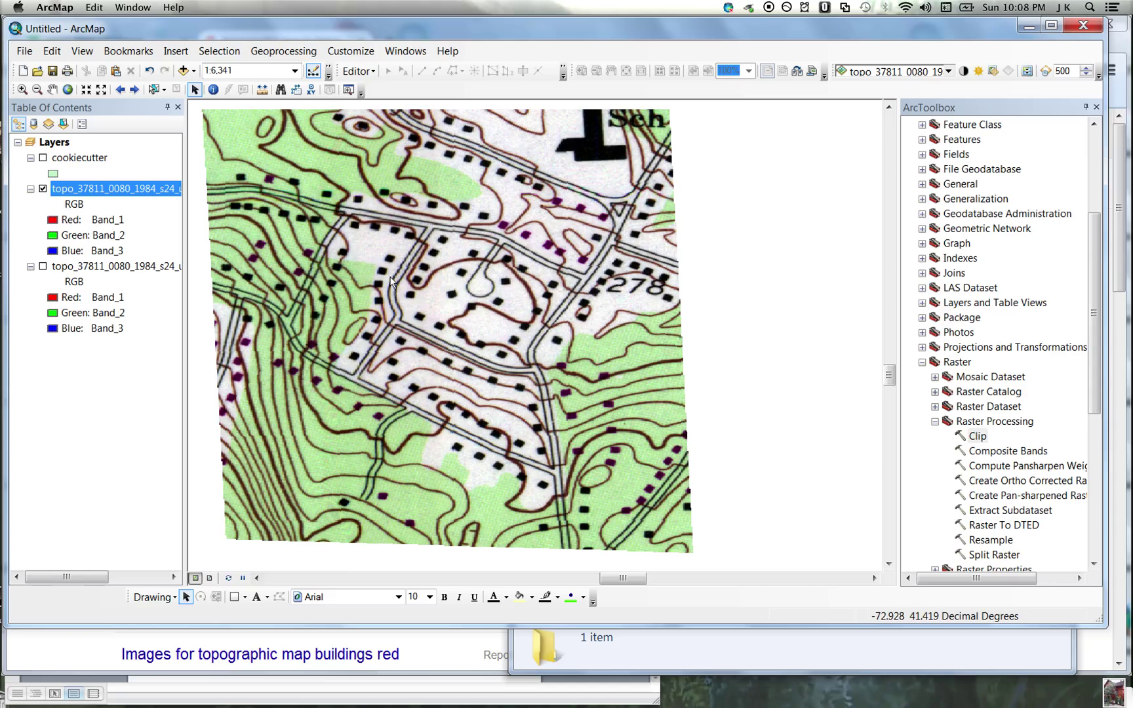
pyautogui.moveTo(506, 230)
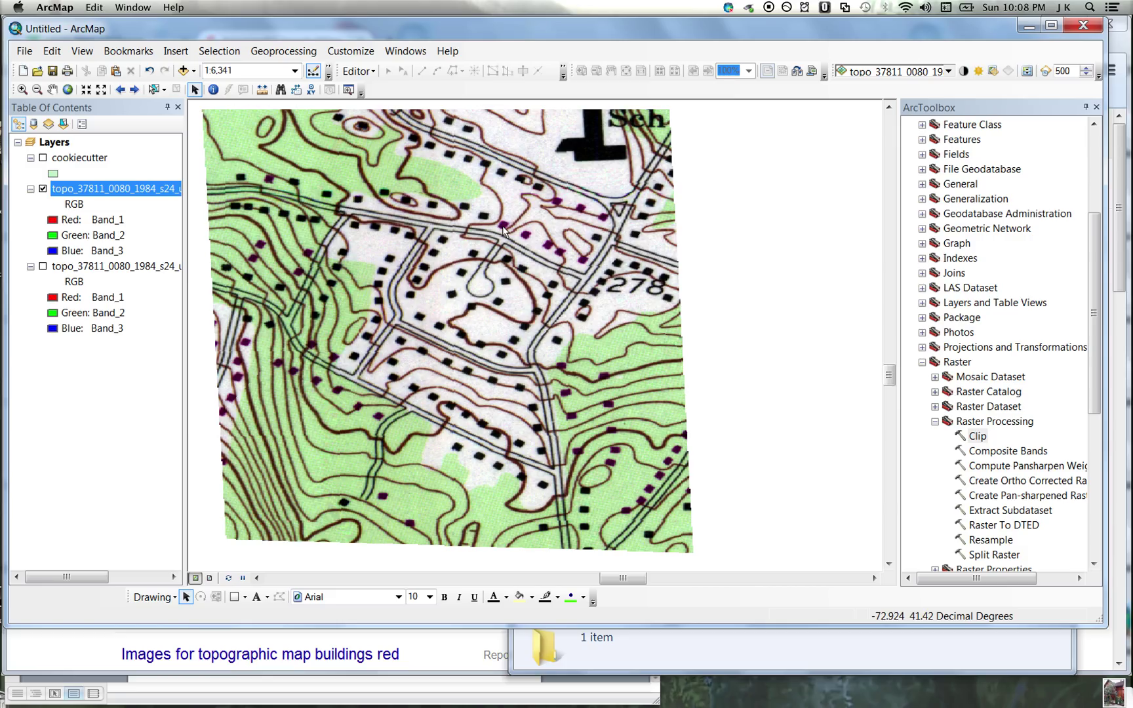
pyautogui.moveTo(465, 200)
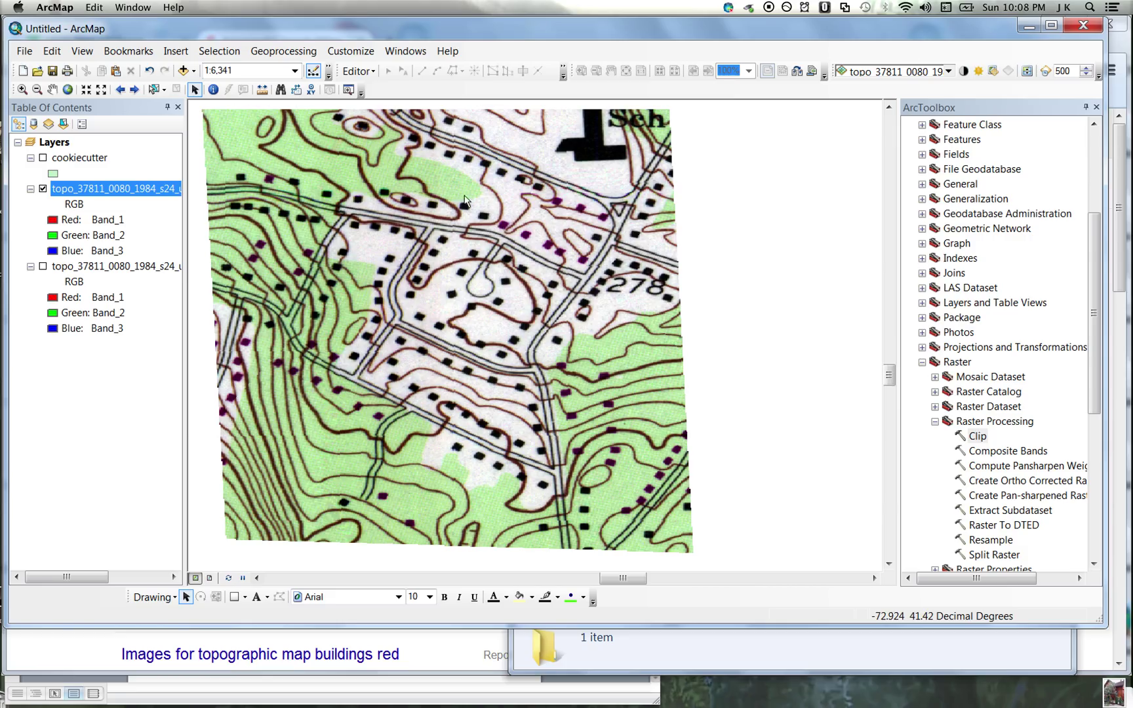
pyautogui.moveTo(584, 244)
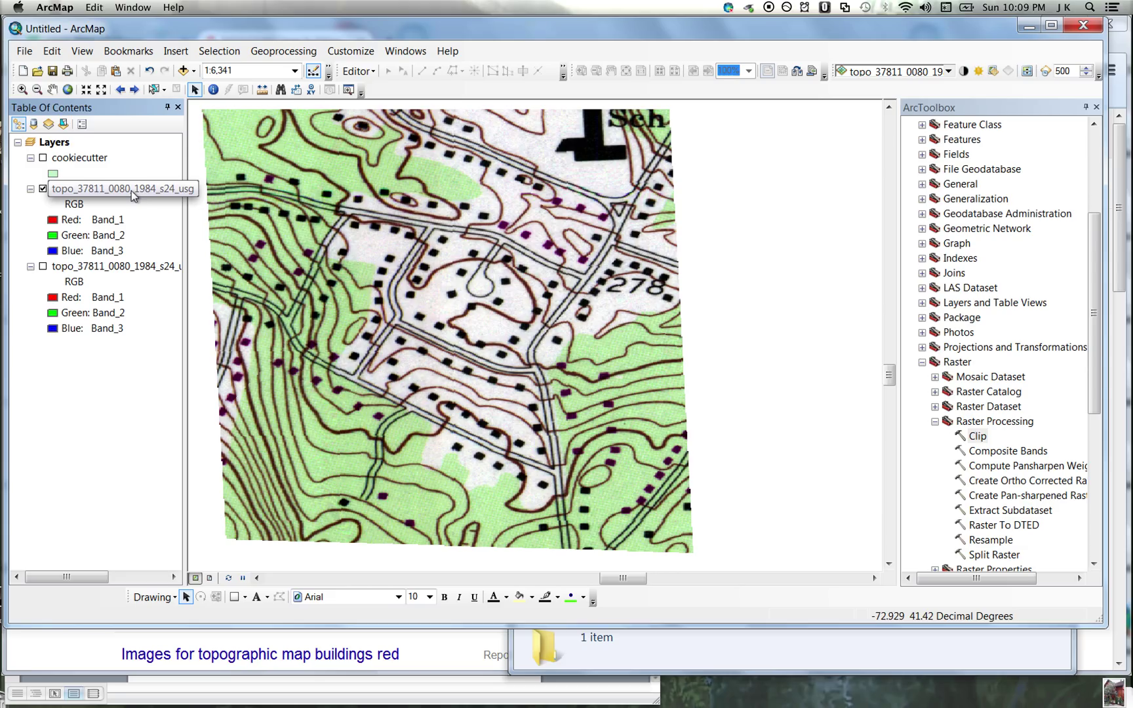
# - Export the clipped topo layer's data, renaming the output TIFF file
pyautogui.rightClick(115, 189)
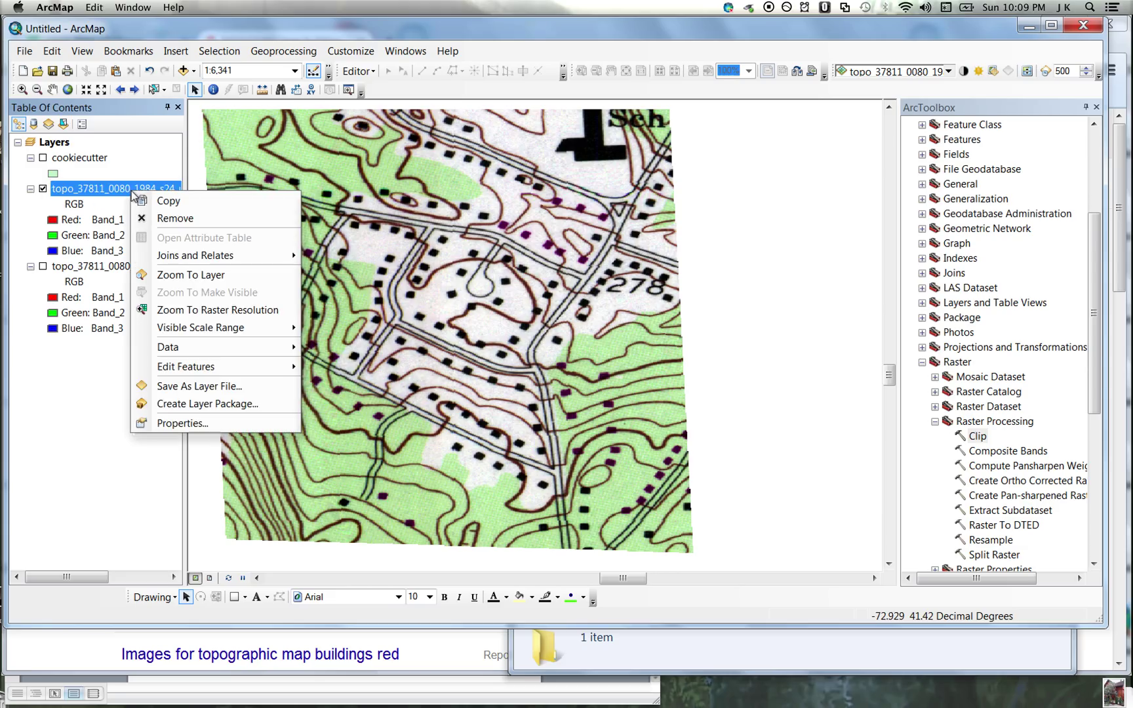
pyautogui.moveTo(211, 346)
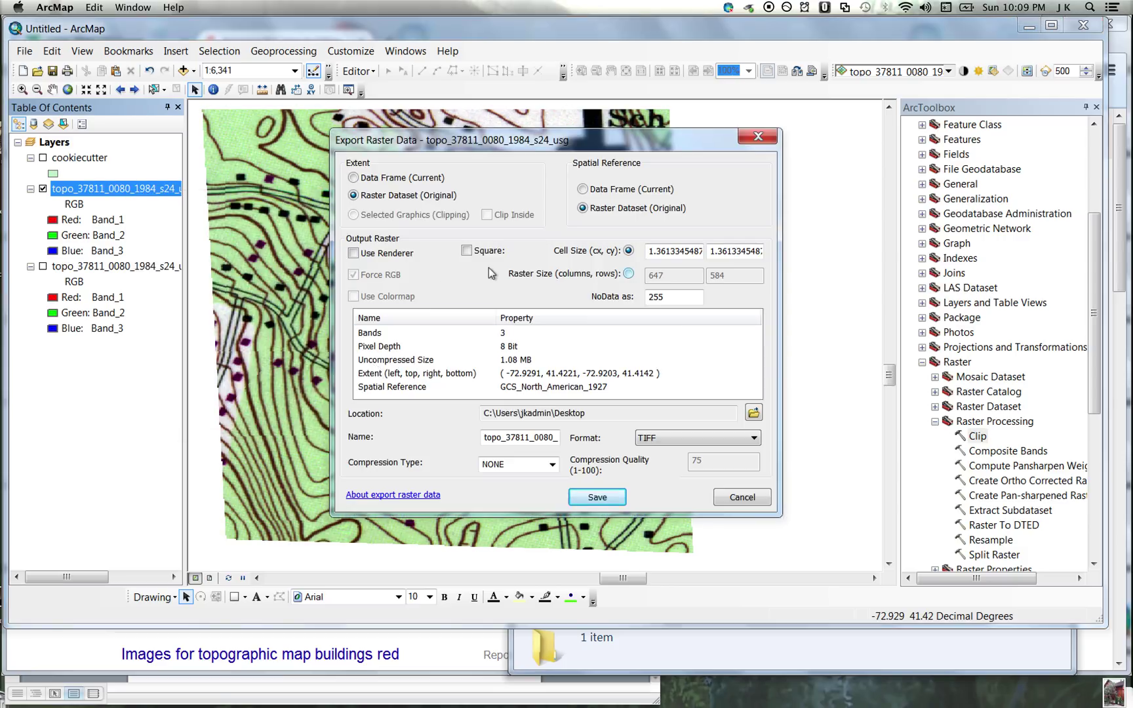
pyautogui.click(607, 413)
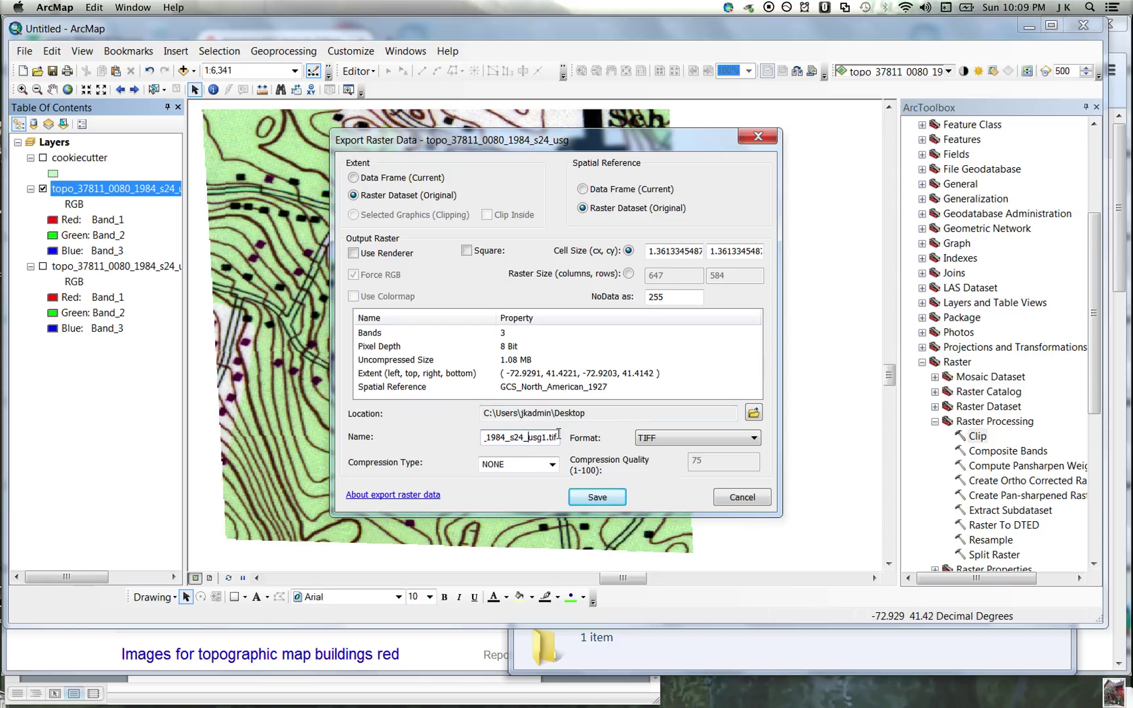
pyautogui.tripleClick(519, 436)
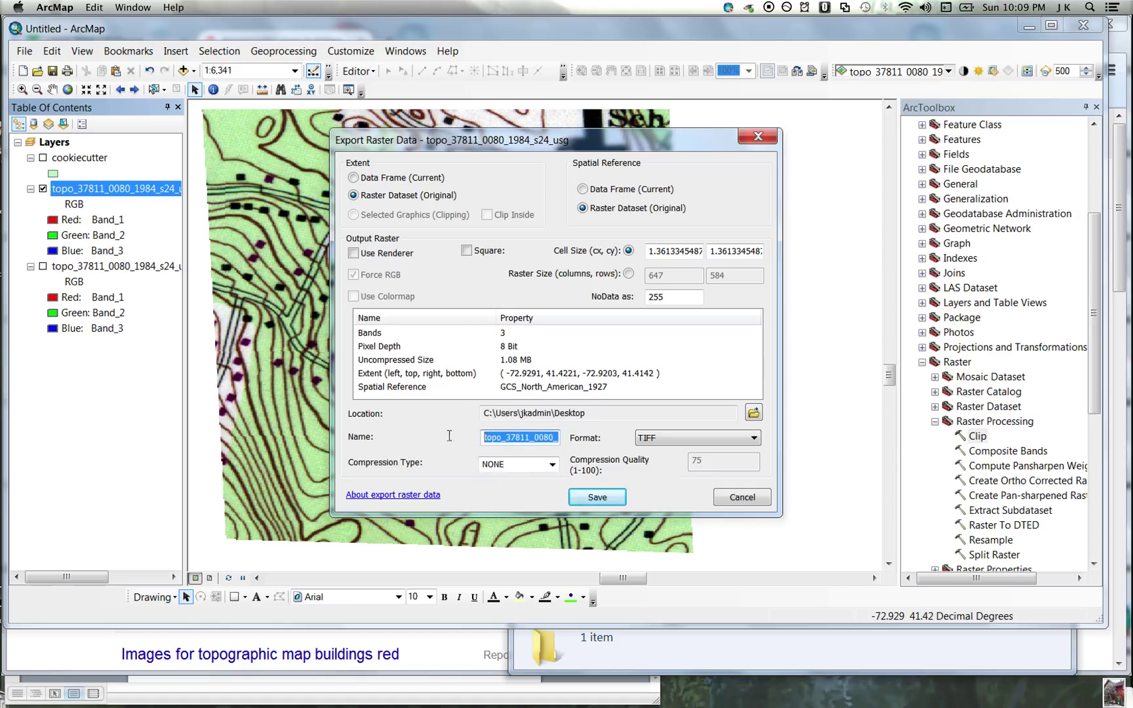
pyautogui.write('topo.tif')
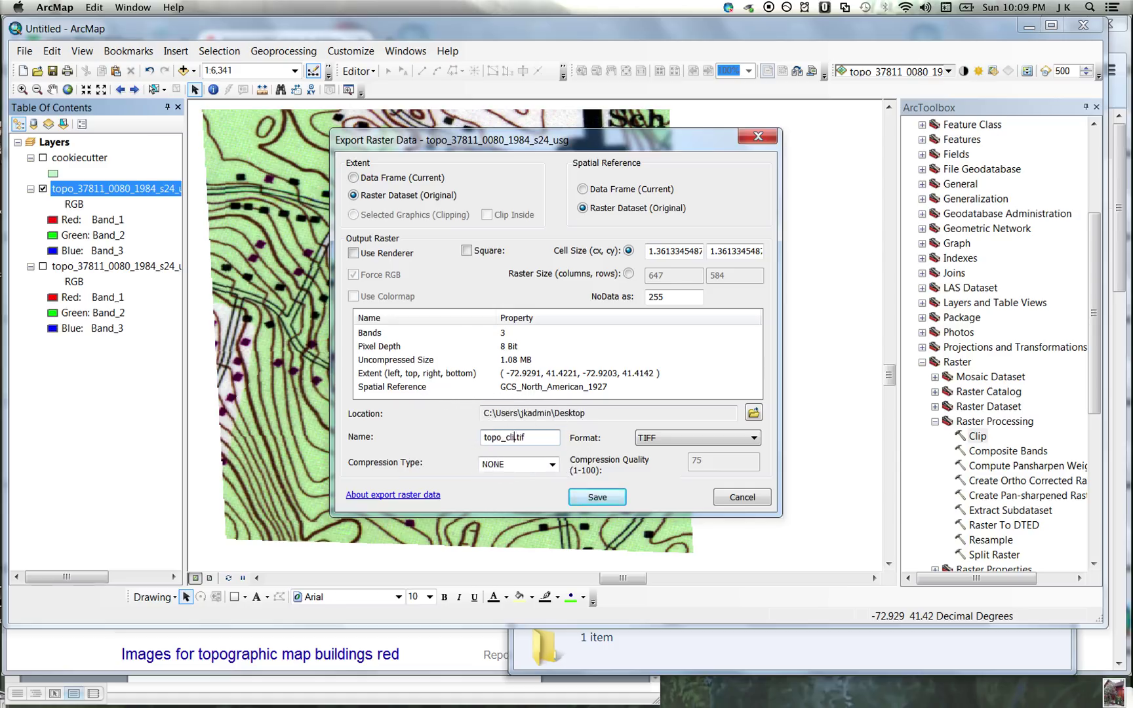
# - Save the exported raster and decline adding it to the map
pyautogui.click(596, 497)
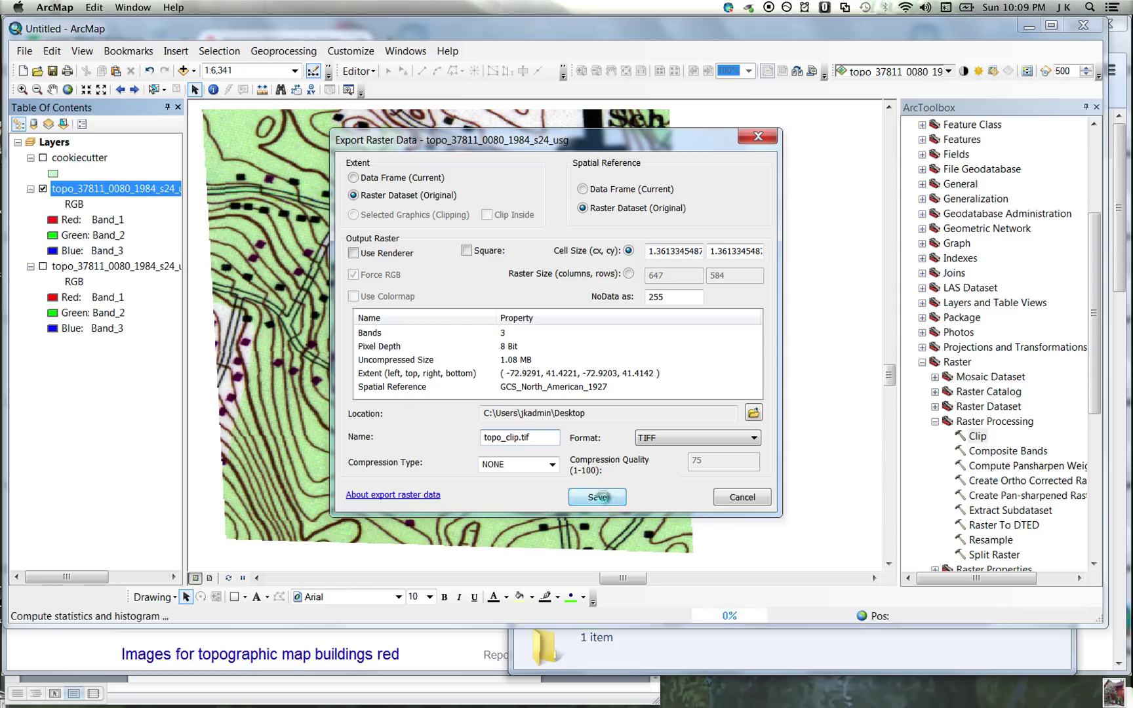
pyautogui.click(597, 497)
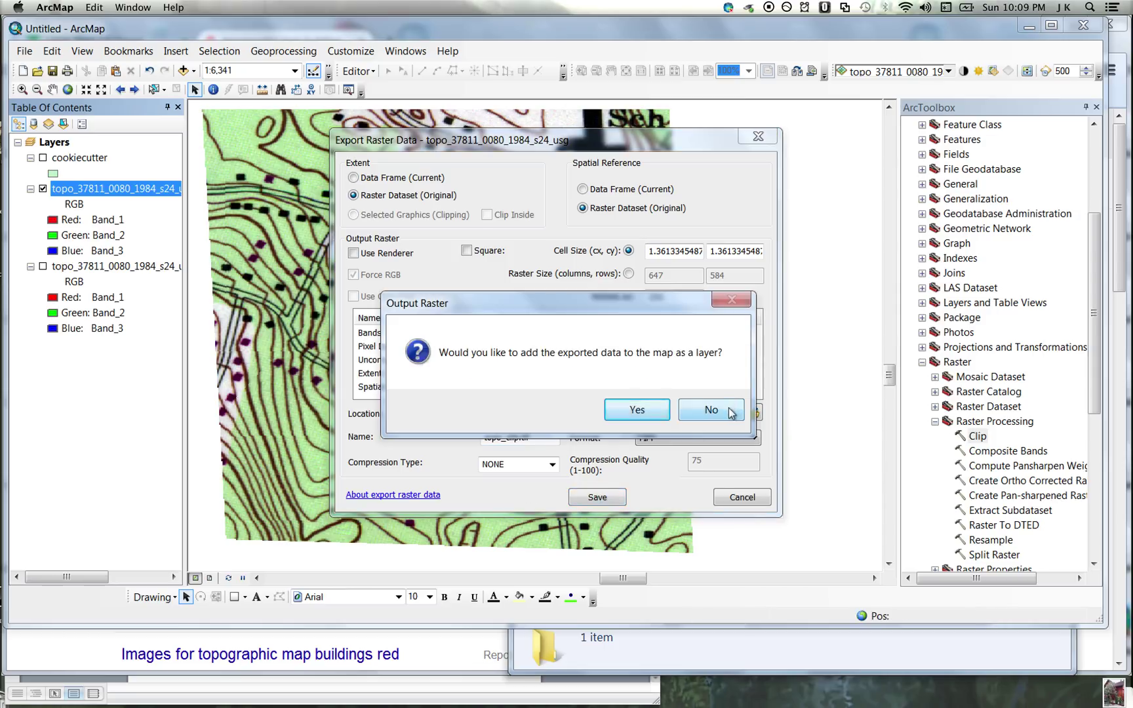
pyautogui.click(711, 409)
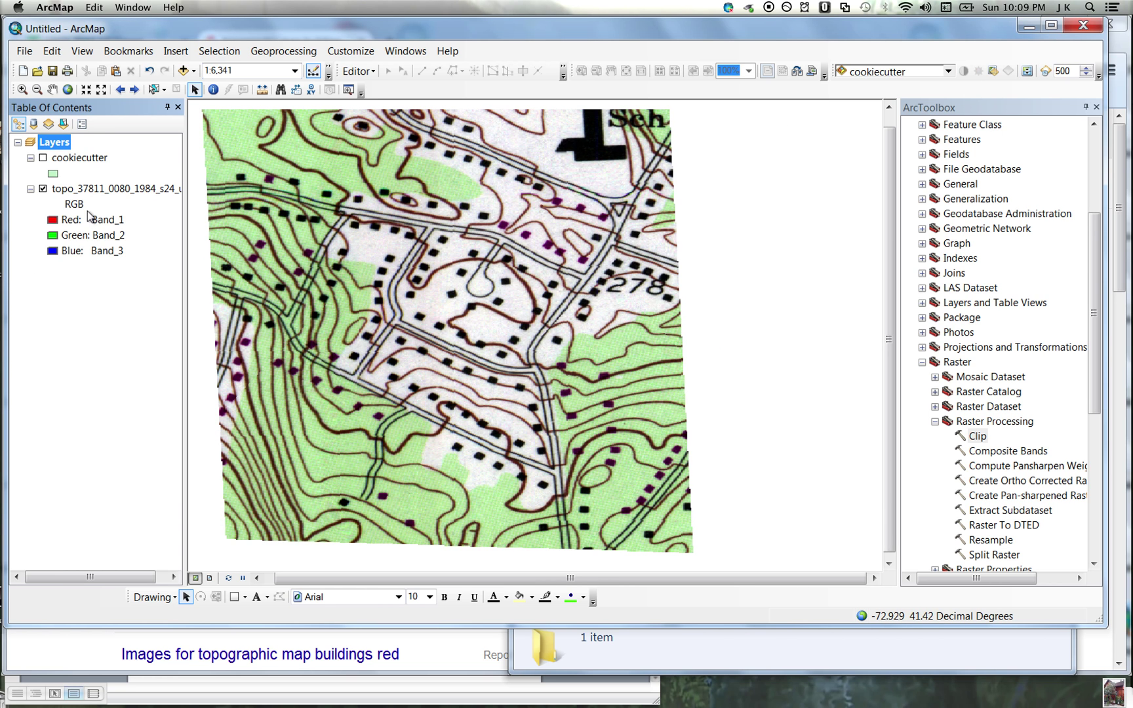
# - Remove the topo layer and browse Add Data up to the Desktop folder
pyautogui.rightClick(111, 189)
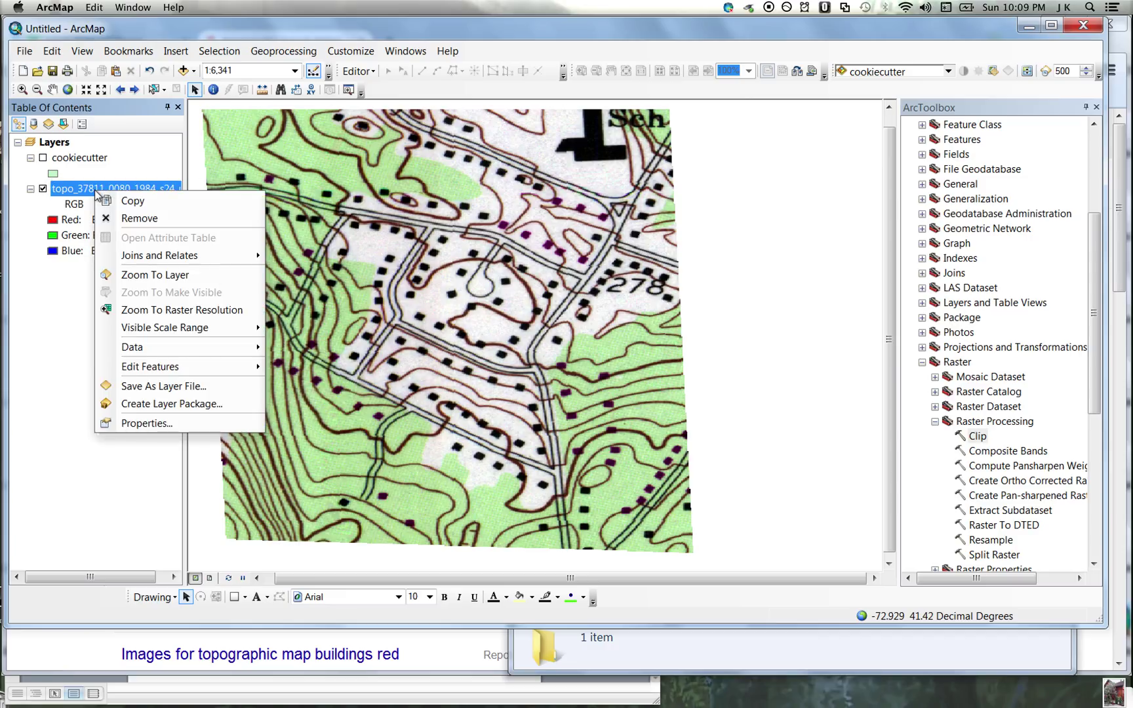
pyautogui.click(139, 218)
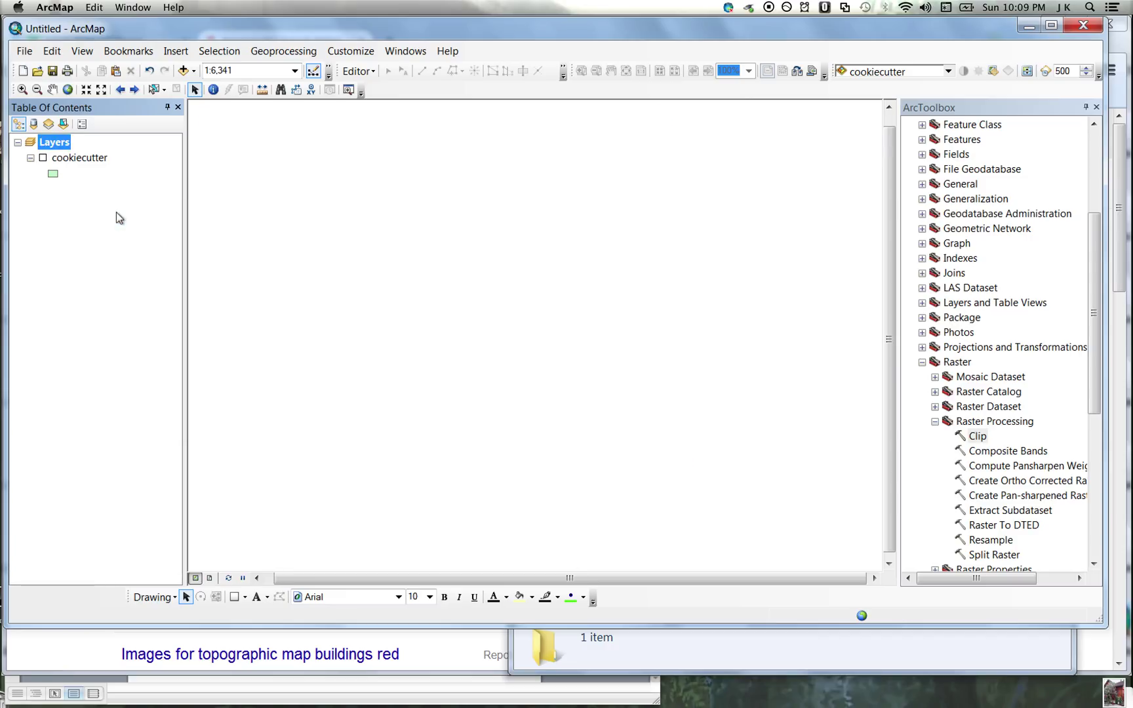
pyautogui.click(186, 70)
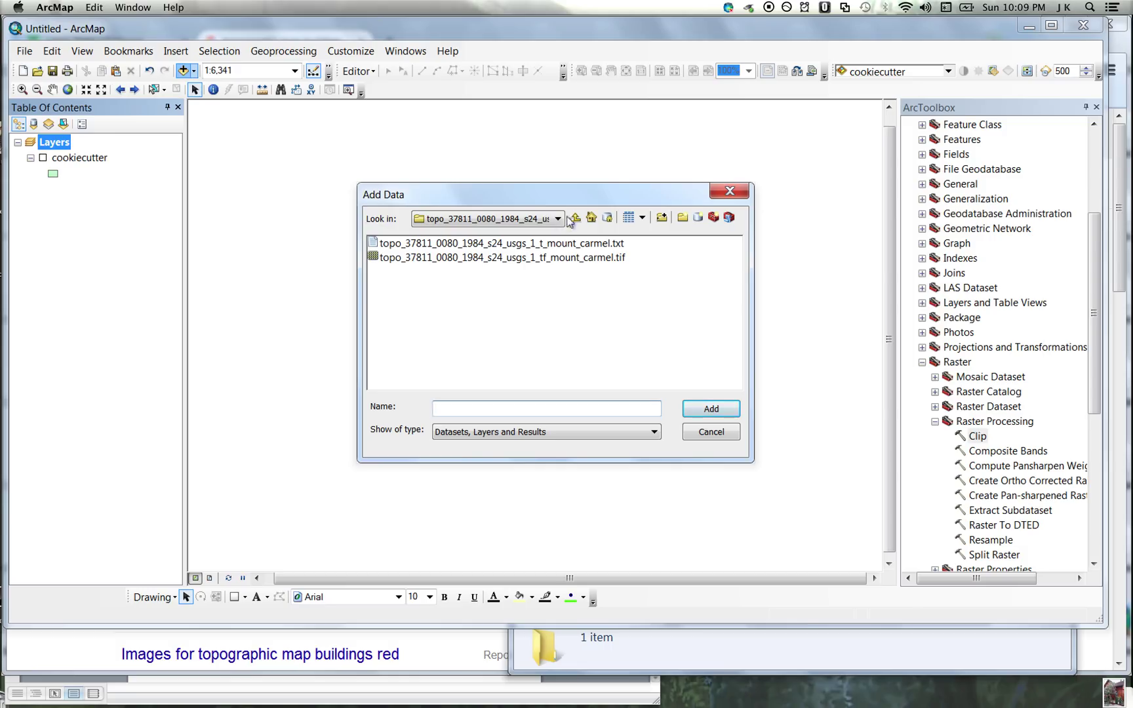
pyautogui.click(574, 218)
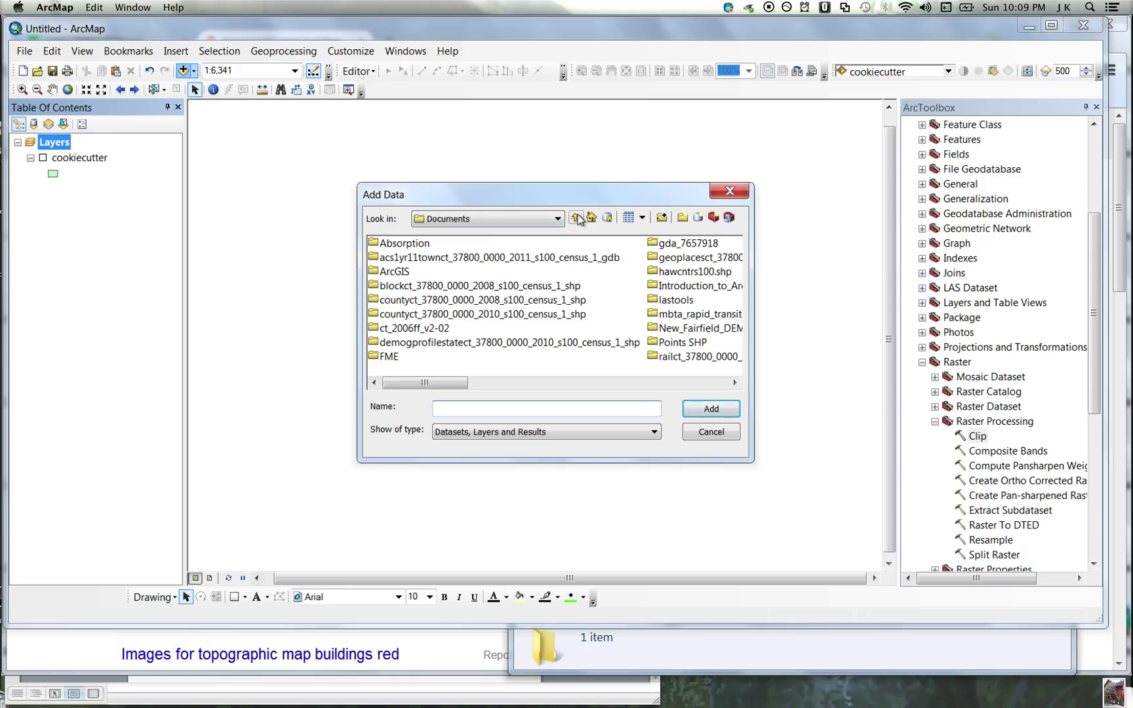
pyautogui.click(575, 217)
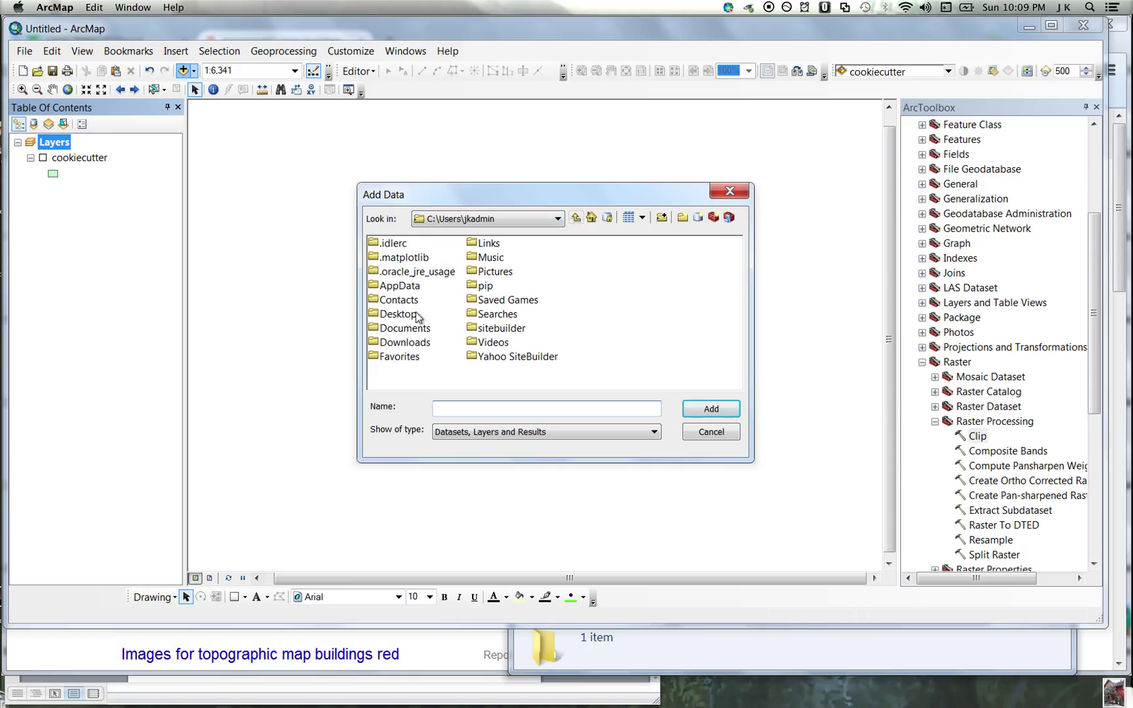
pyautogui.doubleClick(398, 314)
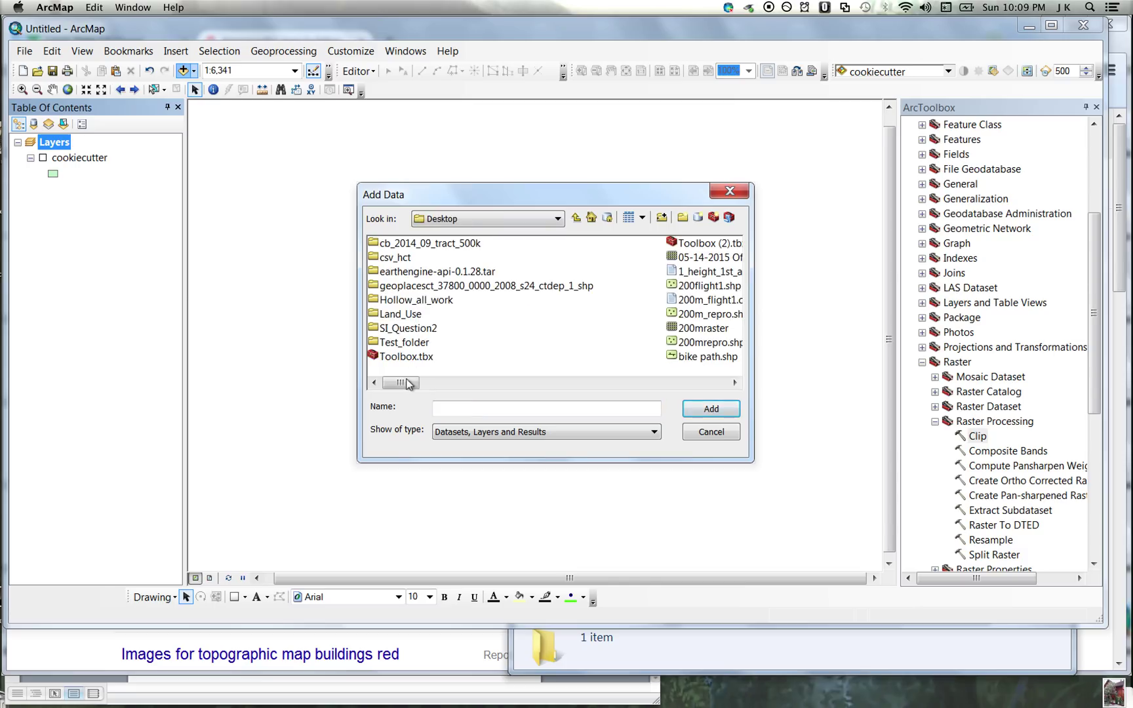
# - Find topo_clip.tif and add its Band_1 to the map
pyautogui.moveTo(400, 383); pyautogui.dragTo(493, 383)
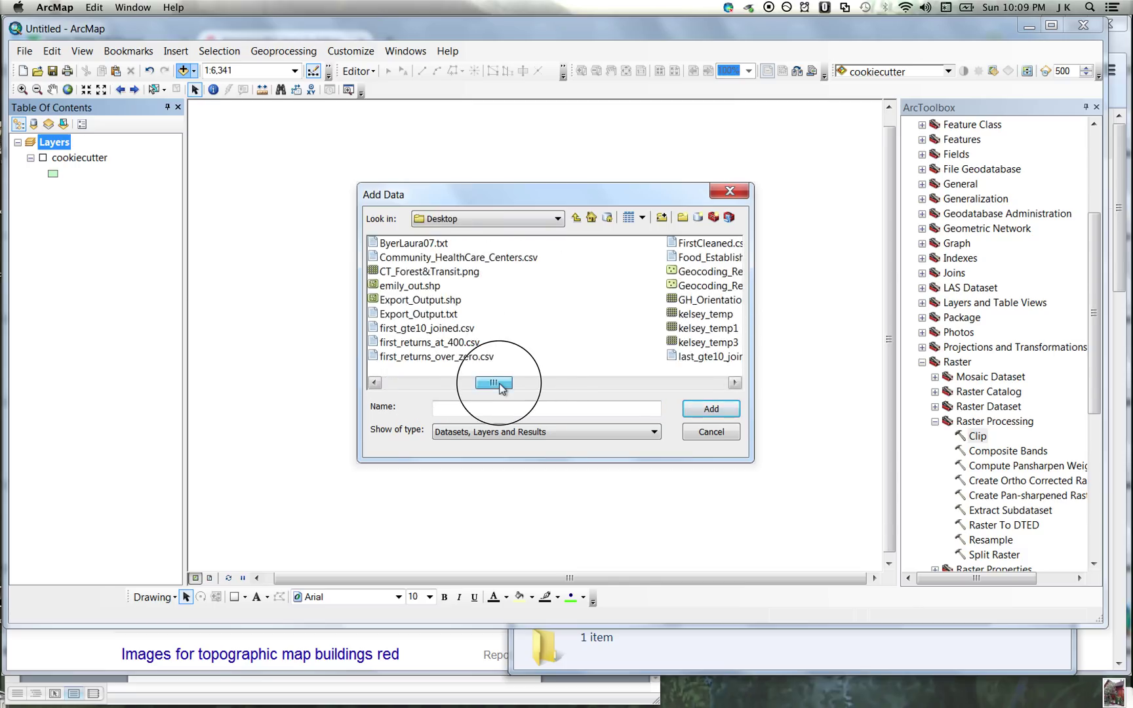
pyautogui.moveTo(493, 381); pyautogui.dragTo(598, 382)
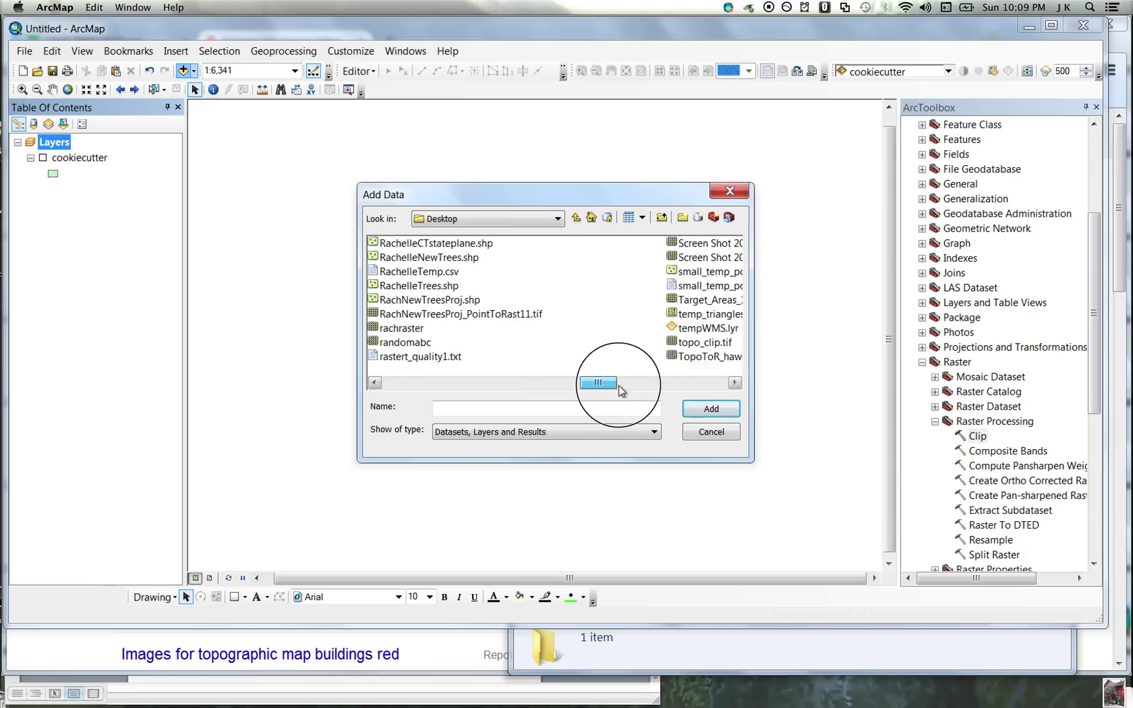
pyautogui.moveTo(598, 381); pyautogui.dragTo(631, 382)
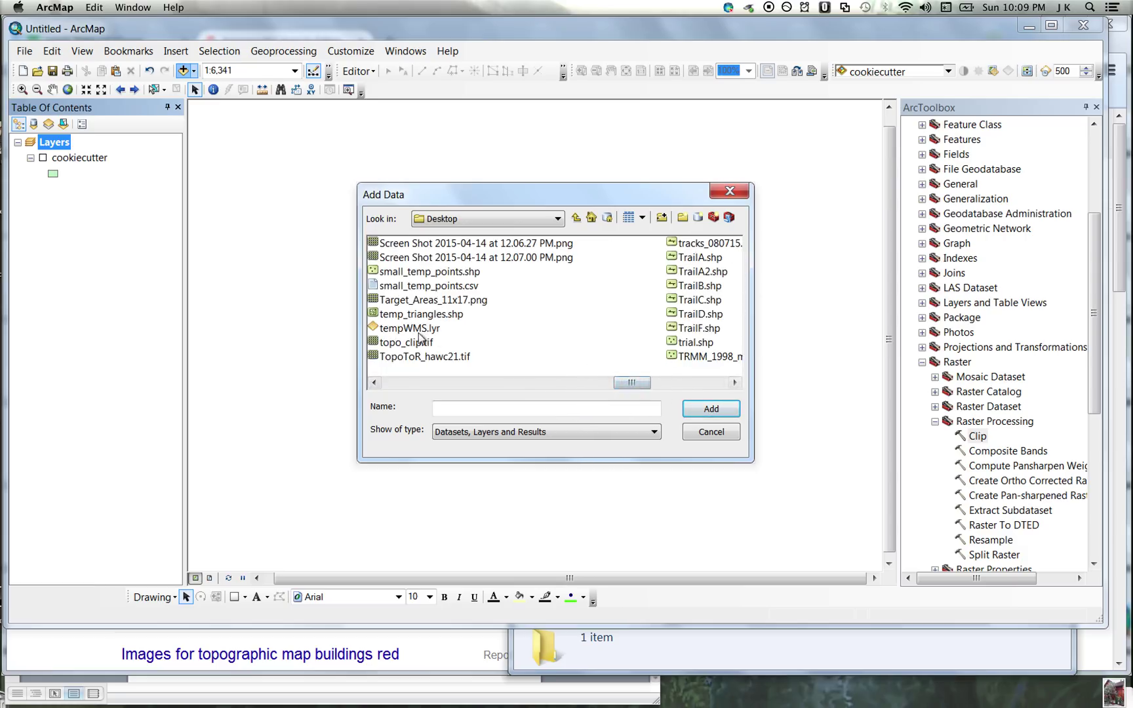
pyautogui.click(407, 343)
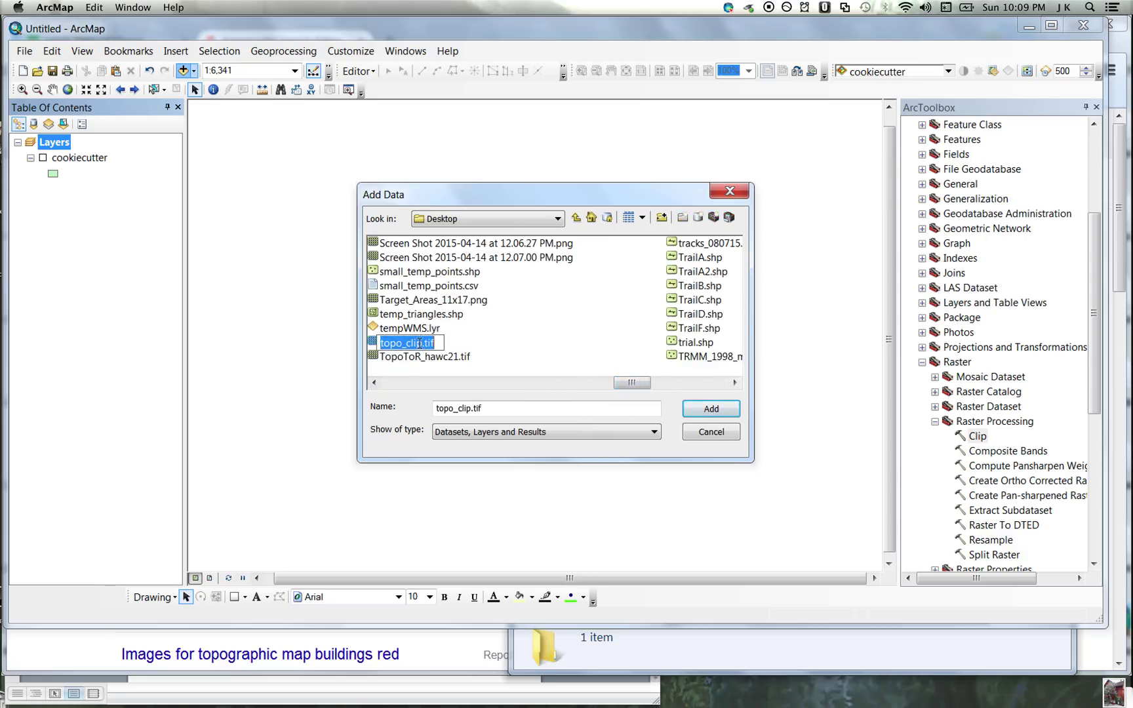
pyautogui.doubleClick(407, 343)
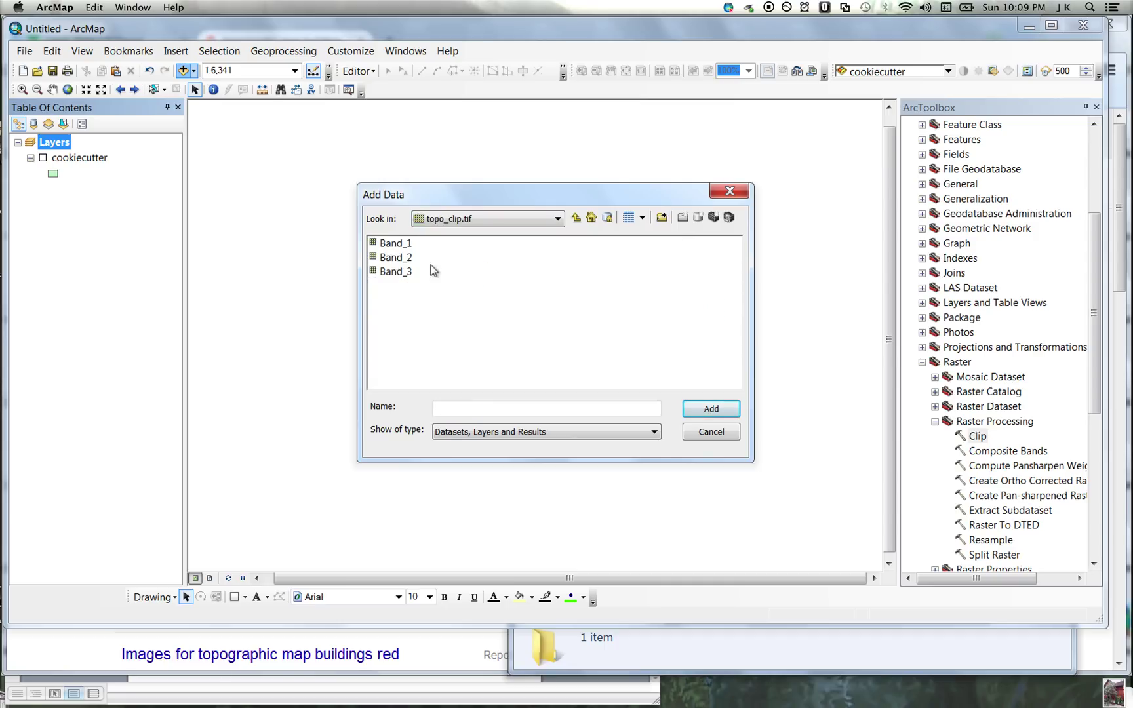
pyautogui.moveTo(405, 249)
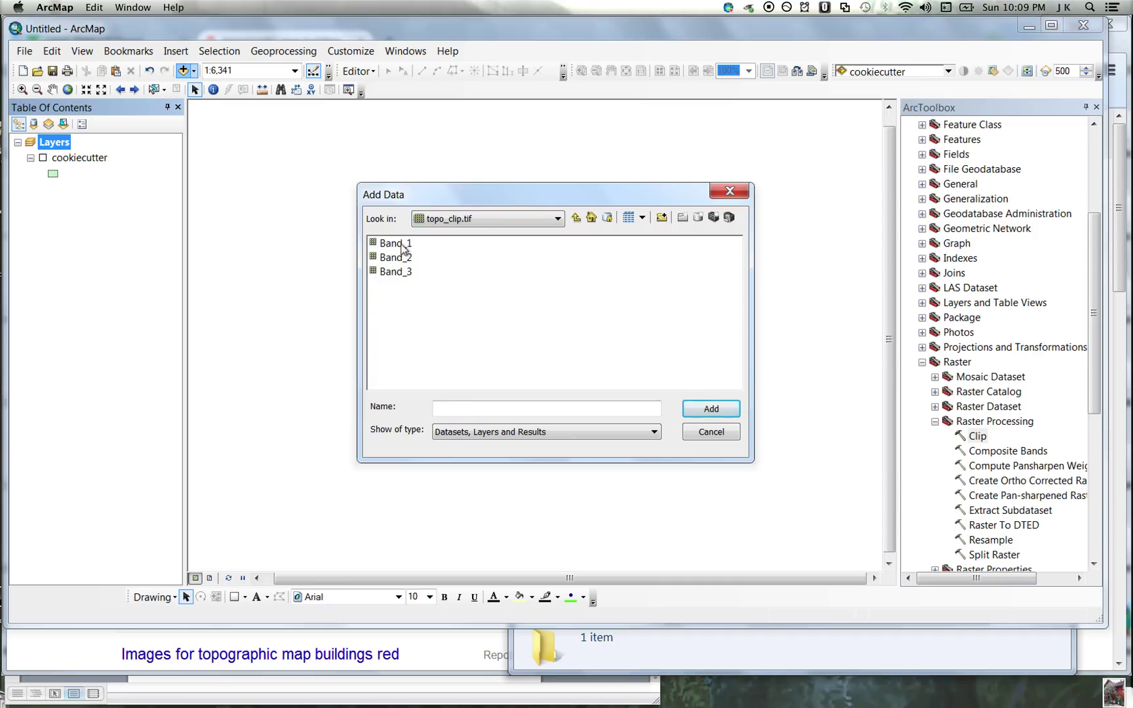
pyautogui.click(395, 242)
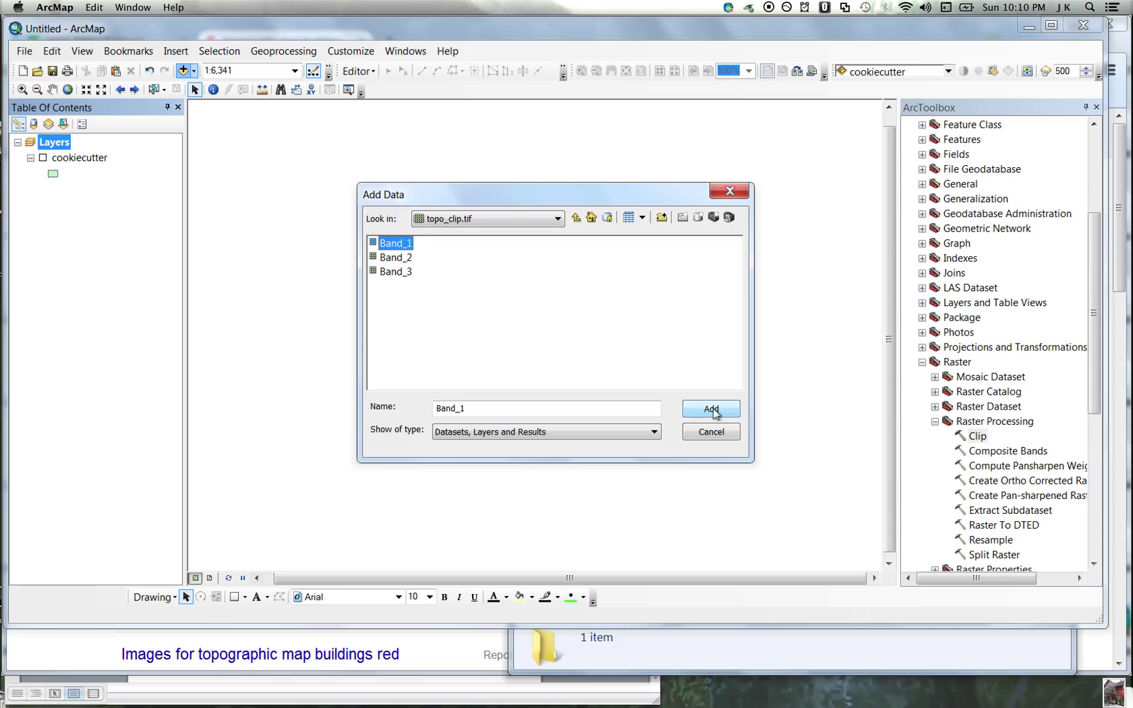
pyautogui.click(710, 408)
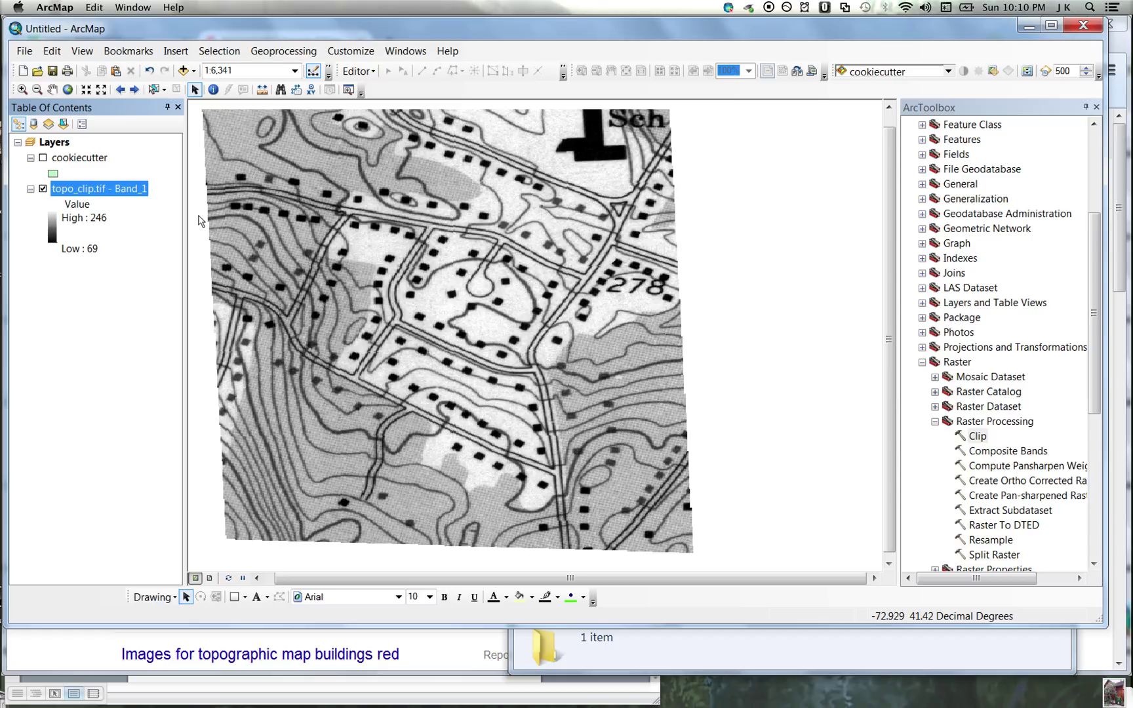
pyautogui.moveTo(526, 239)
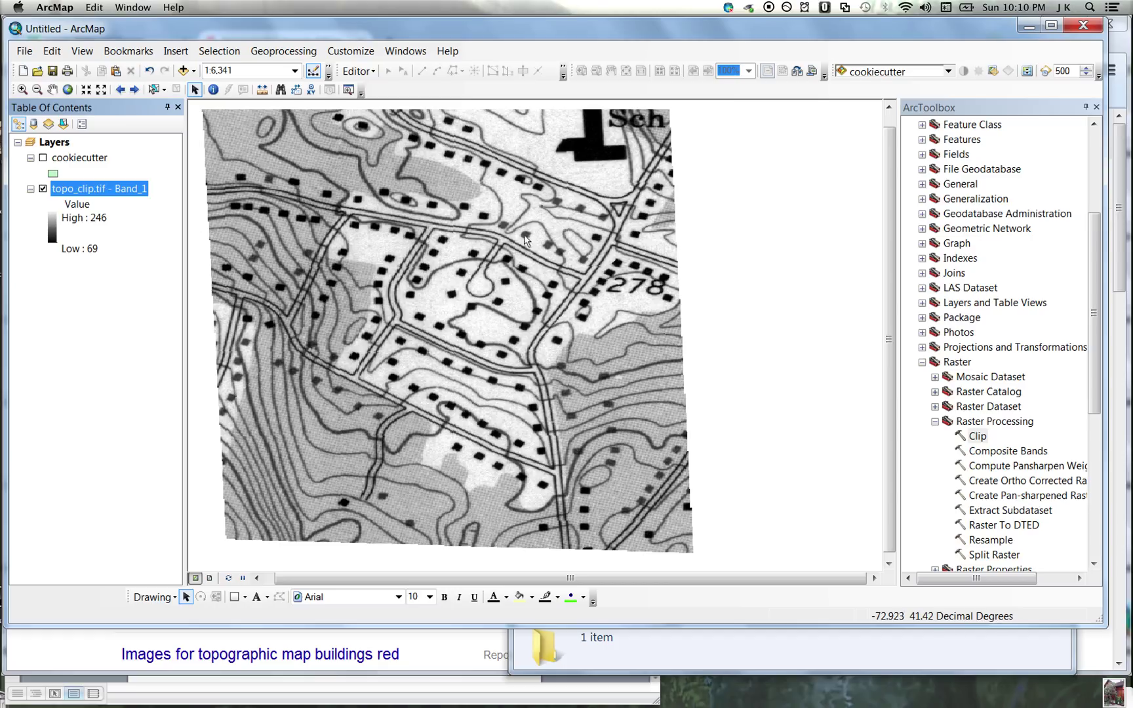
pyautogui.moveTo(214, 89)
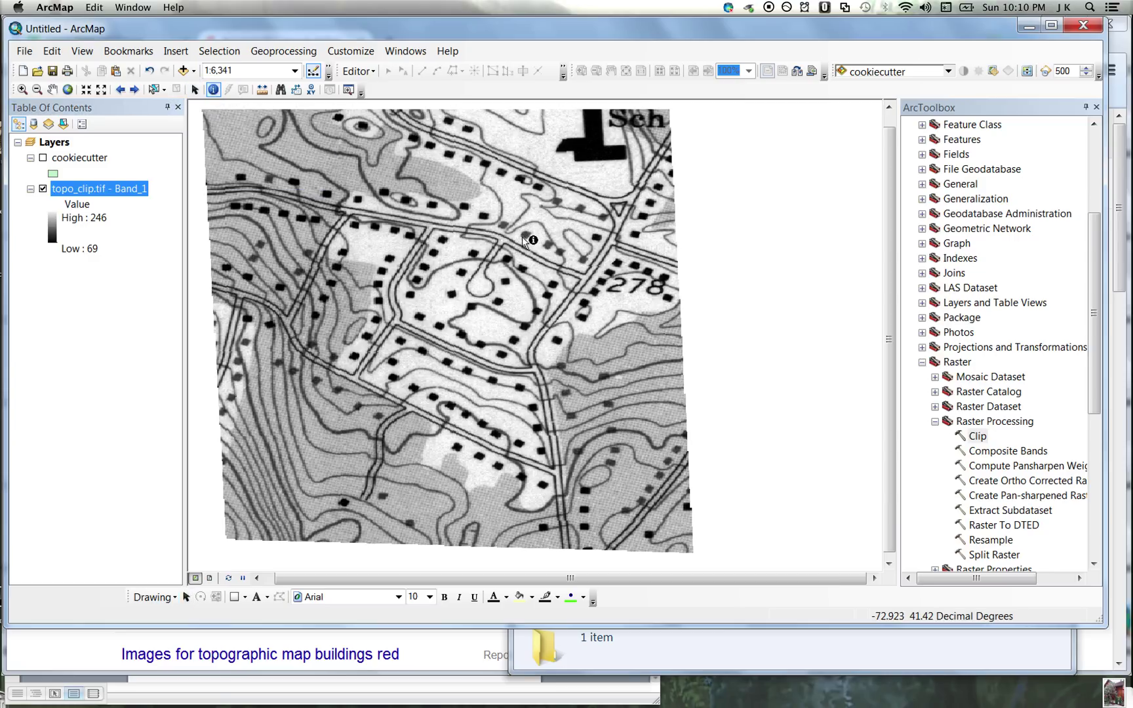
pyautogui.click(531, 239)
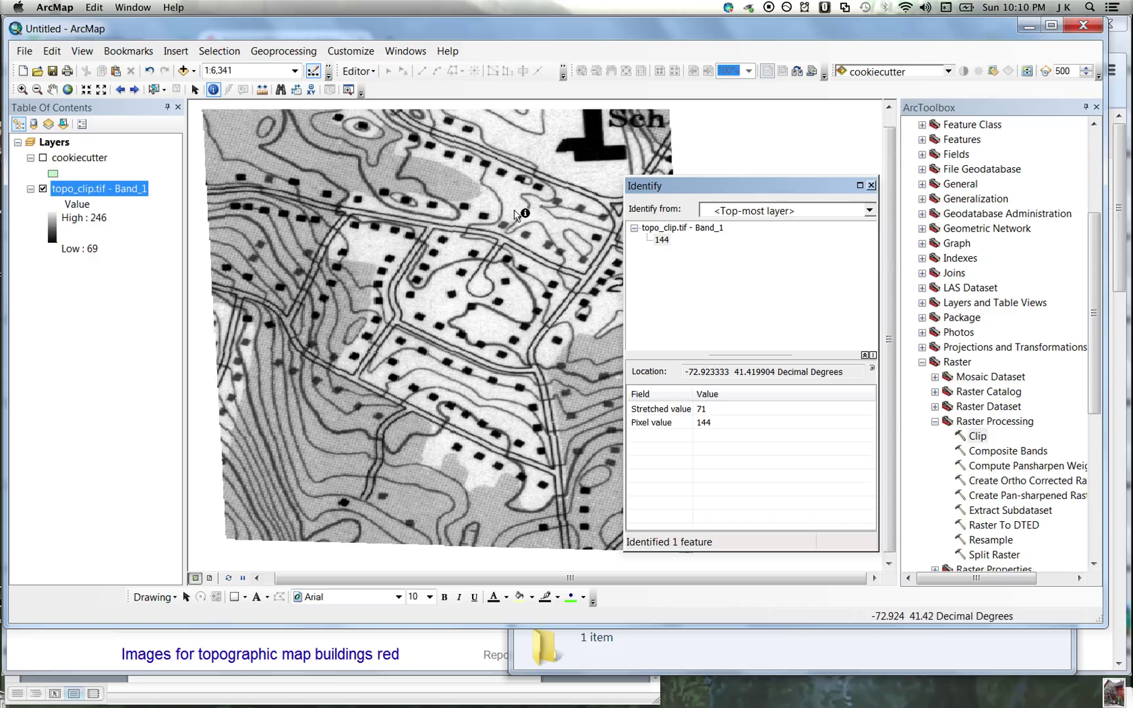
pyautogui.click(531, 203)
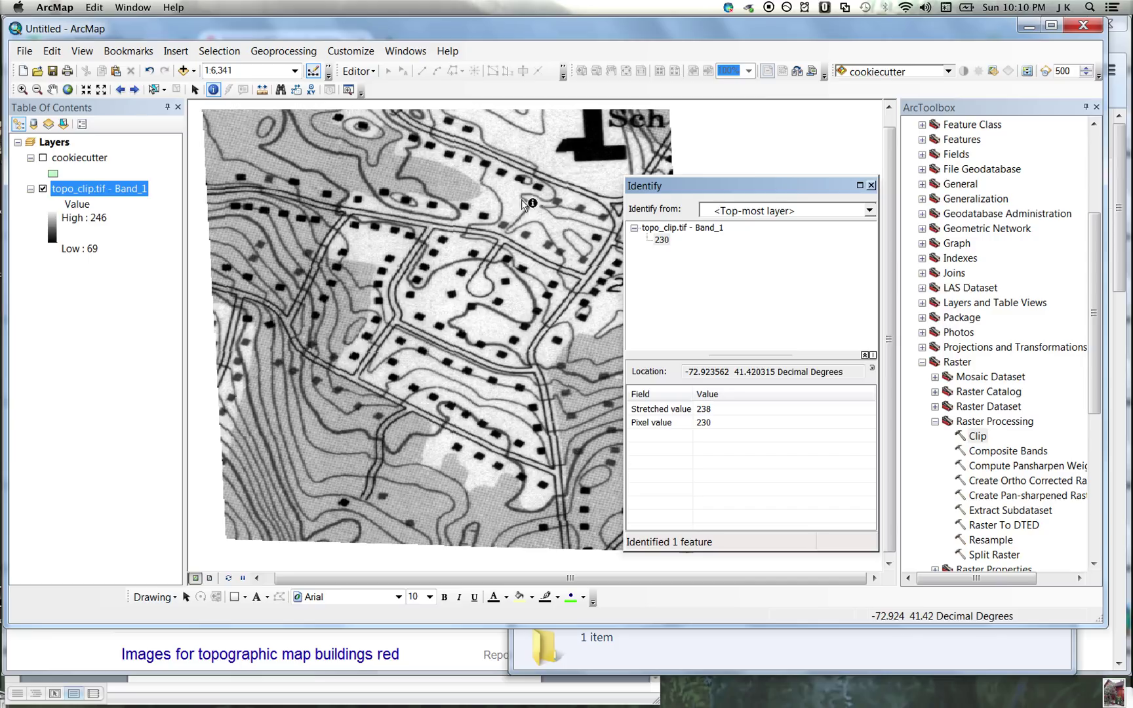
pyautogui.click(589, 160)
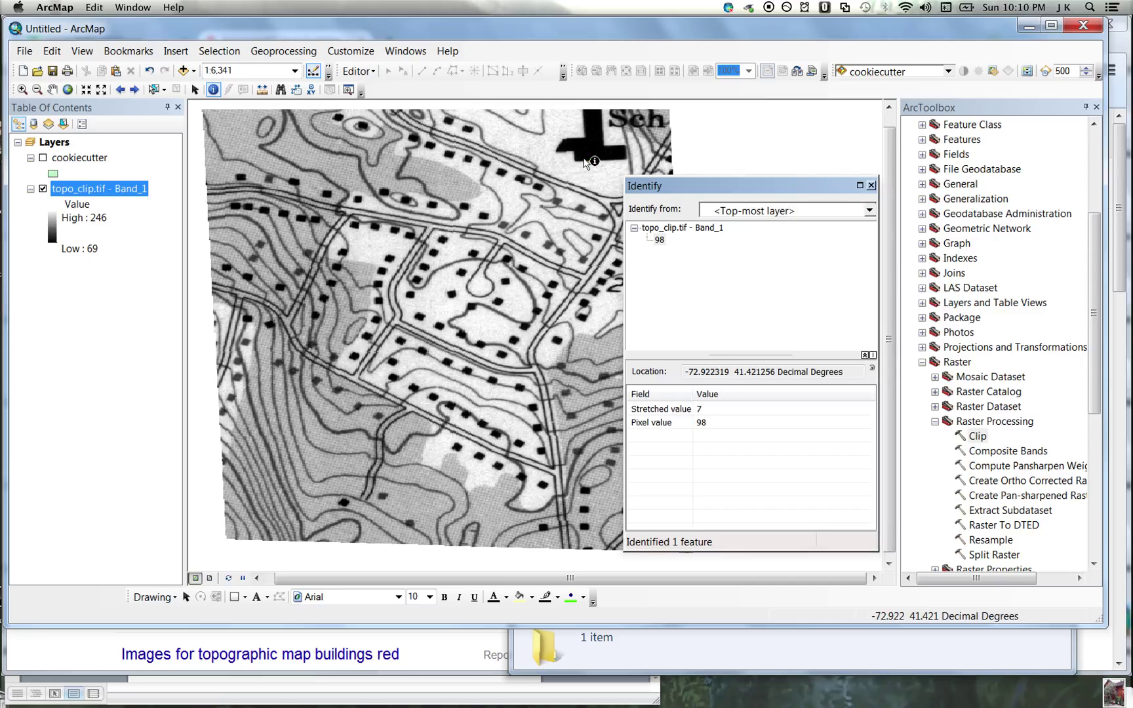
pyautogui.click(871, 186)
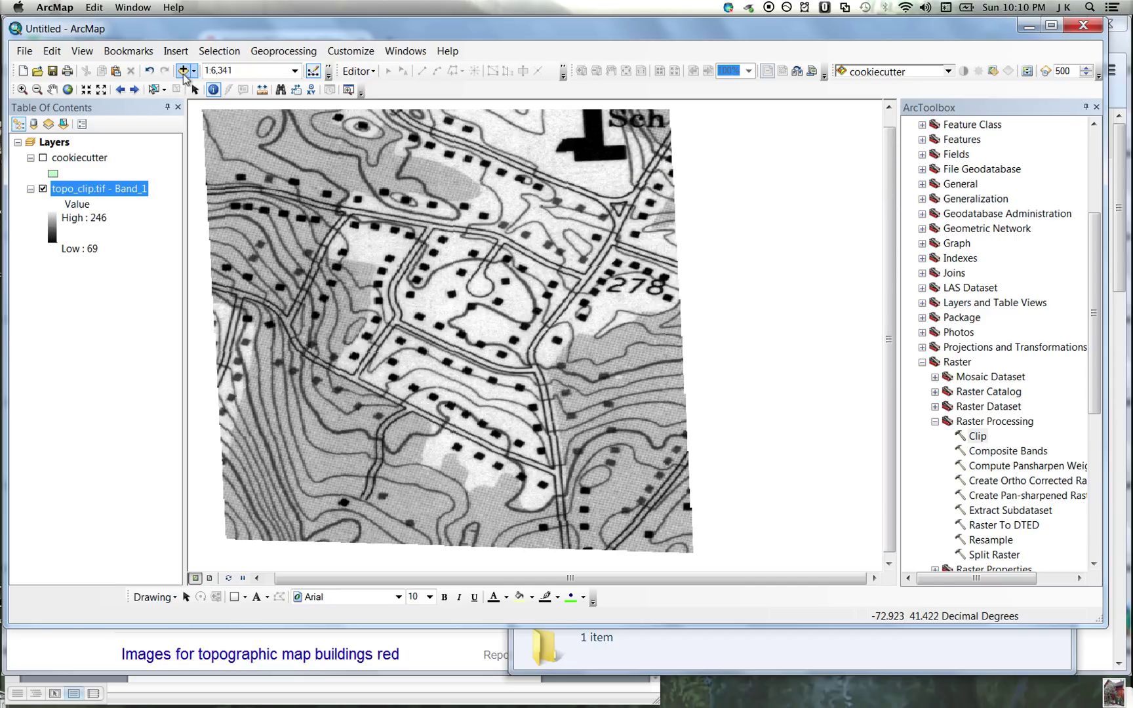
# - Add Band_2 of topo_clip.tif and identify a pixel value on it
pyautogui.click(159, 70)
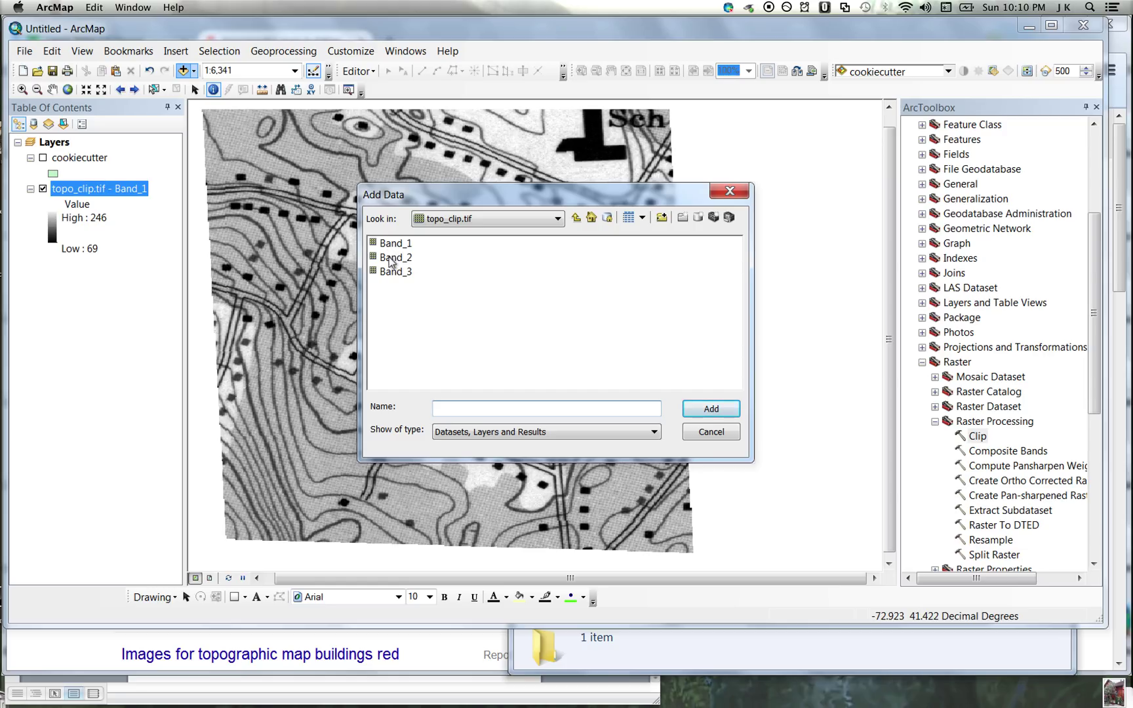
pyautogui.click(394, 257)
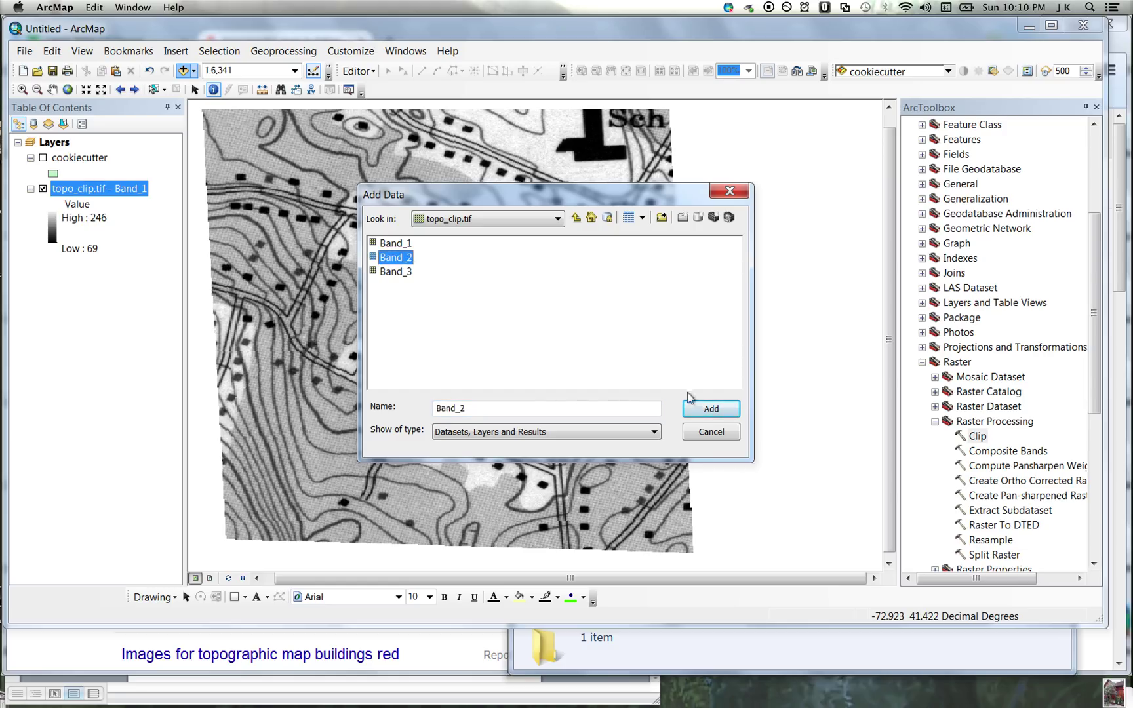
pyautogui.click(709, 408)
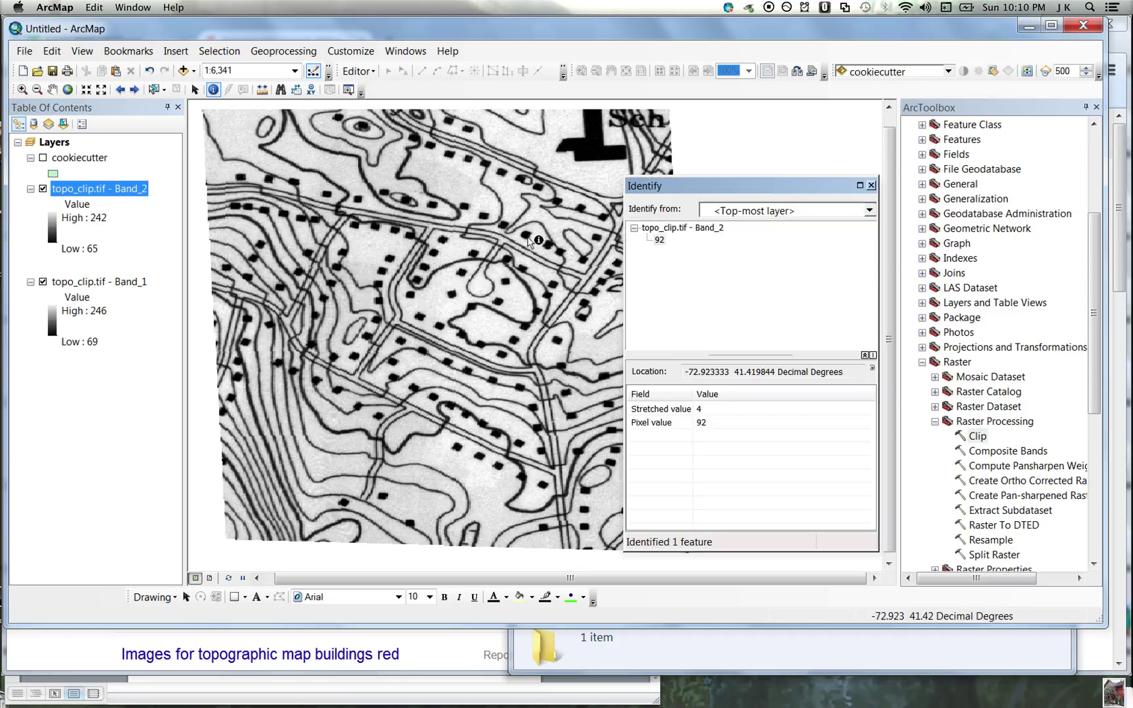
pyautogui.click(518, 204)
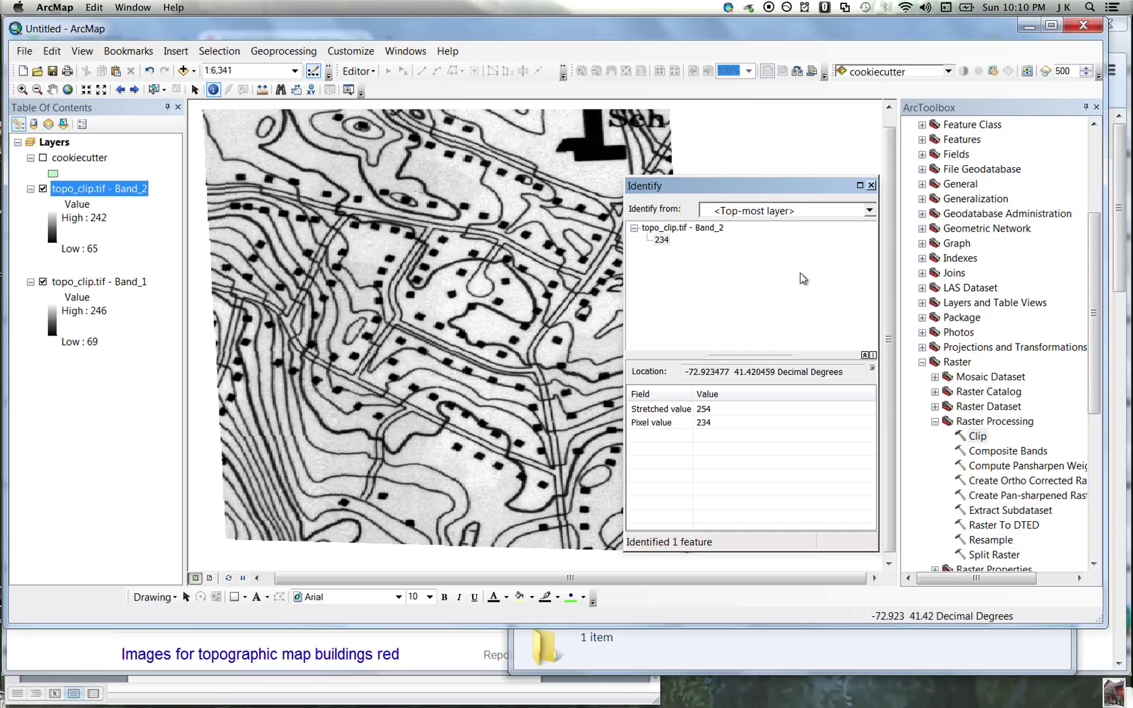
pyautogui.click(869, 186)
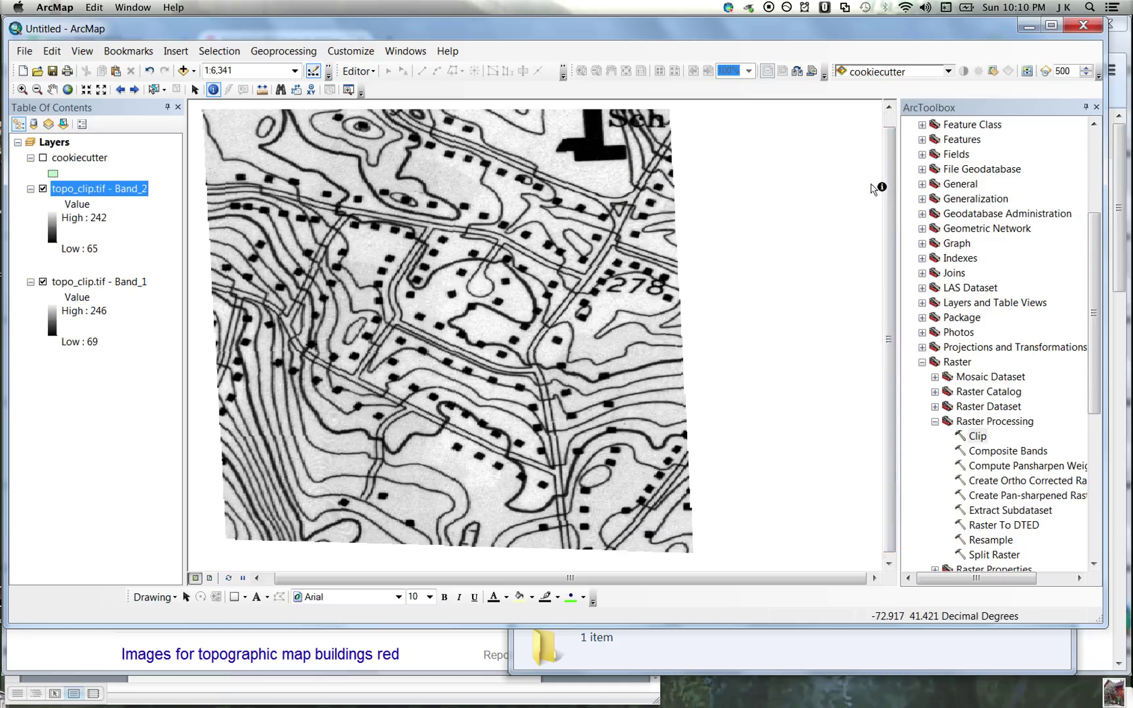
# - Add Band_3 of topo_clip.tif and identify pixels on a building and nearby ground
pyautogui.click(182, 70)
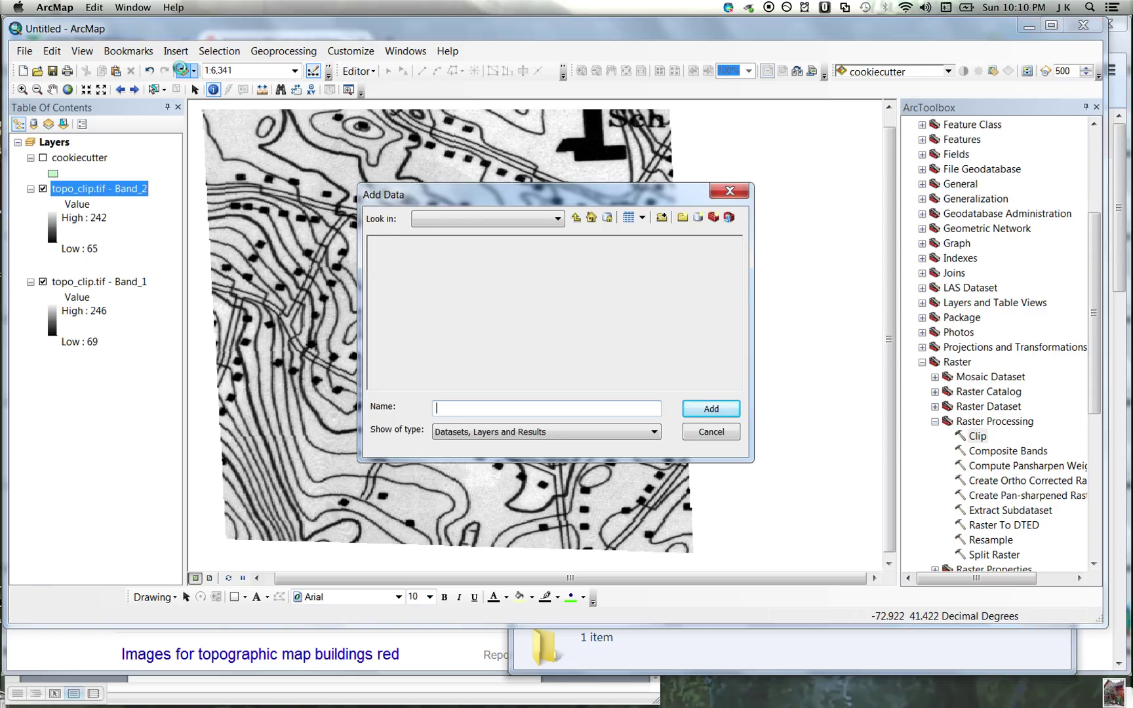
pyautogui.click(396, 271)
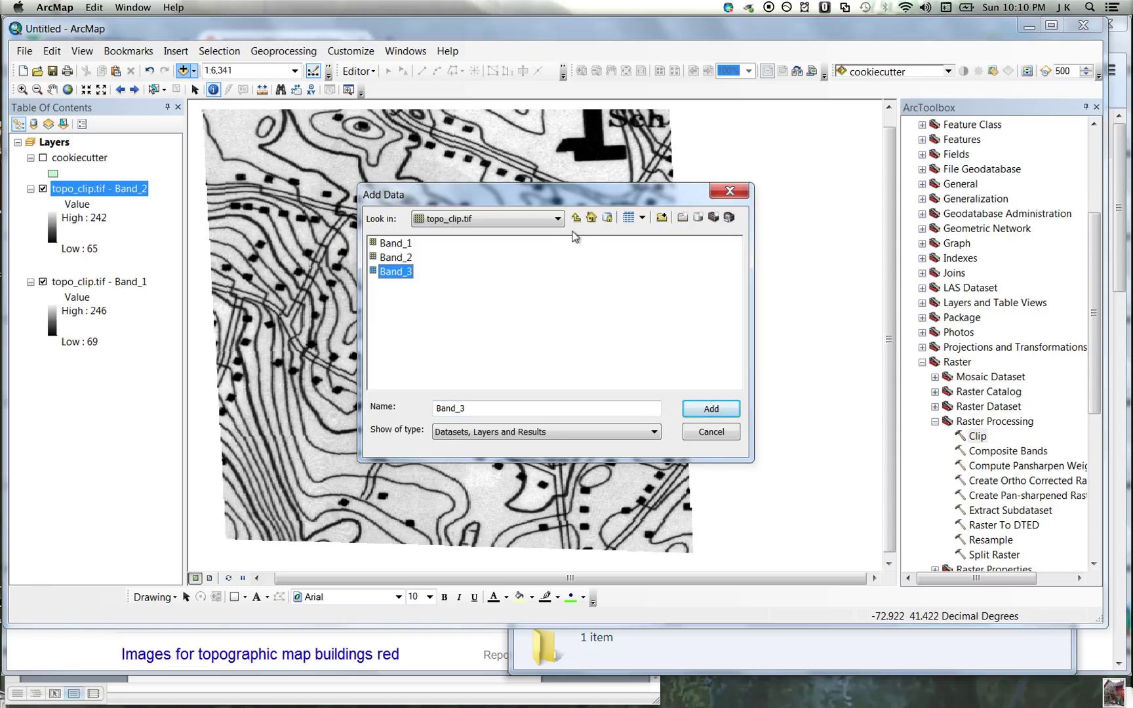
pyautogui.click(709, 408)
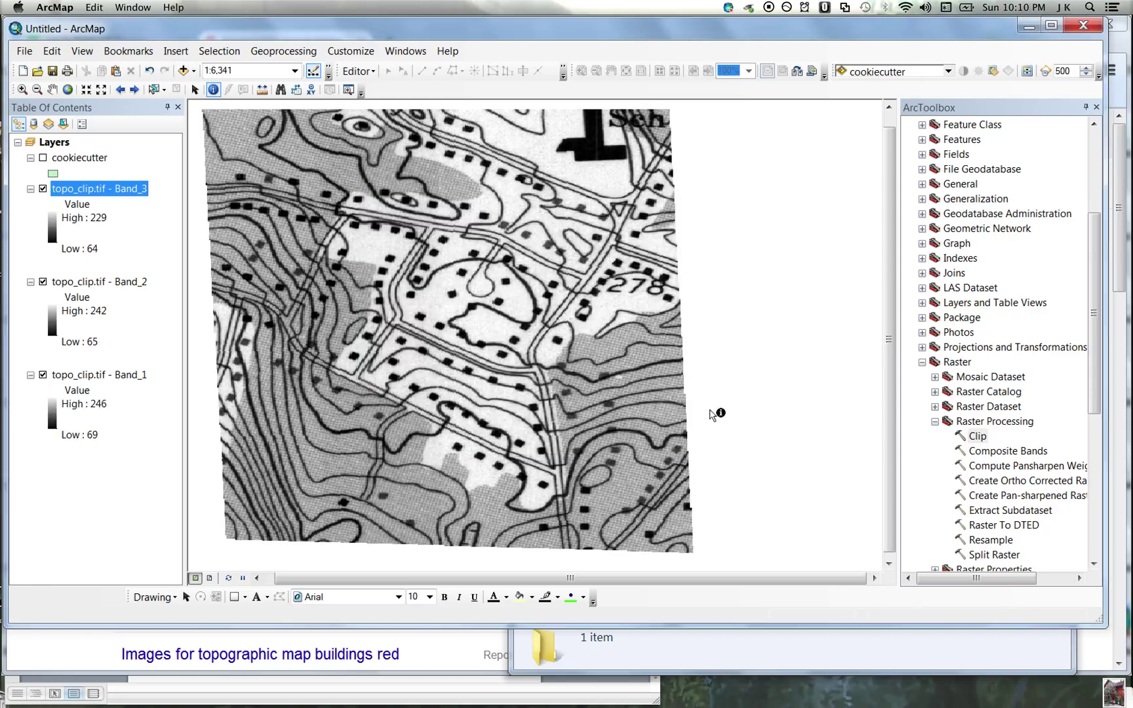
pyautogui.click(527, 232)
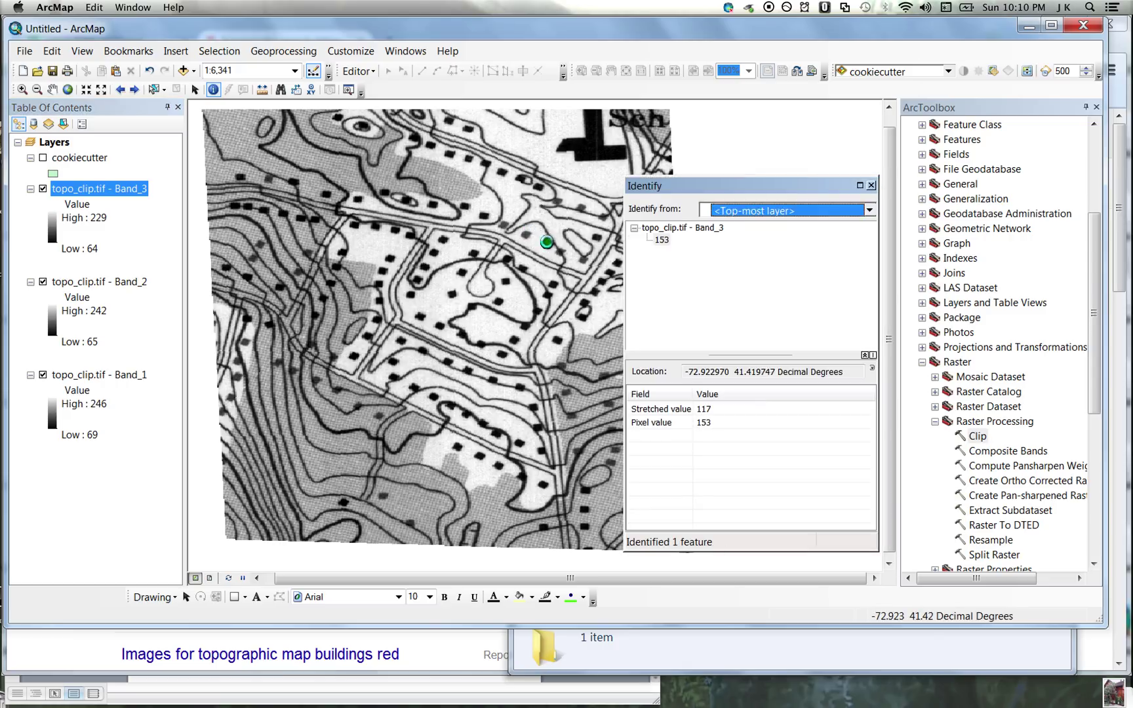
pyautogui.click(562, 225)
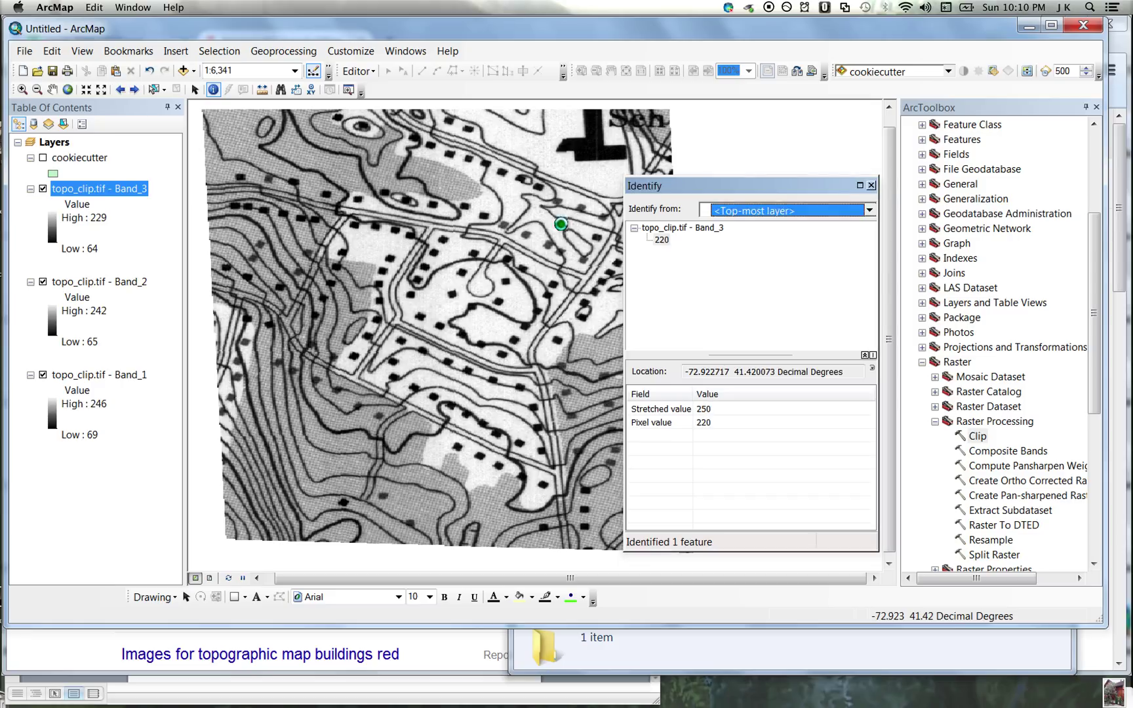
pyautogui.click(473, 192)
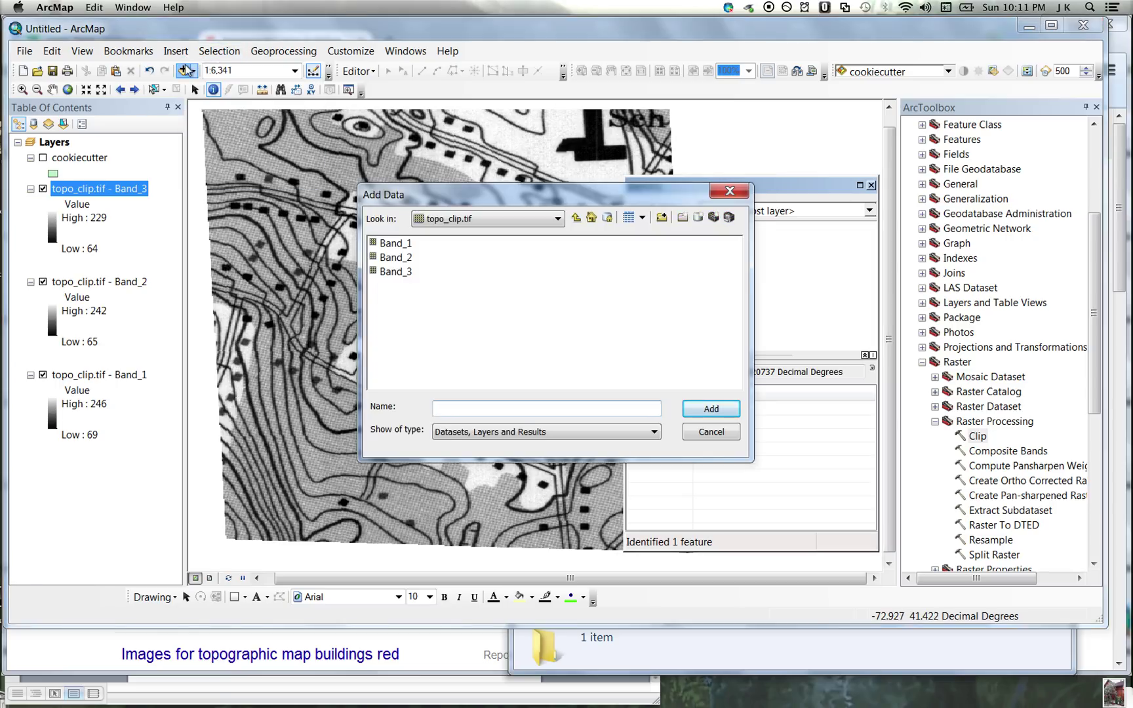
# - Add the full topo_clip.tif raster to the map as an RGB colour composite
pyautogui.click(576, 218)
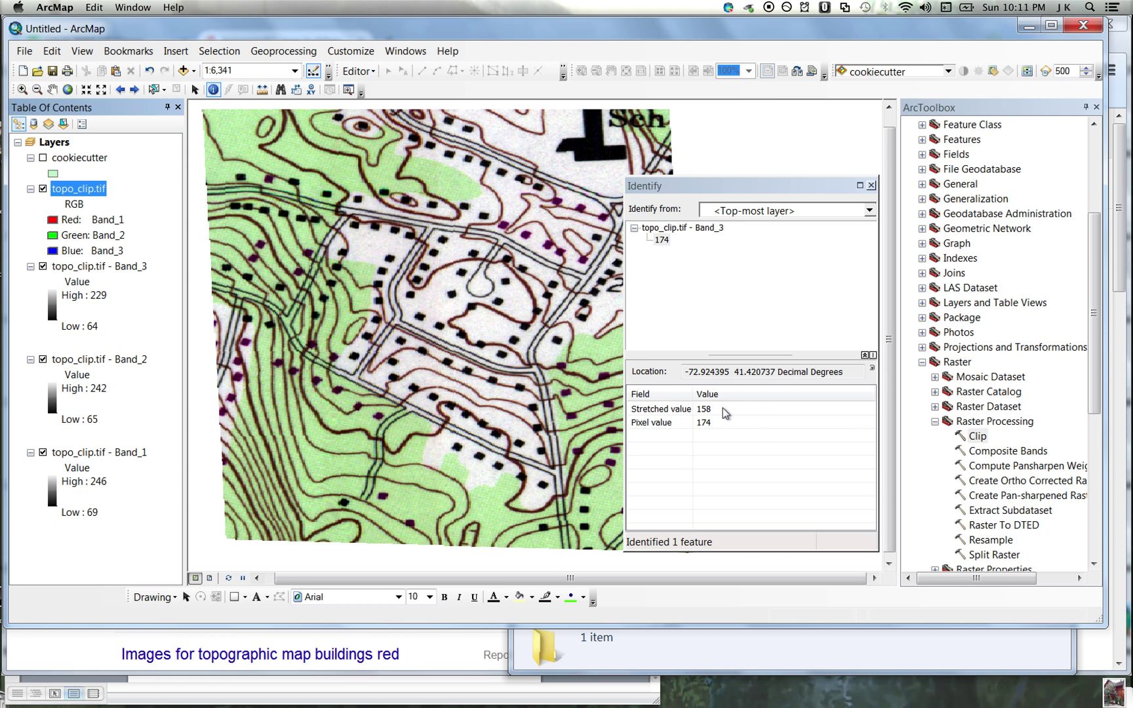
pyautogui.moveTo(497, 210)
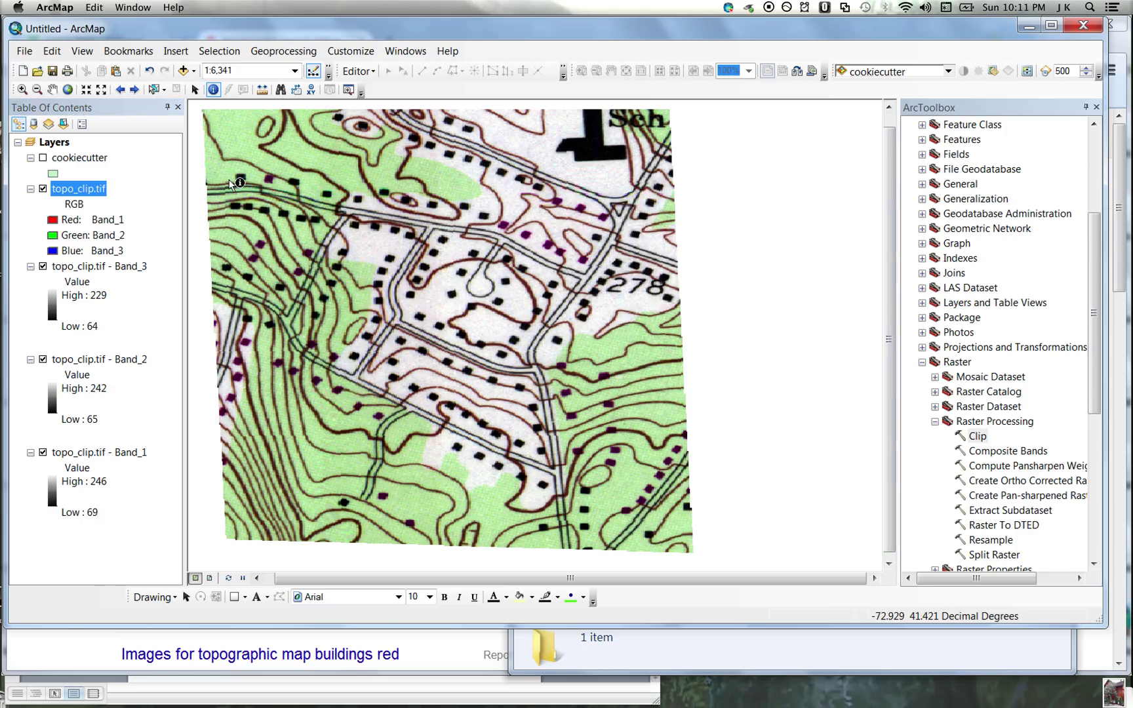
pyautogui.moveTo(107, 459)
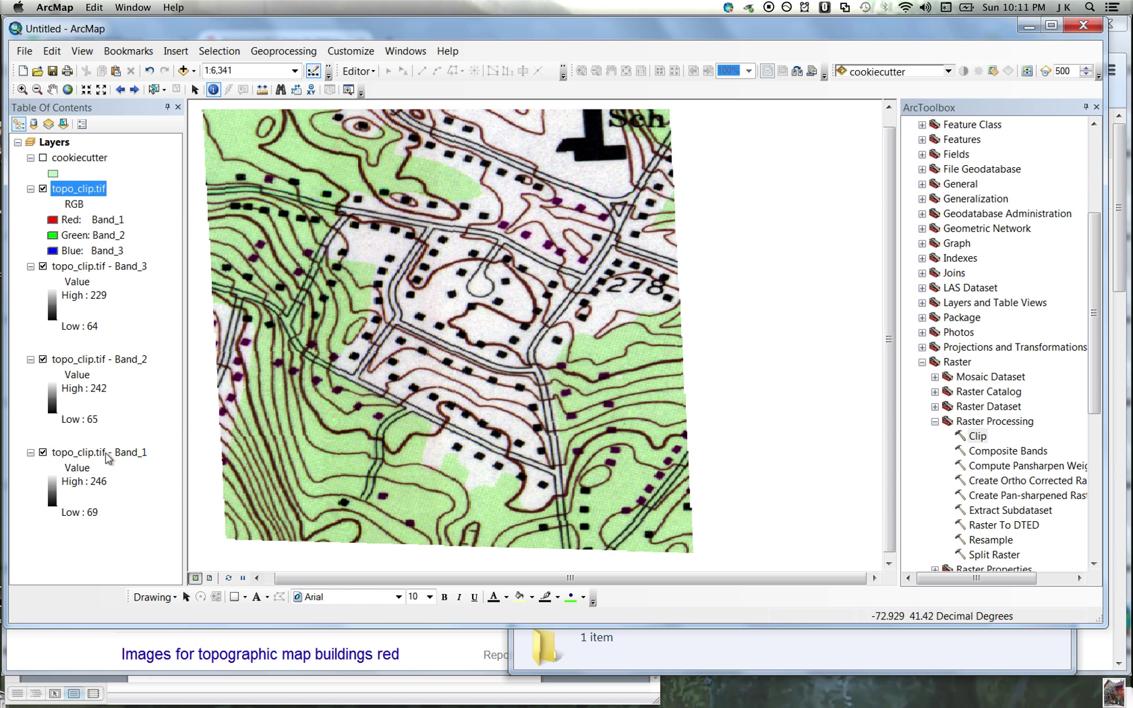
# - Hide the RGB composite and Band_3 so only the grayscale Band_2 layer shows
pyautogui.click(42, 188)
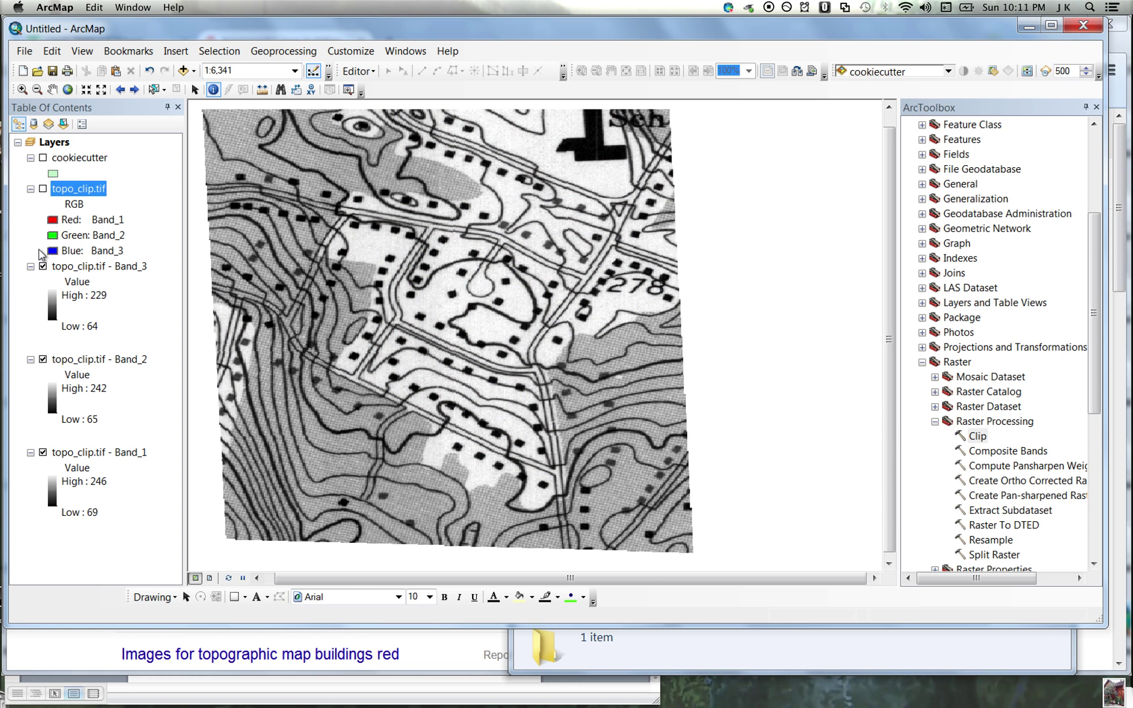
pyautogui.click(42, 266)
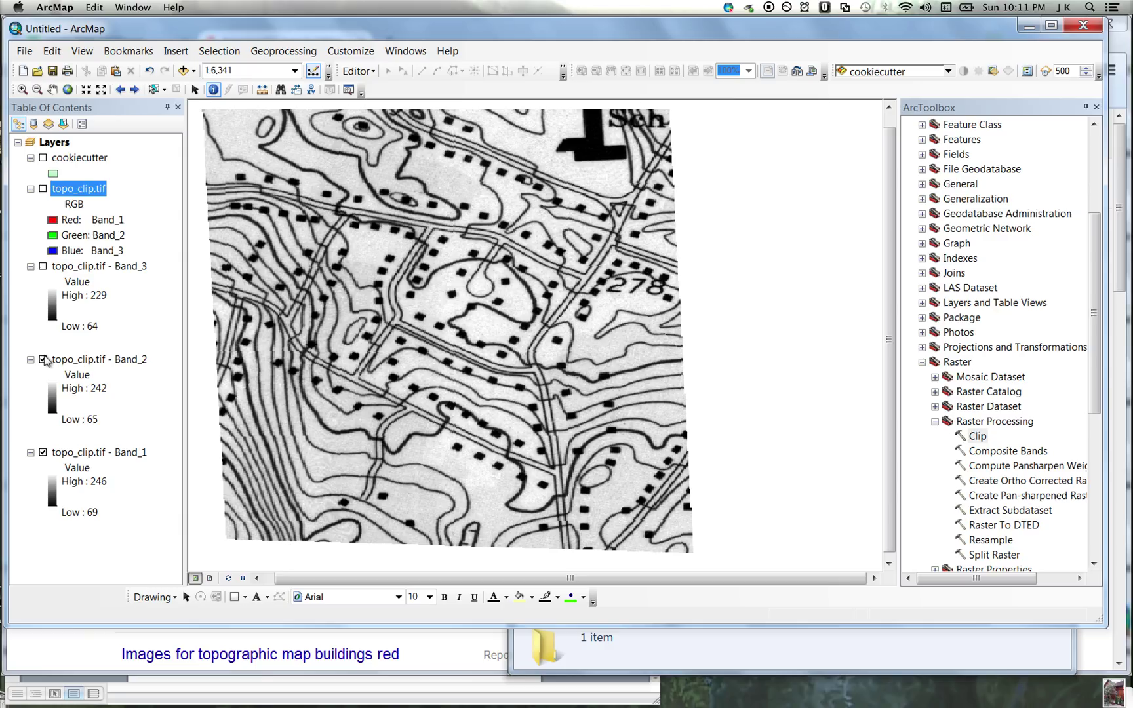
pyautogui.click(44, 359)
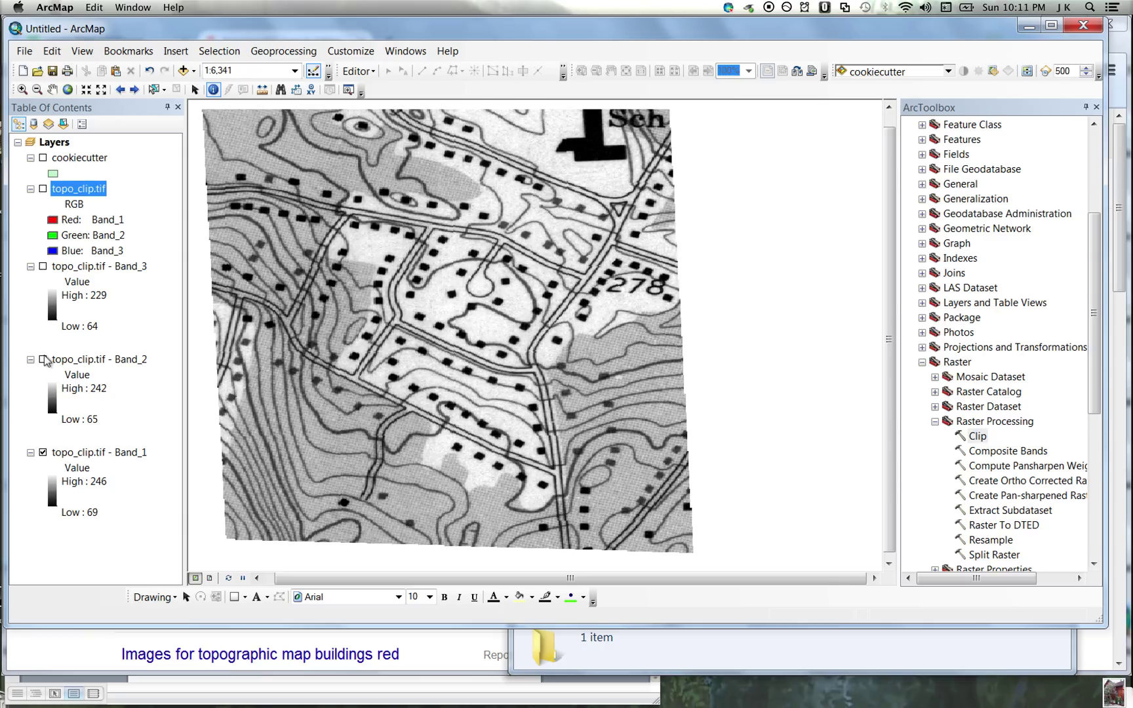
pyautogui.click(42, 359)
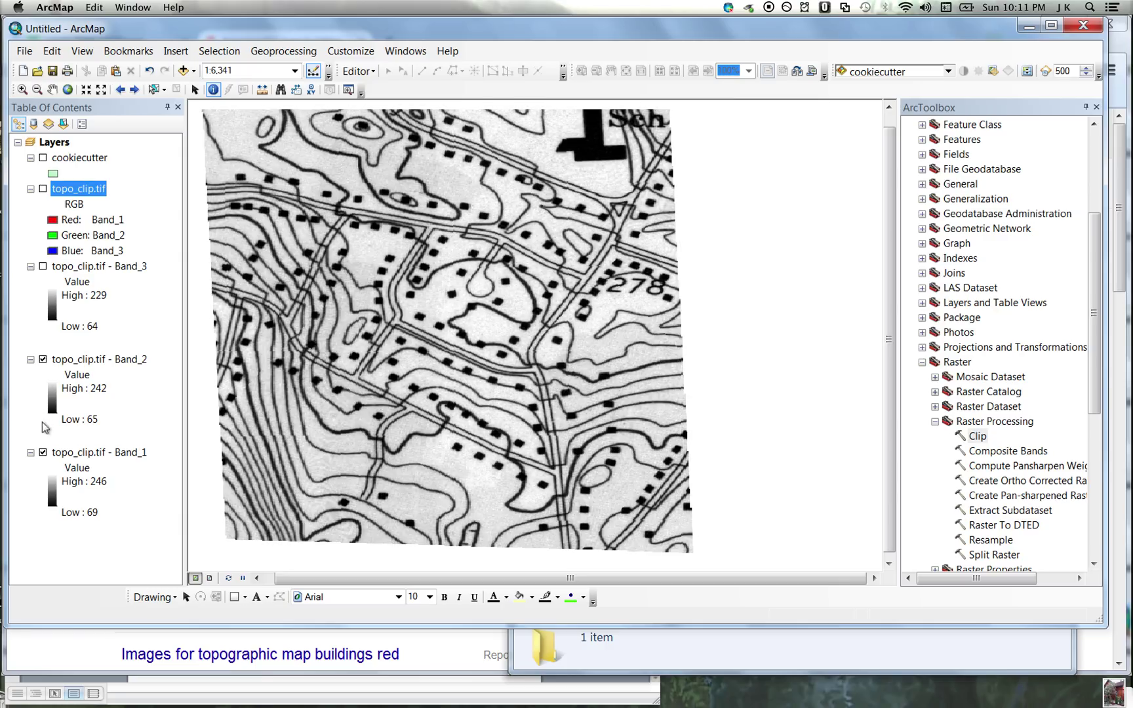
pyautogui.moveTo(468, 149)
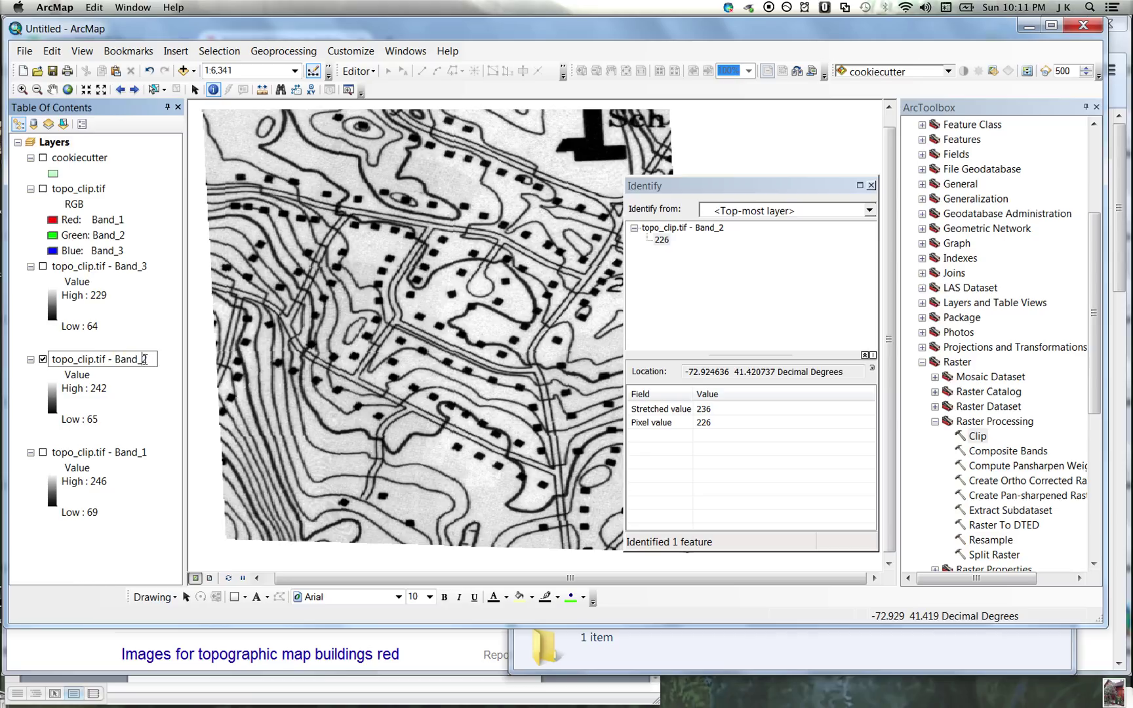
# - Rename the Band_2 layer to 'green' in the Table of Contents
pyautogui.write('topo_clip.2')
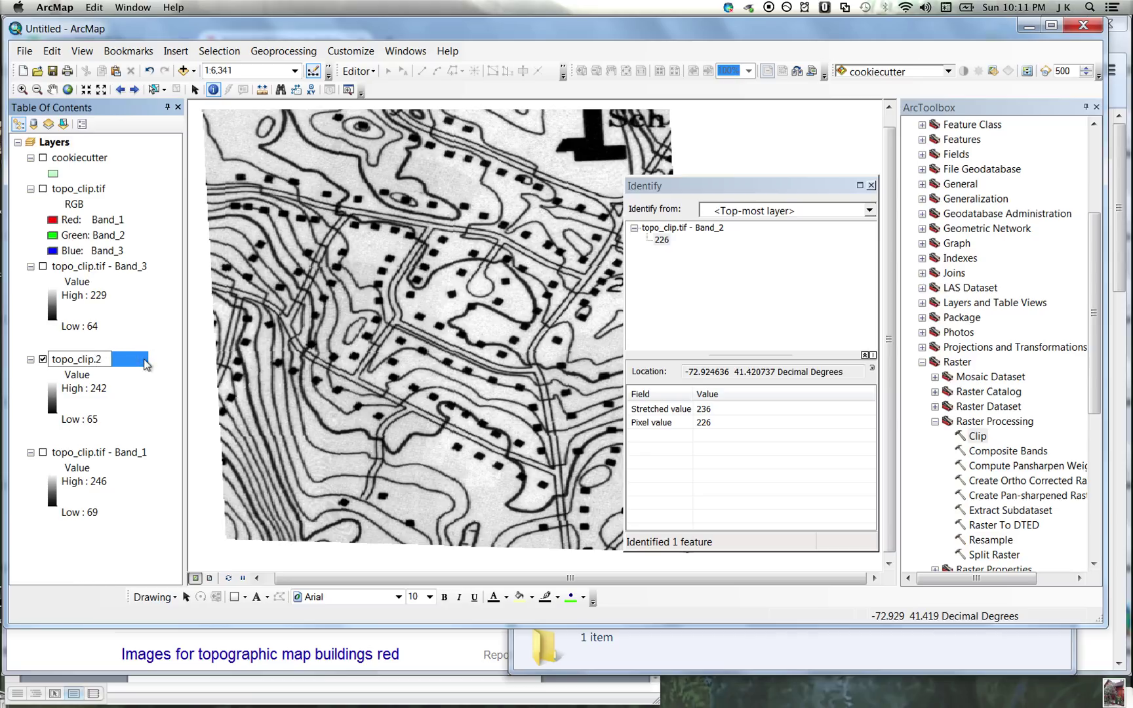
pyautogui.doubleClick(79, 360)
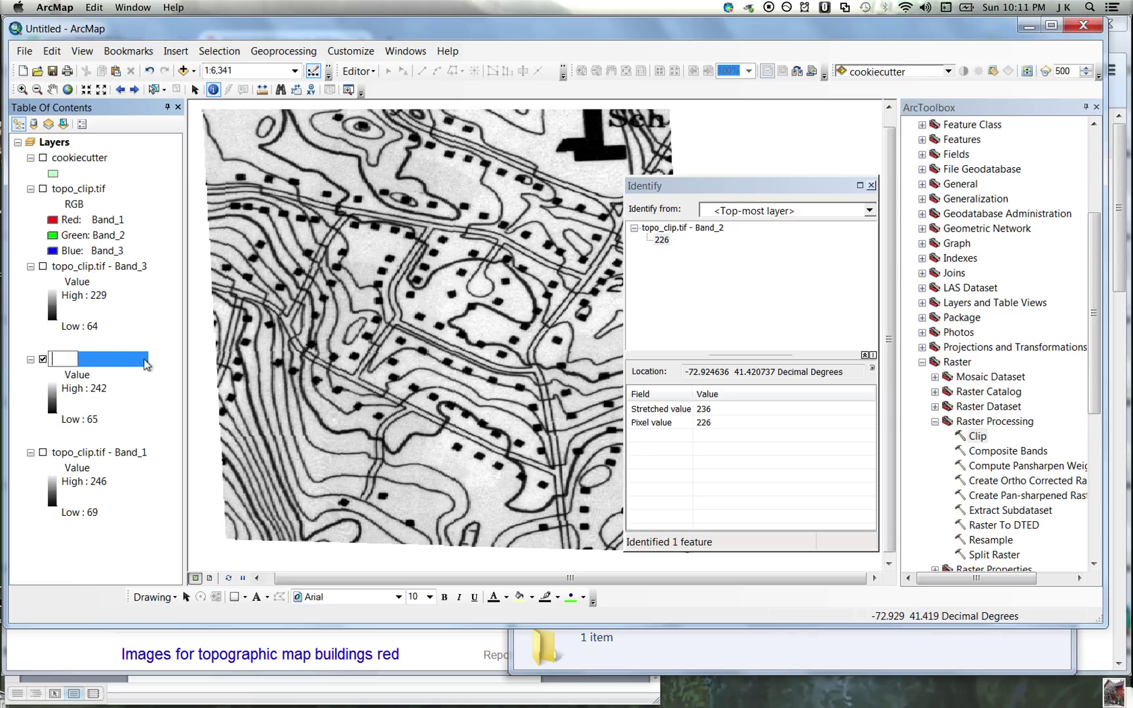
pyautogui.write('green')
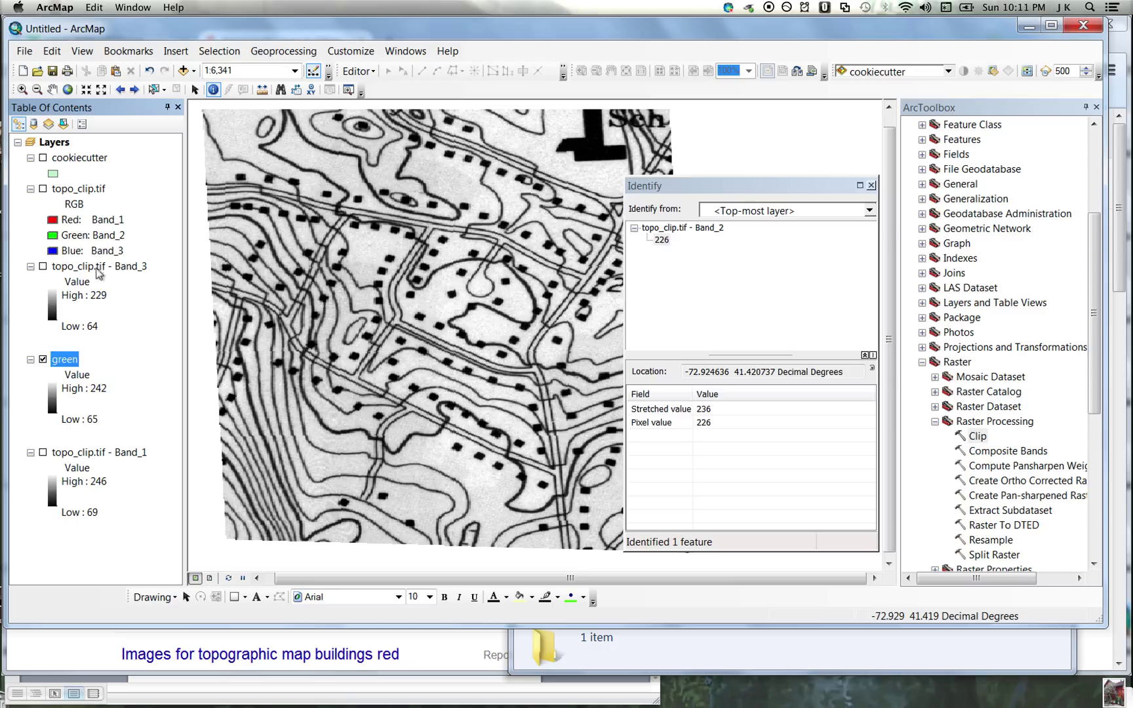
# - Toggle layer visibility to glance at Band_1, leaving the colour topo_clip.tif composite displayed
pyautogui.click(40, 189)
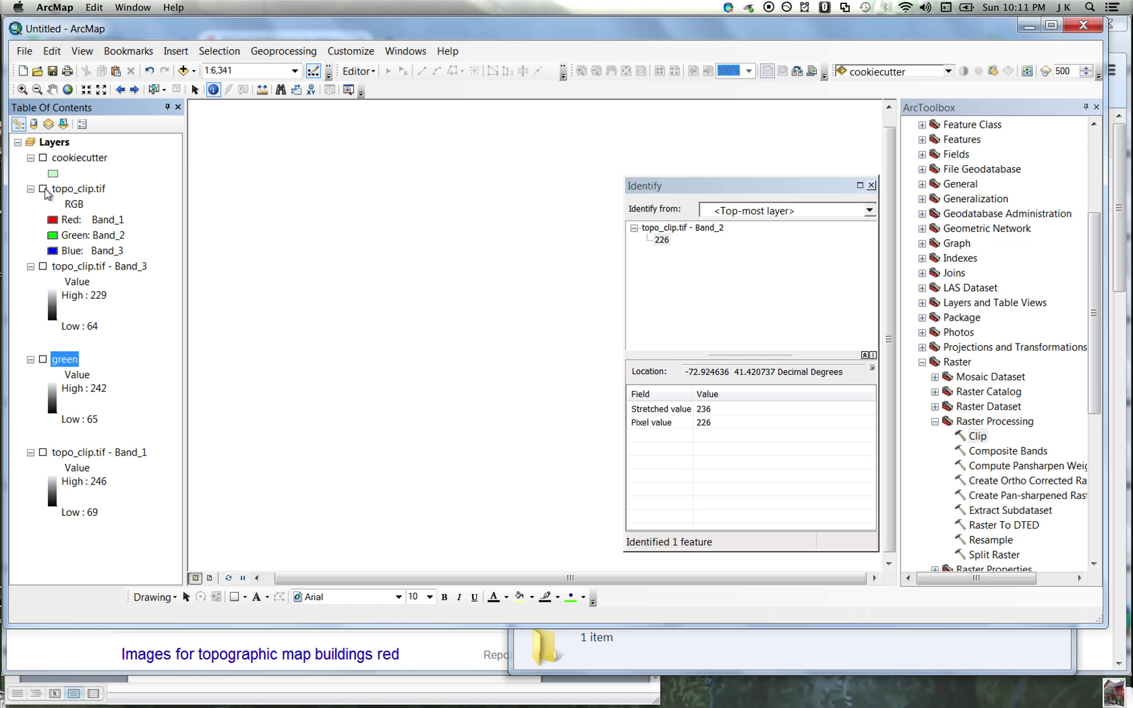
pyautogui.click(42, 189)
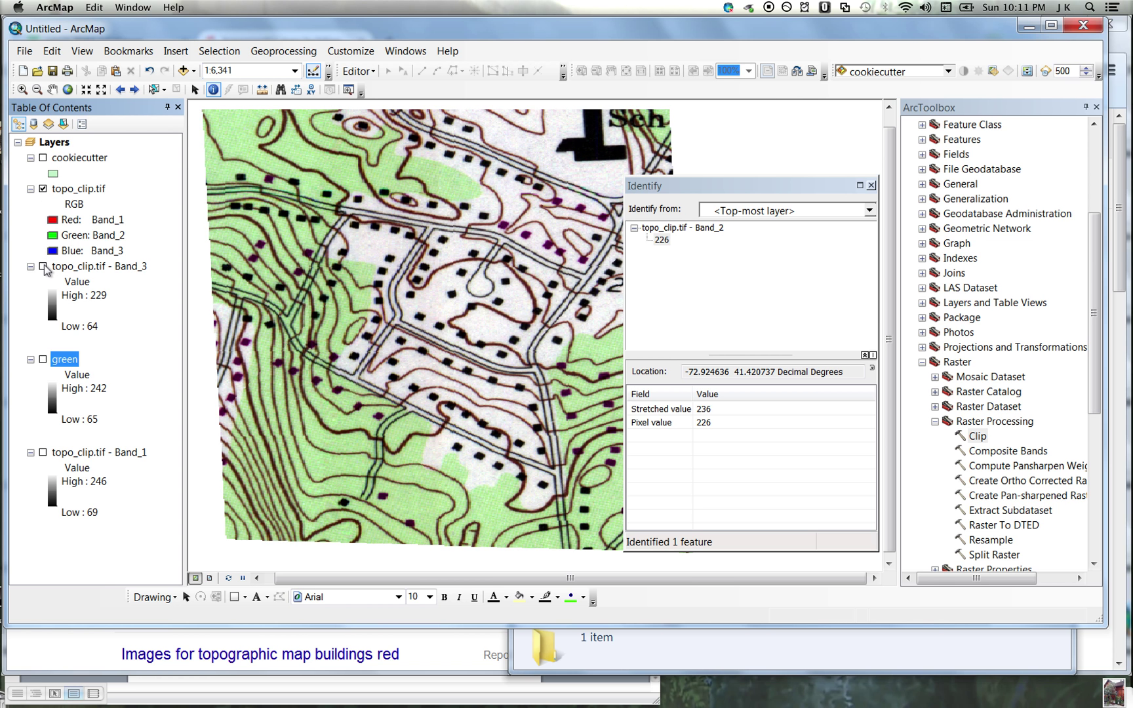
pyautogui.click(42, 267)
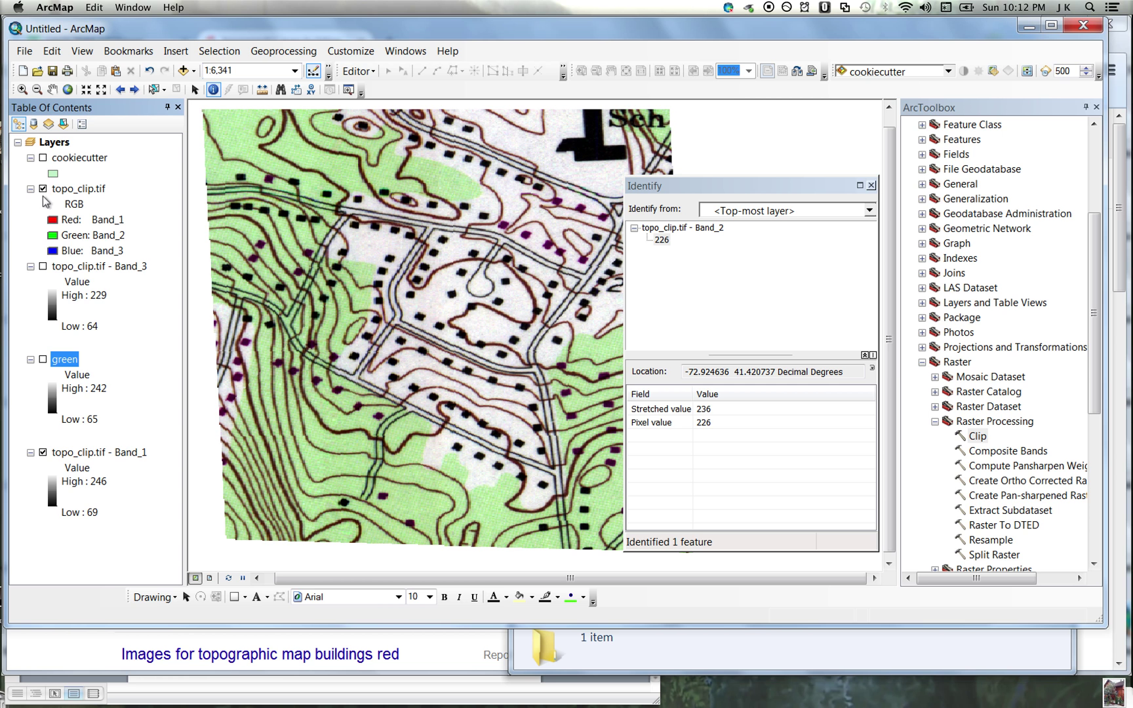
pyautogui.click(43, 189)
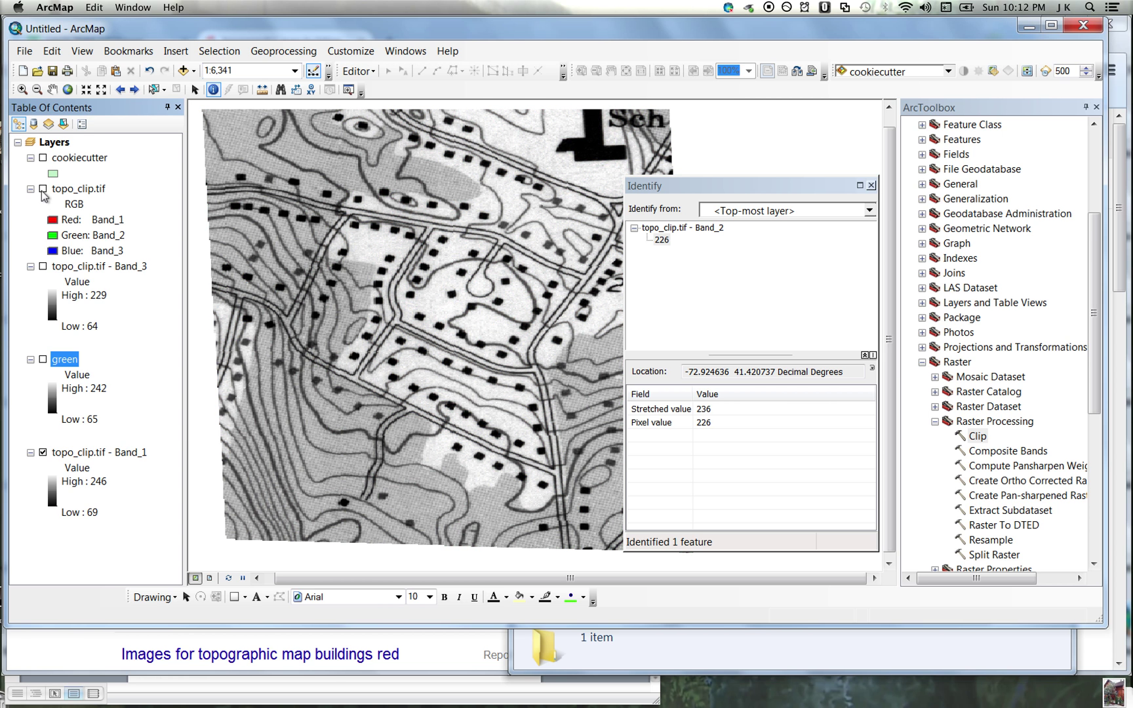
pyautogui.click(43, 189)
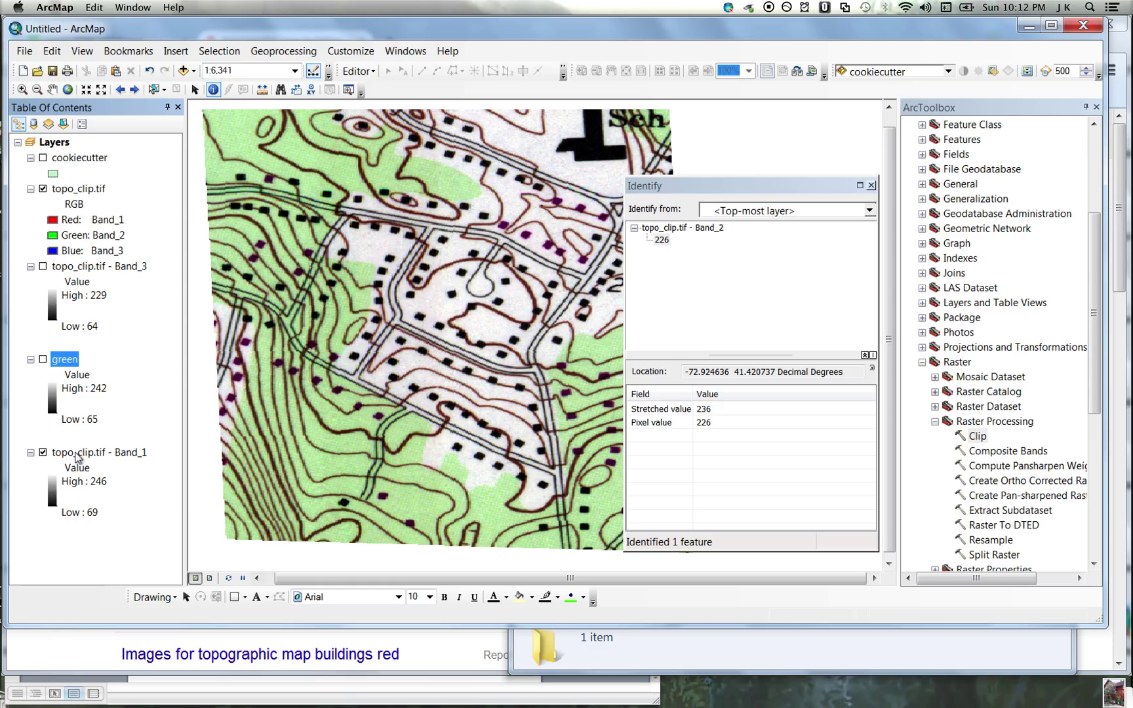
# - Rename the Band_1 layer to 'red'
pyautogui.click(100, 451)
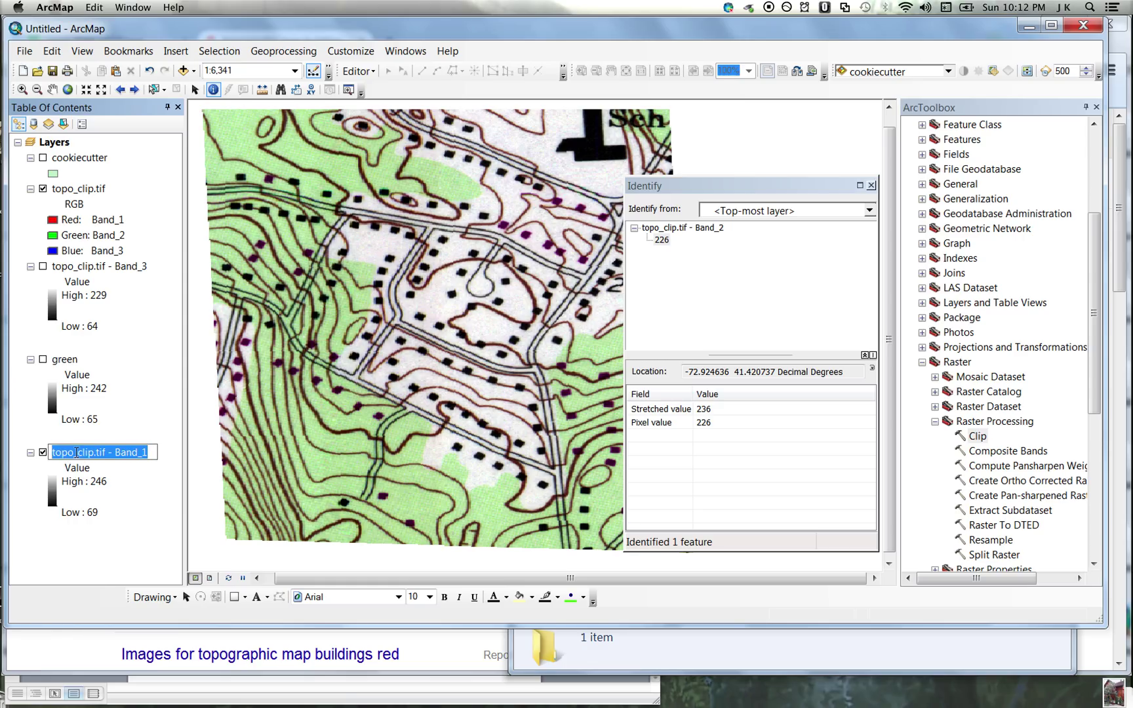
pyautogui.write('red')
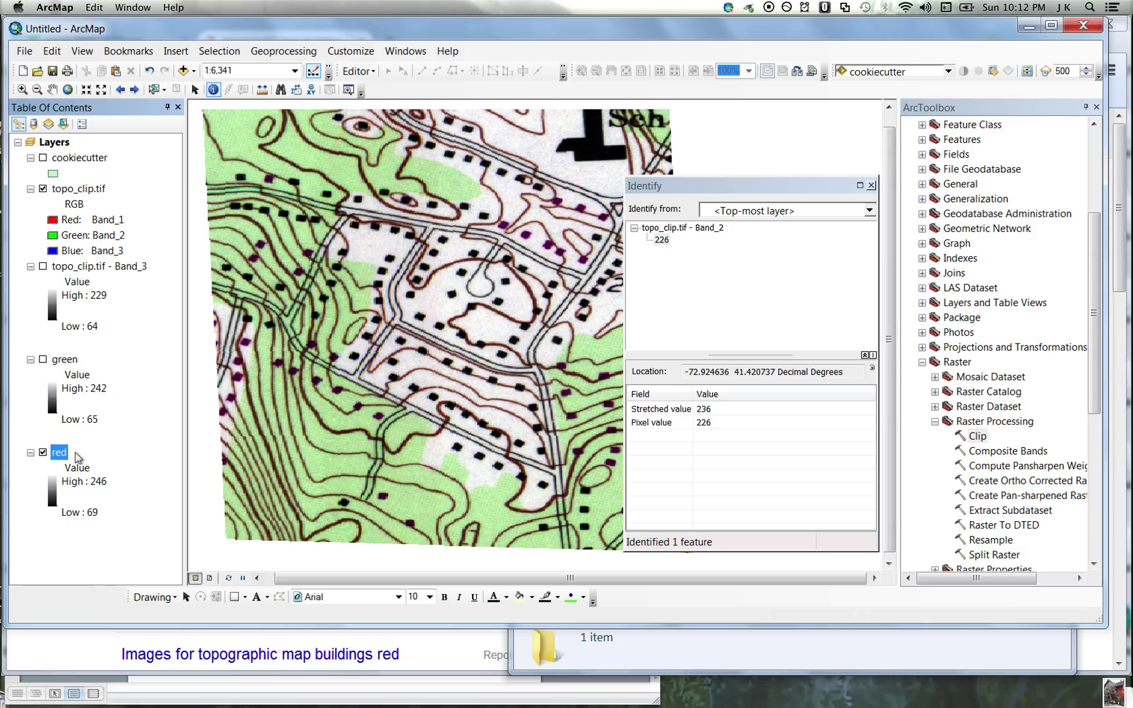
pyautogui.moveTo(454, 270)
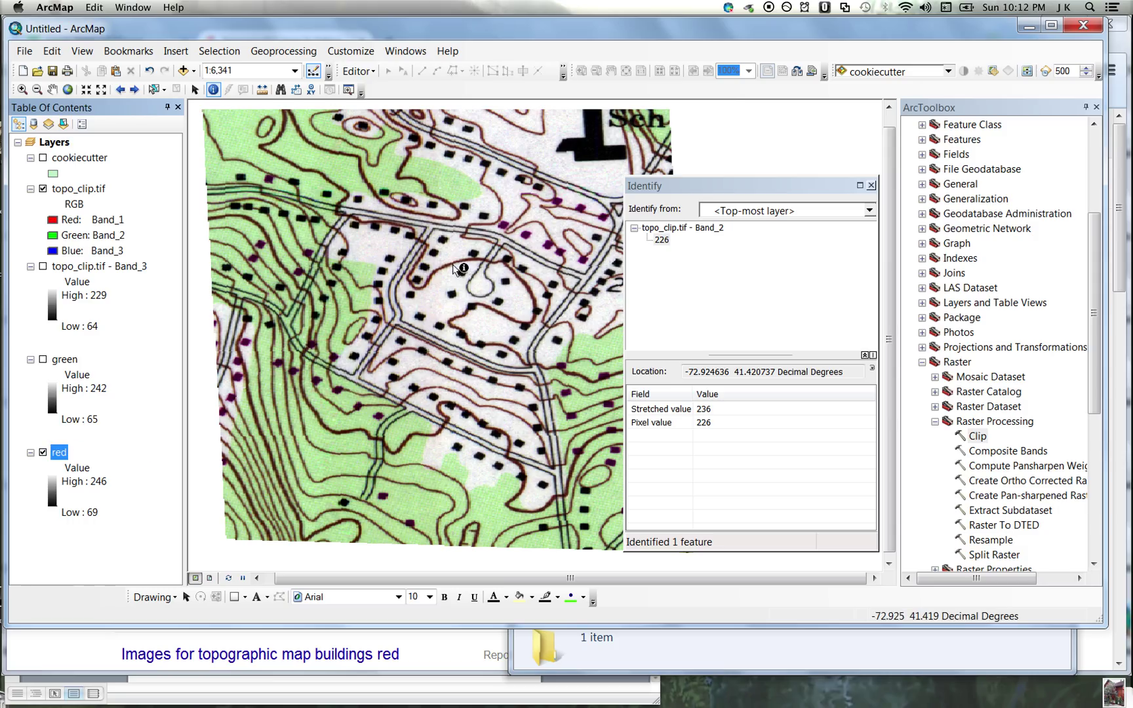
# - Identify from all layers at a purple building, a white spot and a black building, then close the results
pyautogui.click(869, 210)
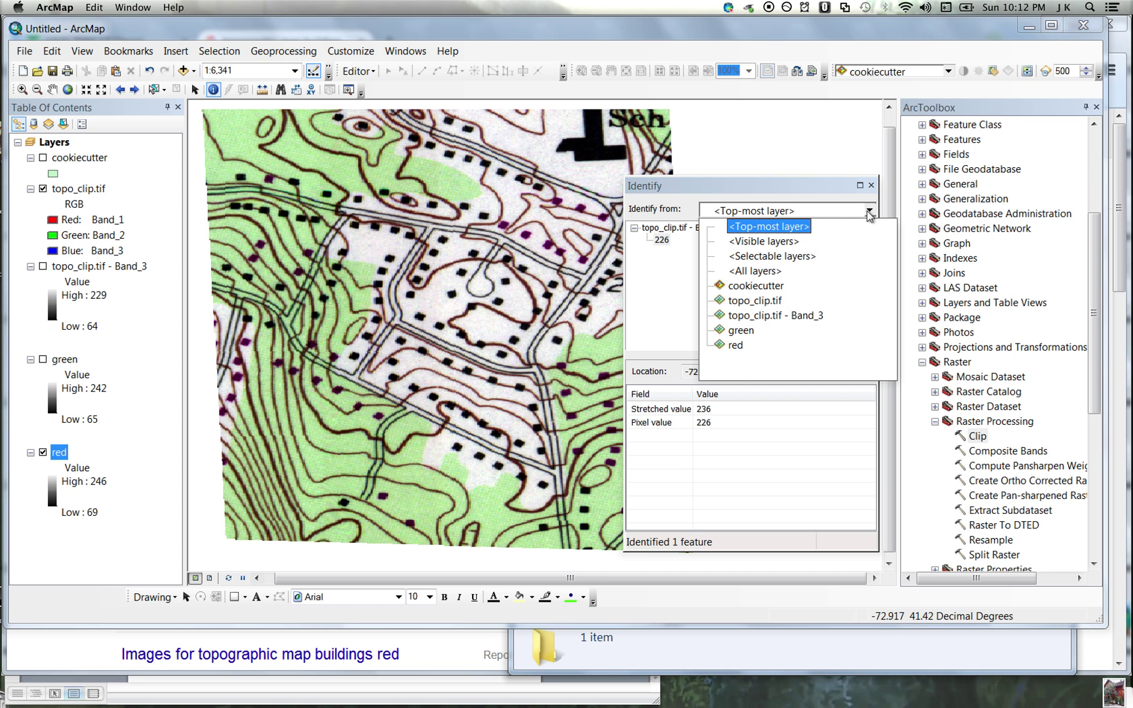
pyautogui.click(754, 270)
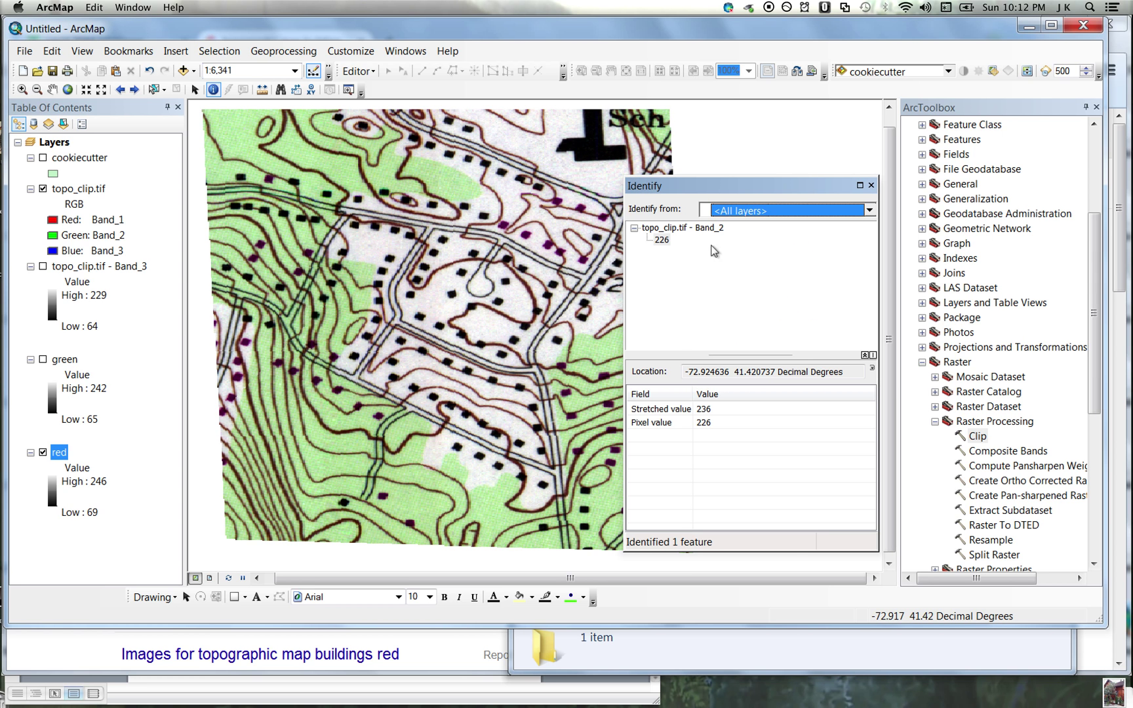
pyautogui.click(525, 235)
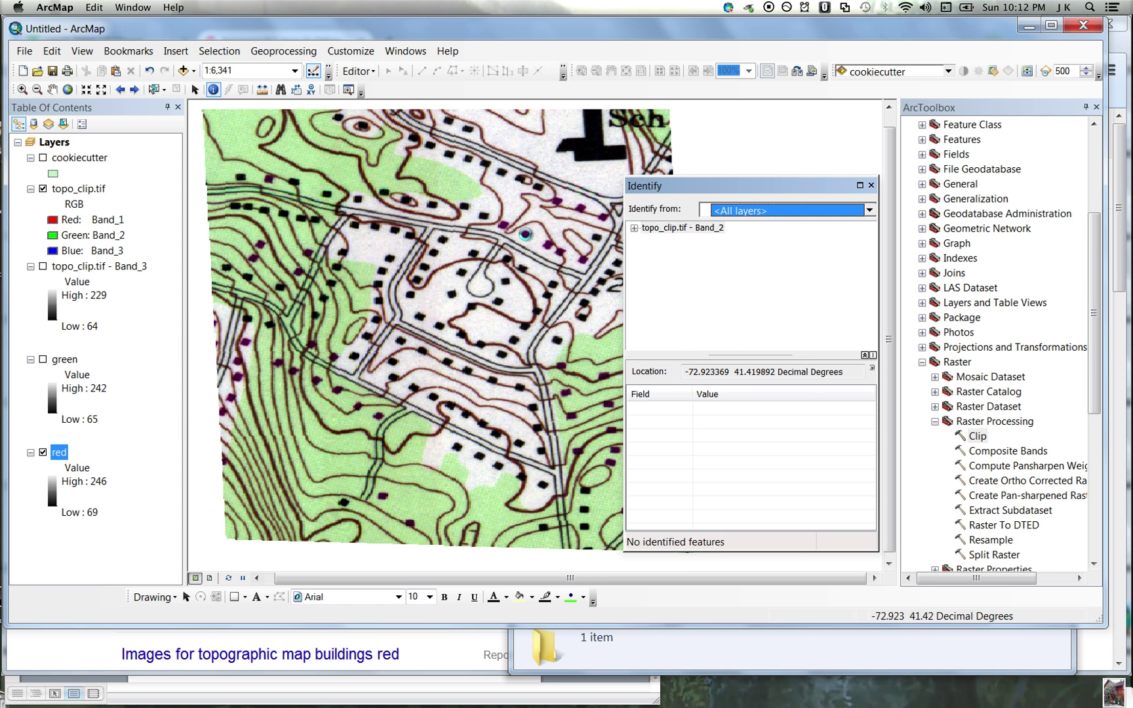
pyautogui.click(526, 237)
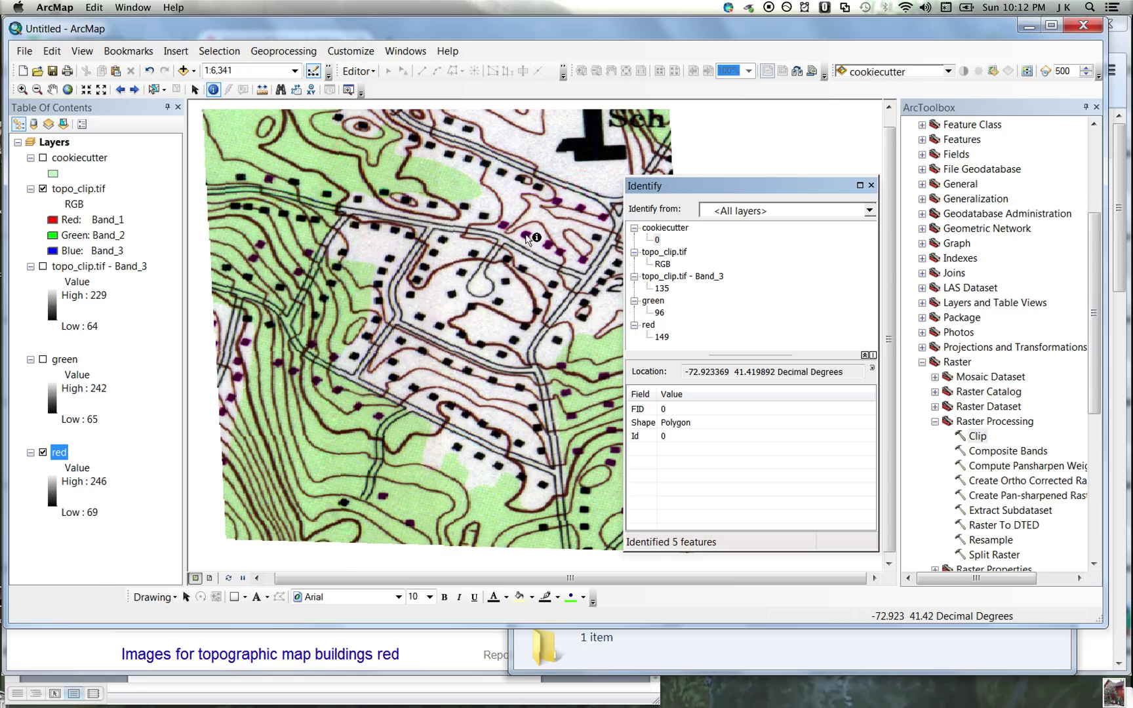
pyautogui.moveTo(700, 345)
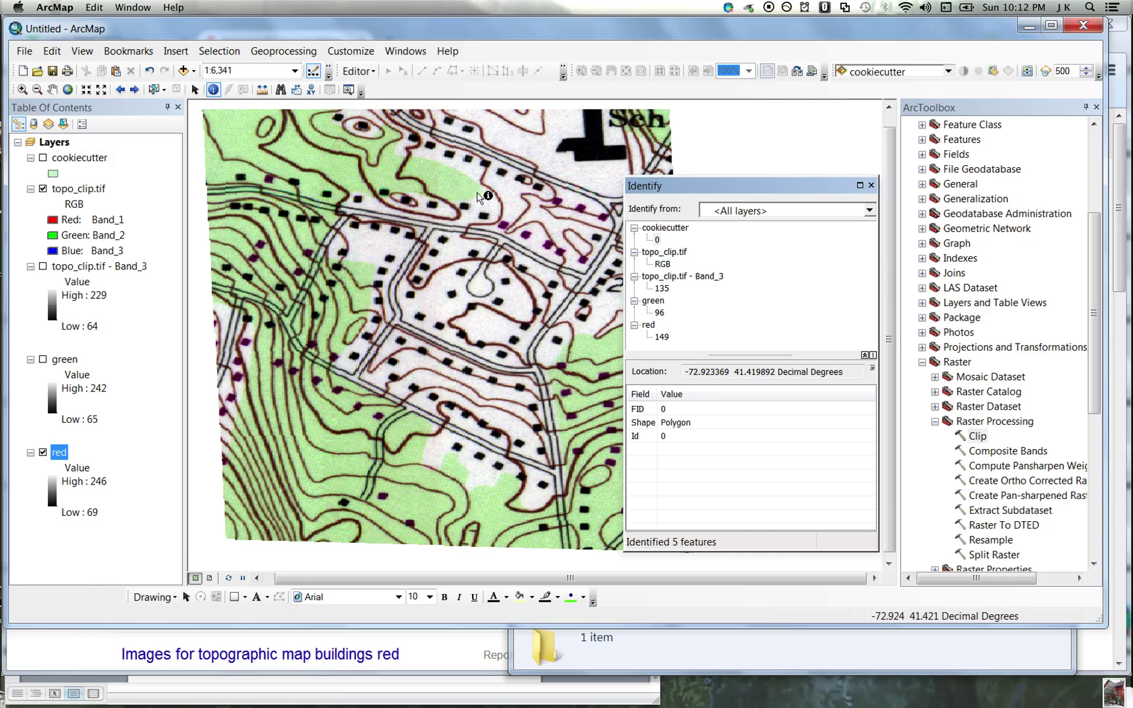
pyautogui.click(464, 189)
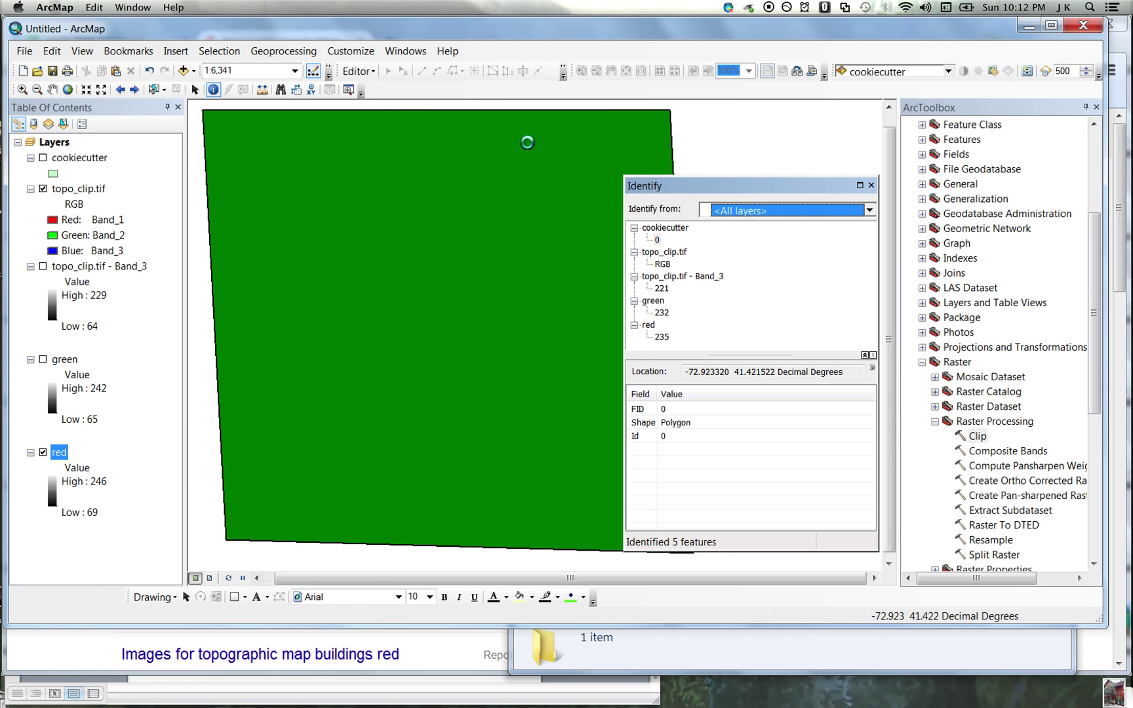
pyautogui.click(595, 141)
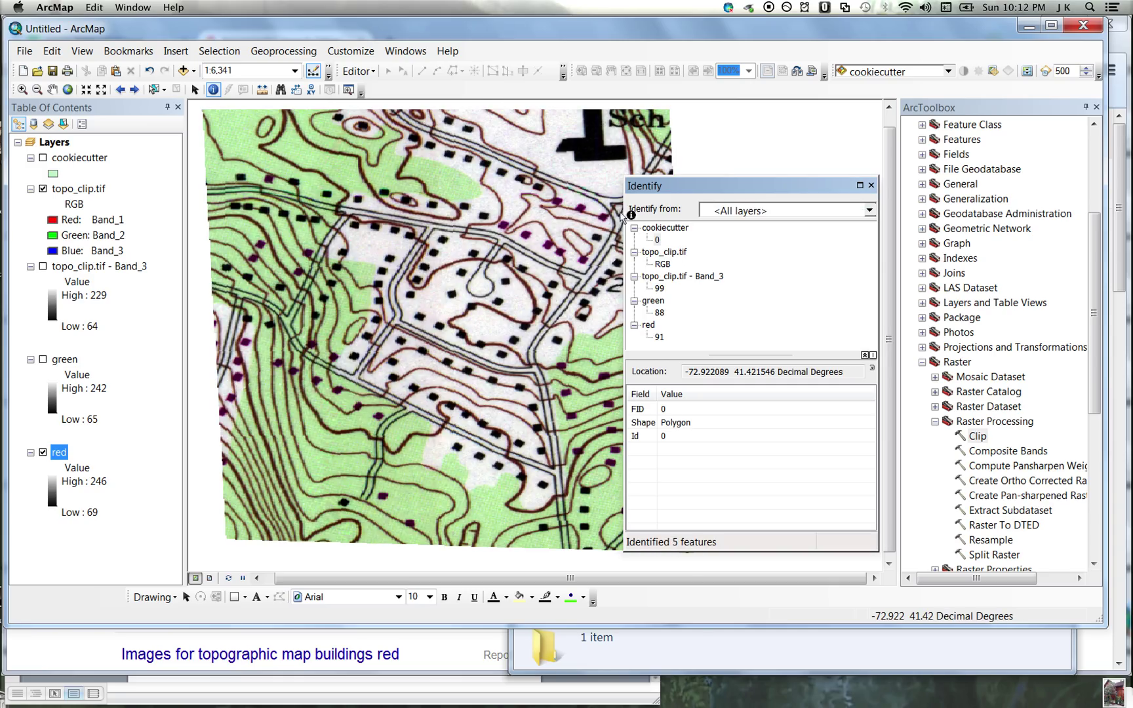
pyautogui.moveTo(872, 187)
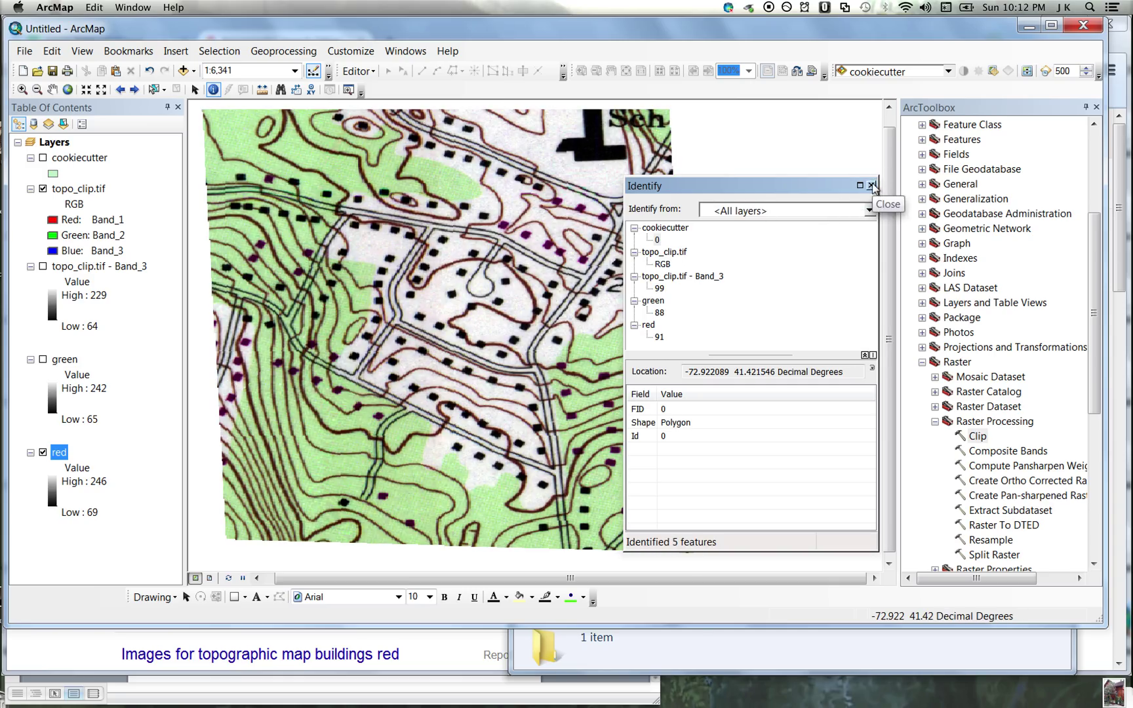
pyautogui.click(873, 186)
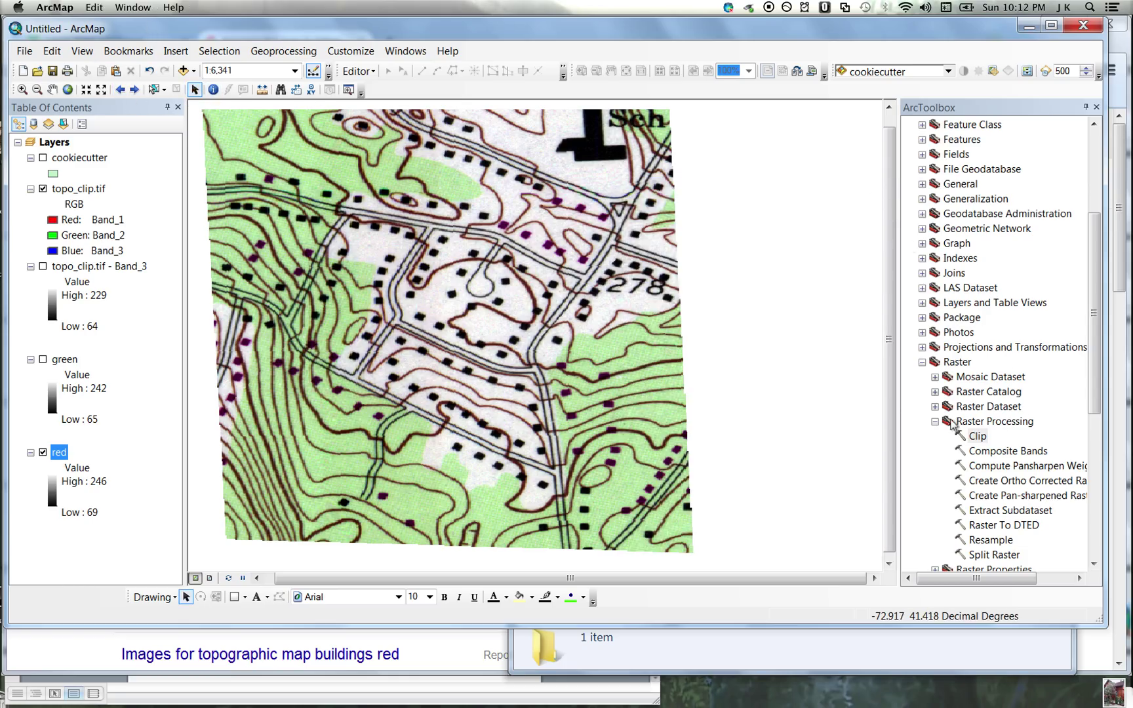
# - Collapse the raster and data management groups and expand Spatial Analyst Tools toward Raster Calculator
pyautogui.click(923, 362)
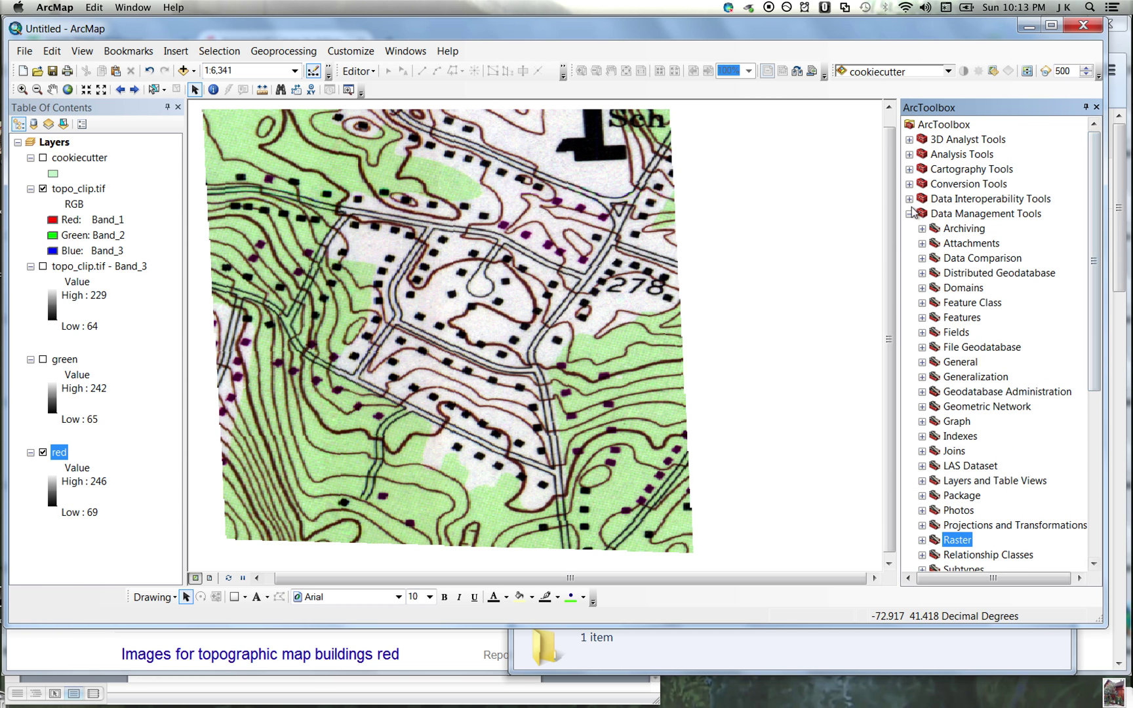
pyautogui.click(910, 213)
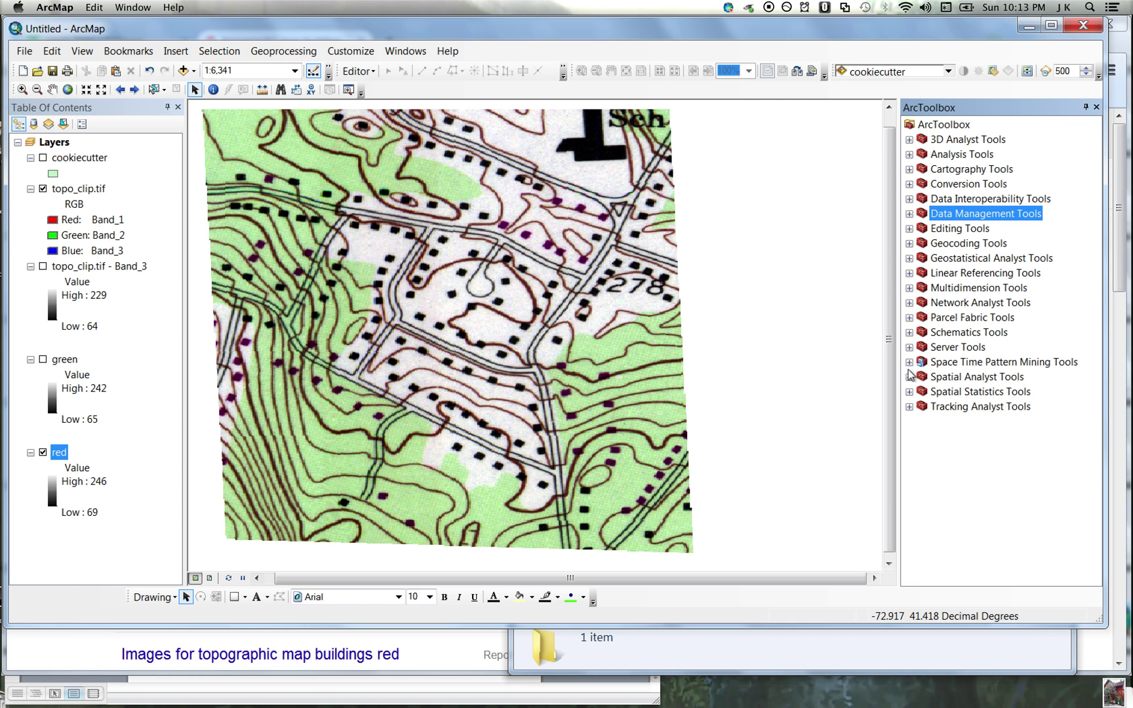
pyautogui.click(910, 376)
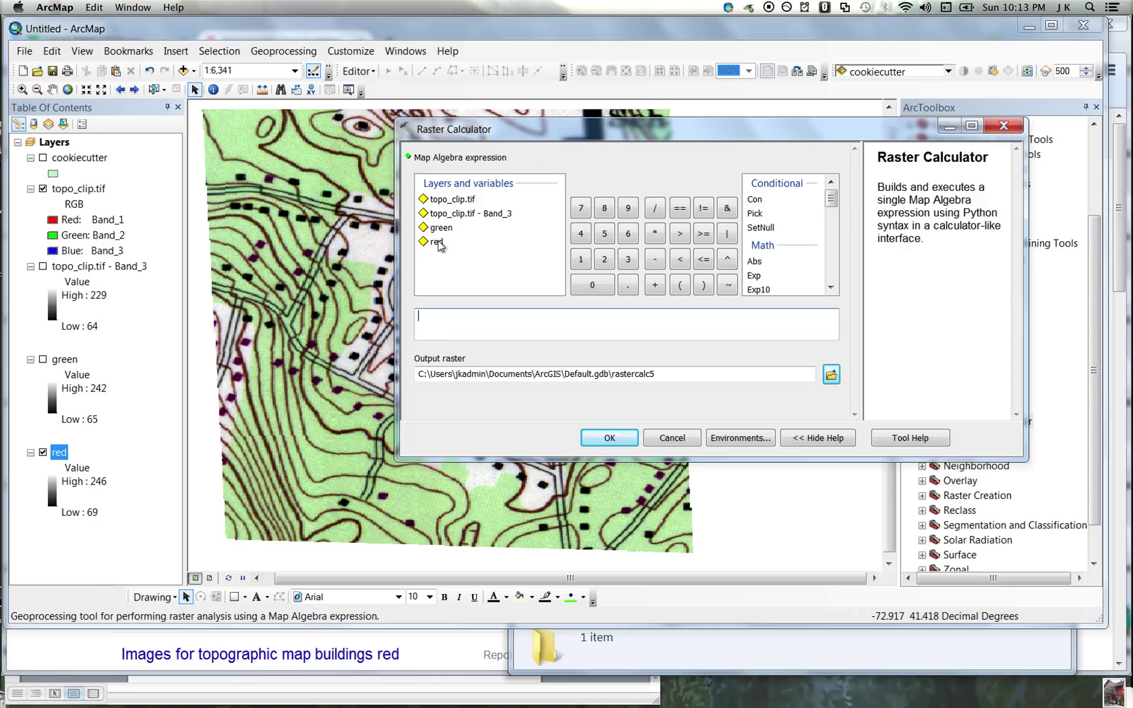
# - Compute a new raster as "red" - "green" in Raster Calculator, producing rastercalc5
pyautogui.click(436, 243)
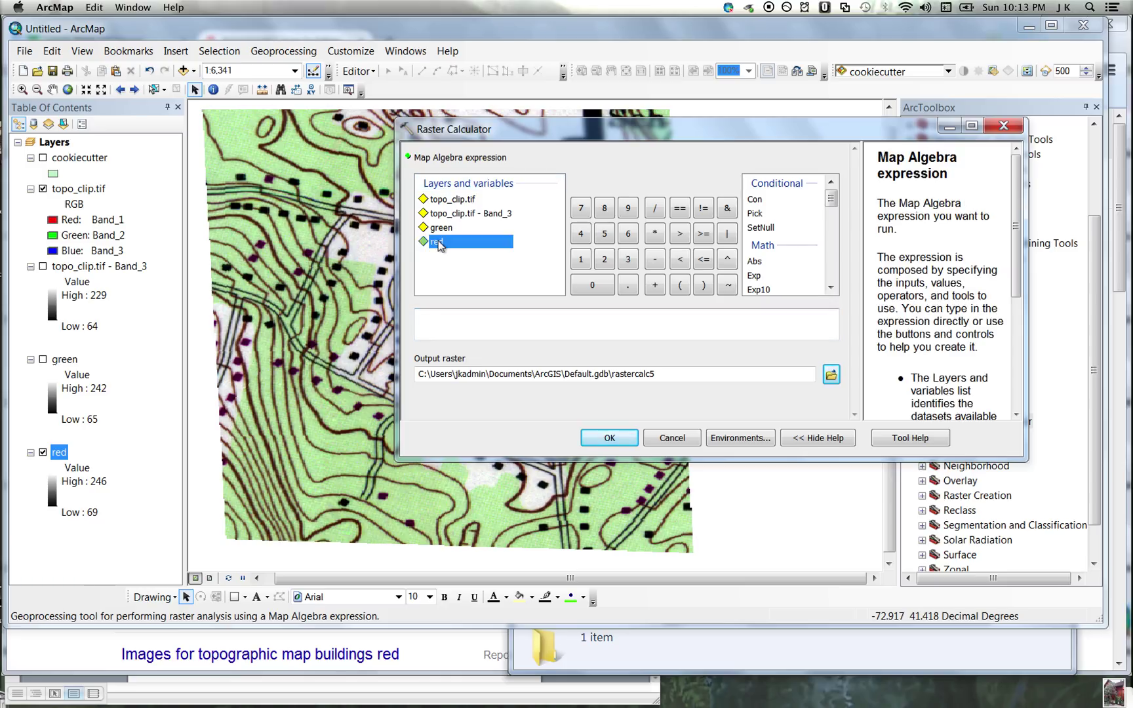
pyautogui.doubleClick(437, 241)
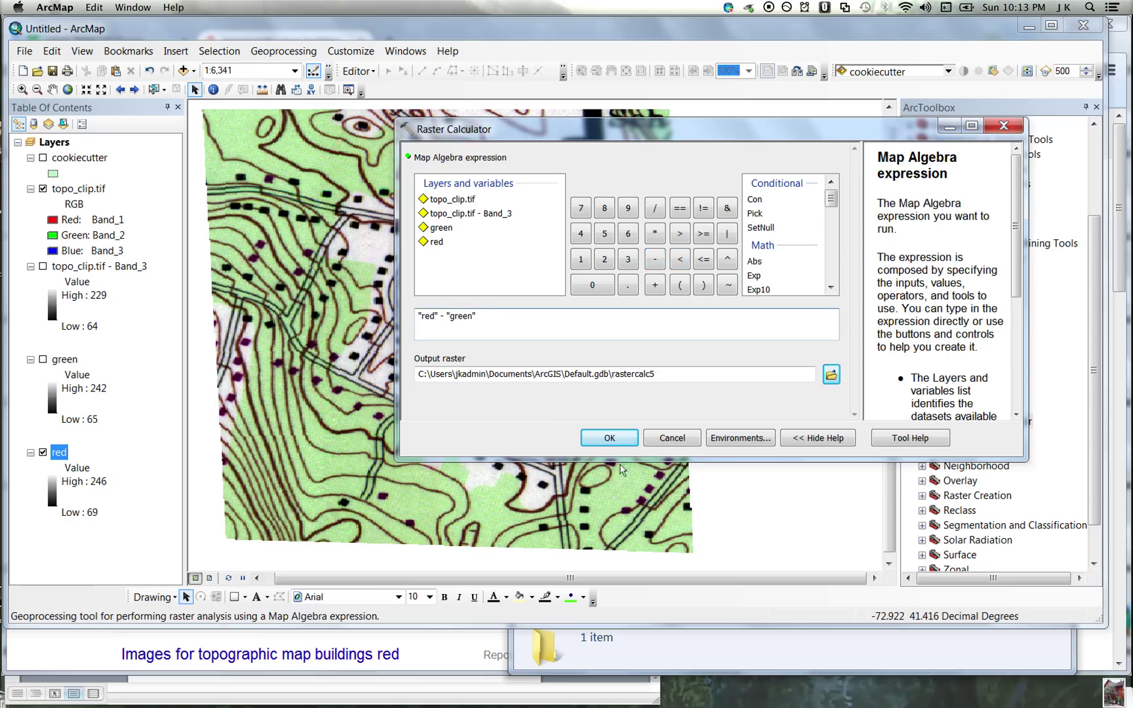
pyautogui.click(607, 438)
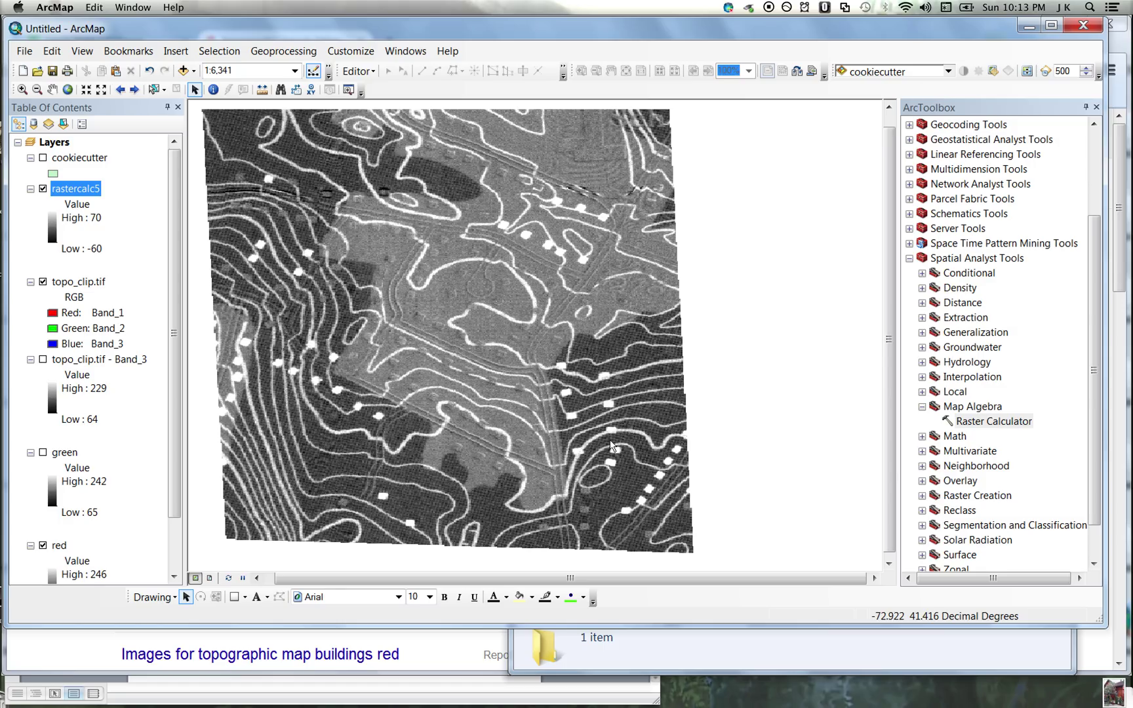
pyautogui.moveTo(527, 244)
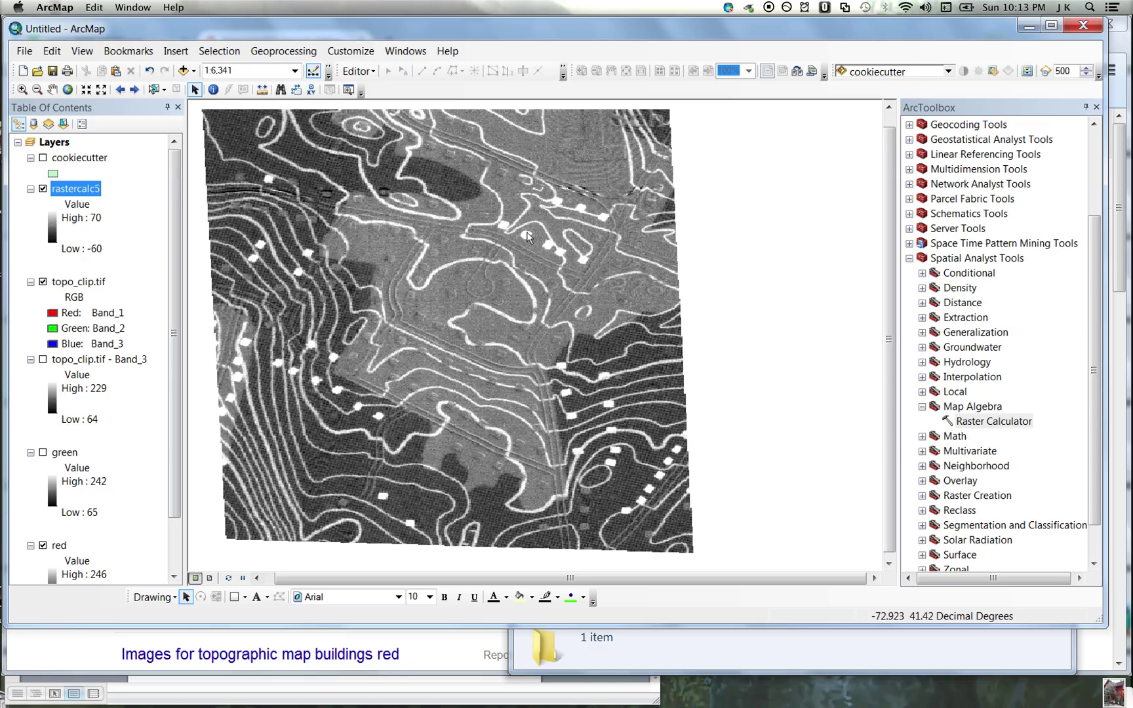
pyautogui.moveTo(523, 240)
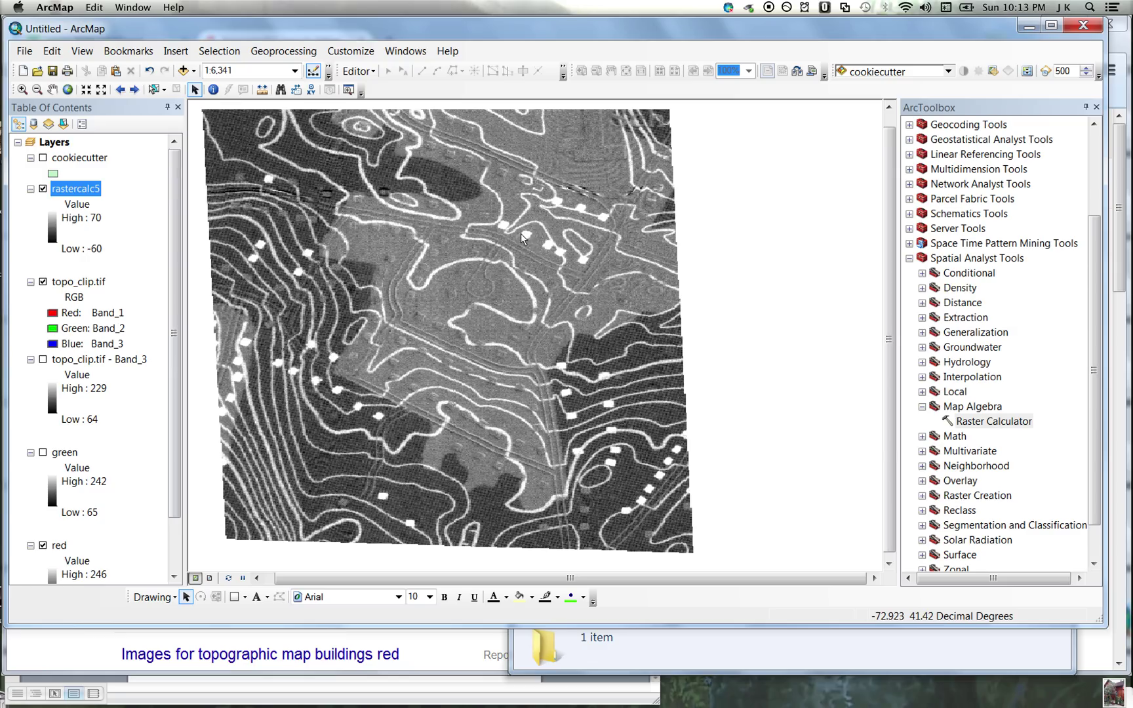
pyautogui.moveTo(528, 240)
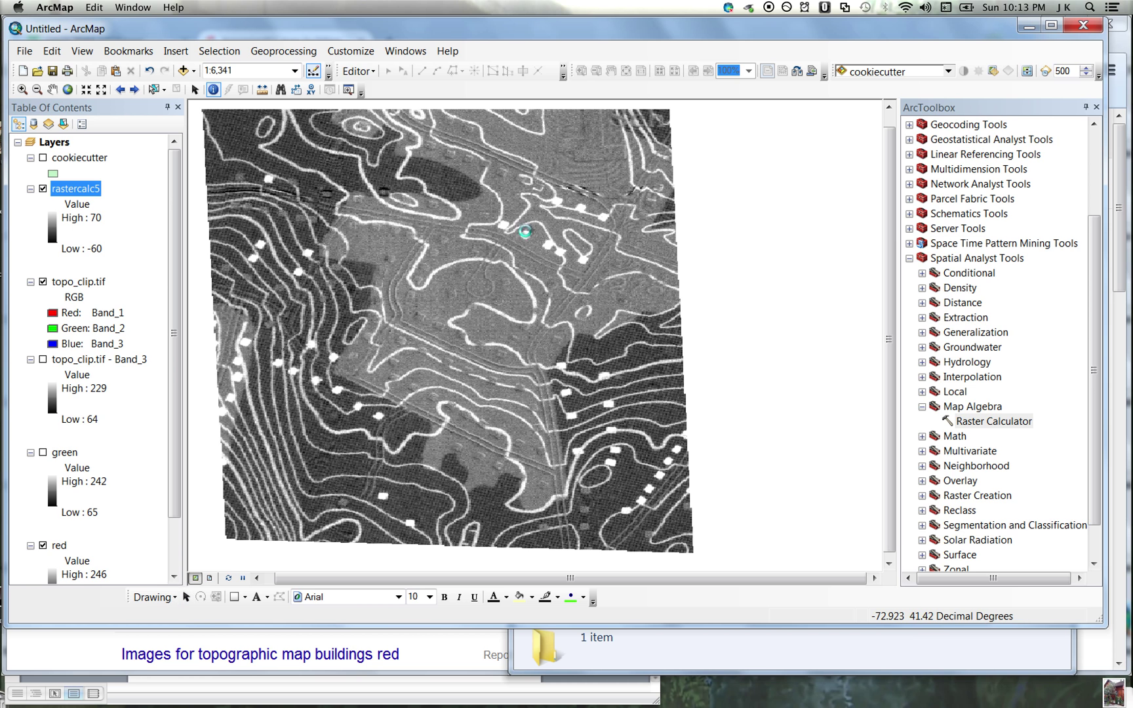
# - Identify from rastercalc5 only and sample several buildings (about 51–59) and an open area (near -14)
pyautogui.click(526, 231)
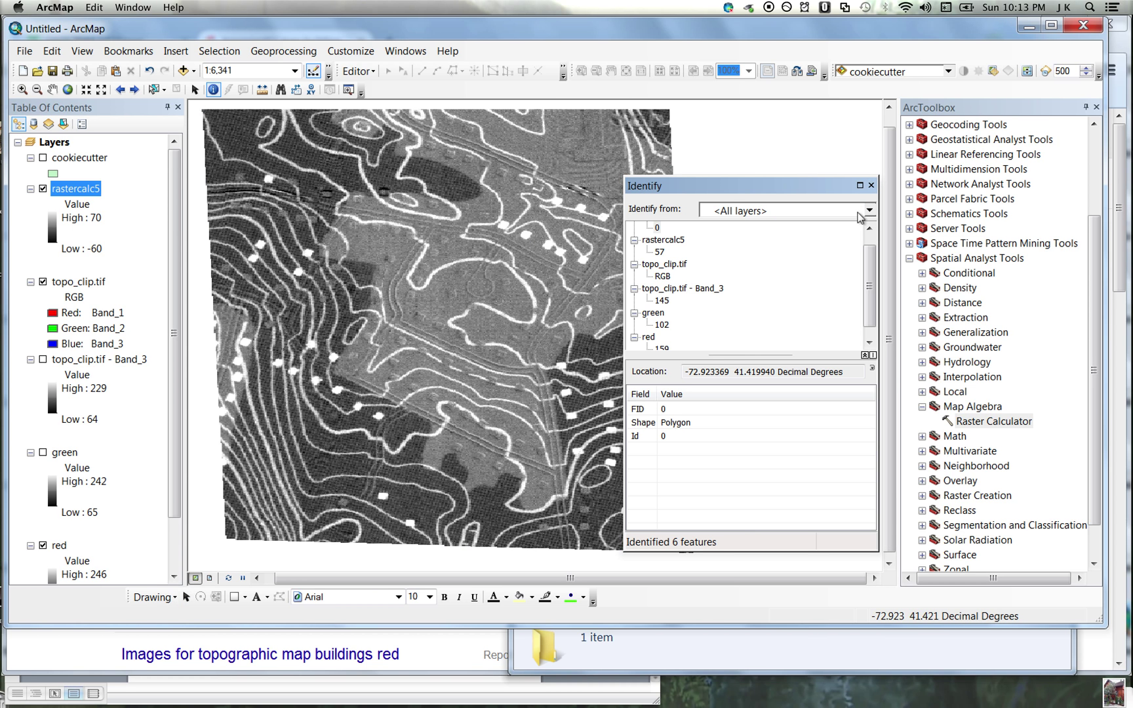
pyautogui.click(868, 210)
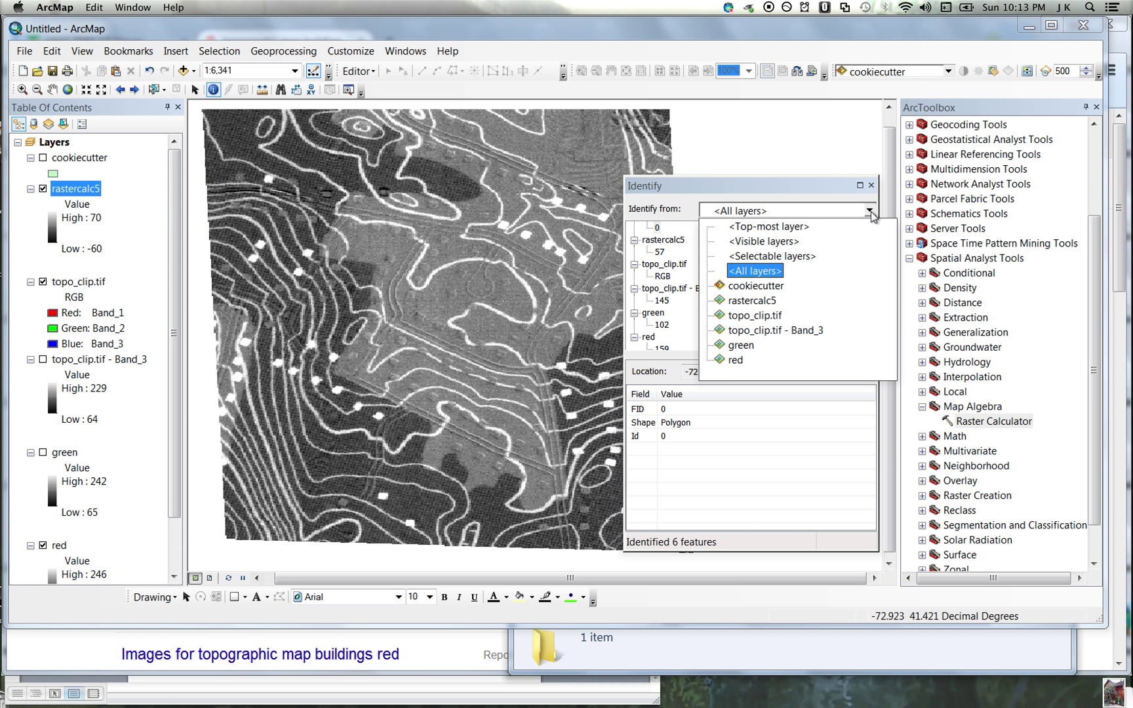
pyautogui.click(747, 300)
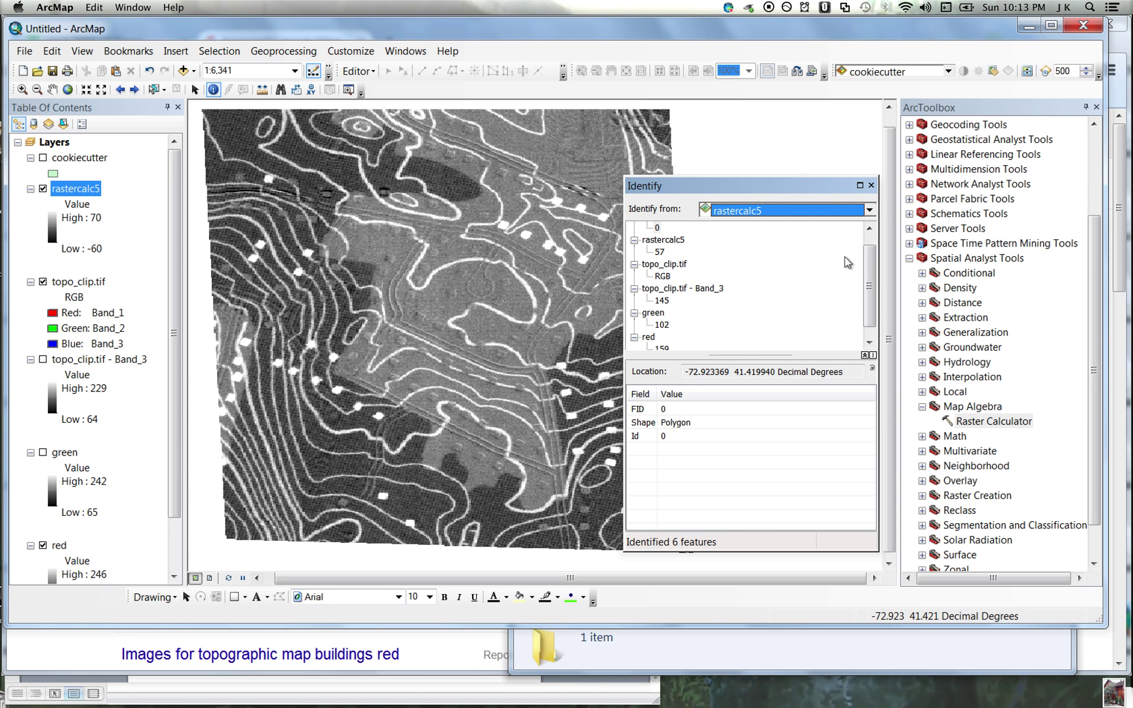
pyautogui.click(554, 203)
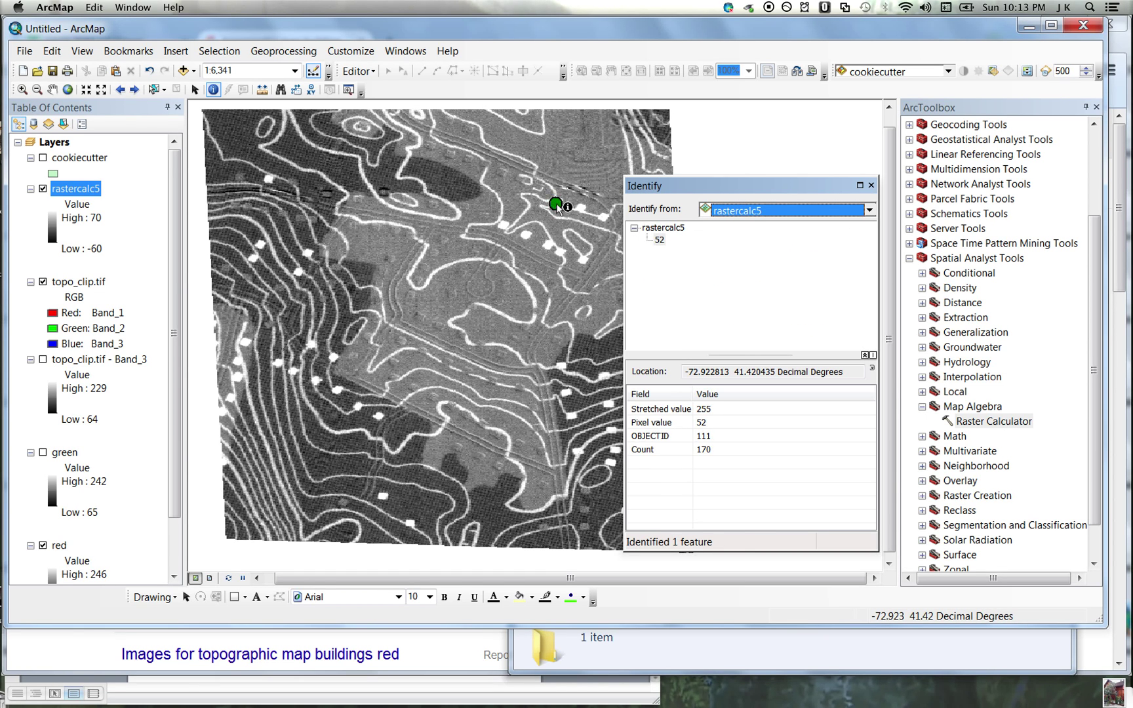
pyautogui.click(557, 203)
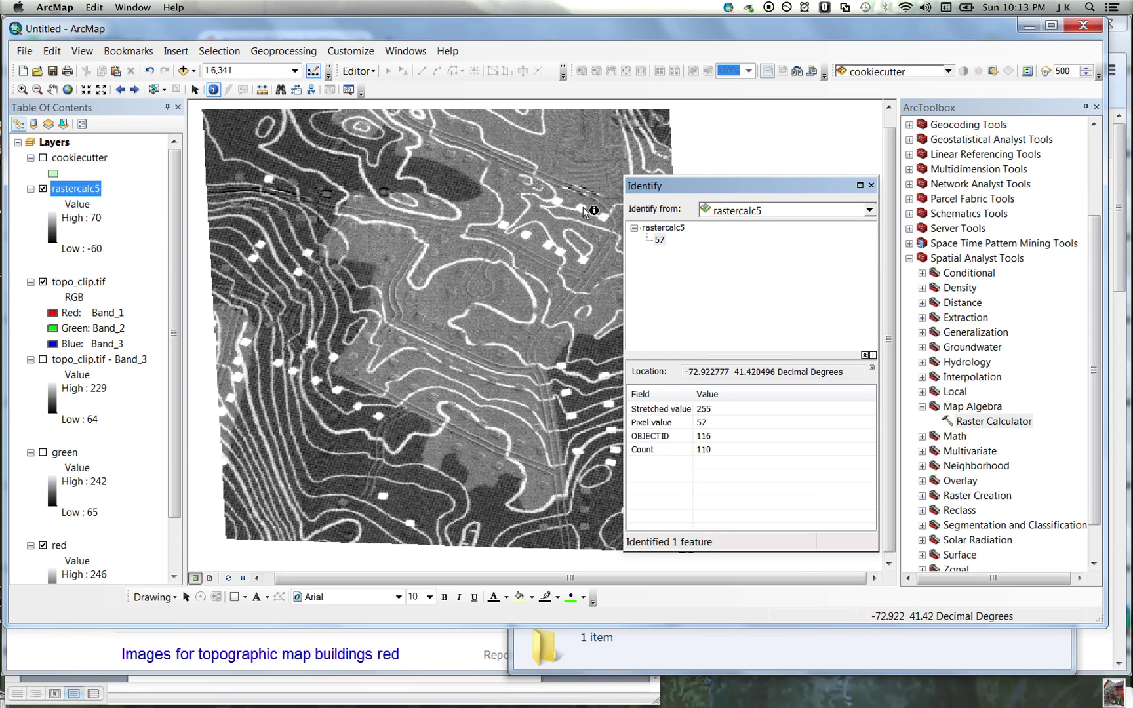
pyautogui.click(584, 216)
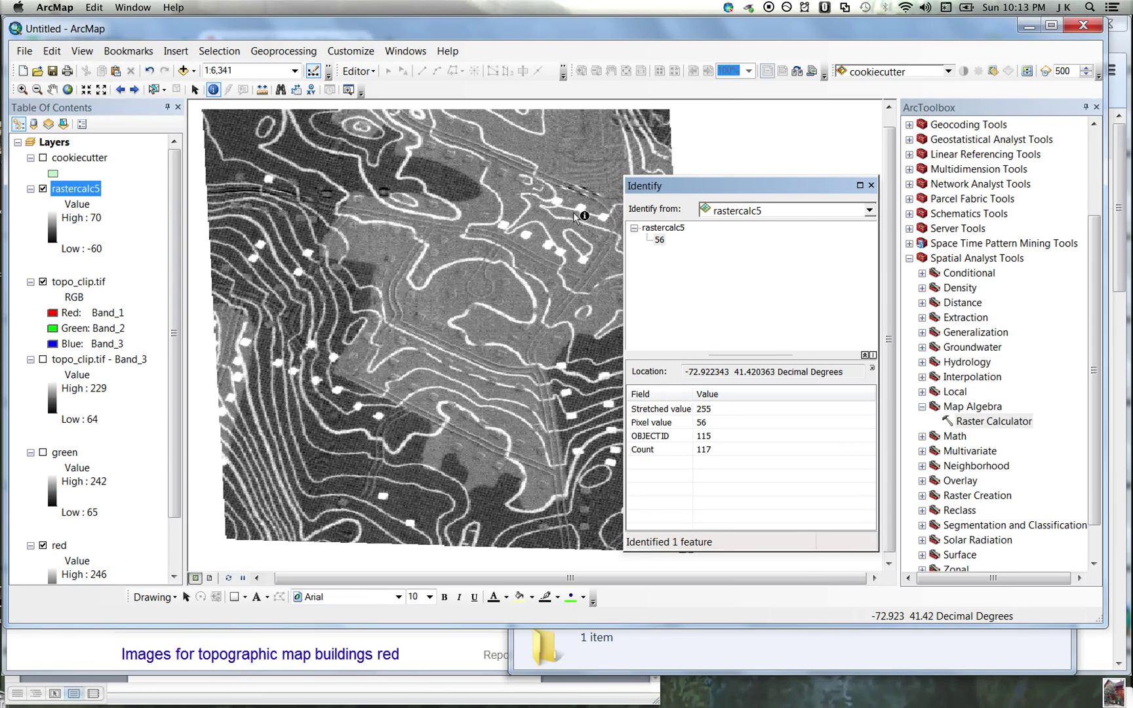
pyautogui.click(474, 195)
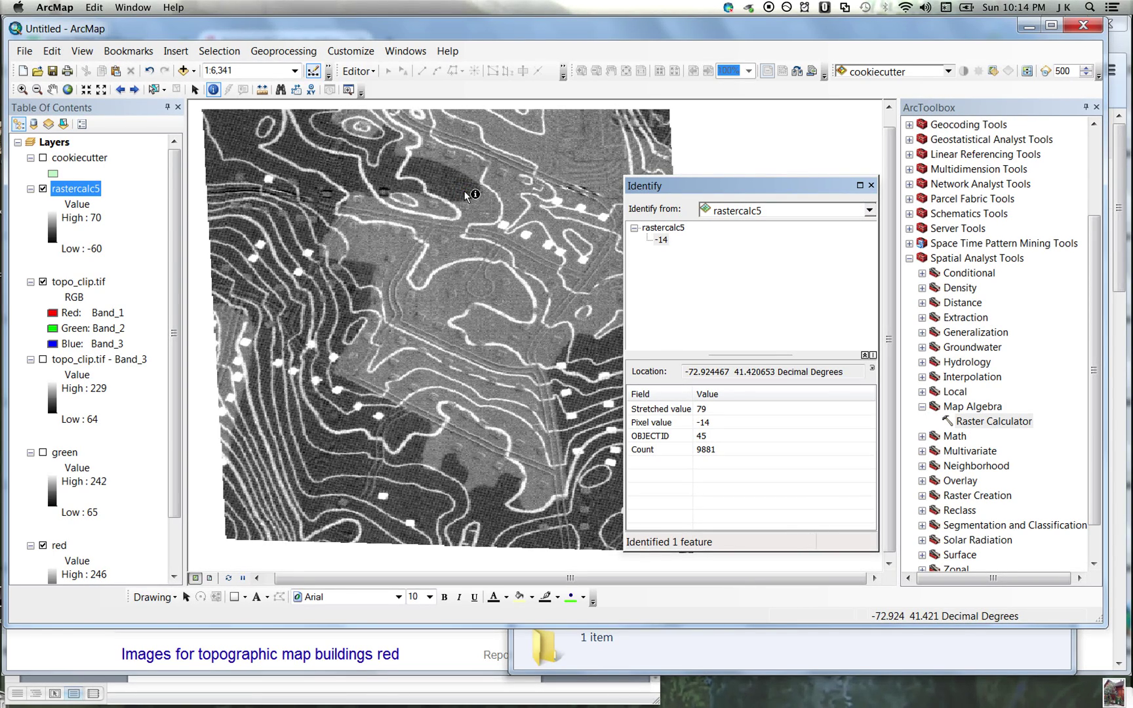
pyautogui.moveTo(565, 254)
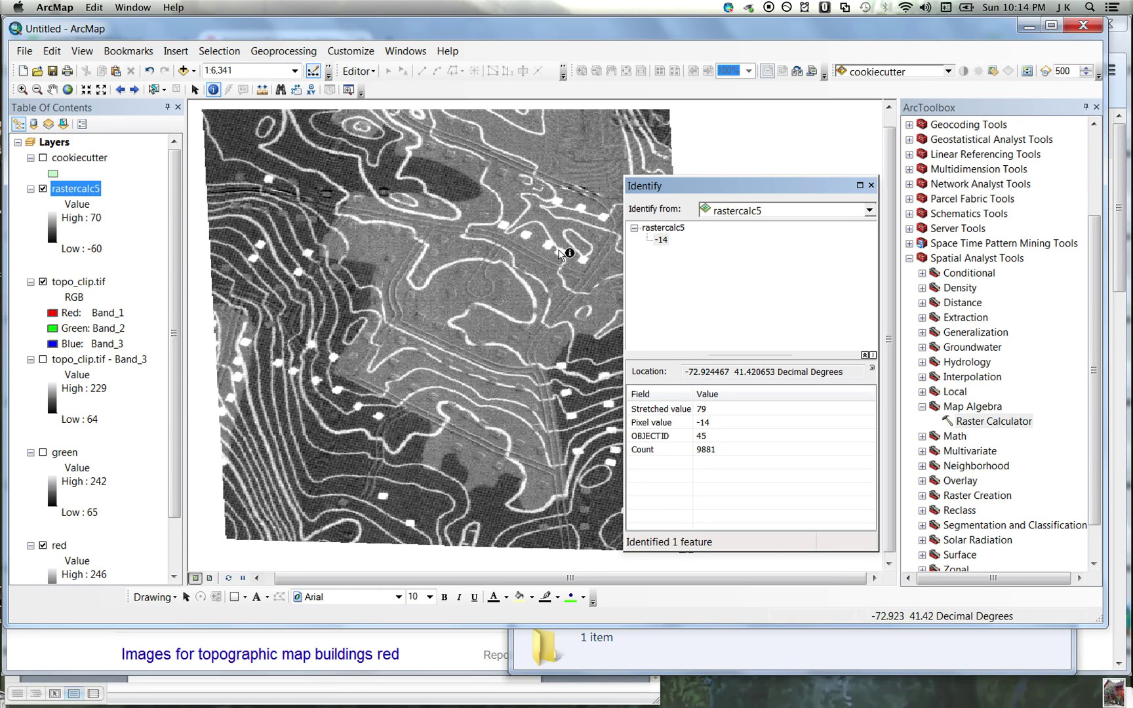
# - Sample three more neighbouring buildings in rastercalc5, then close the identify results
pyautogui.click(551, 251)
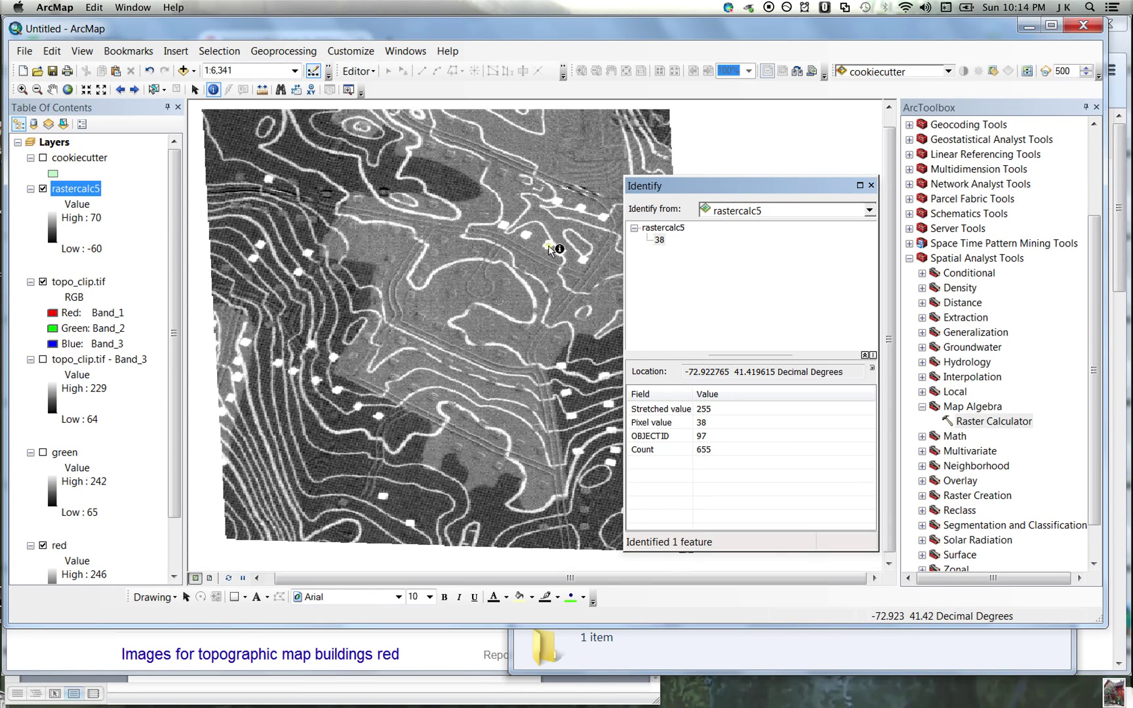
pyautogui.click(556, 253)
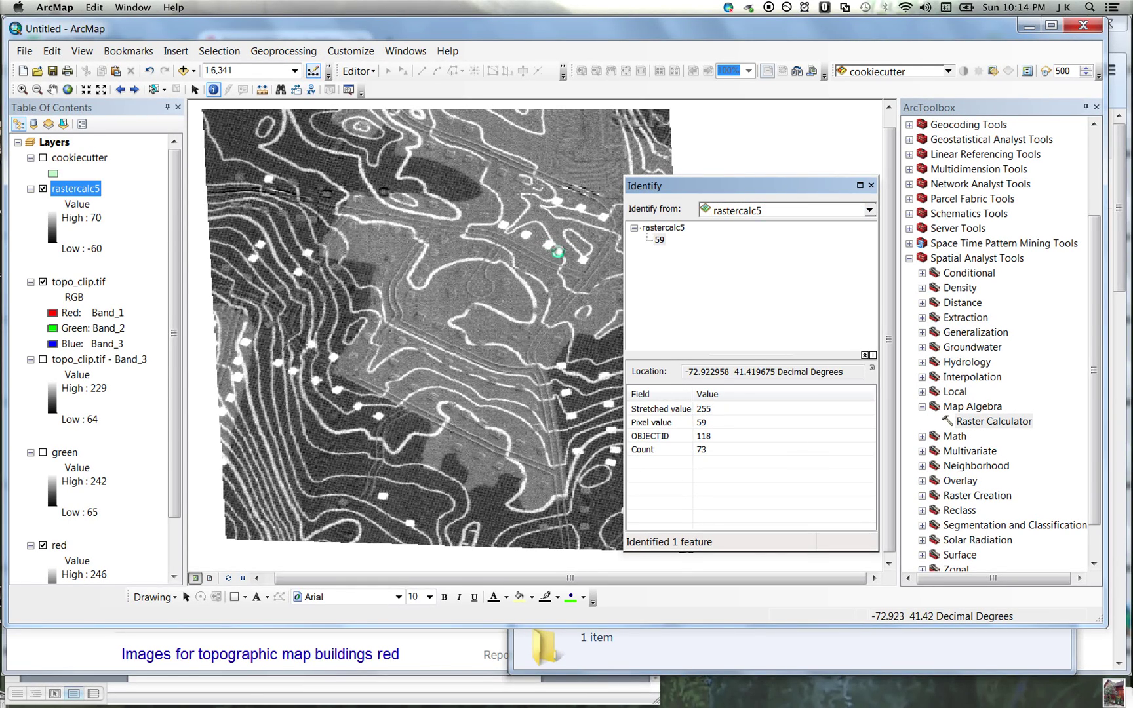
pyautogui.click(582, 264)
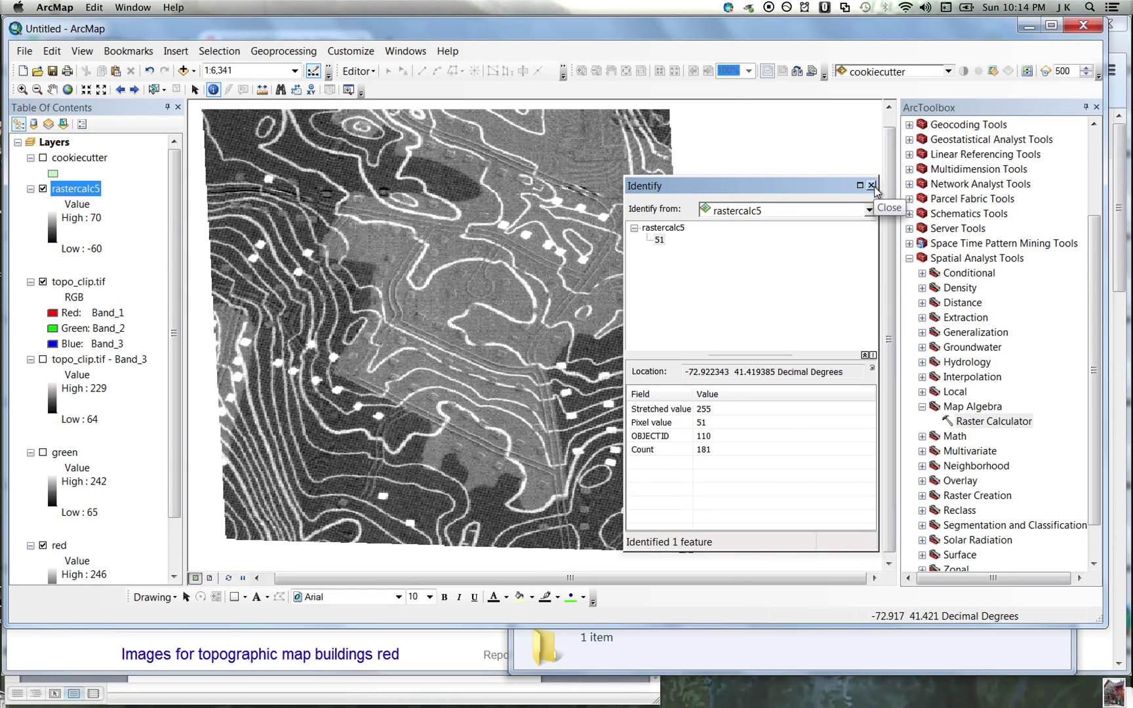
pyautogui.click(874, 186)
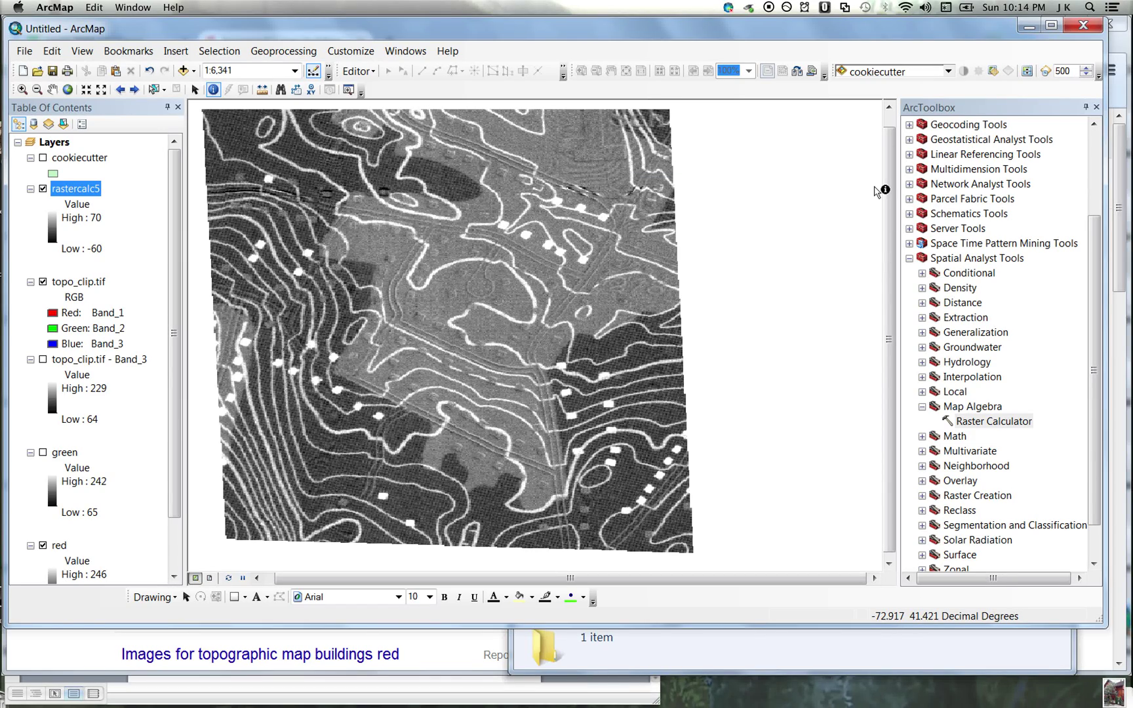
pyautogui.moveTo(943, 393)
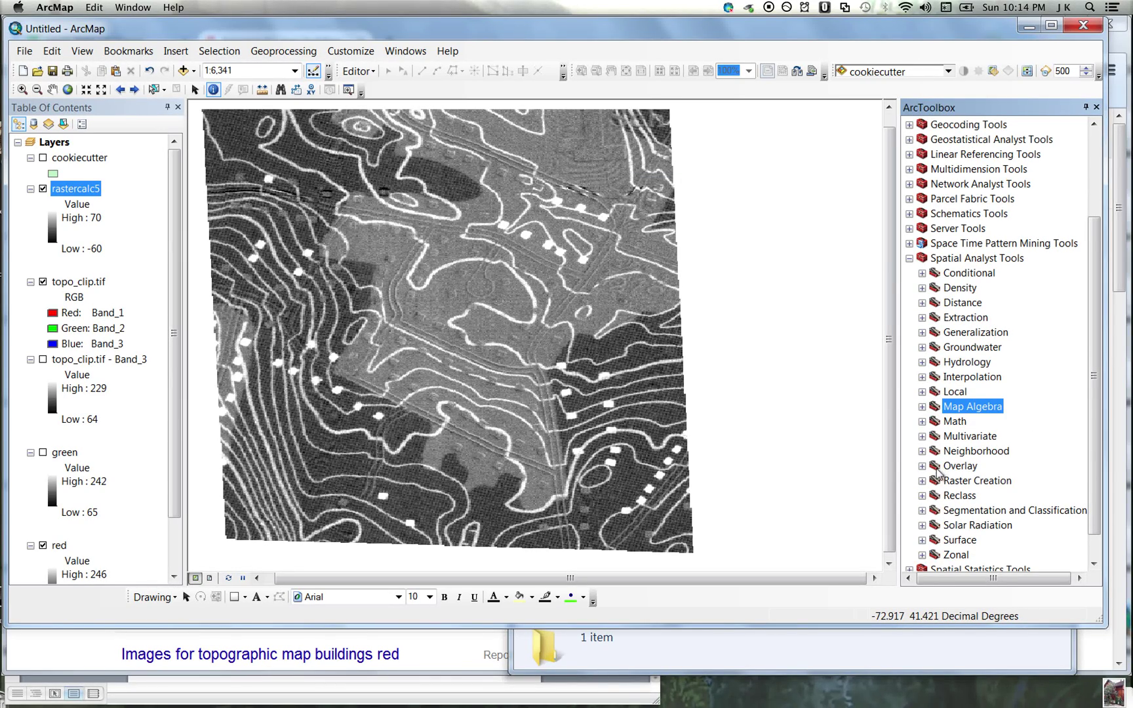
# - Launch Reclassify from the Spatial Analyst Reclass toolset
pyautogui.click(923, 466)
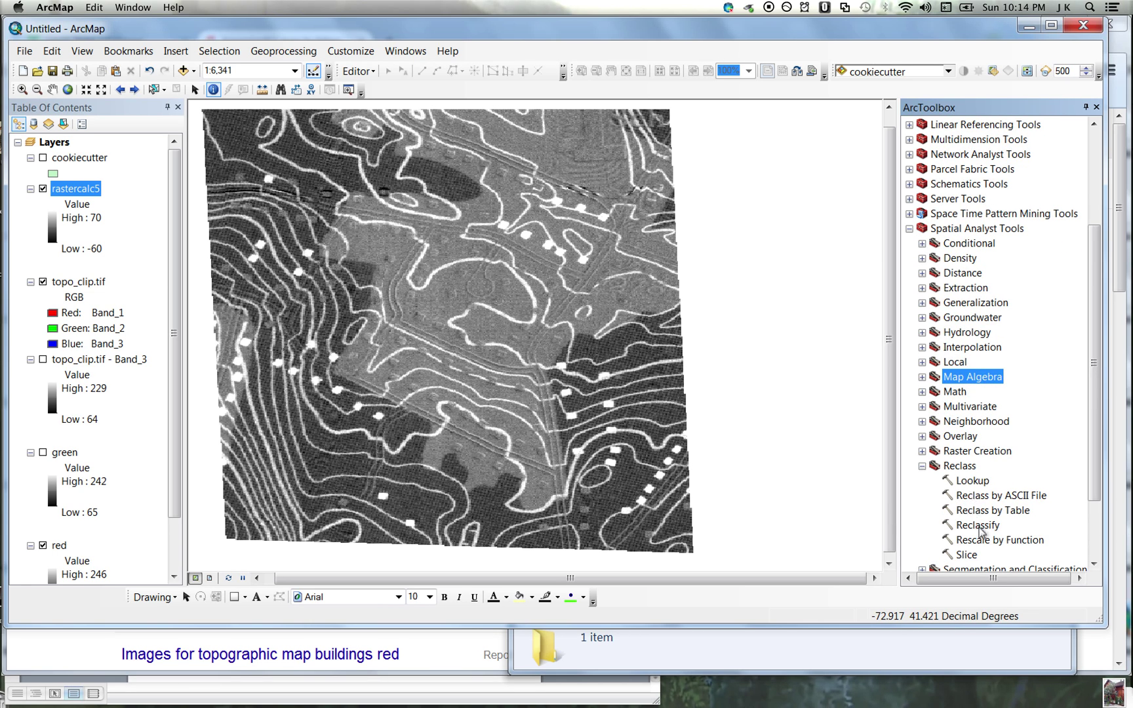
pyautogui.doubleClick(976, 525)
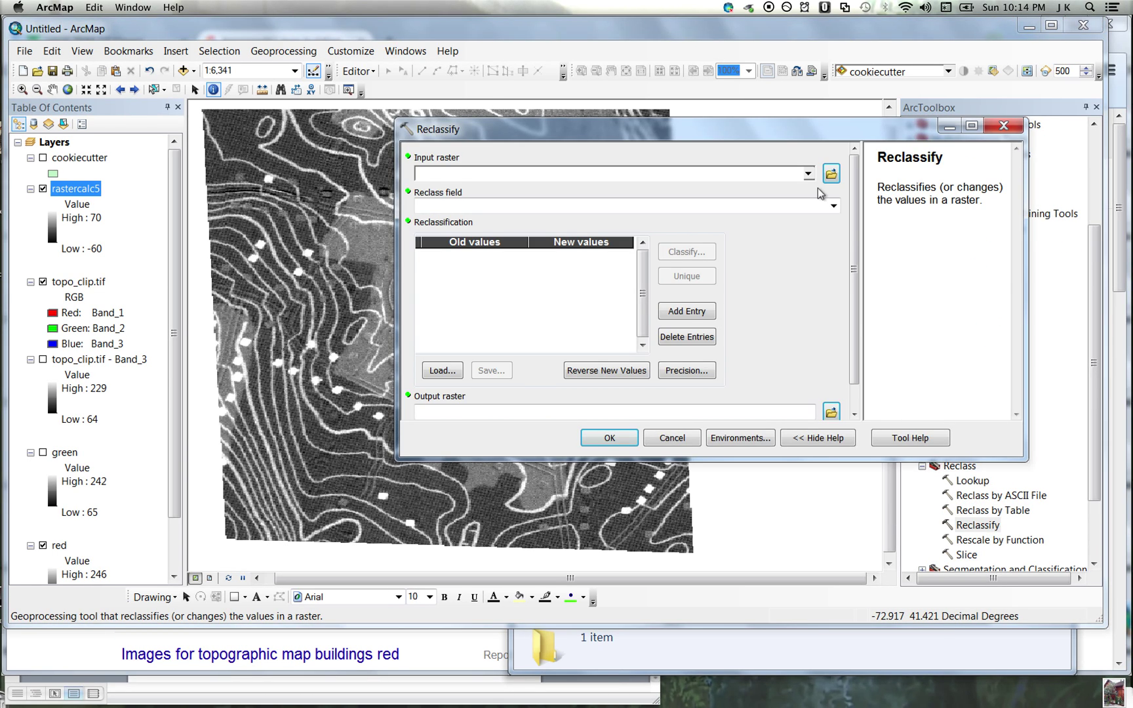
# - Reclassify rastercalc5 so 41–70 becomes 1 and all lower ranges 0, creating Reclass_rast1
pyautogui.click(830, 173)
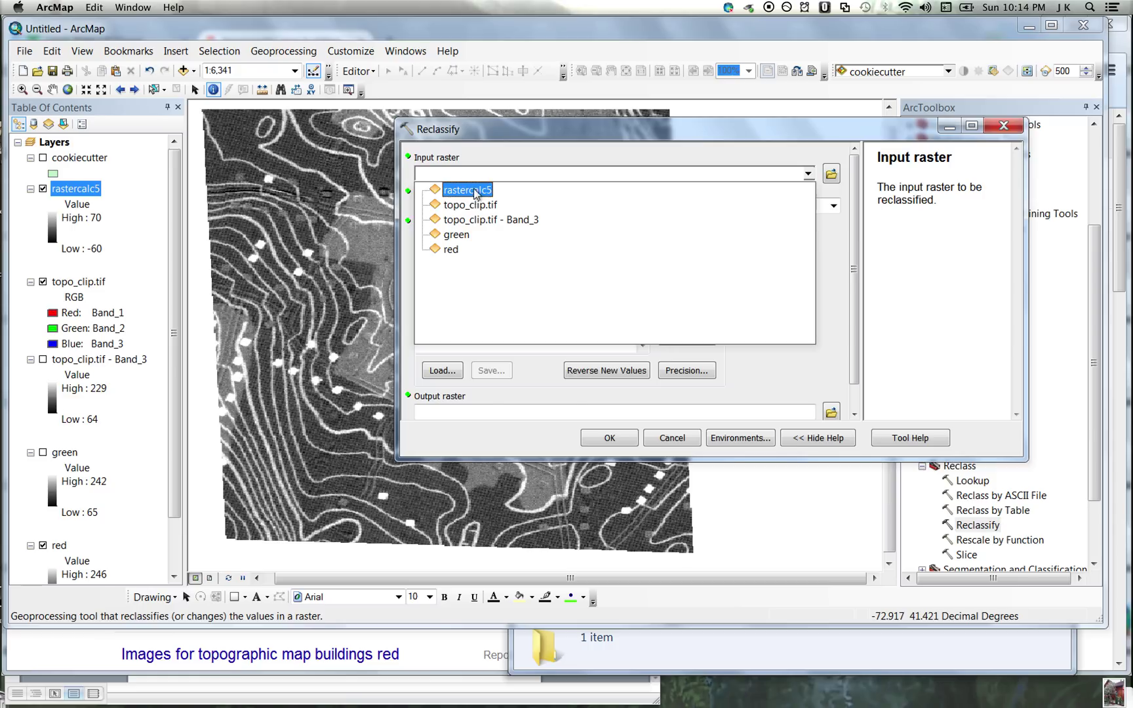
pyautogui.click(467, 189)
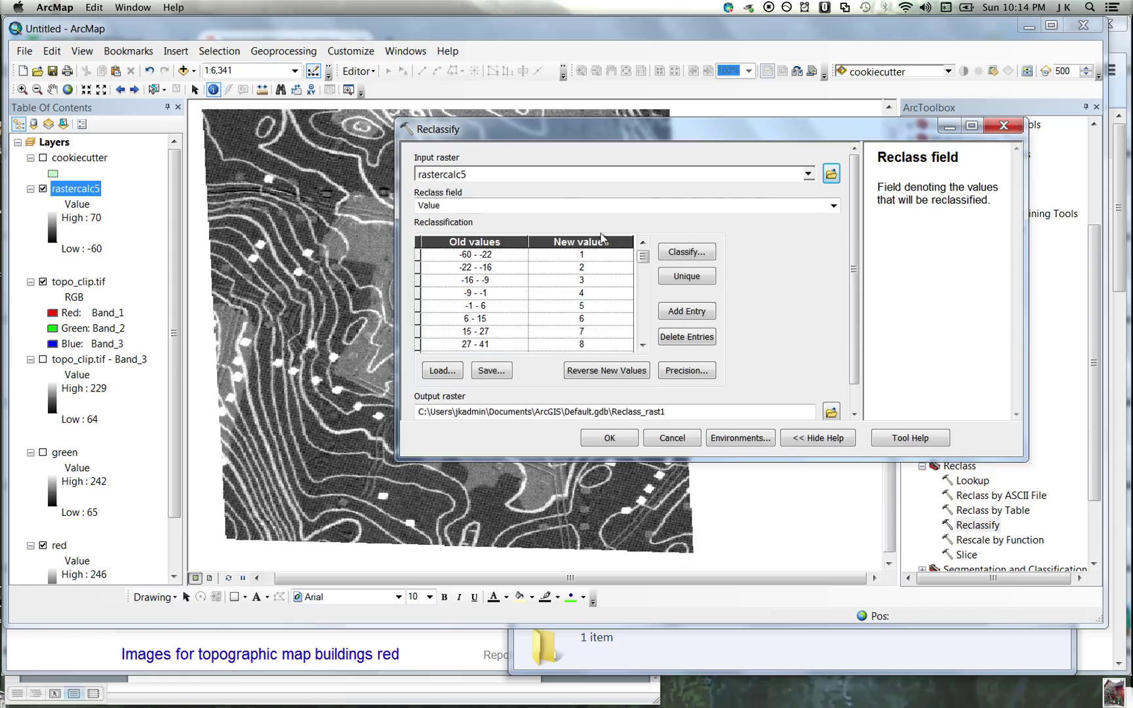
pyautogui.click(582, 255)
pyautogui.write('0')
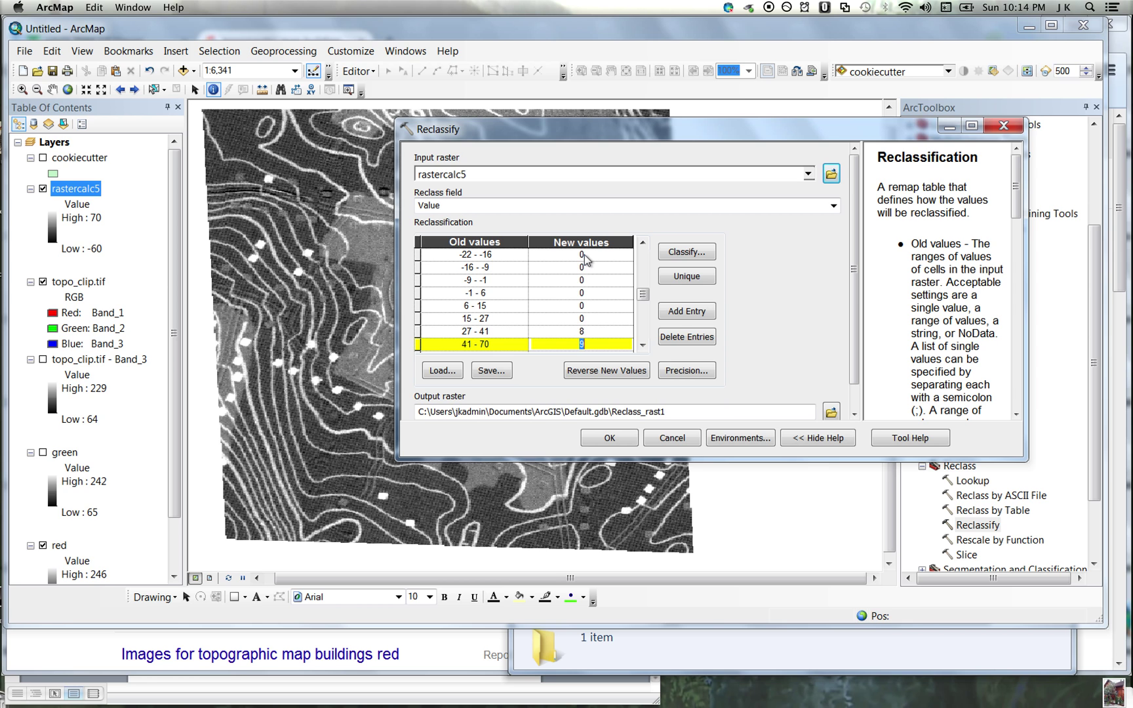
pyautogui.write('1')
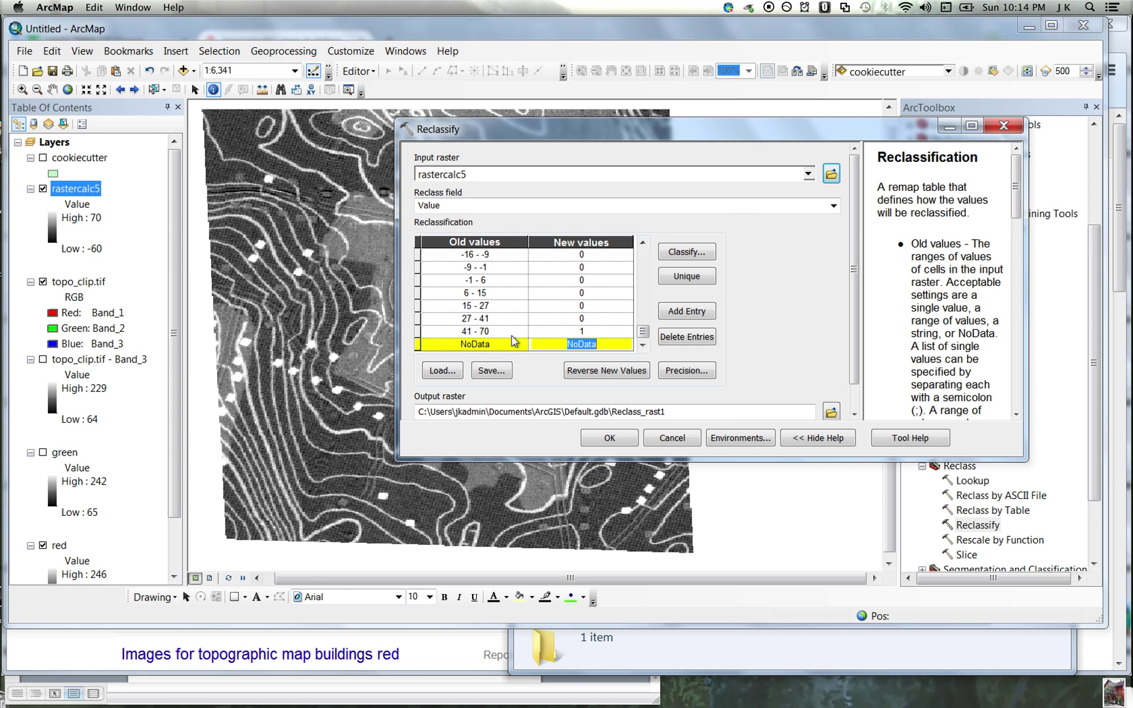
pyautogui.click(607, 438)
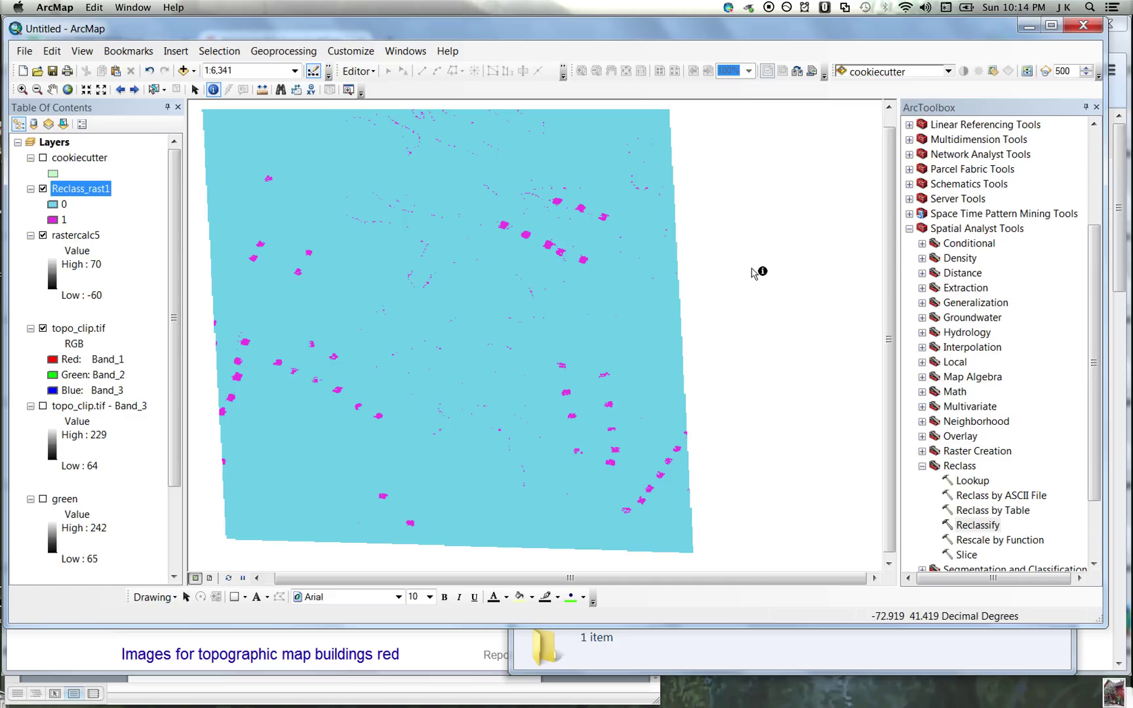
pyautogui.moveTo(153, 148)
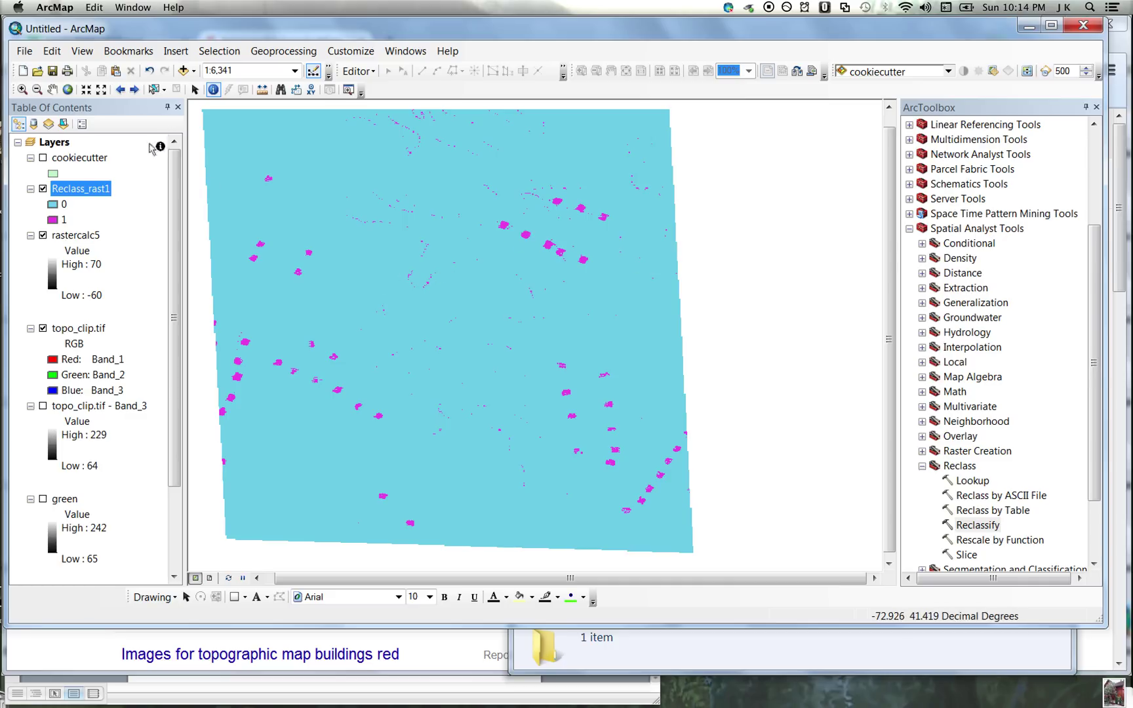
pyautogui.moveTo(397, 259)
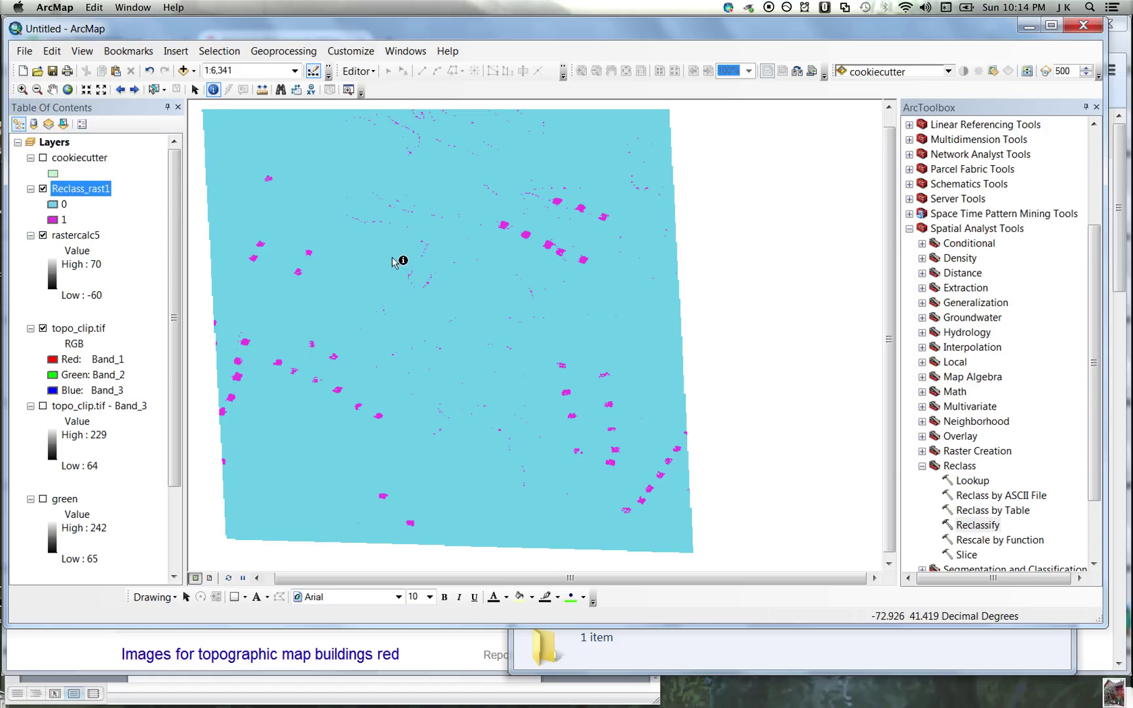
# - Collapse the Reclass toolset and expand the Spatial Analyst Neighborhood tools
pyautogui.click(22, 90)
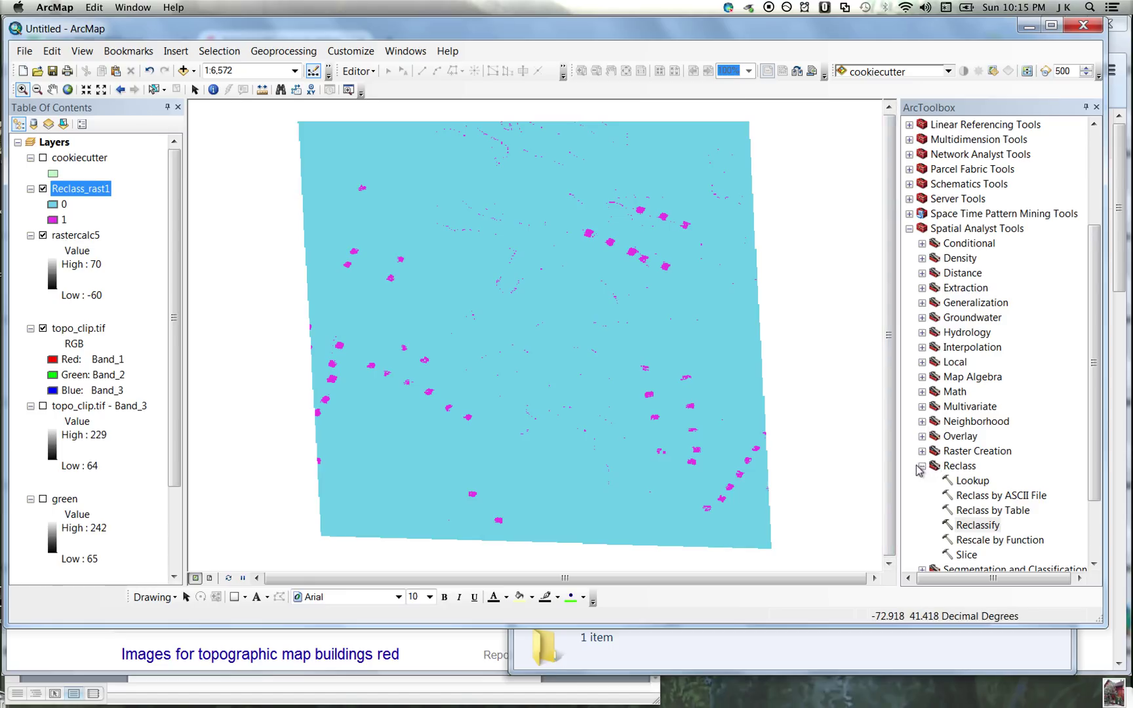
pyautogui.click(923, 421)
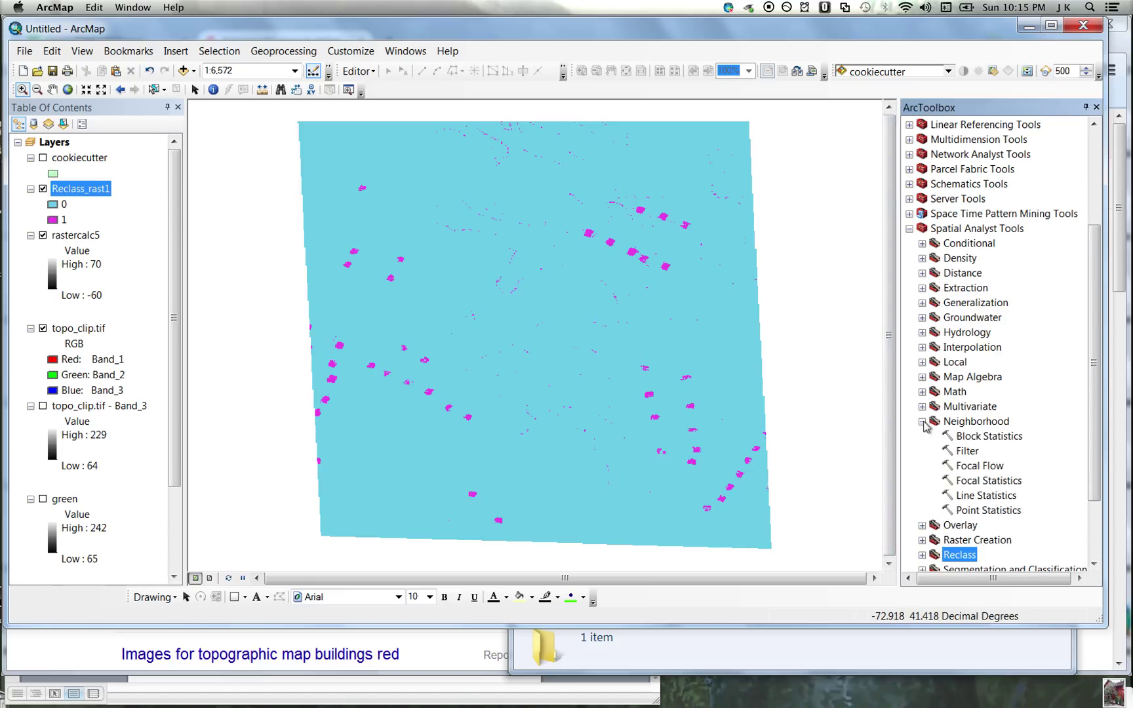
pyautogui.moveTo(1014, 458)
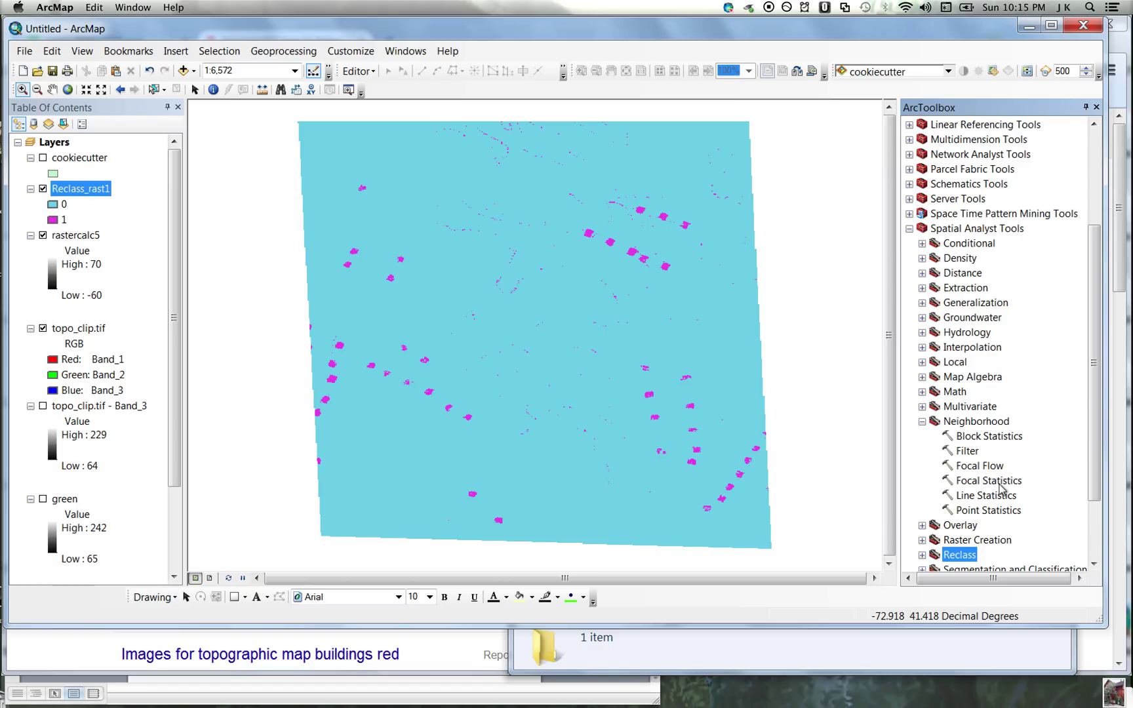
# - Launch the Focal Statistics tool from the Neighborhood toolset
pyautogui.doubleClick(989, 480)
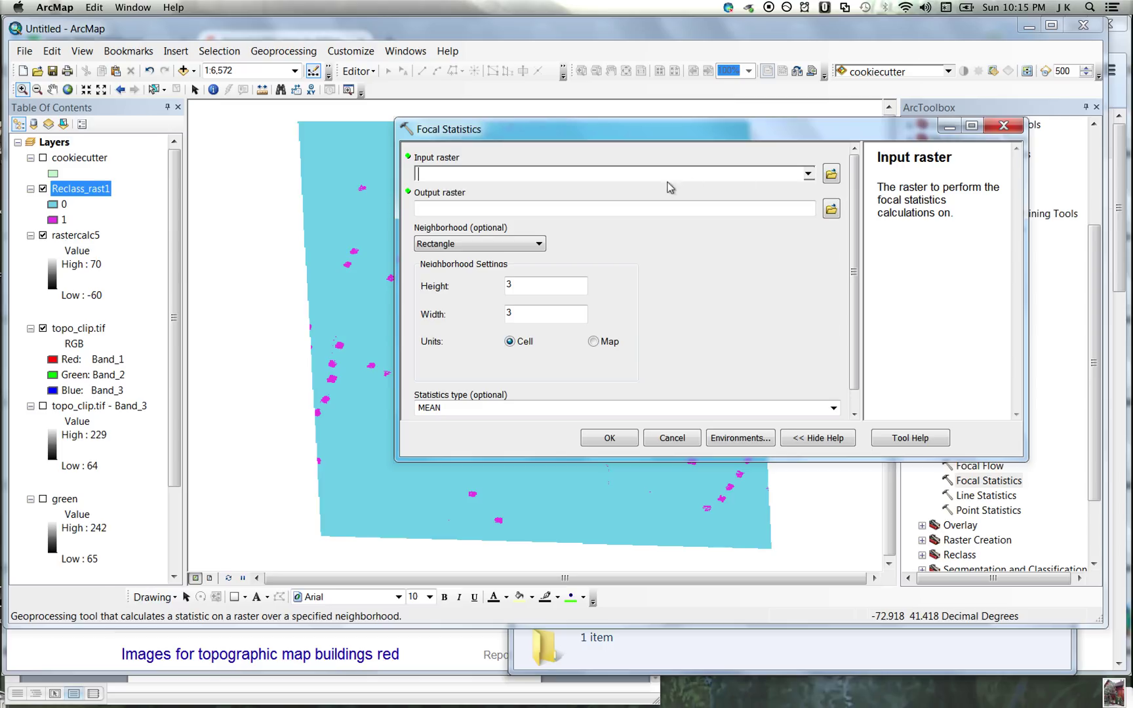
# - Compute a 4×4 rectangle MINIMUM focal statistic on Reclass_rast1, producing FocalSt_Recl7
pyautogui.click(807, 173)
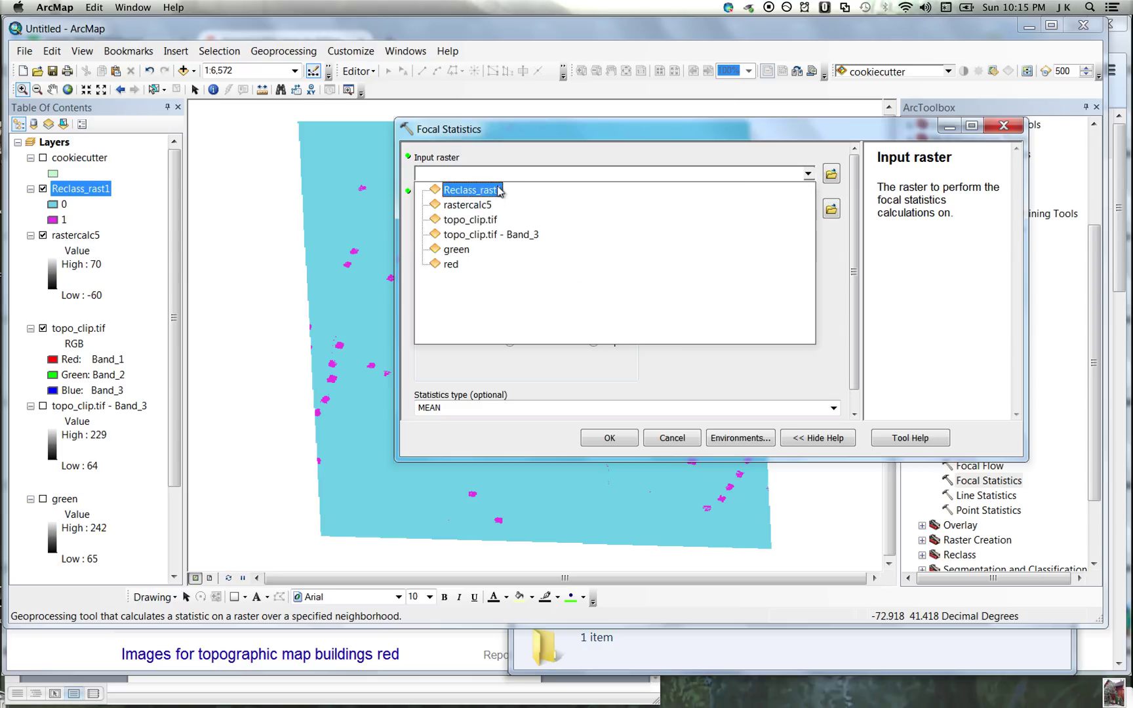
pyautogui.click(470, 189)
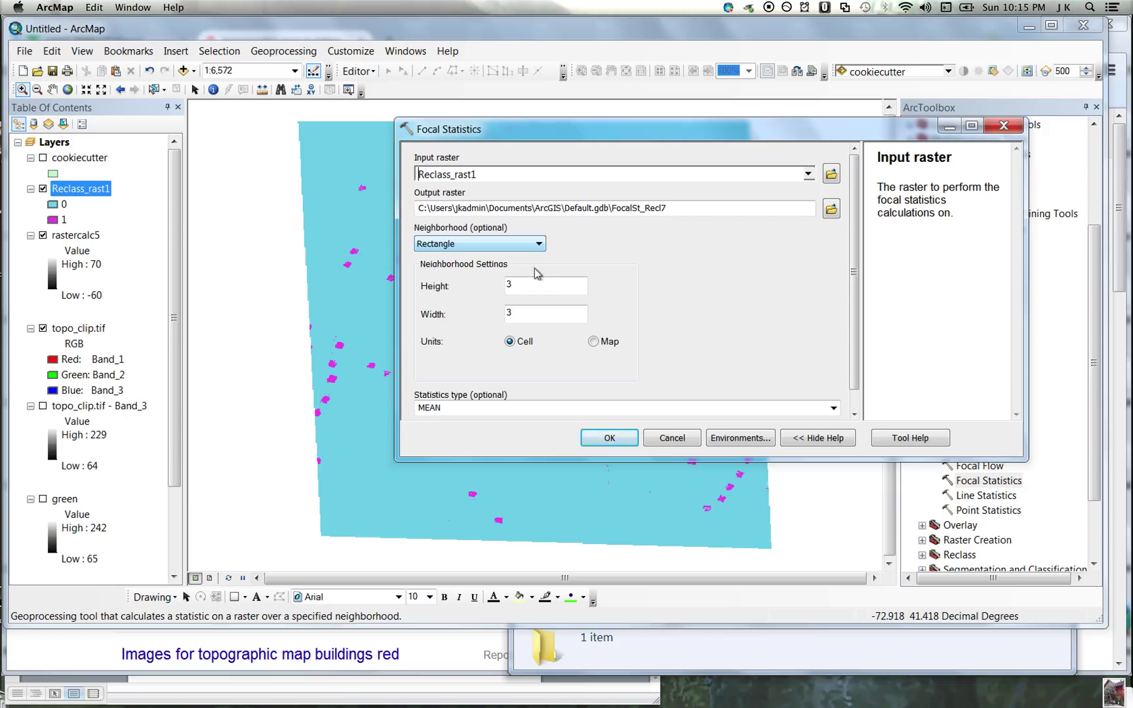
pyautogui.click(544, 284)
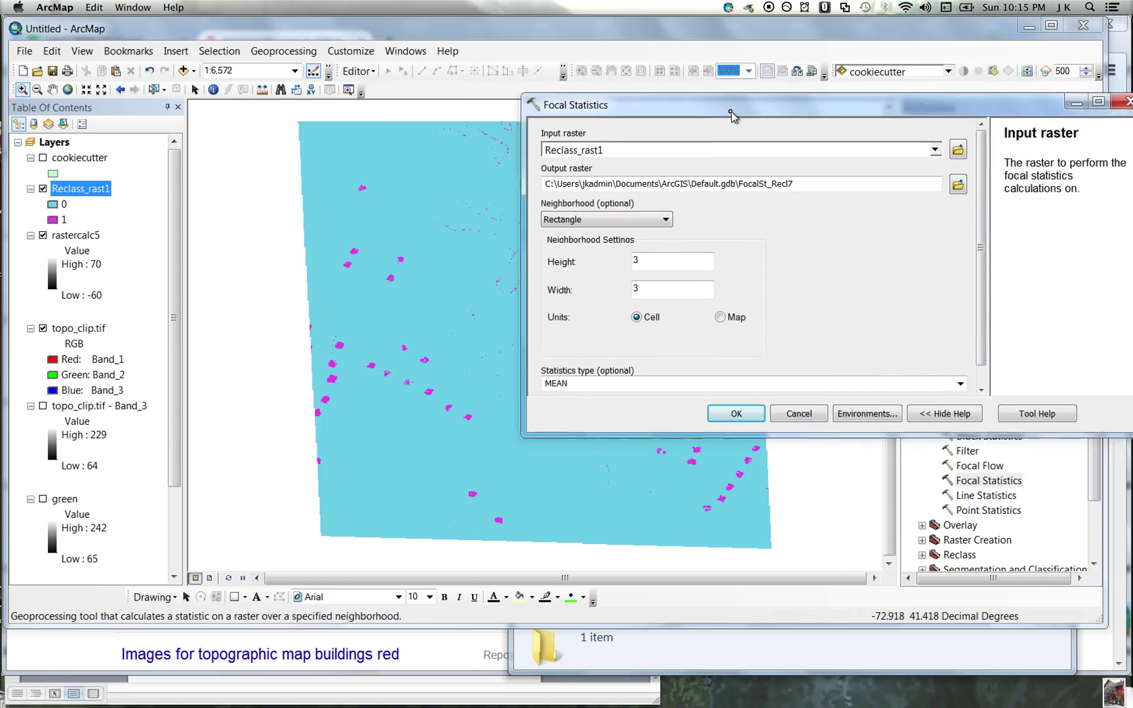
pyautogui.click(670, 261)
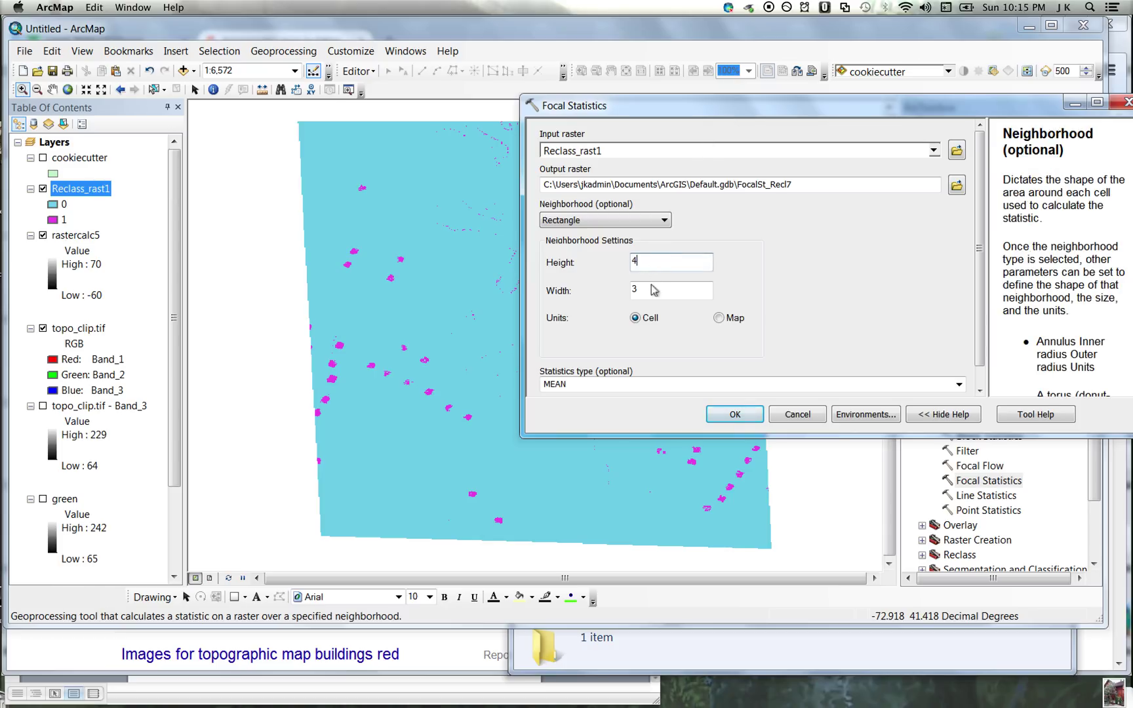
pyautogui.write('4')
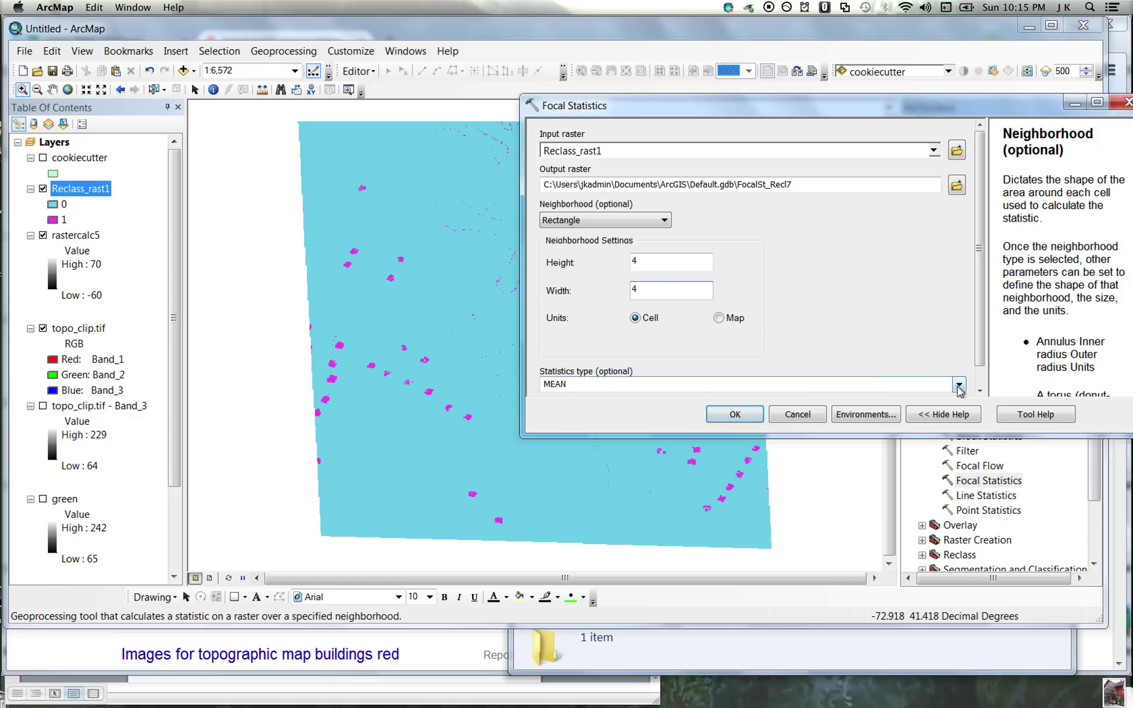
pyautogui.click(959, 384)
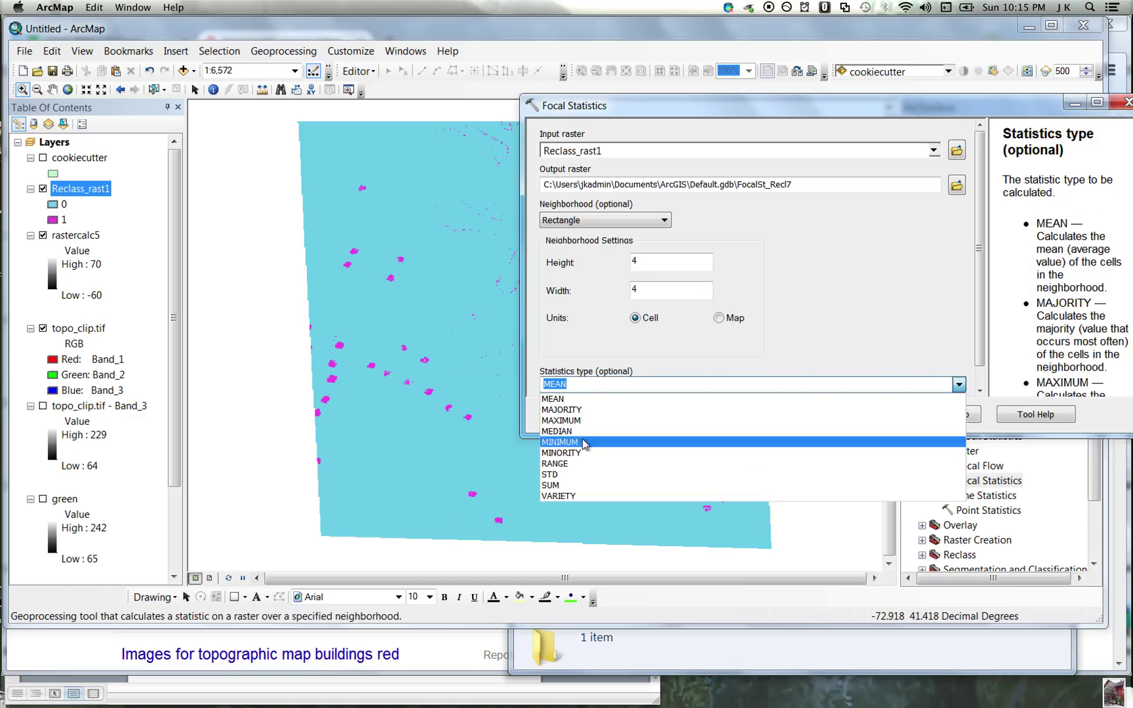
pyautogui.click(559, 442)
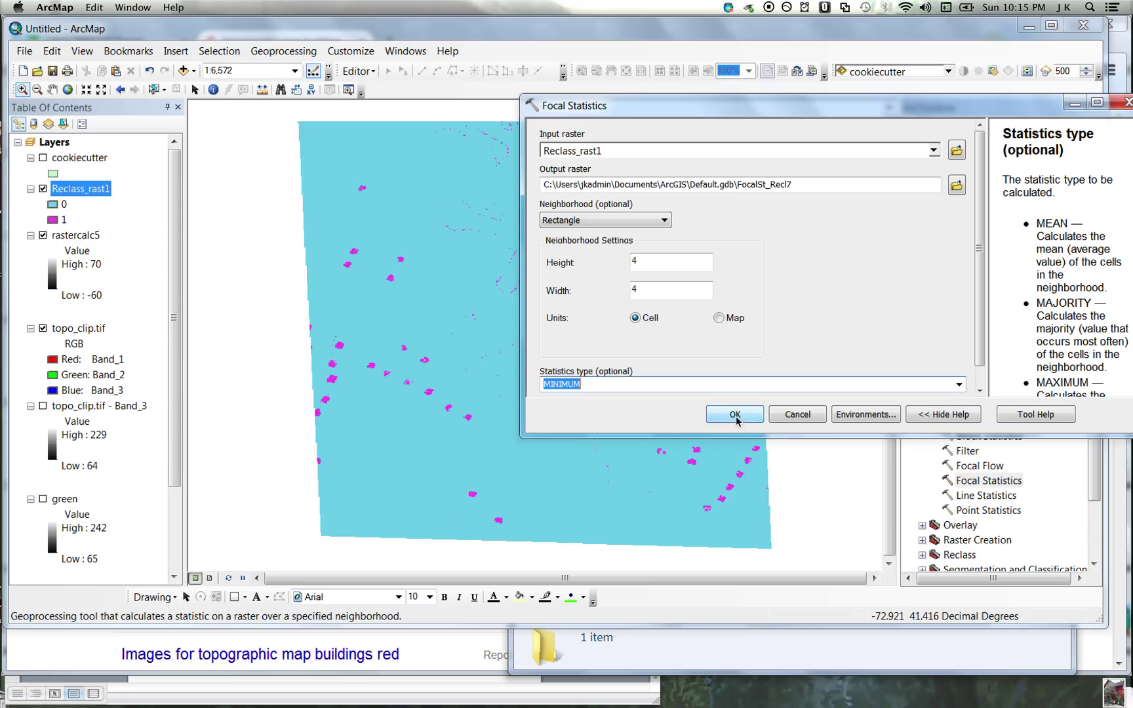
pyautogui.click(733, 414)
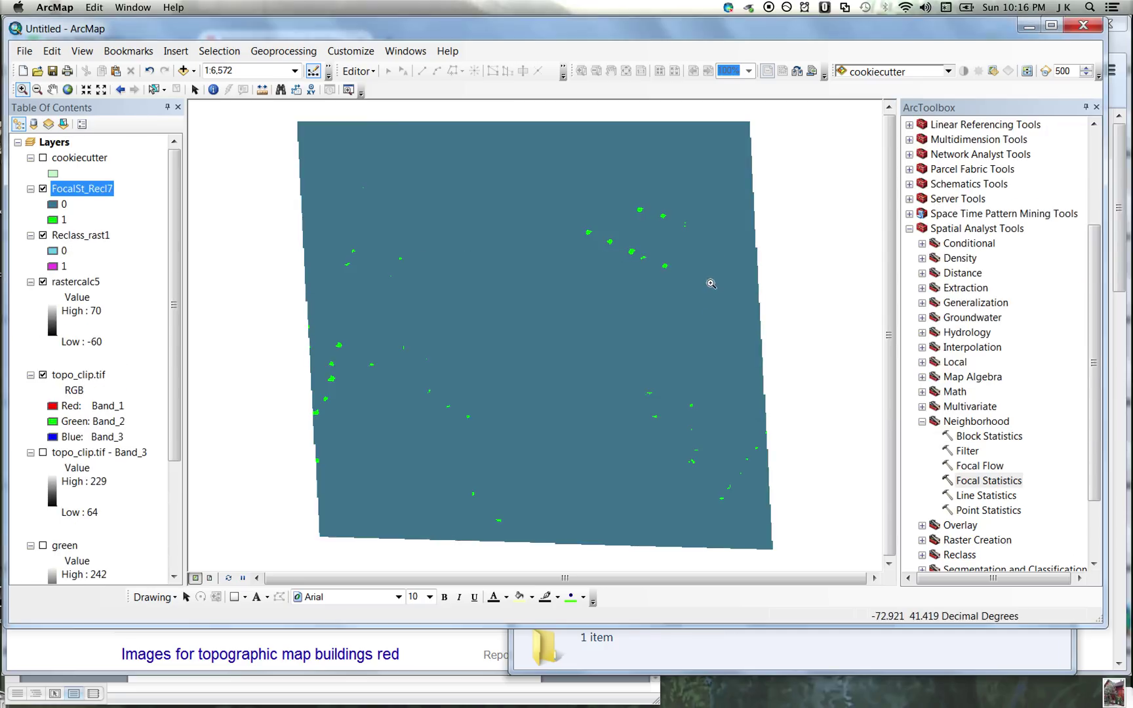
pyautogui.moveTo(838, 247)
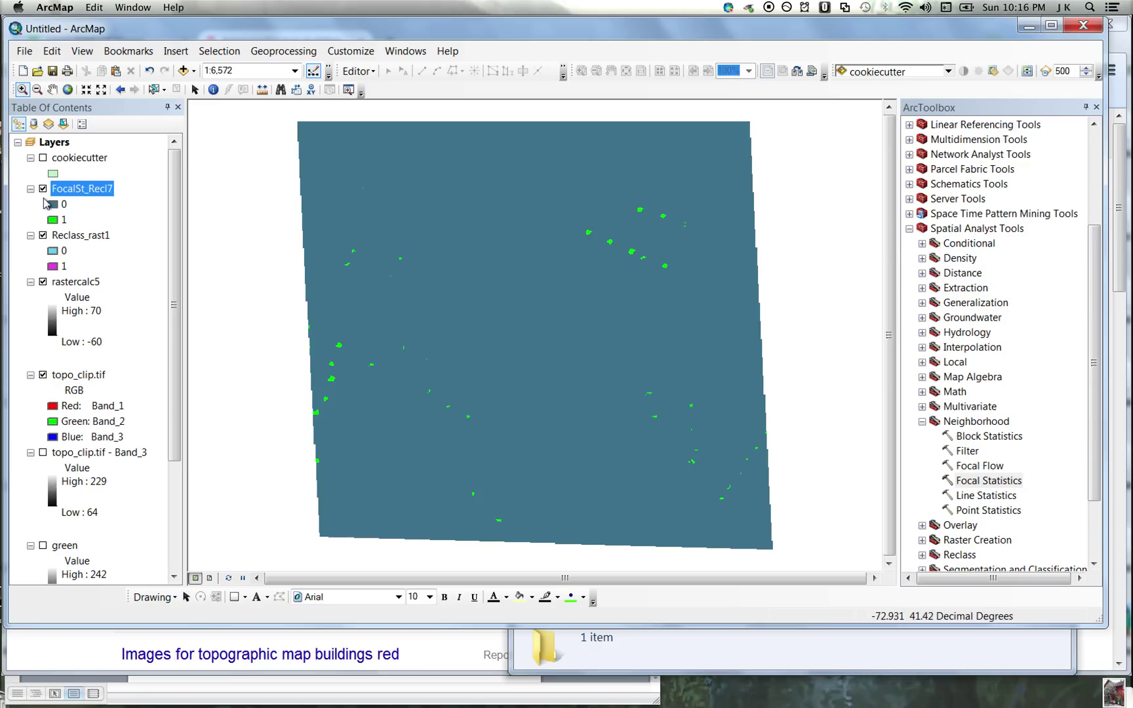
# - Give FocalSt_Recl7's value 0 a hollow symbol and value 1 a black fill
pyautogui.click(52, 204)
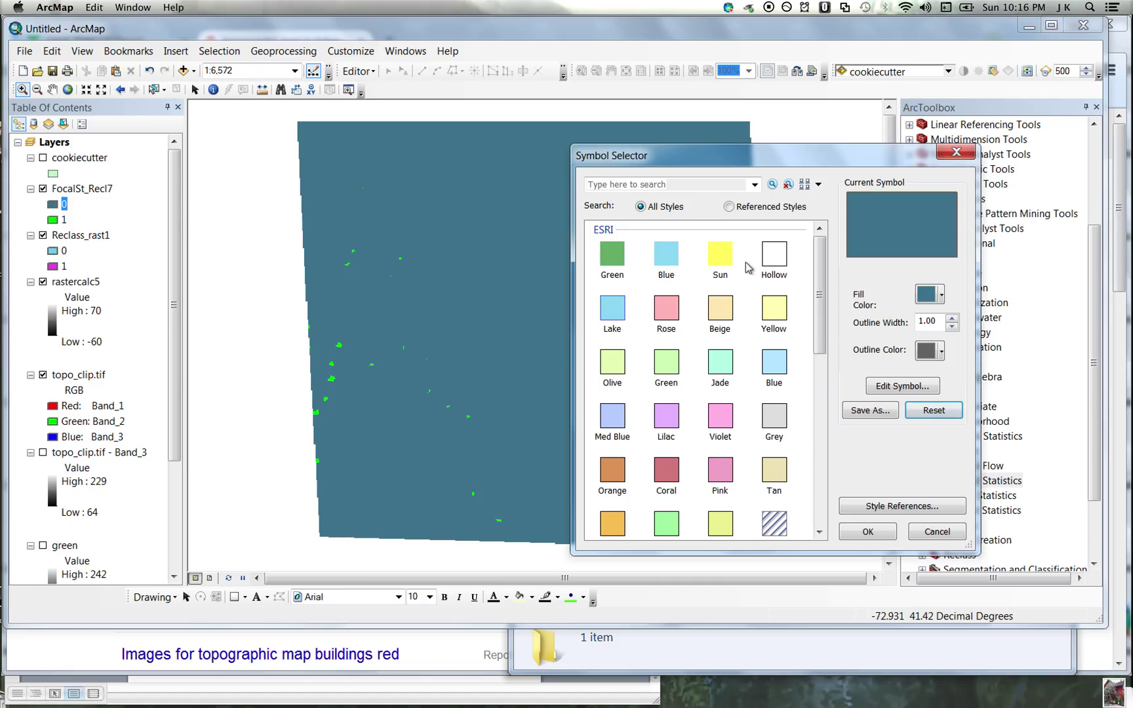
pyautogui.click(771, 257)
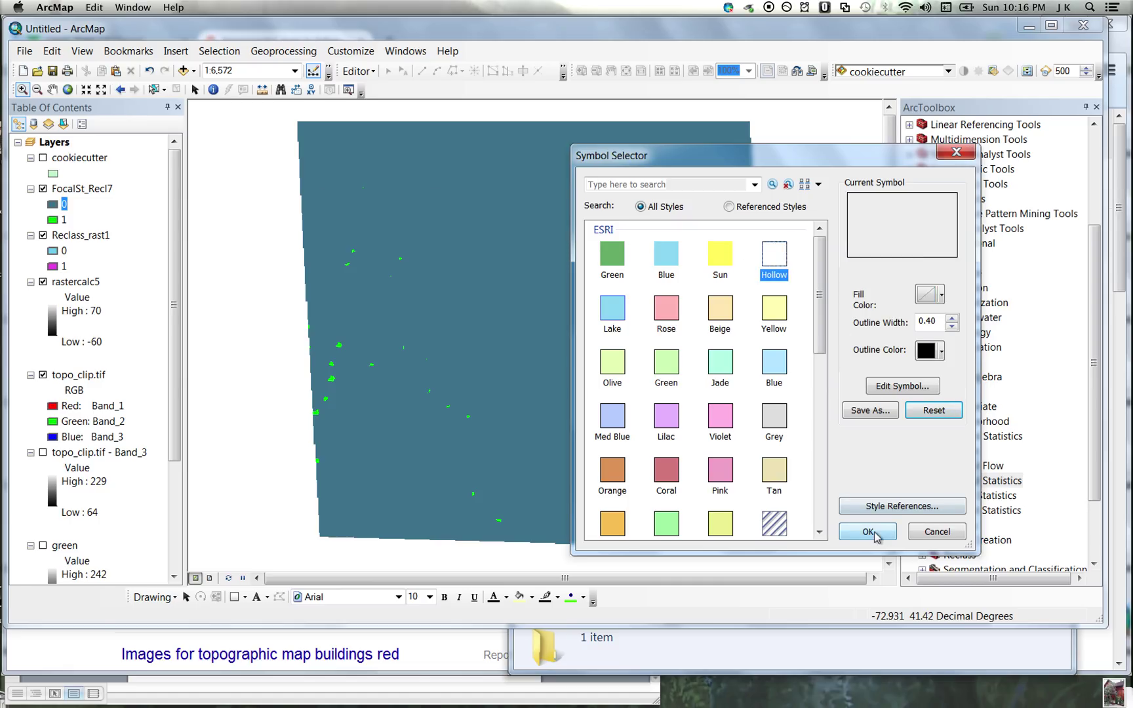
pyautogui.click(867, 533)
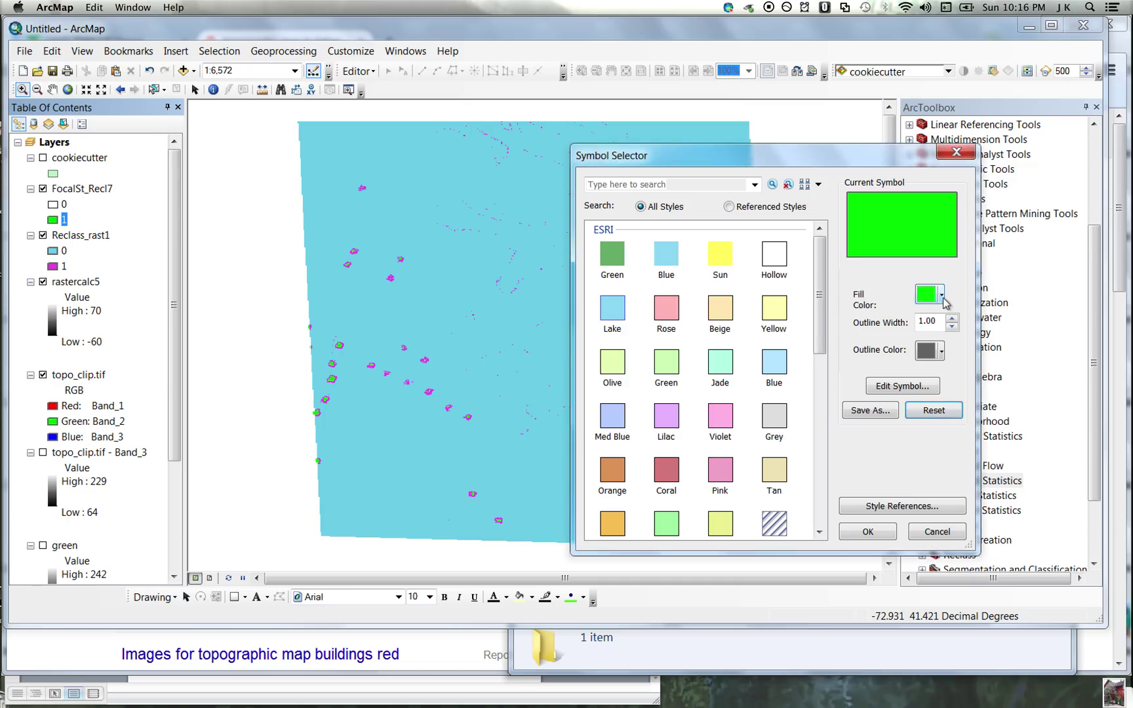
pyautogui.click(940, 294)
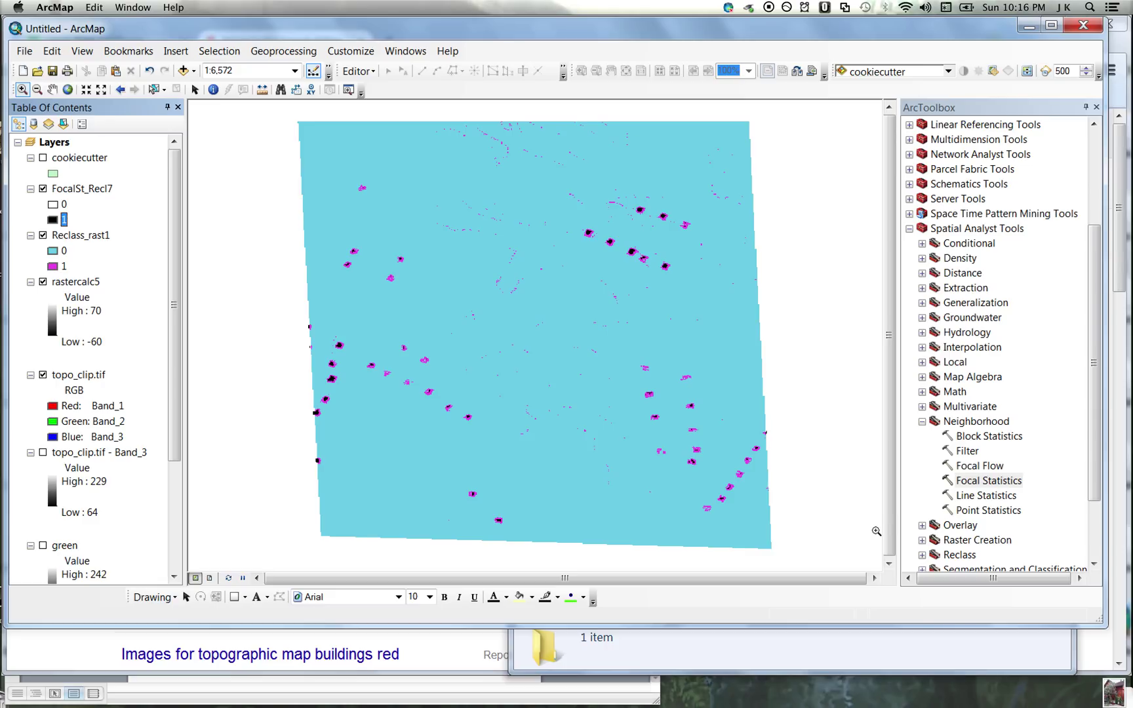
pyautogui.moveTo(376, 273)
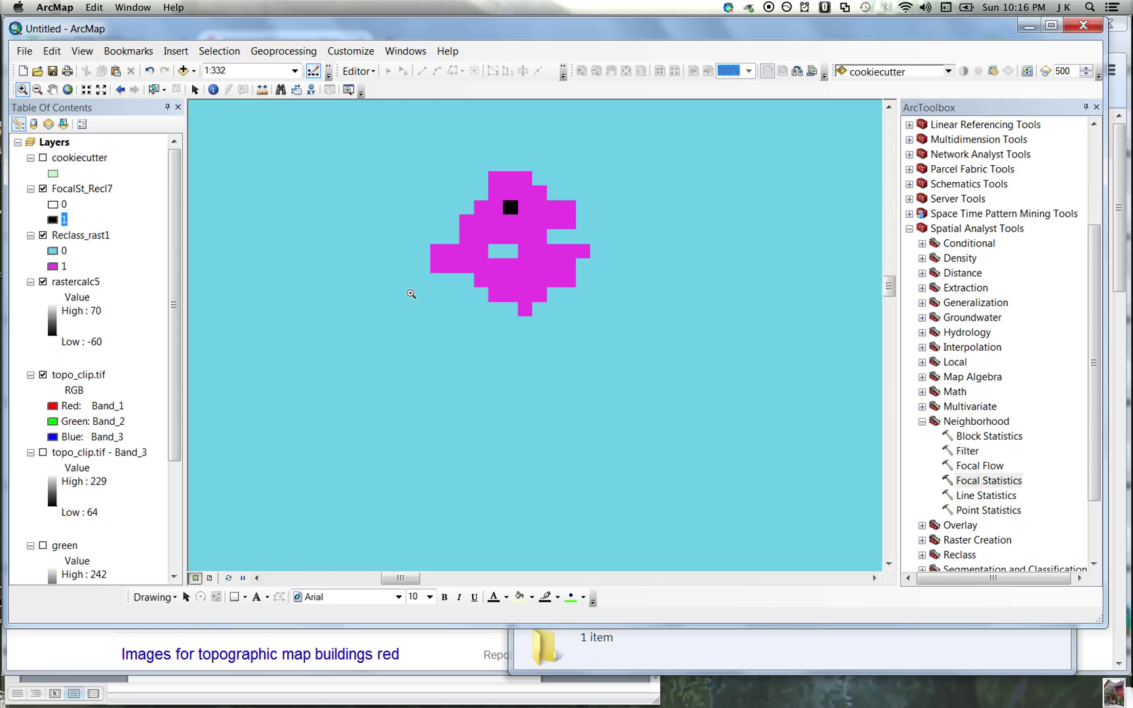
pyautogui.moveTo(505, 168)
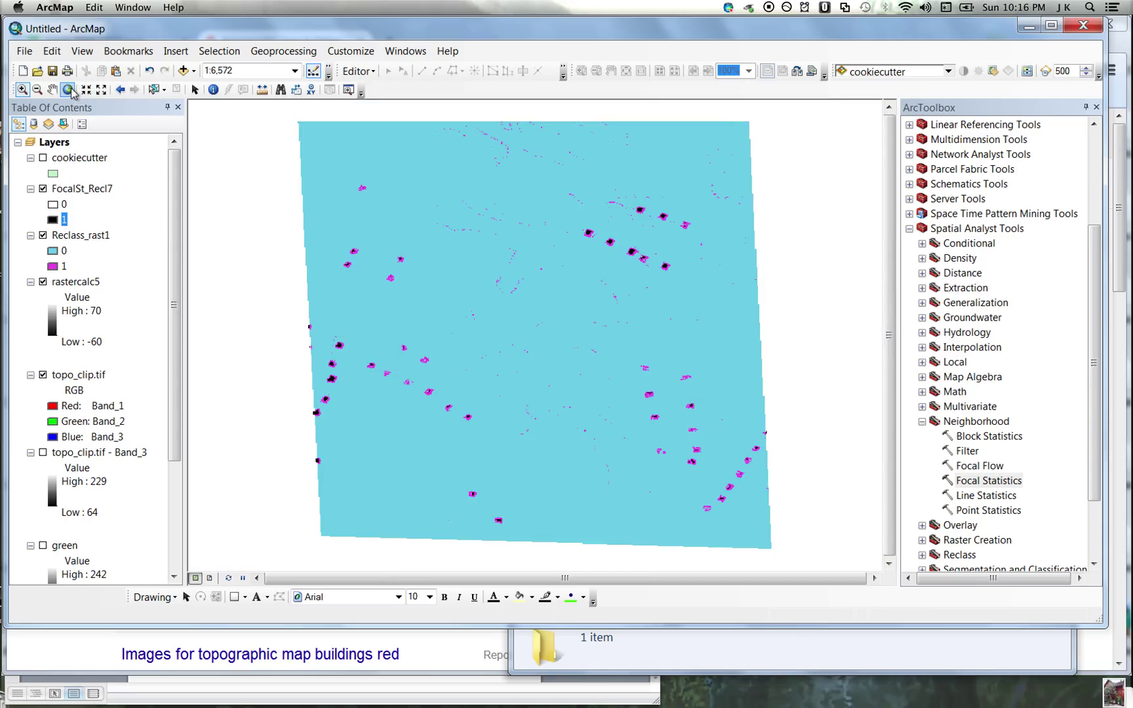
# - Return to full extent and hide Reclass_rast1 and rastercalc5 beneath FocalSt_Recl7
pyautogui.click(67, 89)
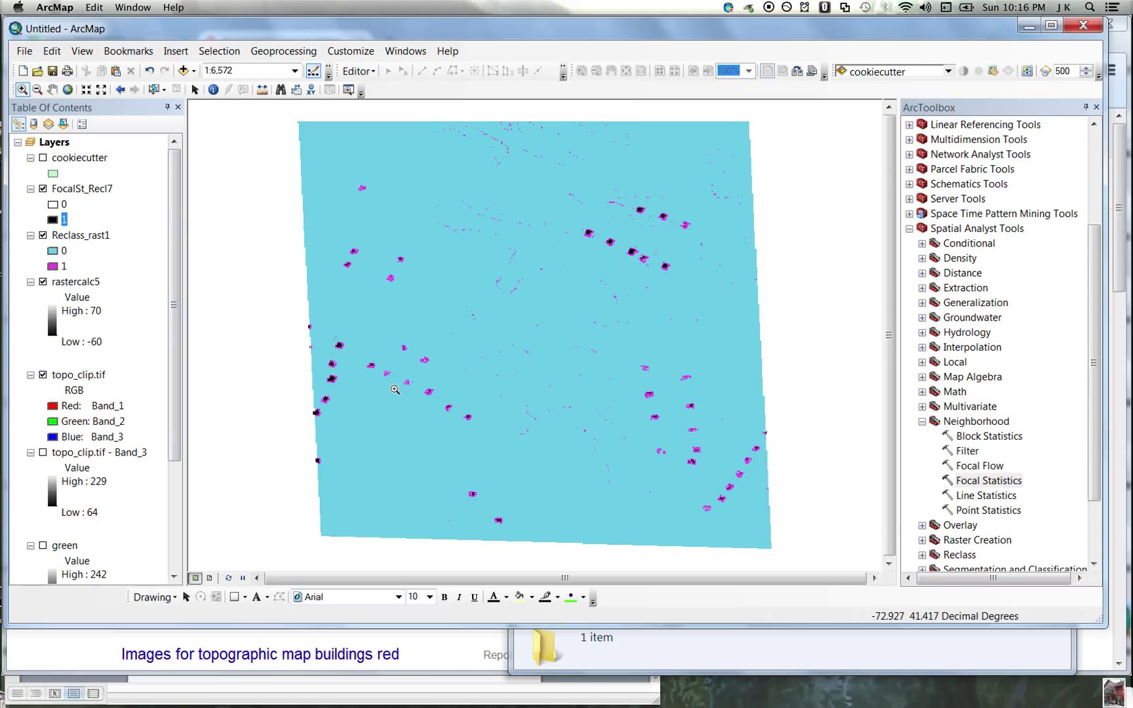
pyautogui.moveTo(31, 325)
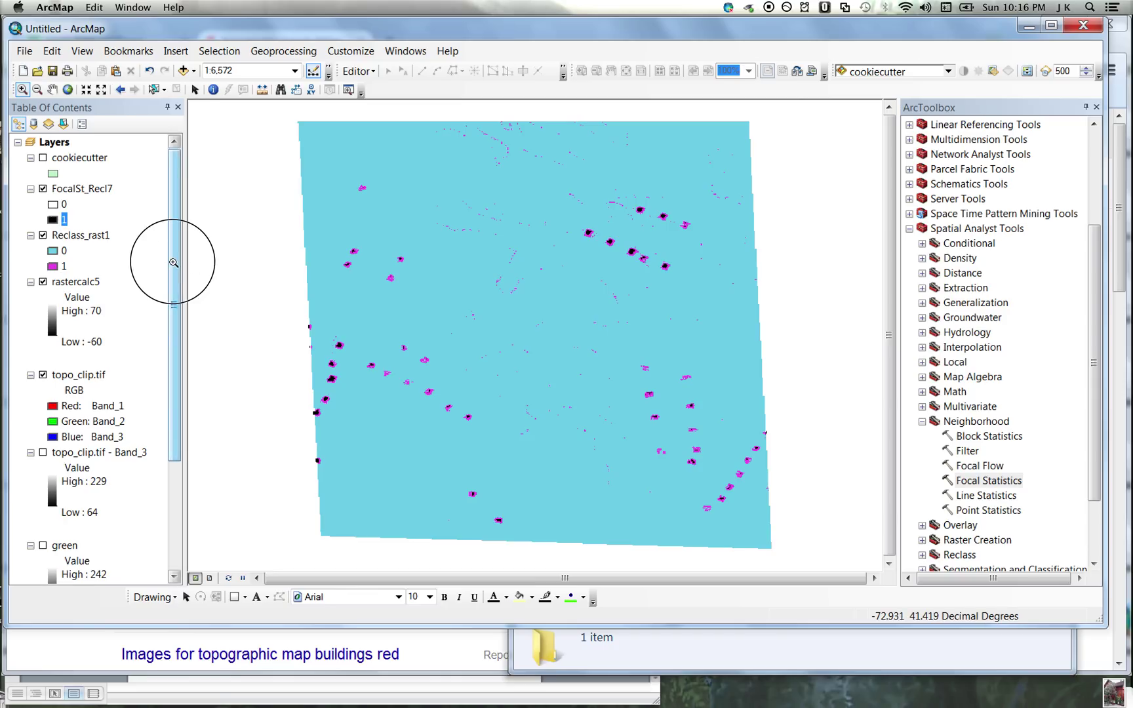
pyautogui.scroll(-3)
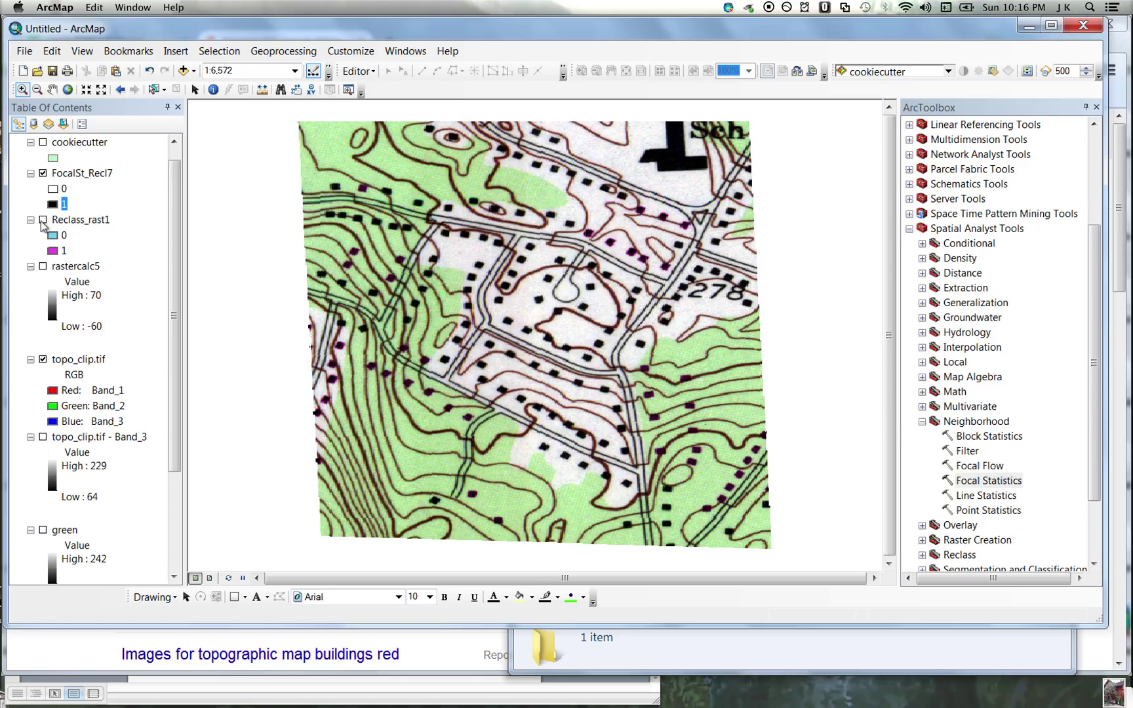
# - Change FocalSt_Recl7's value-1 fill from black to light cyan
pyautogui.click(63, 203)
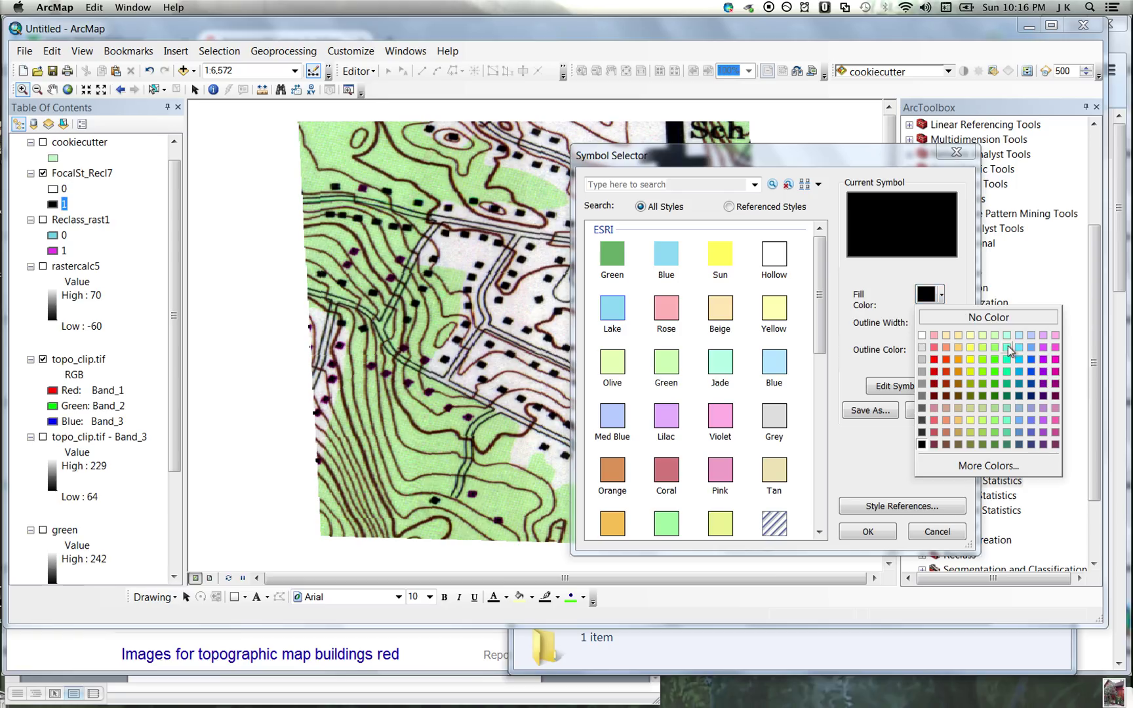
pyautogui.click(1008, 348)
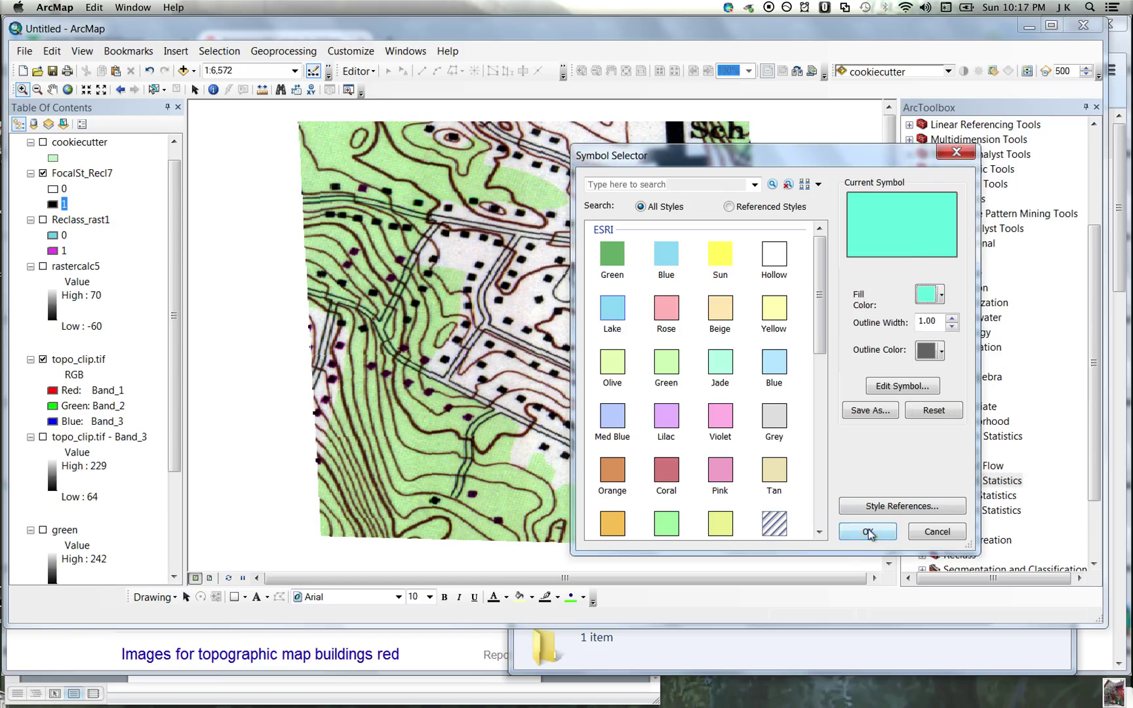
pyautogui.click(868, 532)
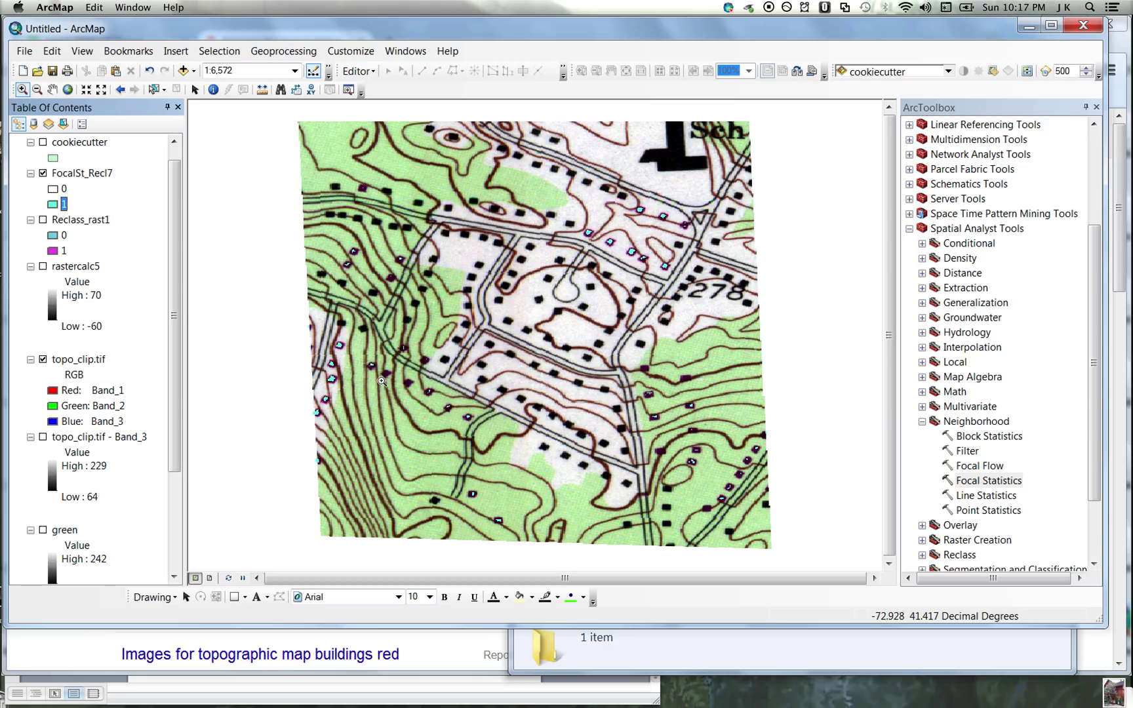
pyautogui.moveTo(681, 216)
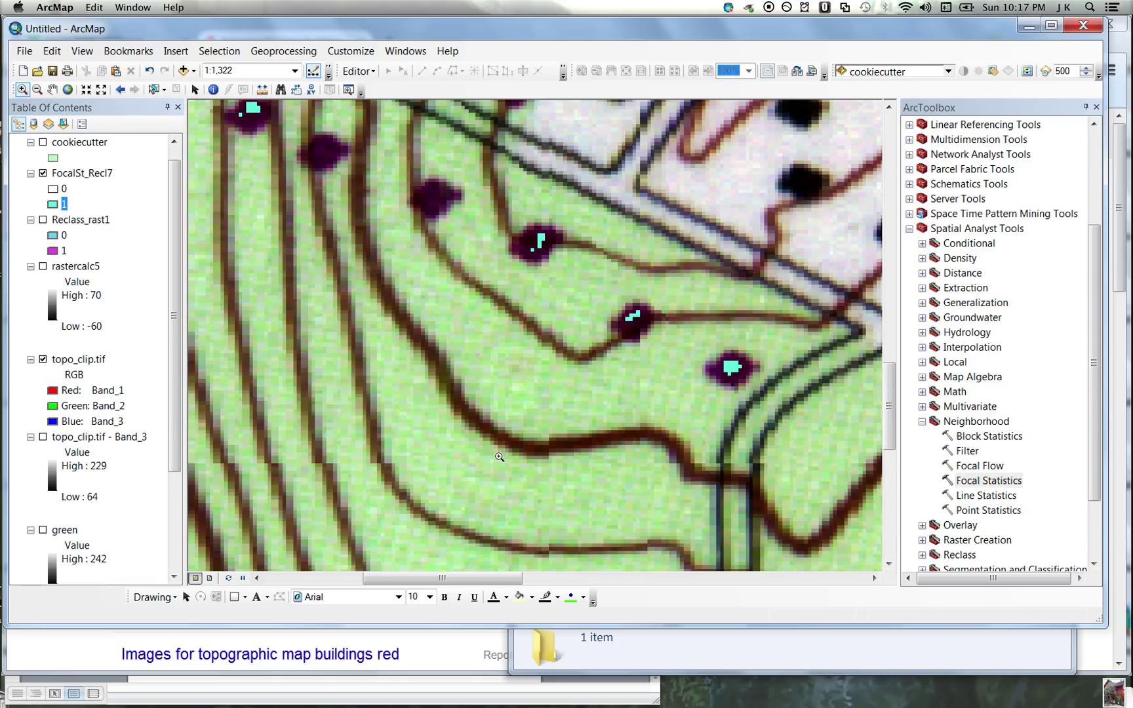
pyautogui.moveTo(423, 160)
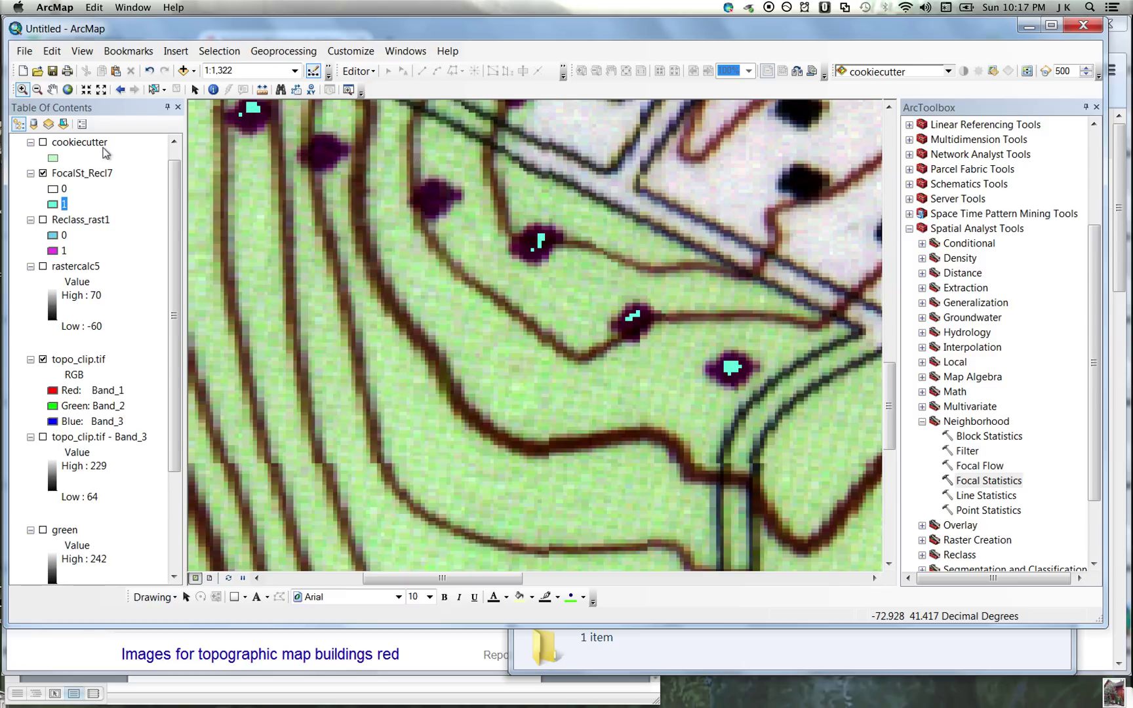
pyautogui.moveTo(84, 179)
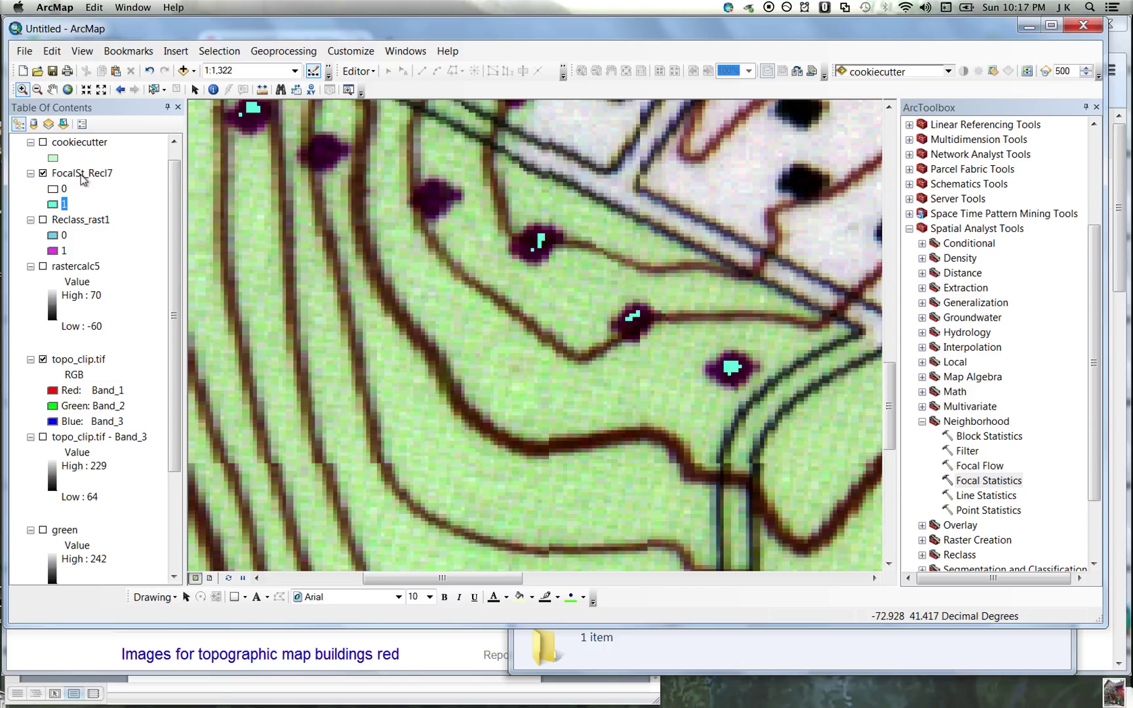
# - Remove the FocalSt_Recl7 layer from the Table of Contents
pyautogui.click(81, 173)
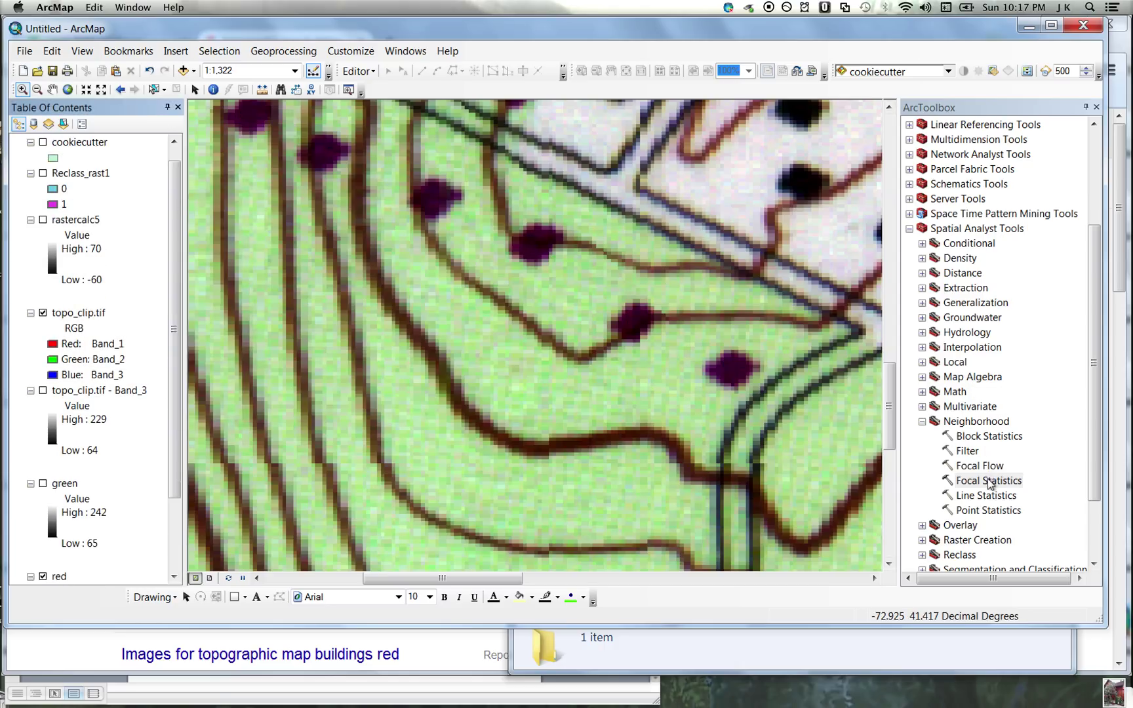
# - Compute a 3×3 MINIMUM focal statistic on Reclass_rast1, producing FocalSt_Recl8
pyautogui.doubleClick(989, 480)
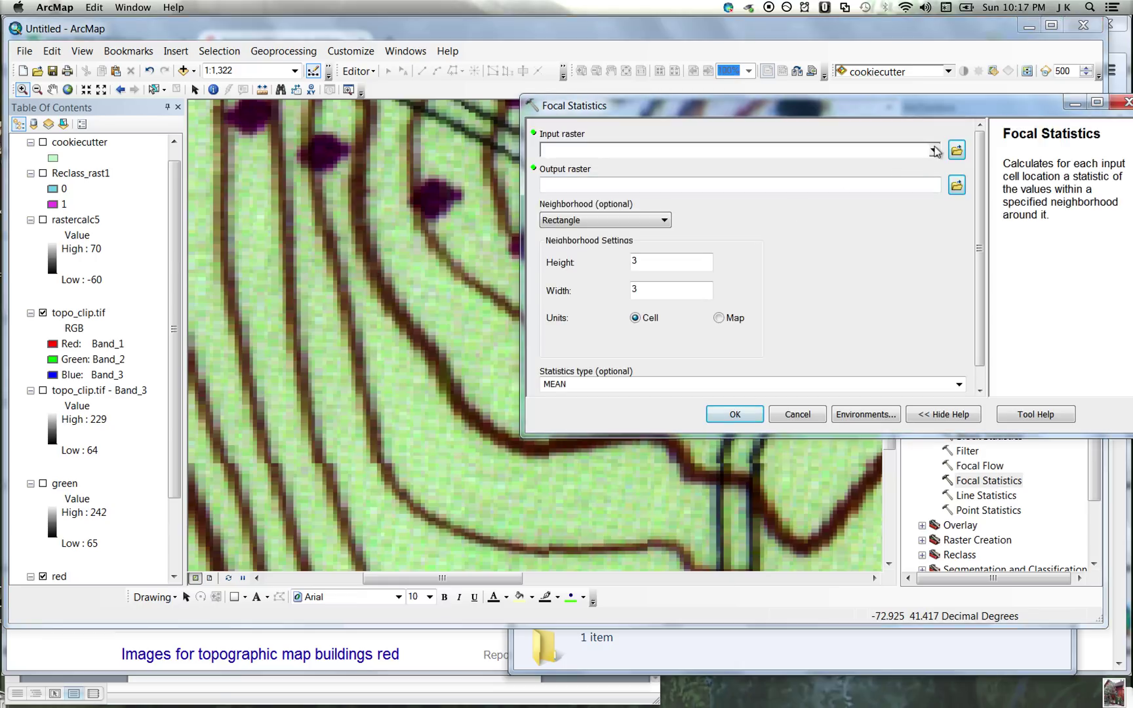
pyautogui.click(932, 150)
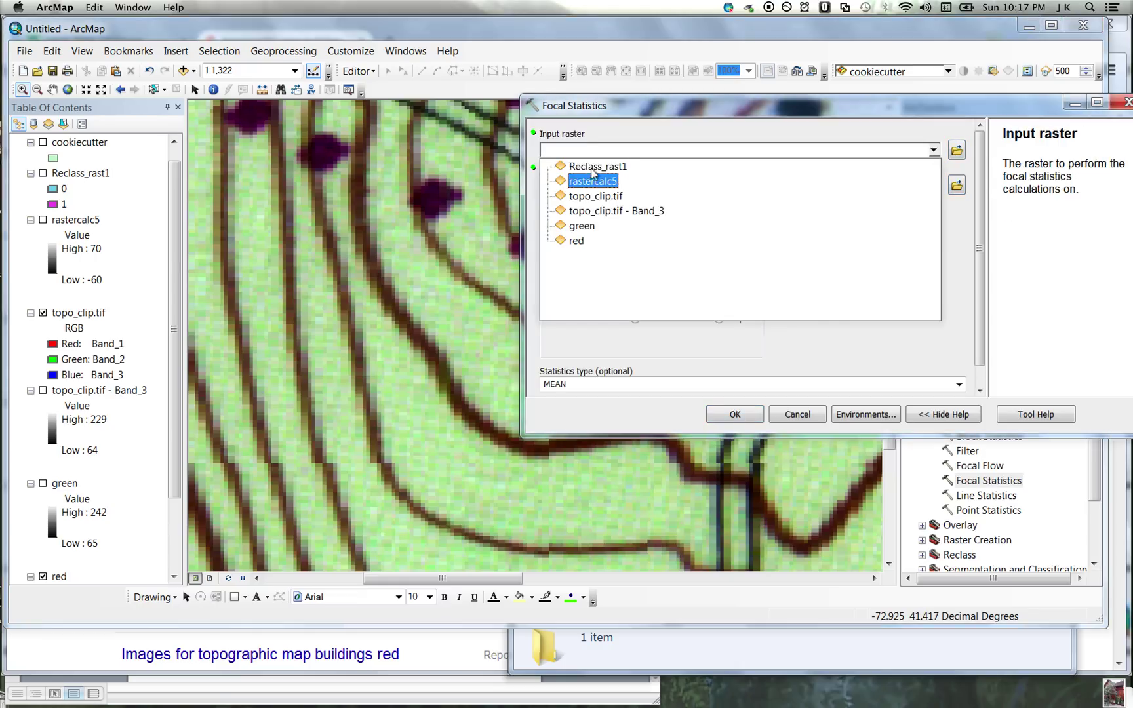
pyautogui.click(598, 165)
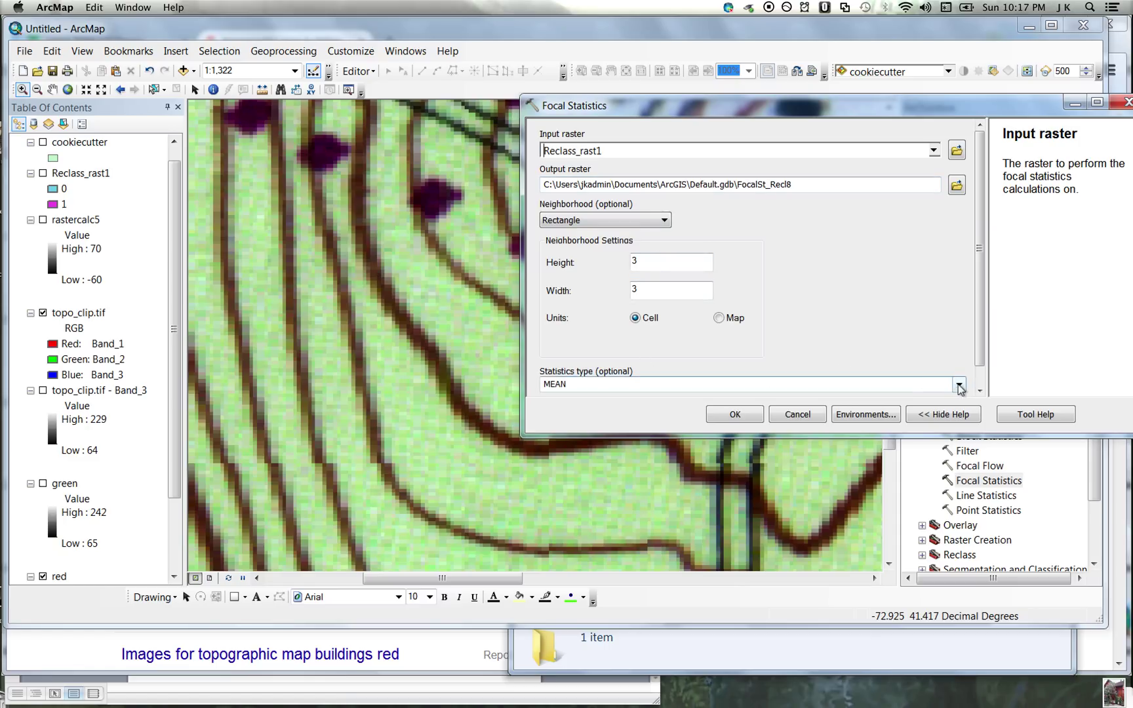
pyautogui.click(959, 384)
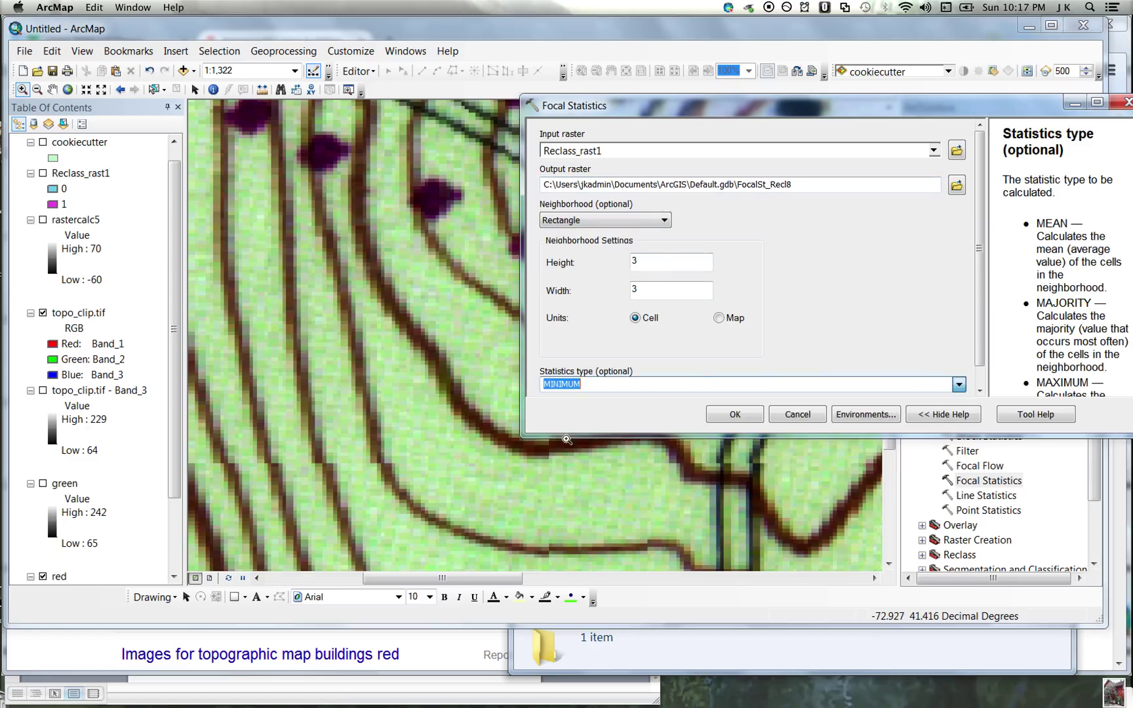
pyautogui.click(733, 414)
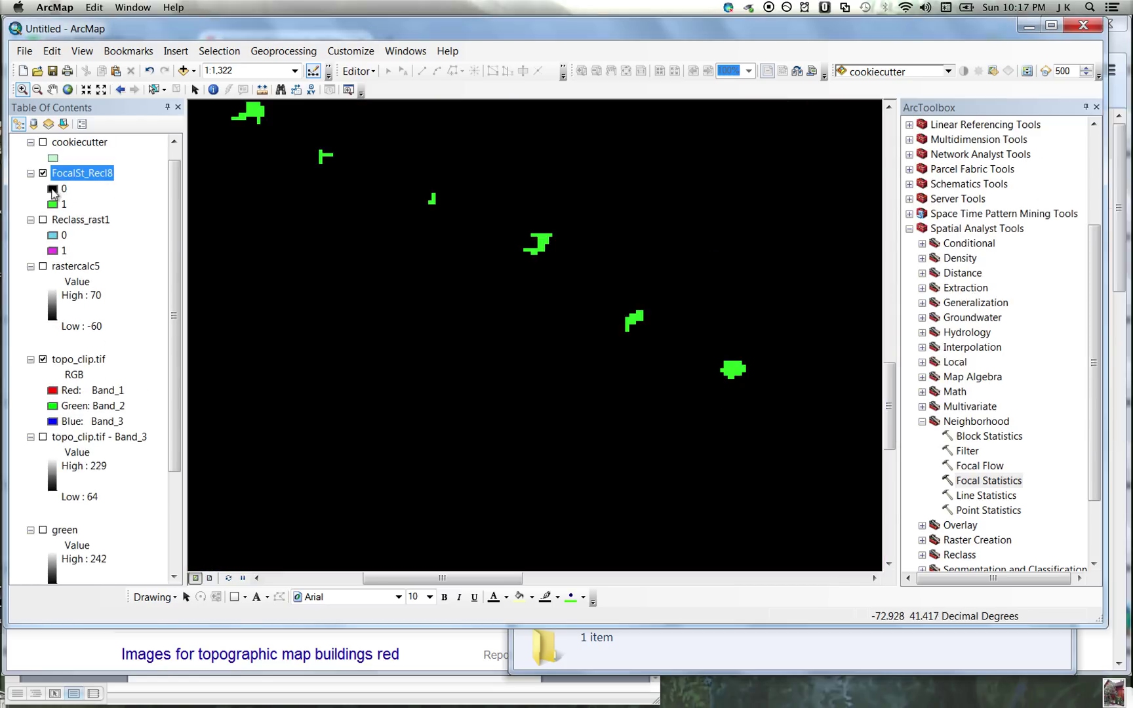
# - Give FocalSt_Recl8's value 0 a hollow symbol so the topo map shows through
pyautogui.click(52, 189)
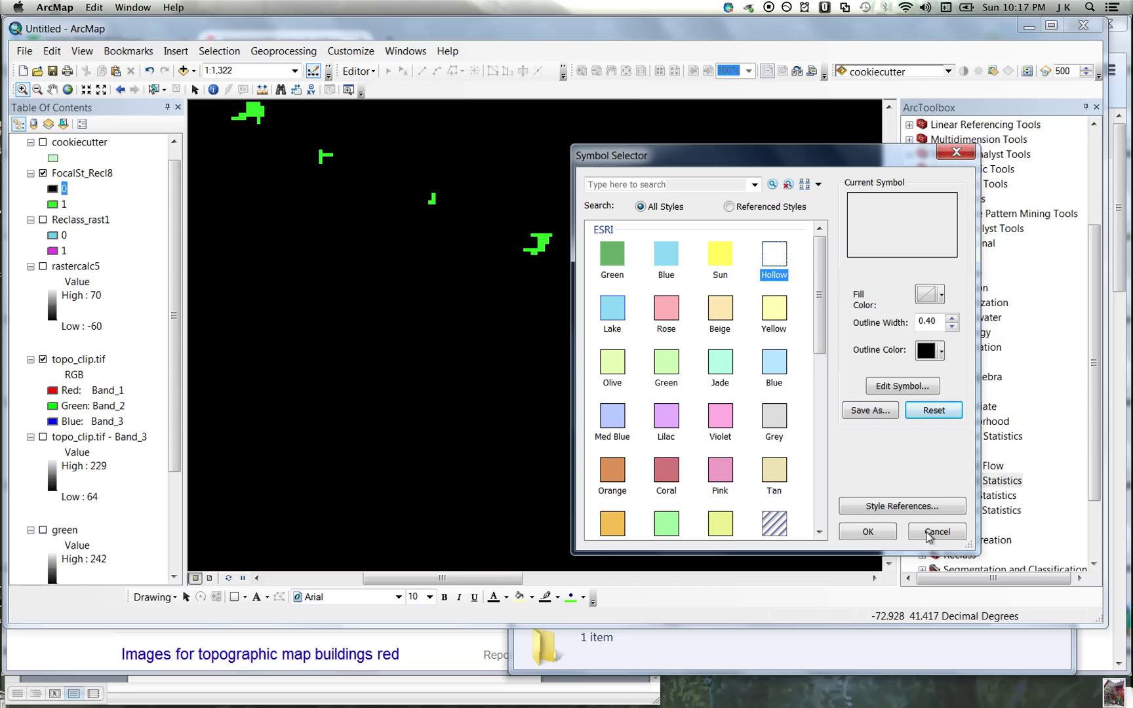
pyautogui.click(936, 531)
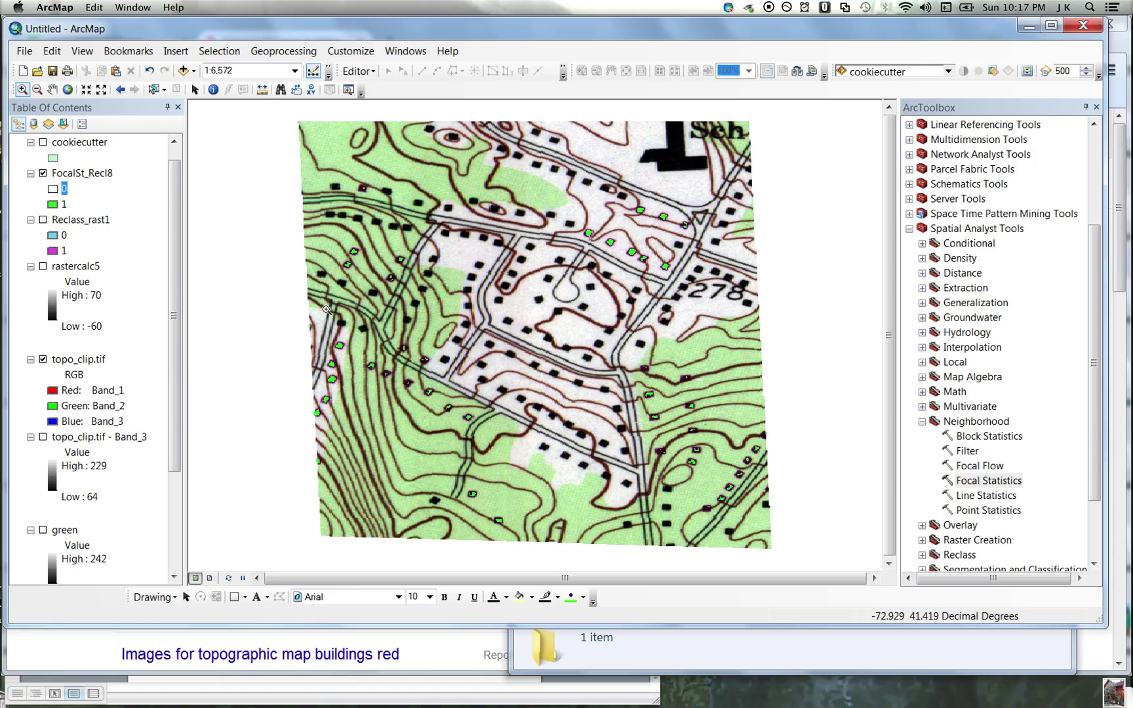
pyautogui.moveTo(546, 220)
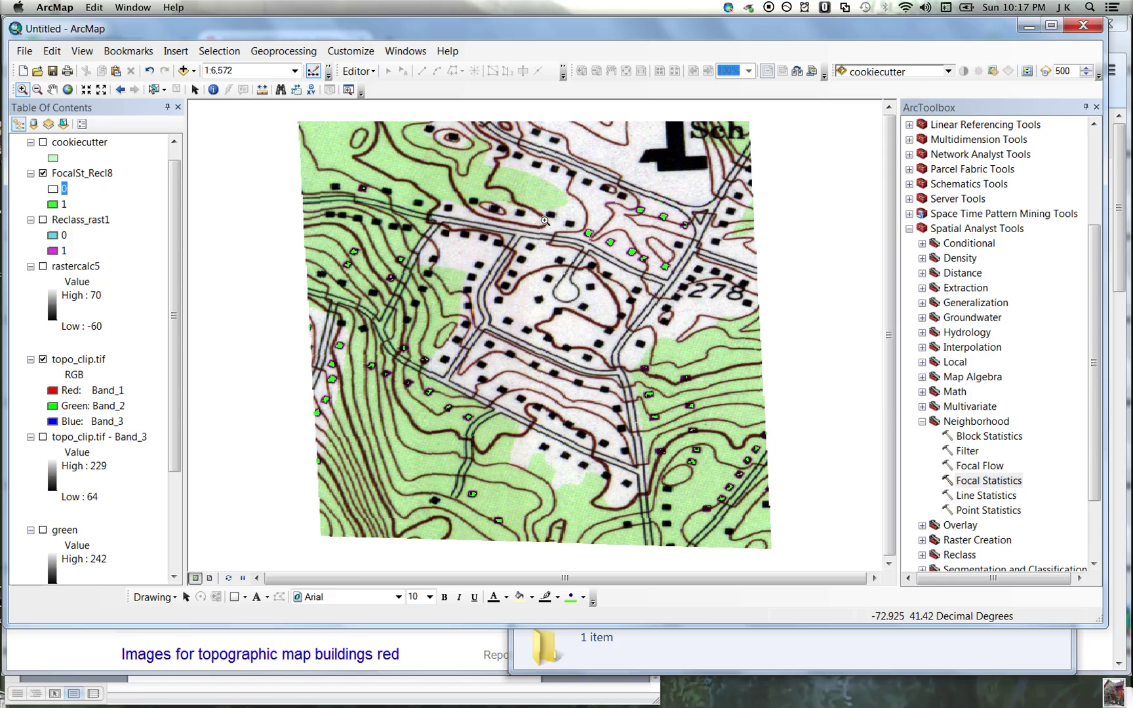
pyautogui.moveTo(646, 242)
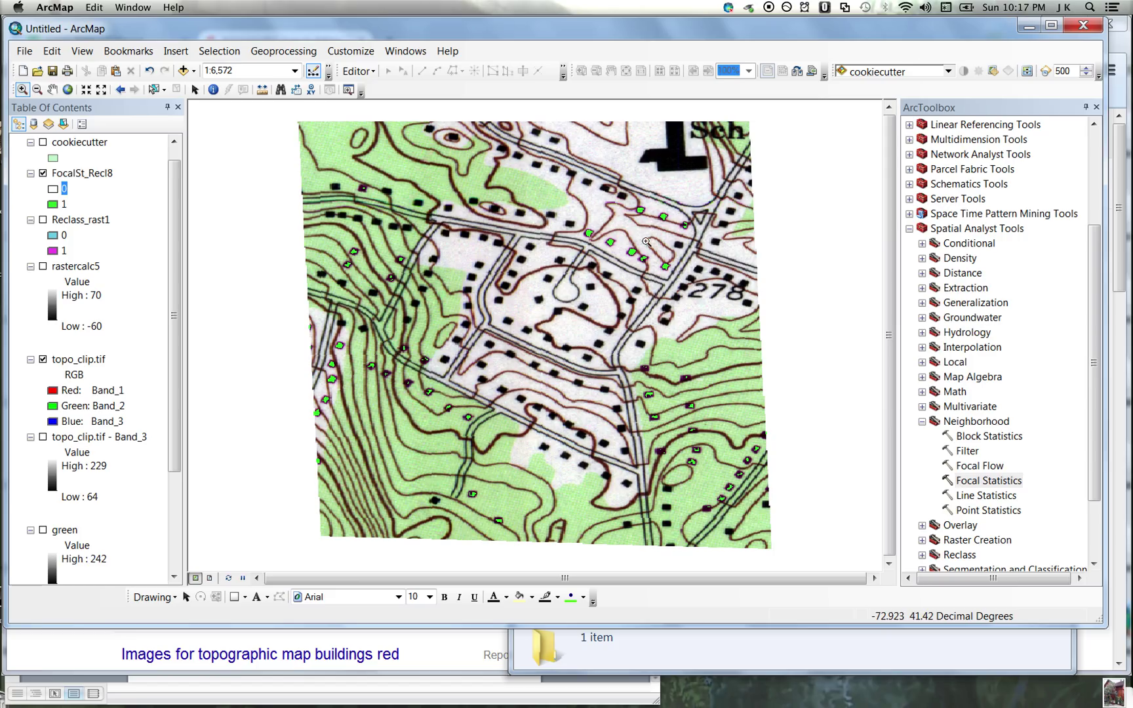
pyautogui.moveTo(639, 211)
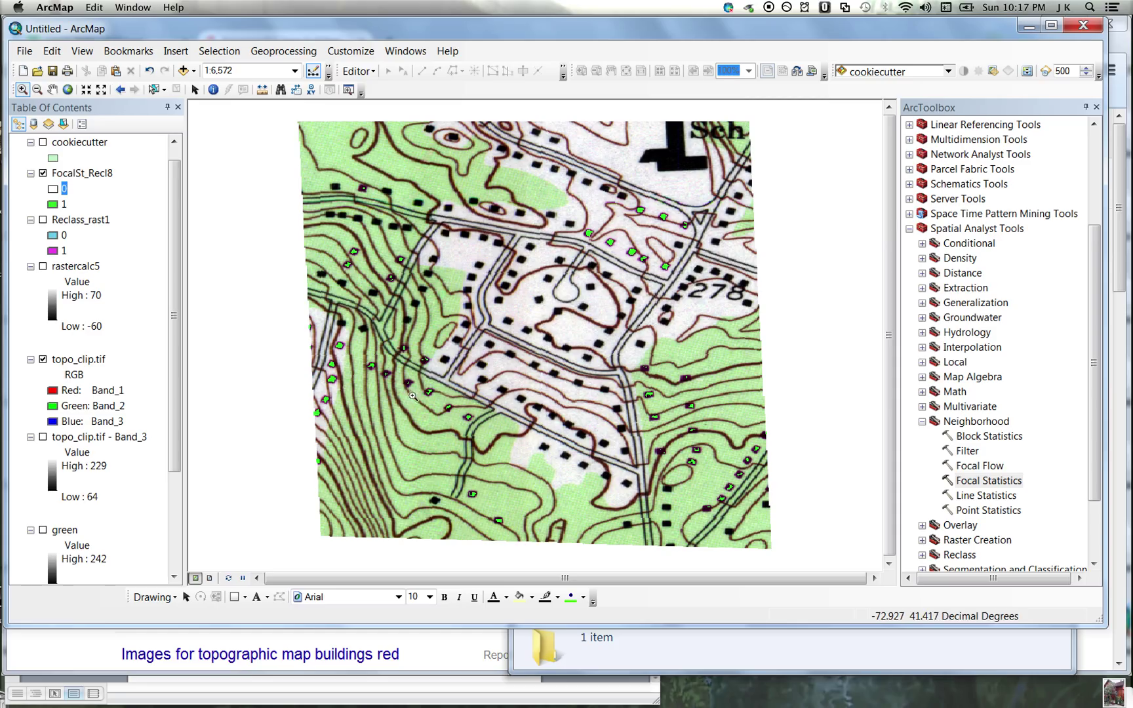
pyautogui.moveTo(310, 316)
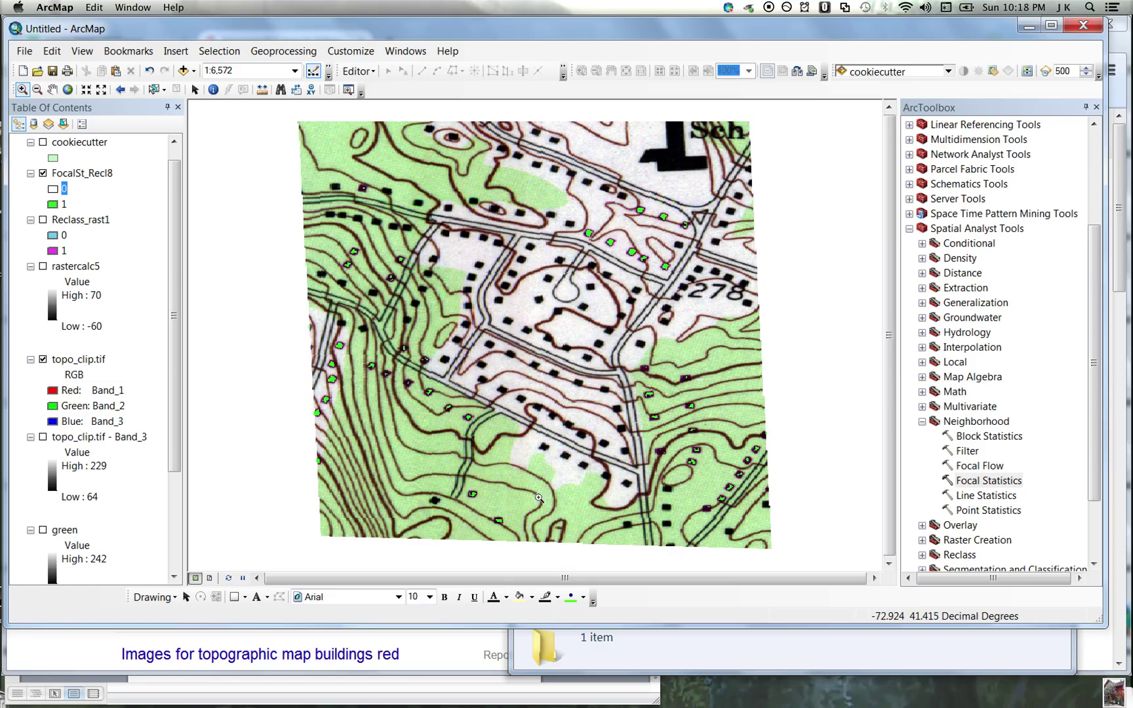
pyautogui.moveTo(403, 289)
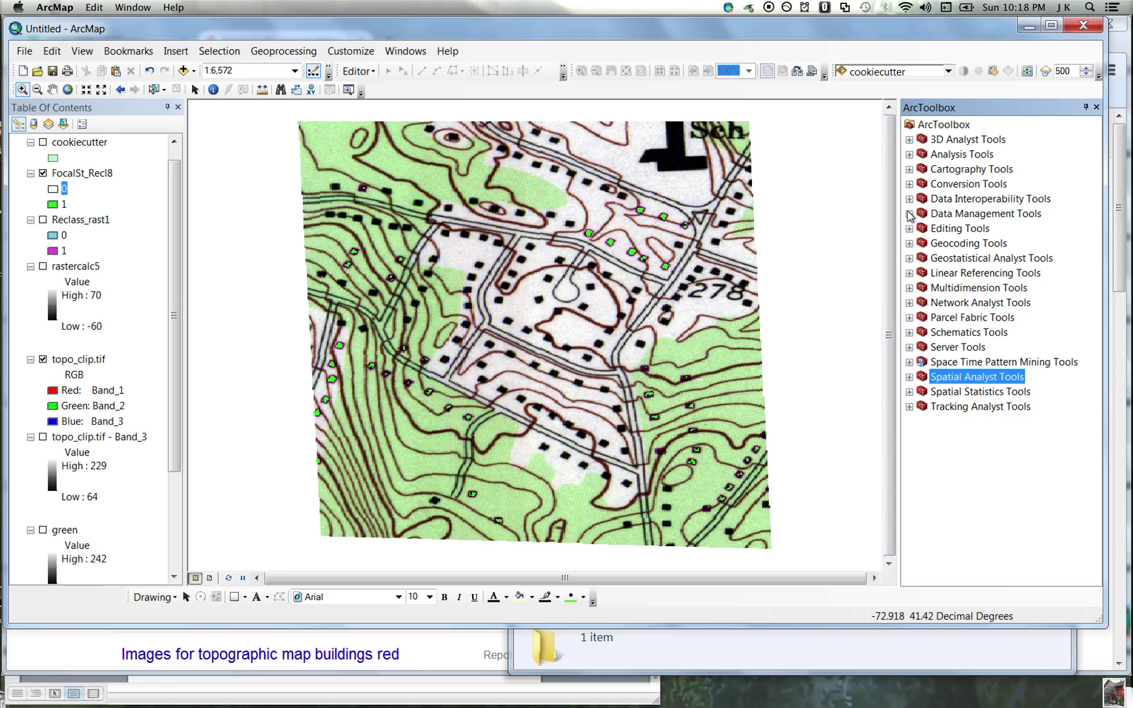
# - Expand Conversion Tools > From Raster and launch Raster to Point
pyautogui.click(909, 183)
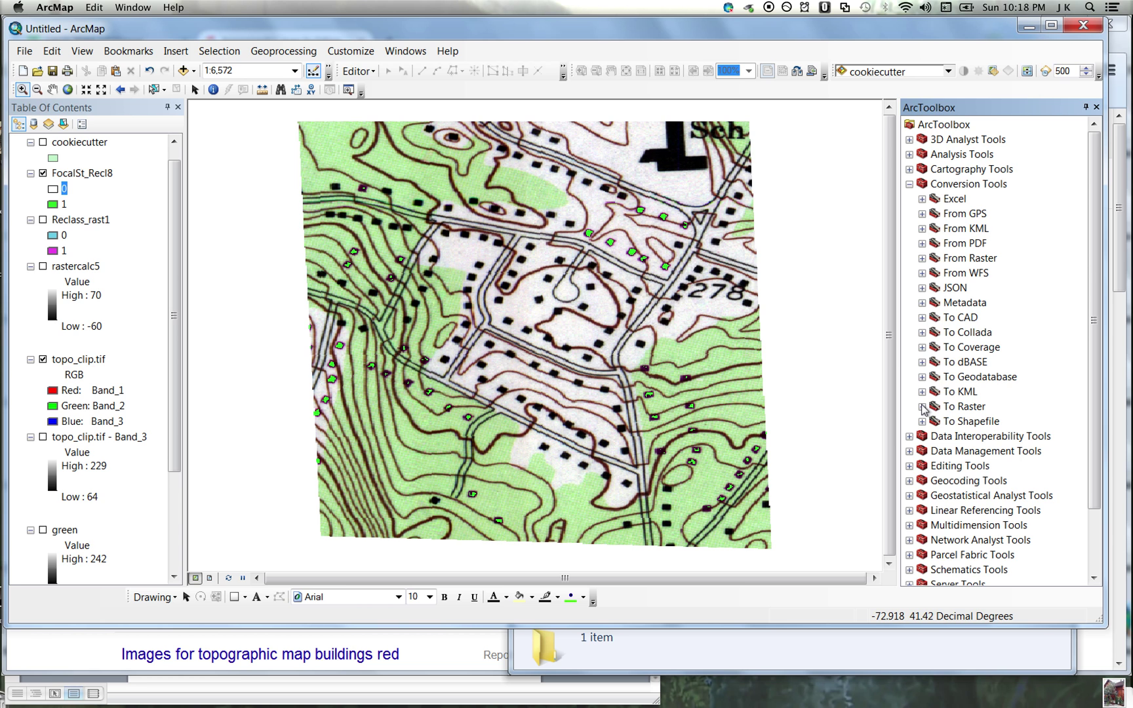
pyautogui.moveTo(927, 263)
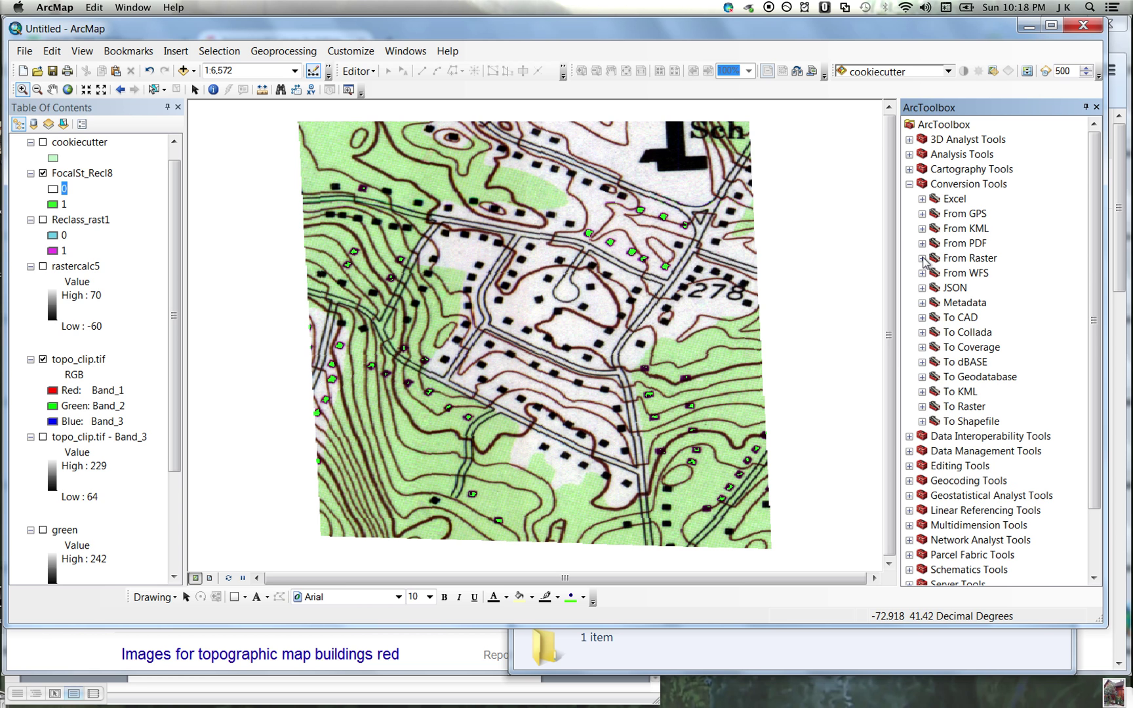
pyautogui.click(925, 259)
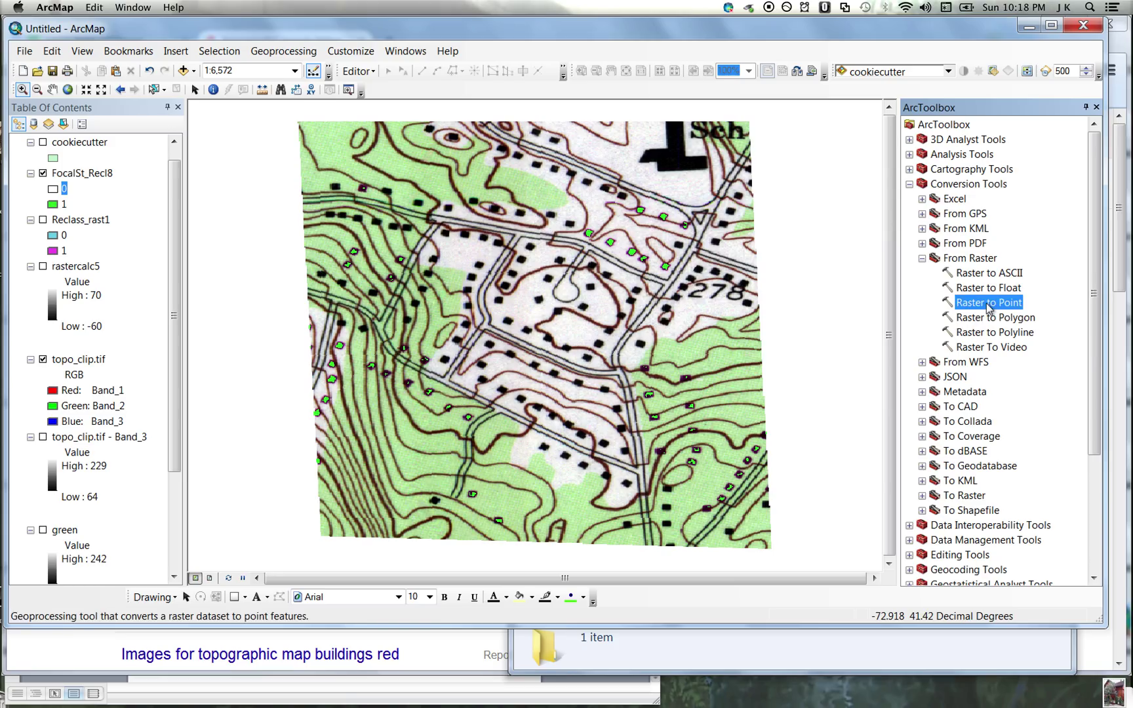
pyautogui.moveTo(1014, 309)
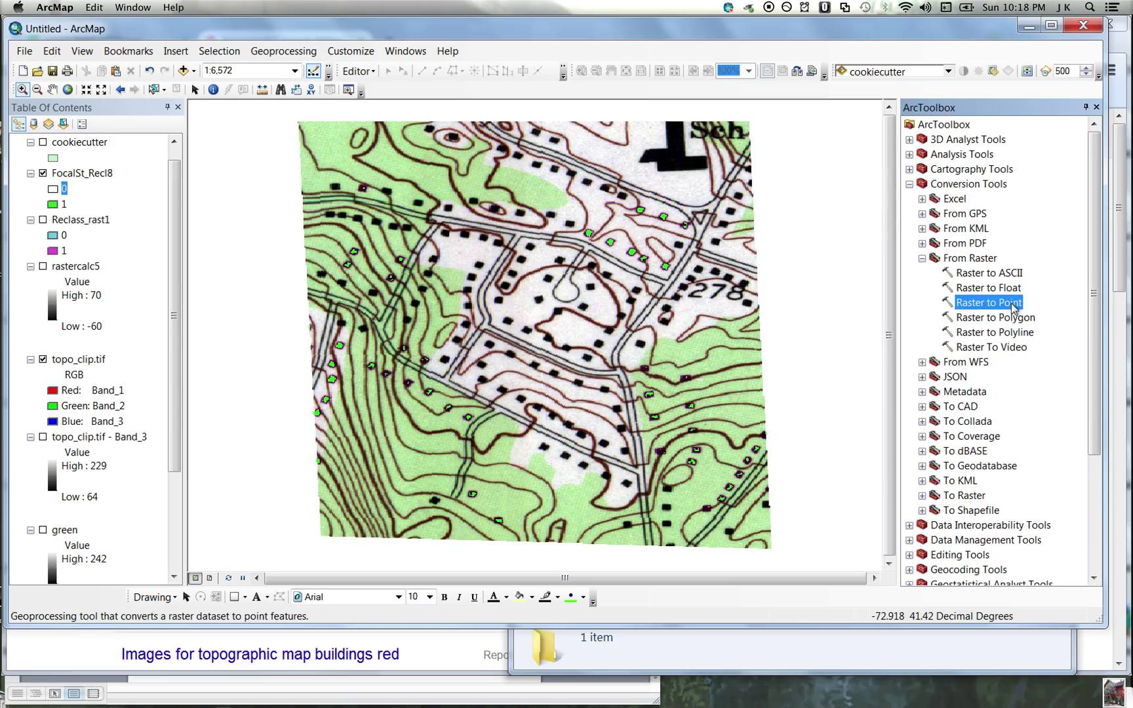
pyautogui.doubleClick(991, 302)
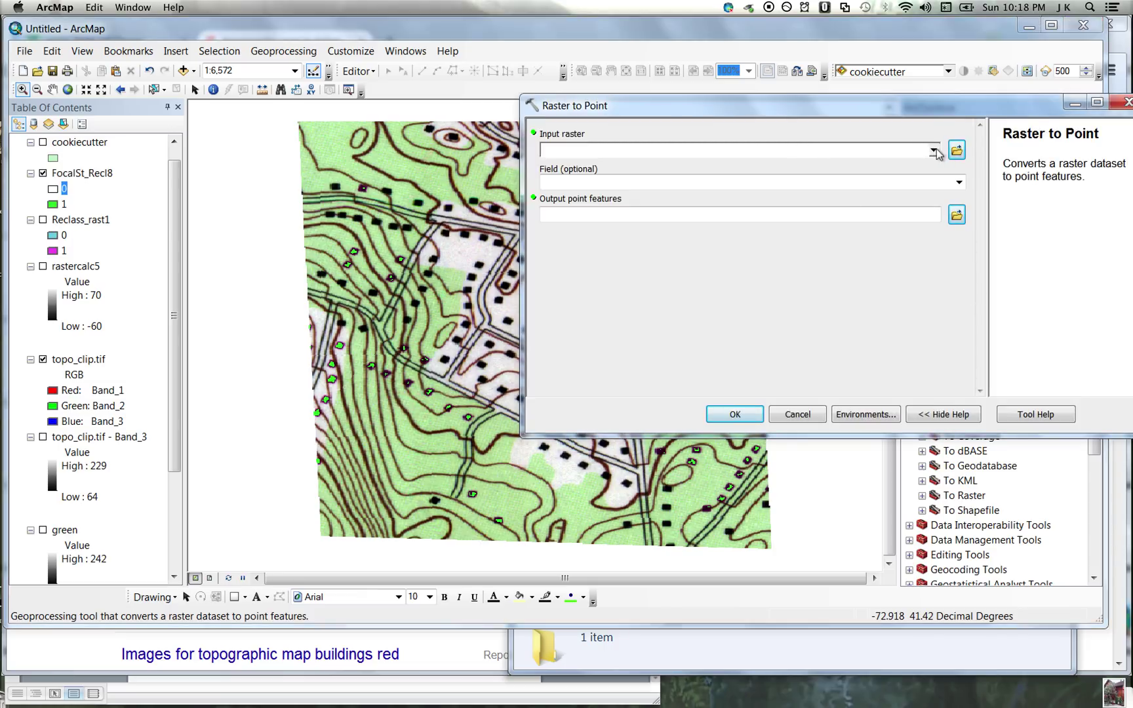
# - Set FocalSt_Recl8 as the Raster to Point input, then cancel without running
pyautogui.click(932, 151)
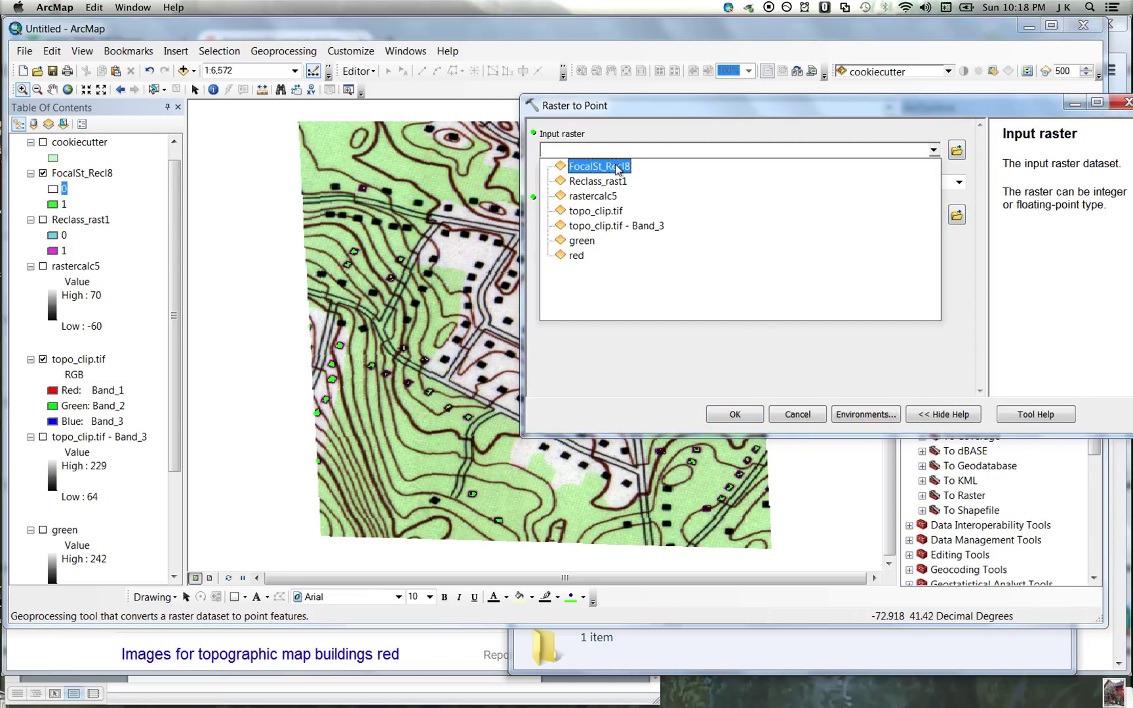
pyautogui.click(598, 167)
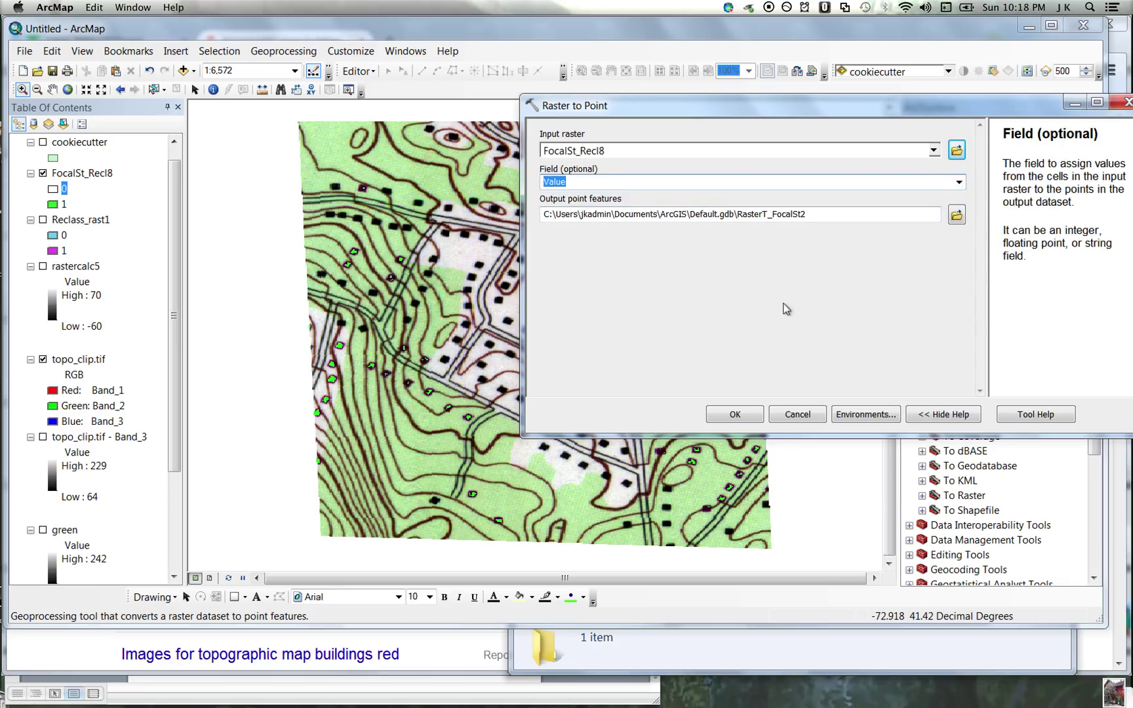
pyautogui.moveTo(763, 345)
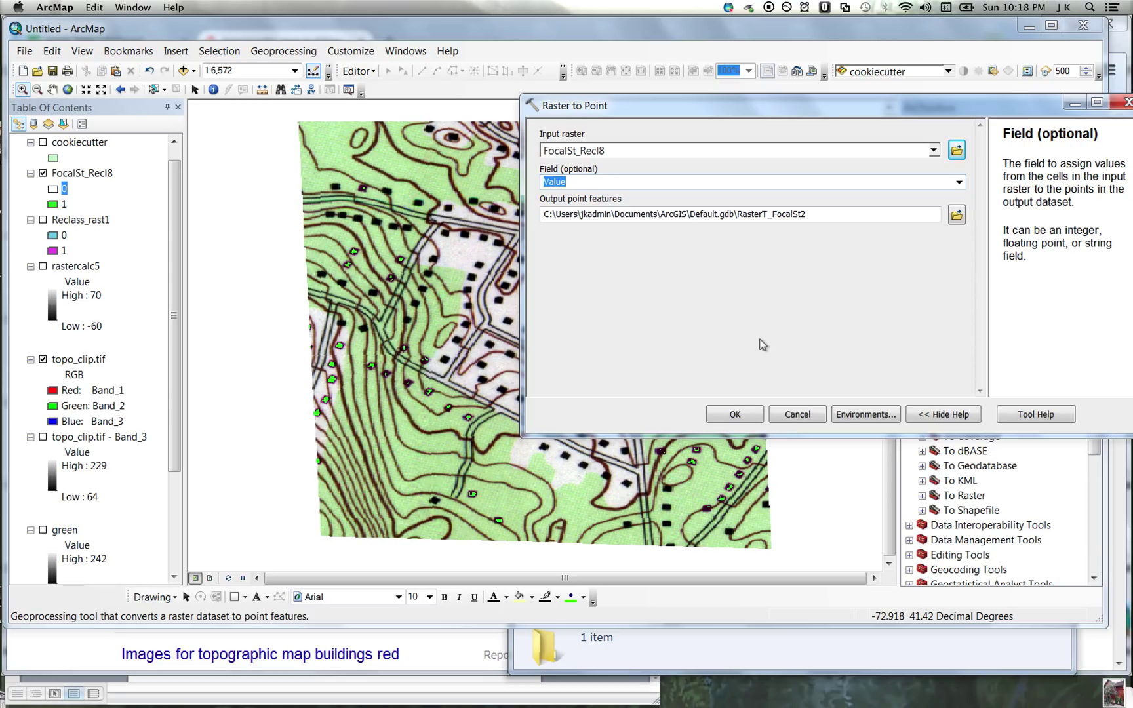
pyautogui.click(734, 414)
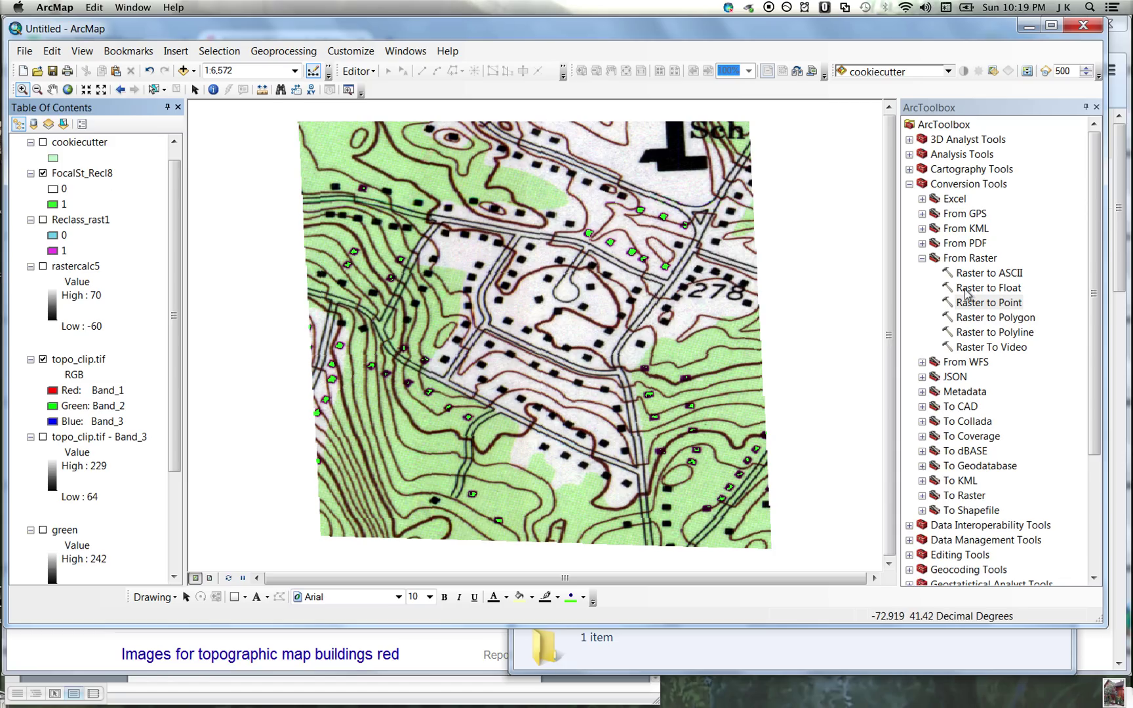
# - Start Spatial Analyst Reclassify with FocalSt_Recl8 as the input raster
pyautogui.click(910, 183)
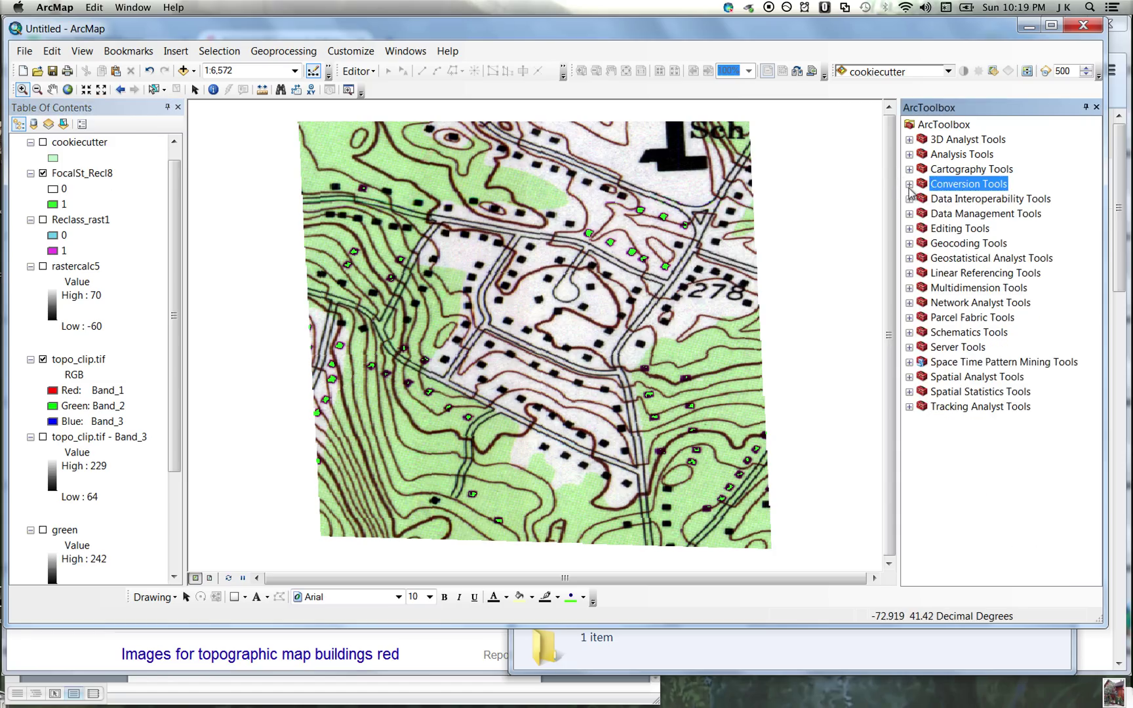
pyautogui.moveTo(912, 381)
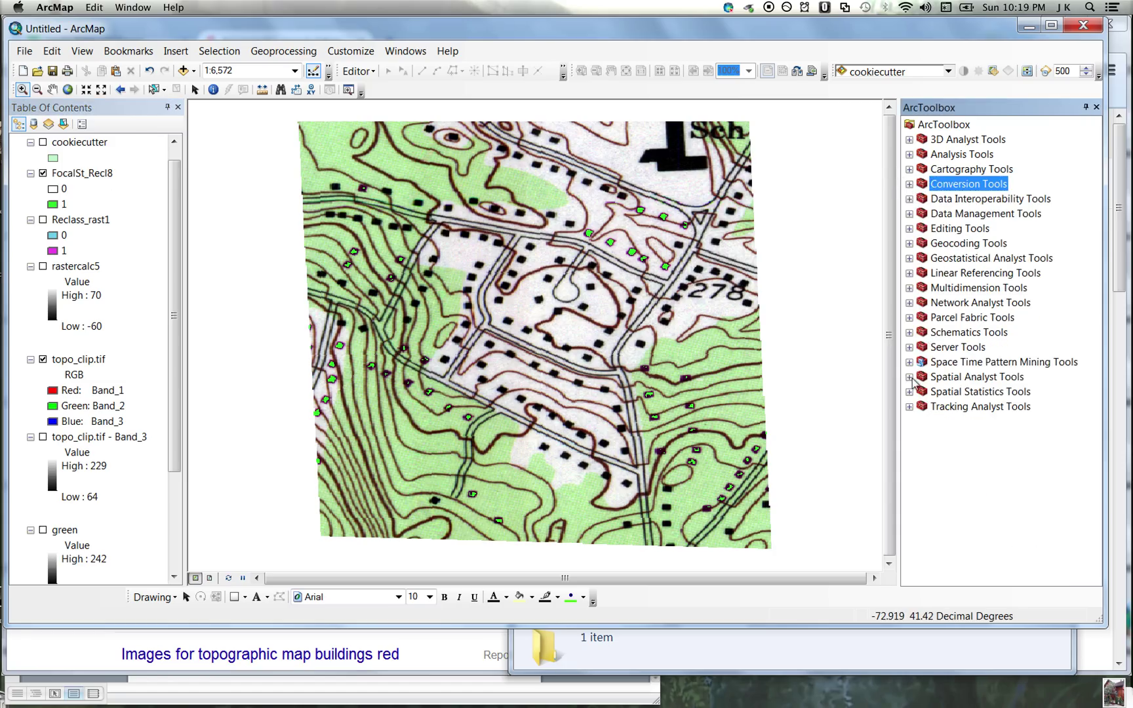
pyautogui.click(911, 376)
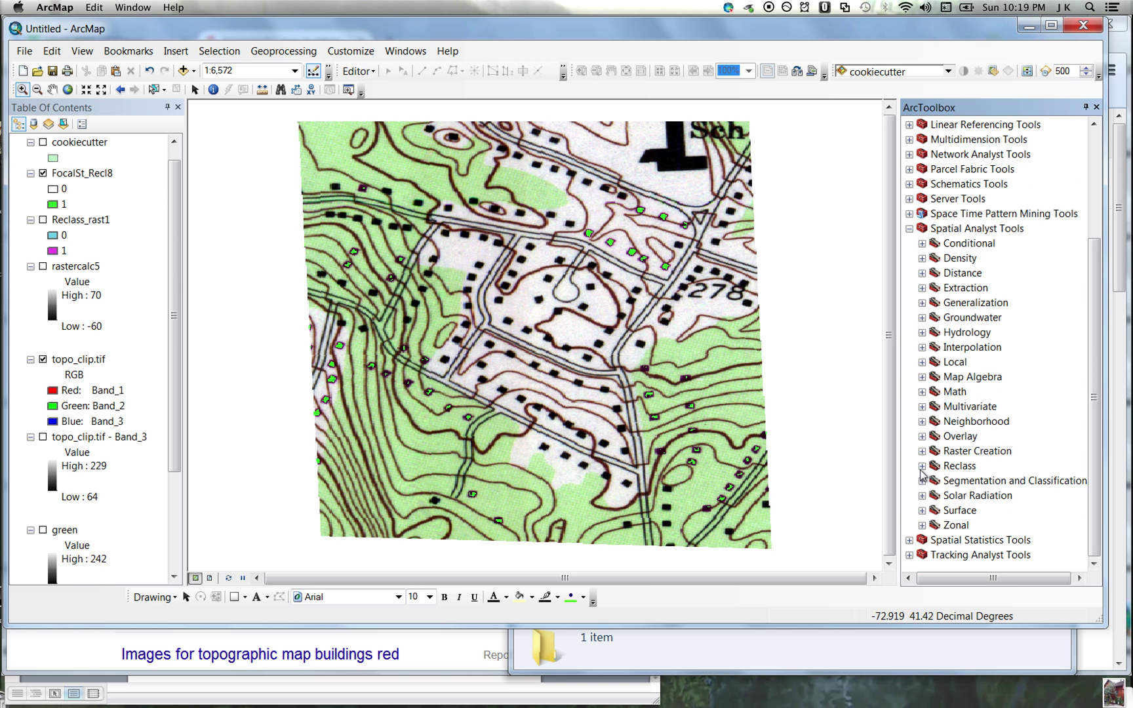
pyautogui.doubleClick(979, 525)
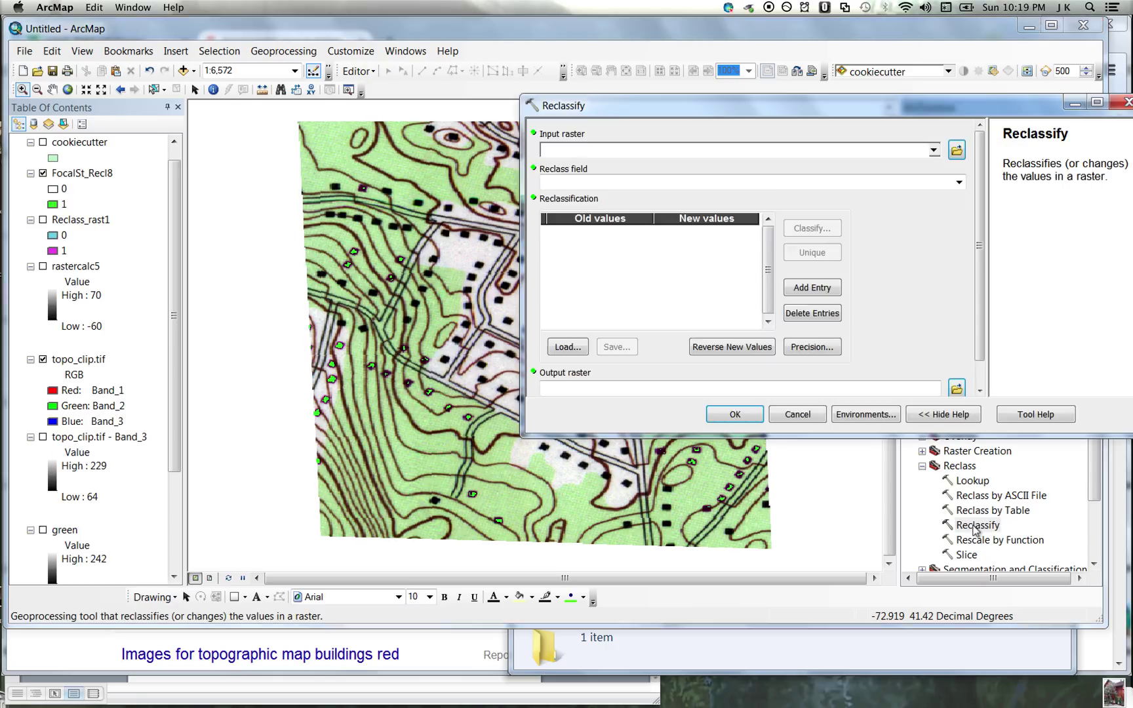
pyautogui.click(932, 151)
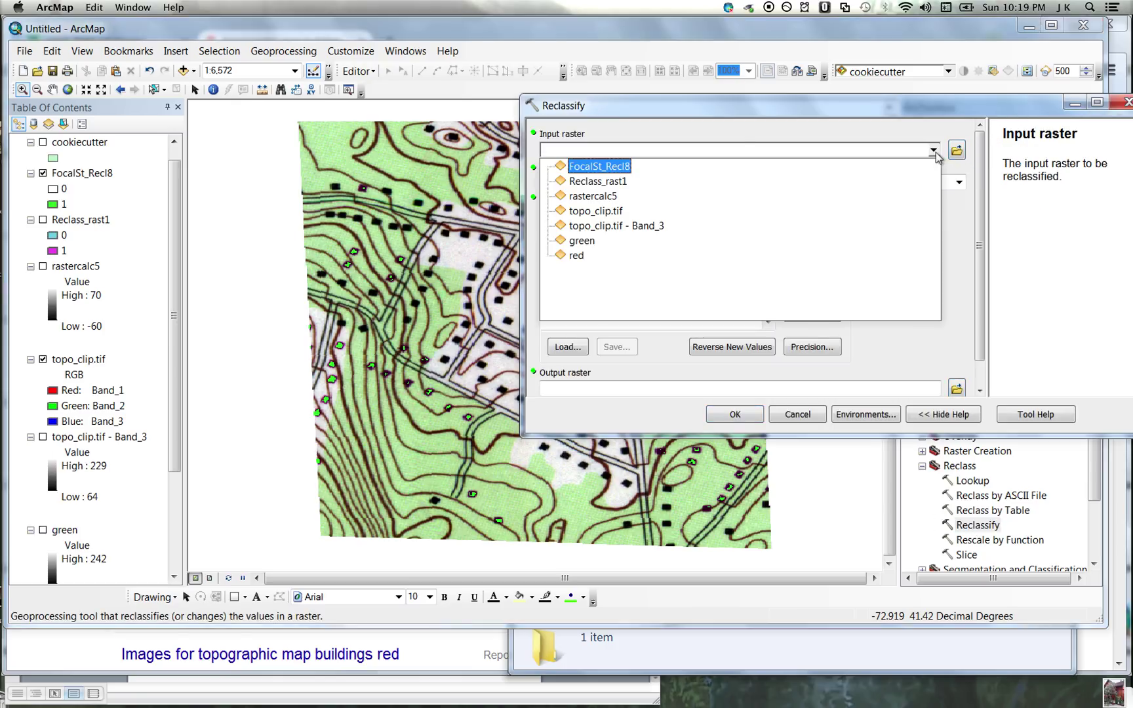
pyautogui.click(598, 166)
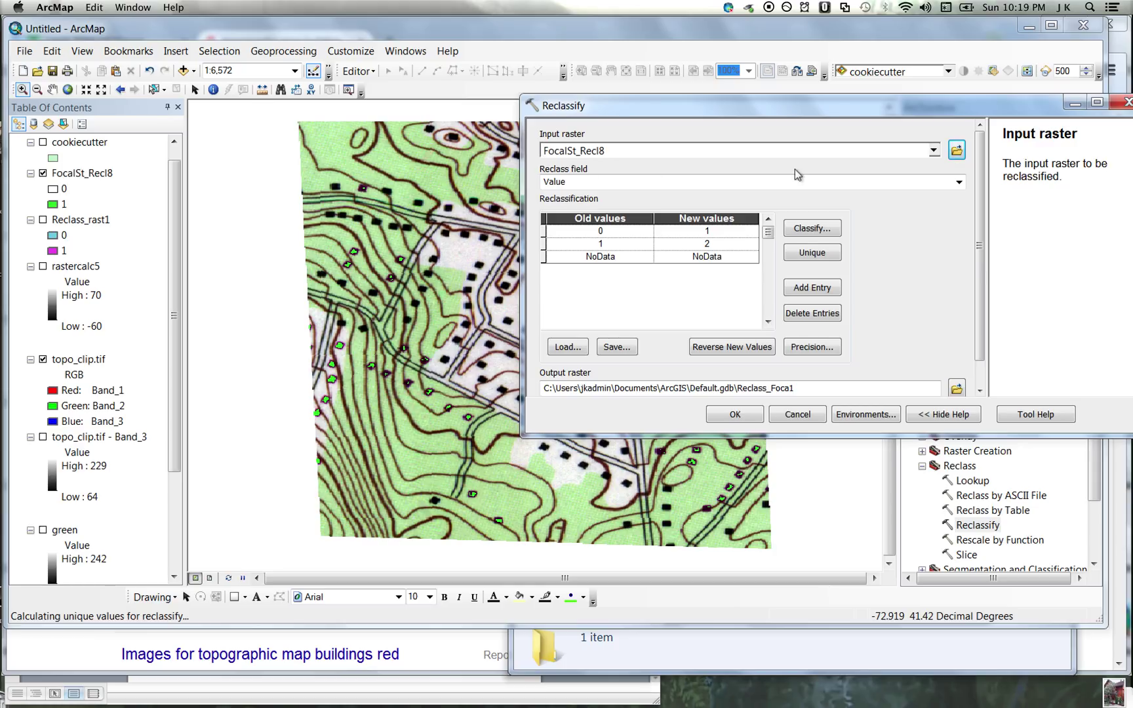
# - Map old value 0 to NoData and run the reclassification to create Reclass_Foca1
pyautogui.click(706, 231)
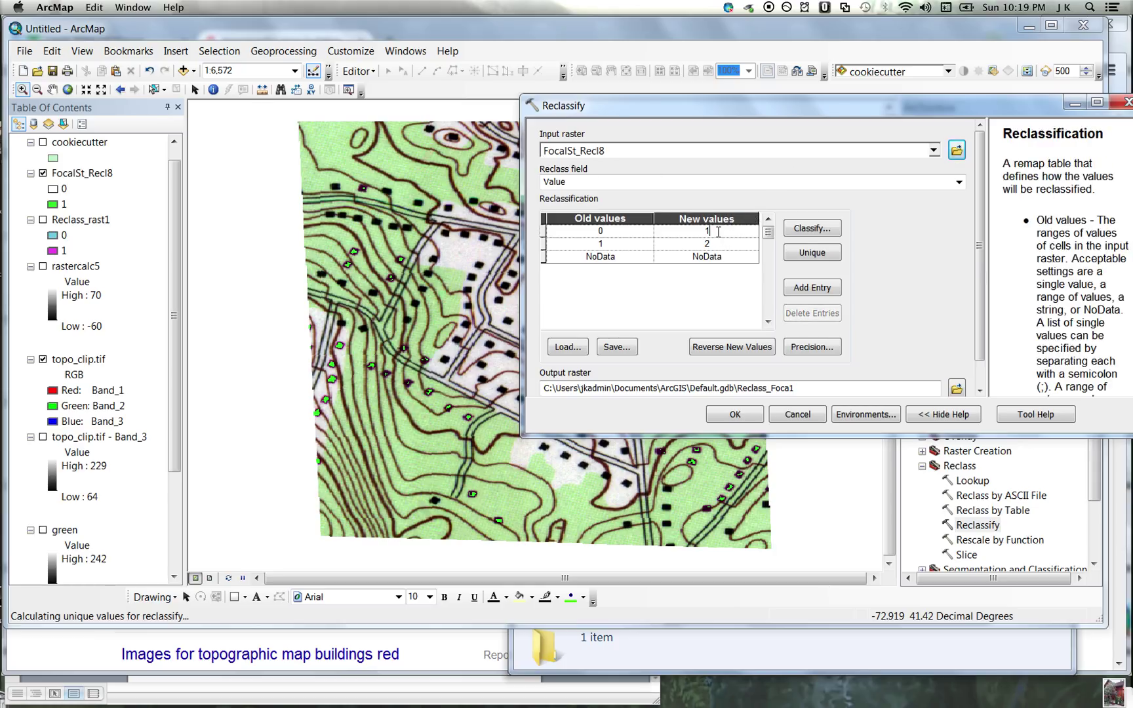
pyautogui.write('No')
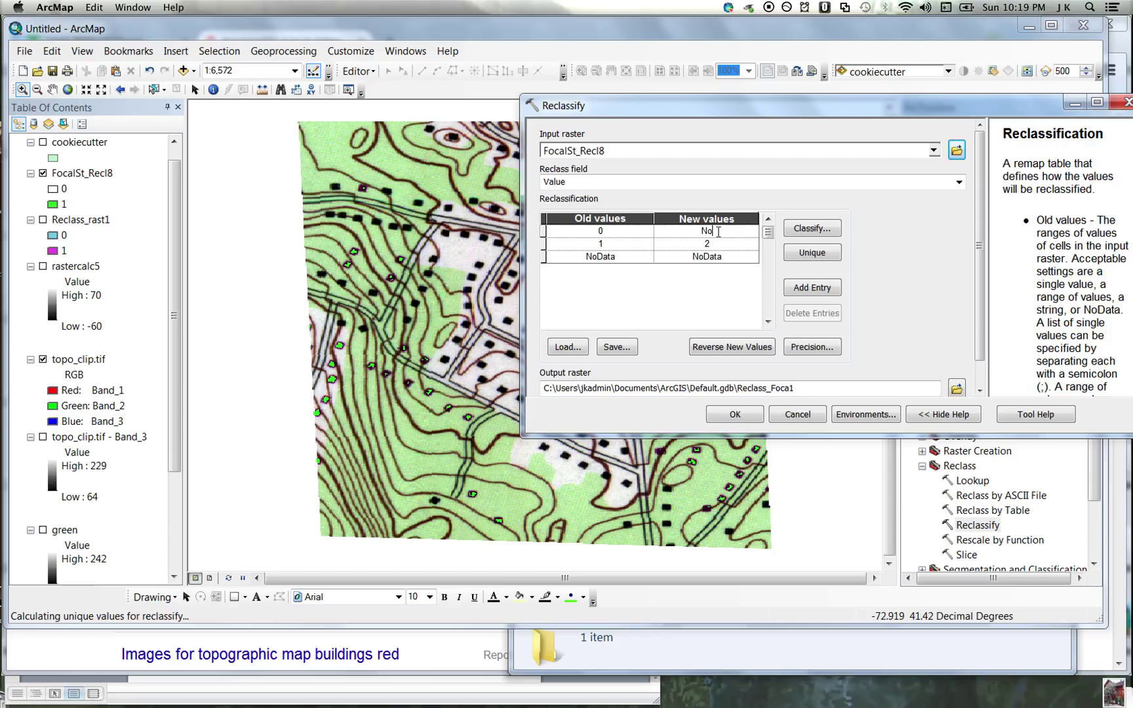
pyautogui.write('NoData')
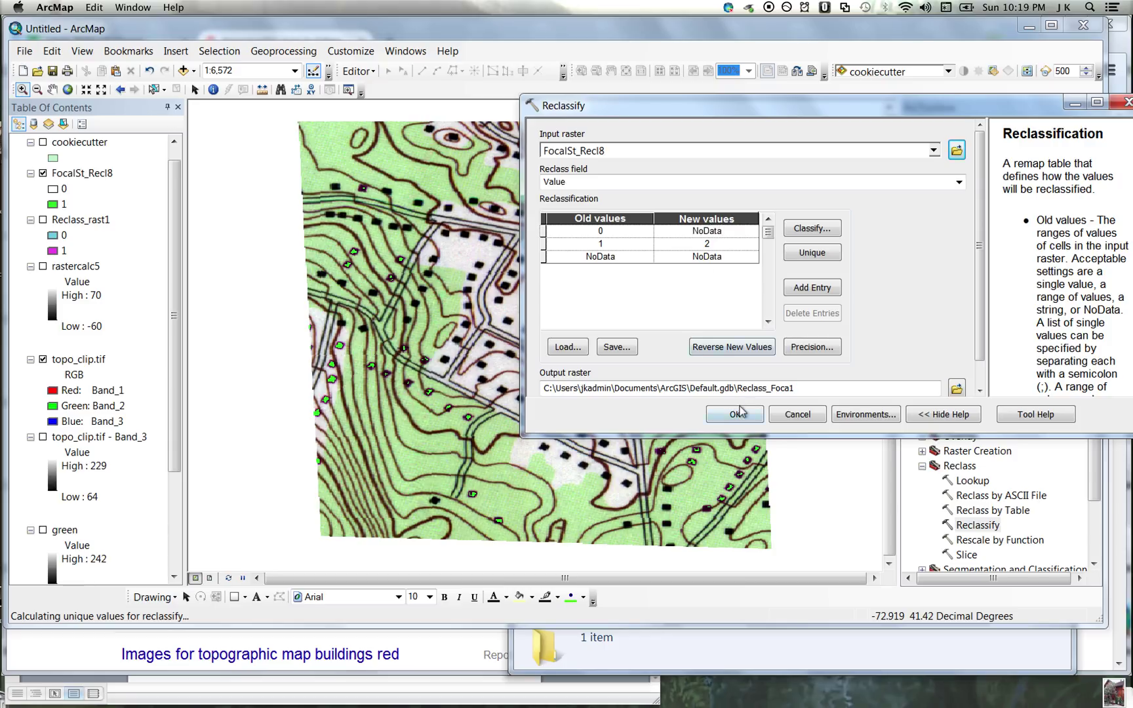
pyautogui.click(734, 415)
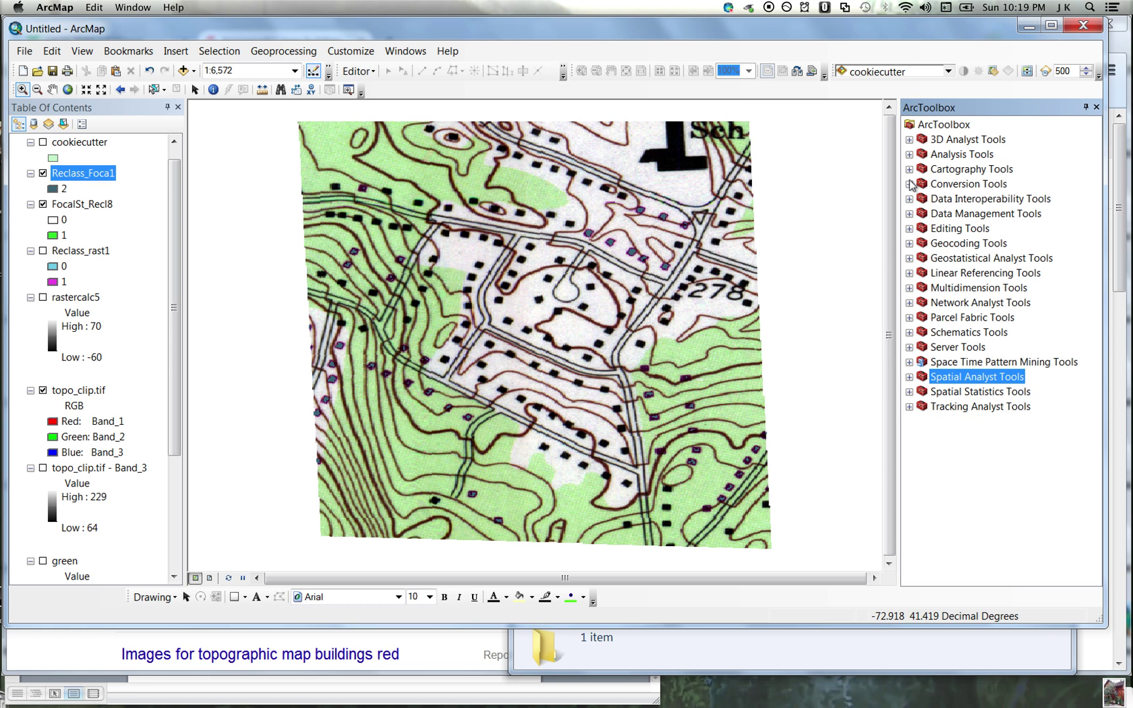
# - Run Raster to Point on Reclass_Foca1 to create the RasterT_Reclass1 point layer
pyautogui.click(910, 183)
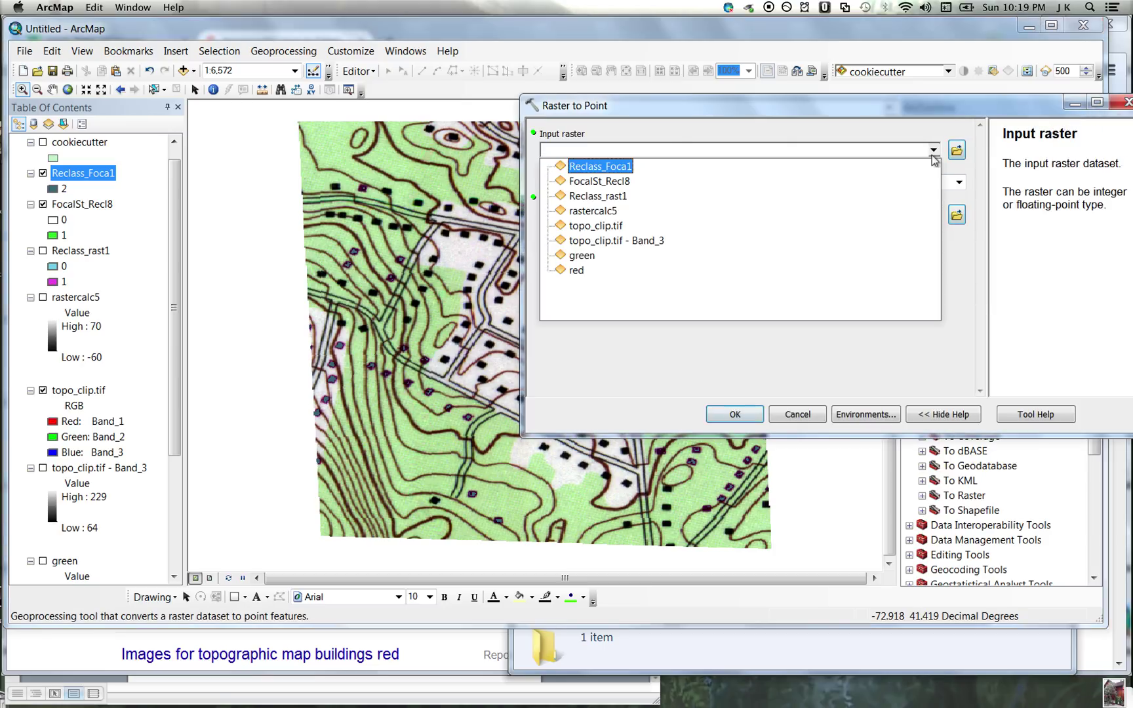
pyautogui.click(599, 166)
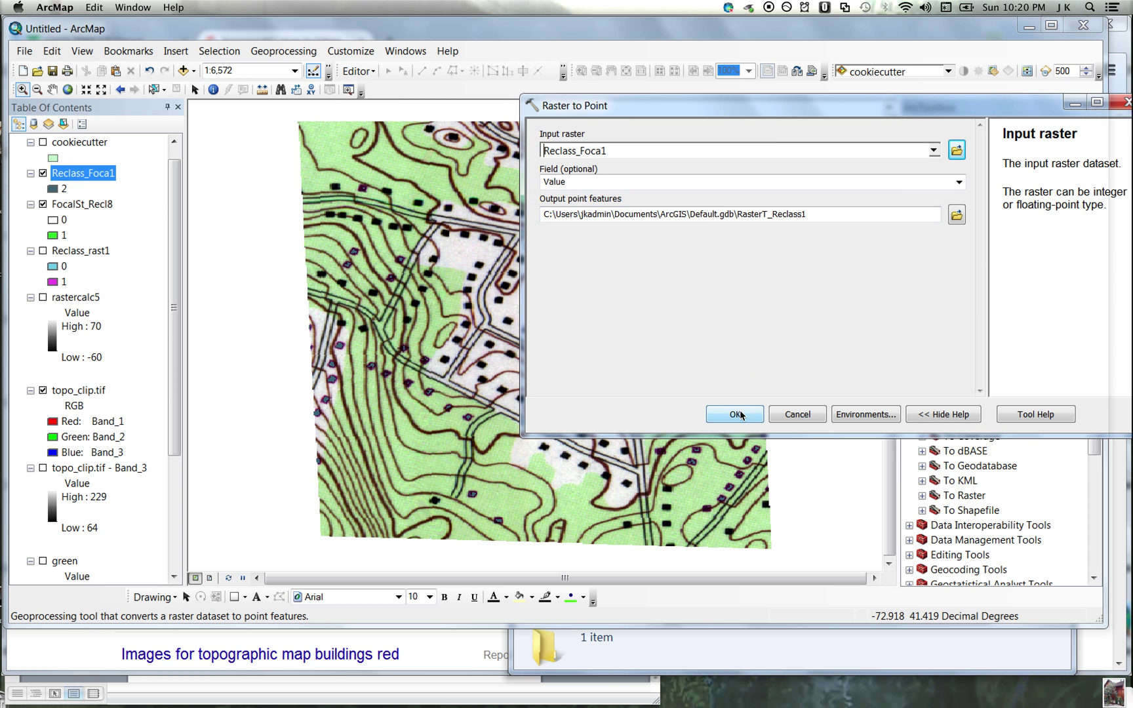
pyautogui.click(733, 413)
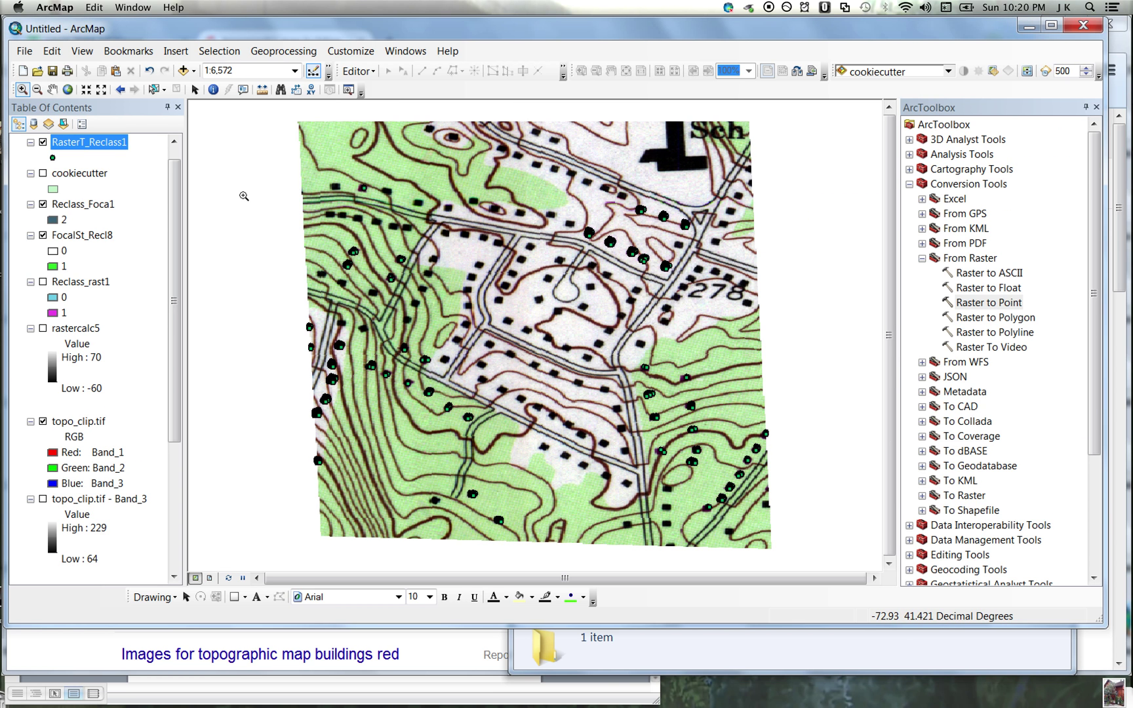
pyautogui.moveTo(53, 157)
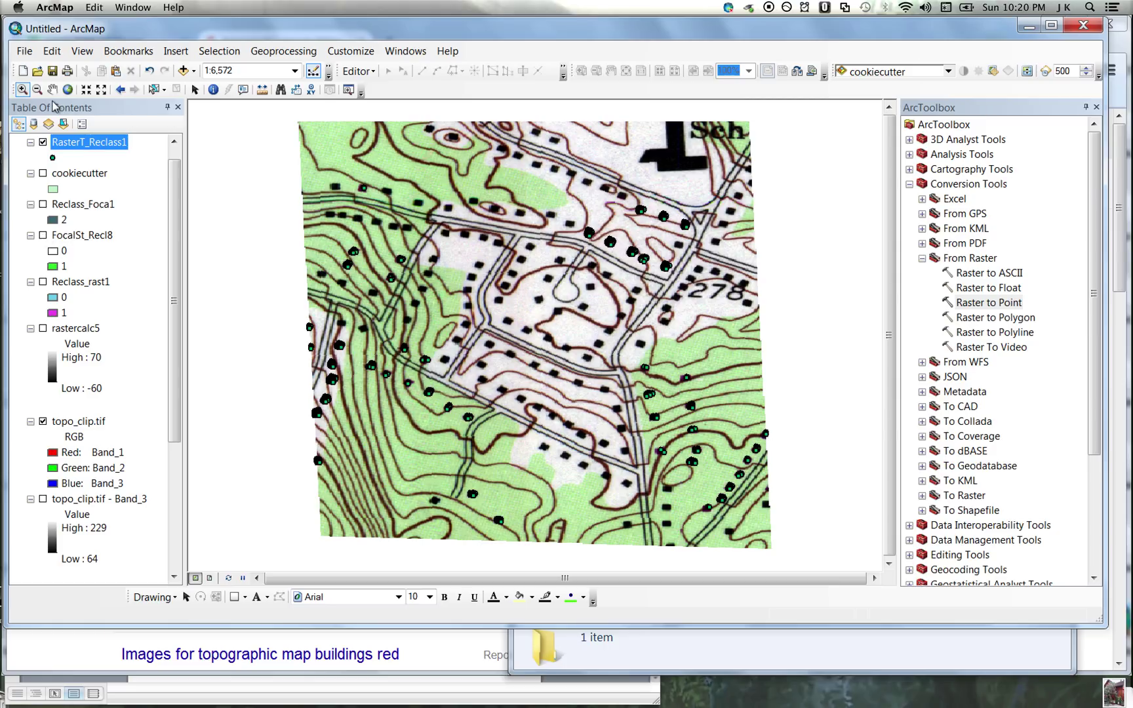
# - Symbolize RasterT_Reclass1 as red Square 1 markers of size 12, then hide the layer
pyautogui.click(62, 157)
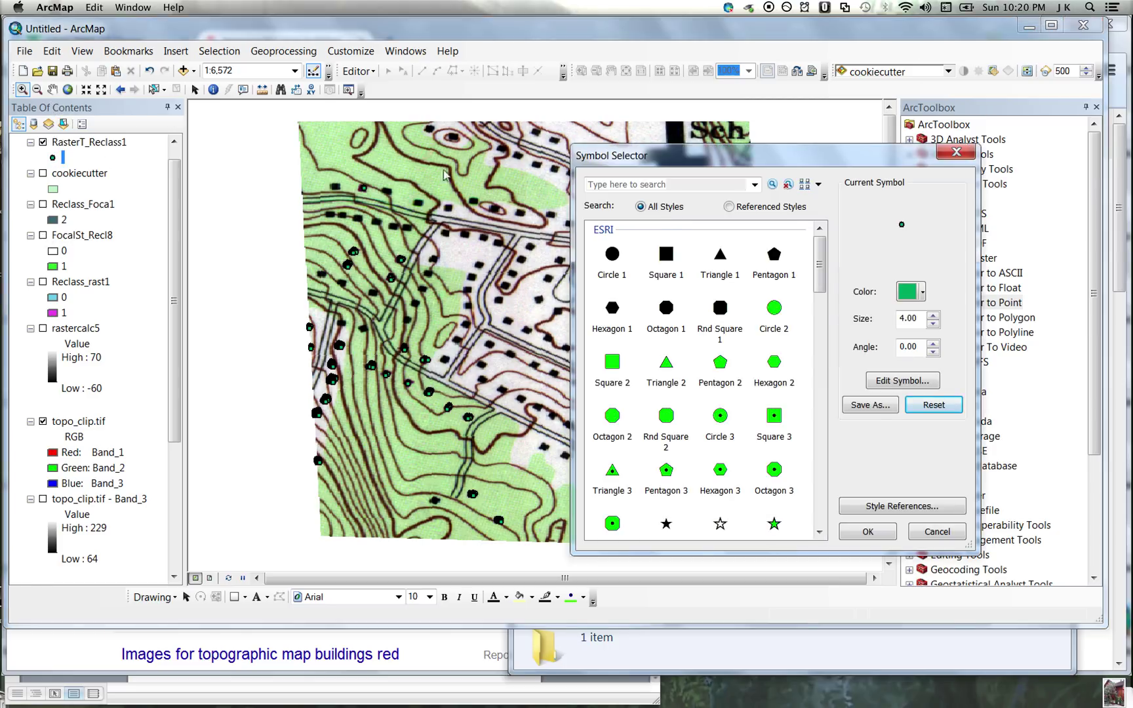
pyautogui.click(665, 253)
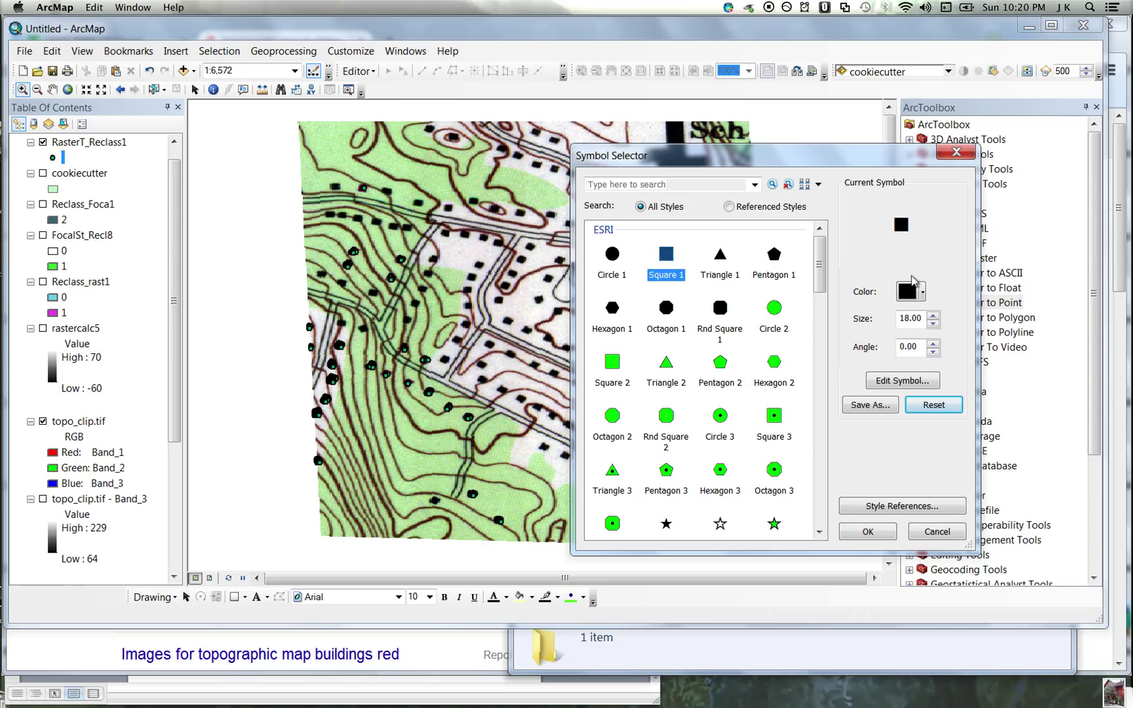
pyautogui.click(918, 291)
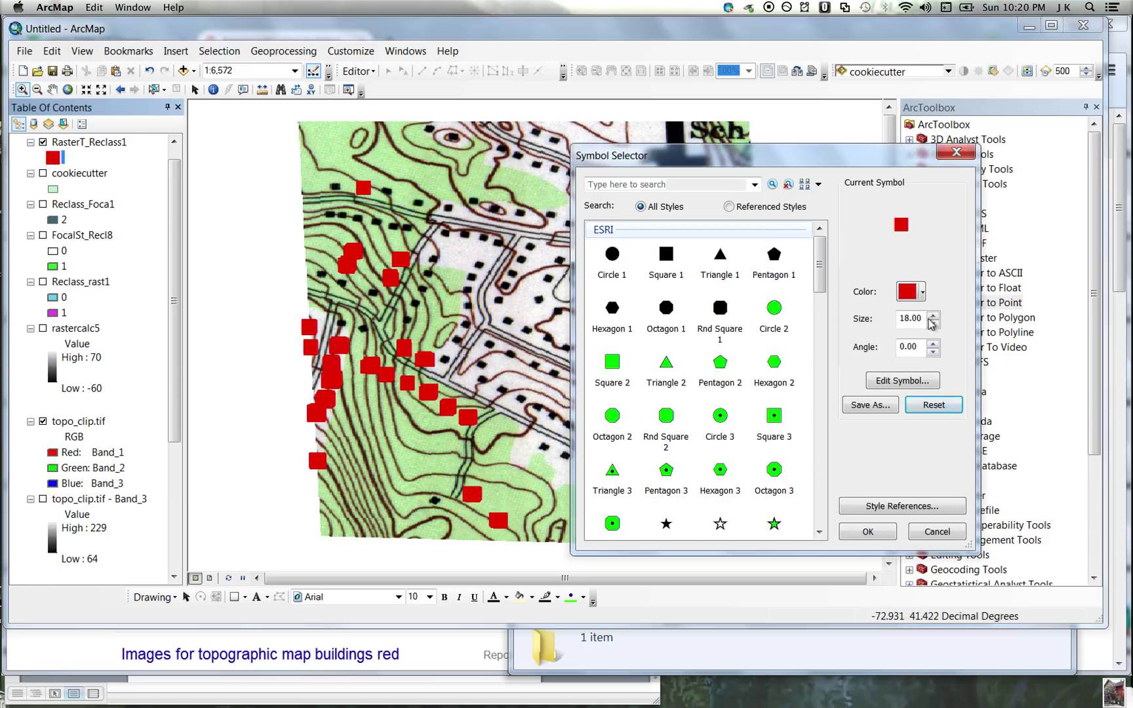
pyautogui.click(933, 323)
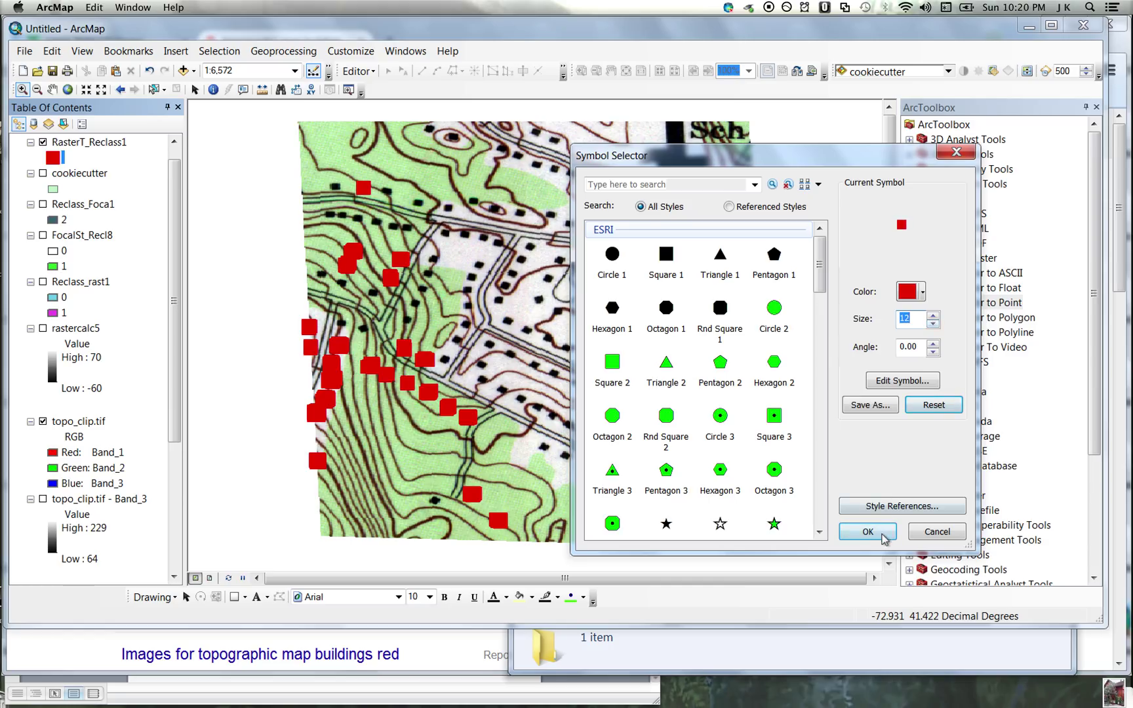
pyautogui.click(867, 533)
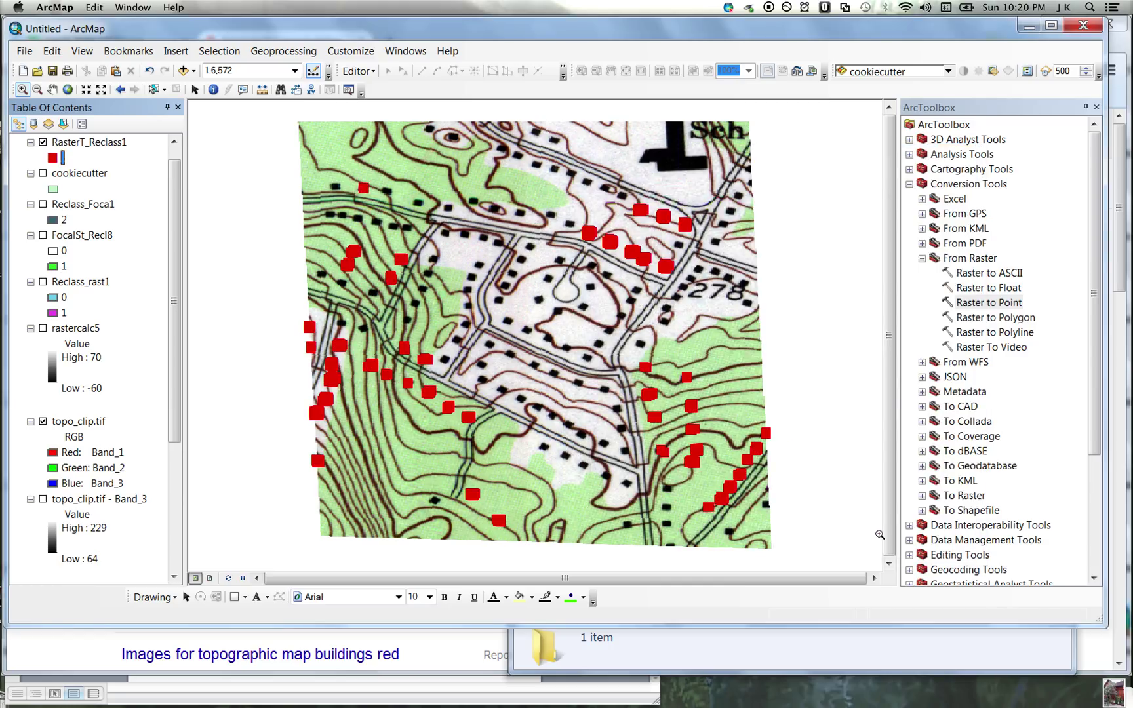
pyautogui.click(43, 142)
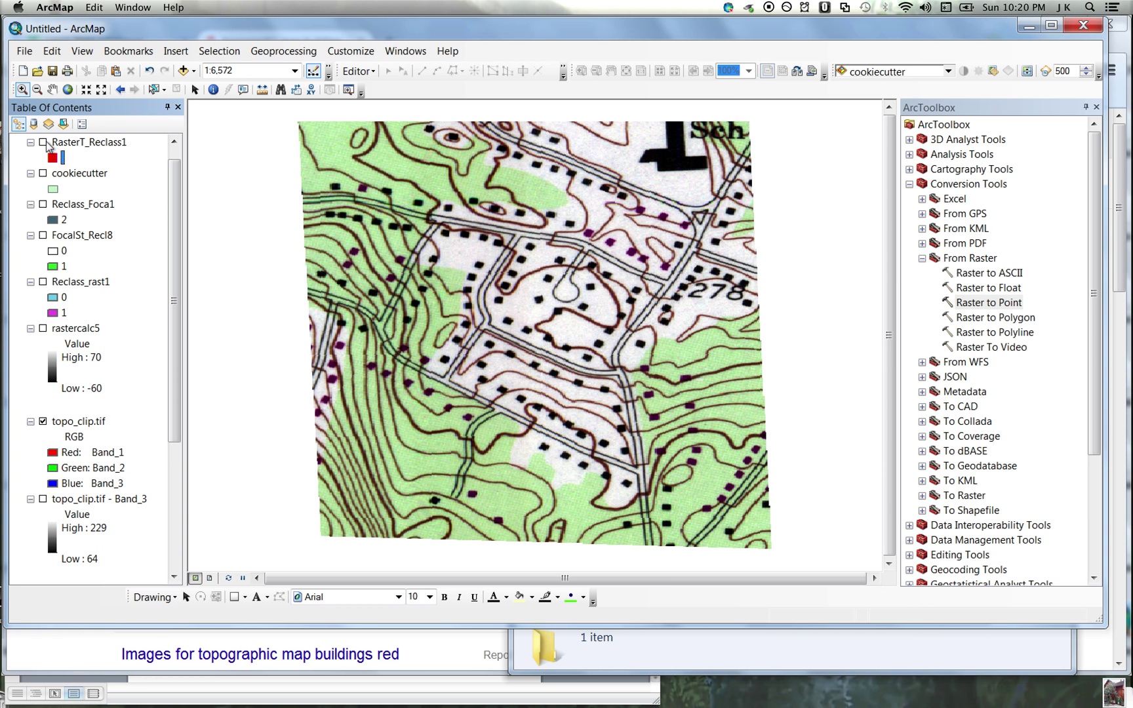